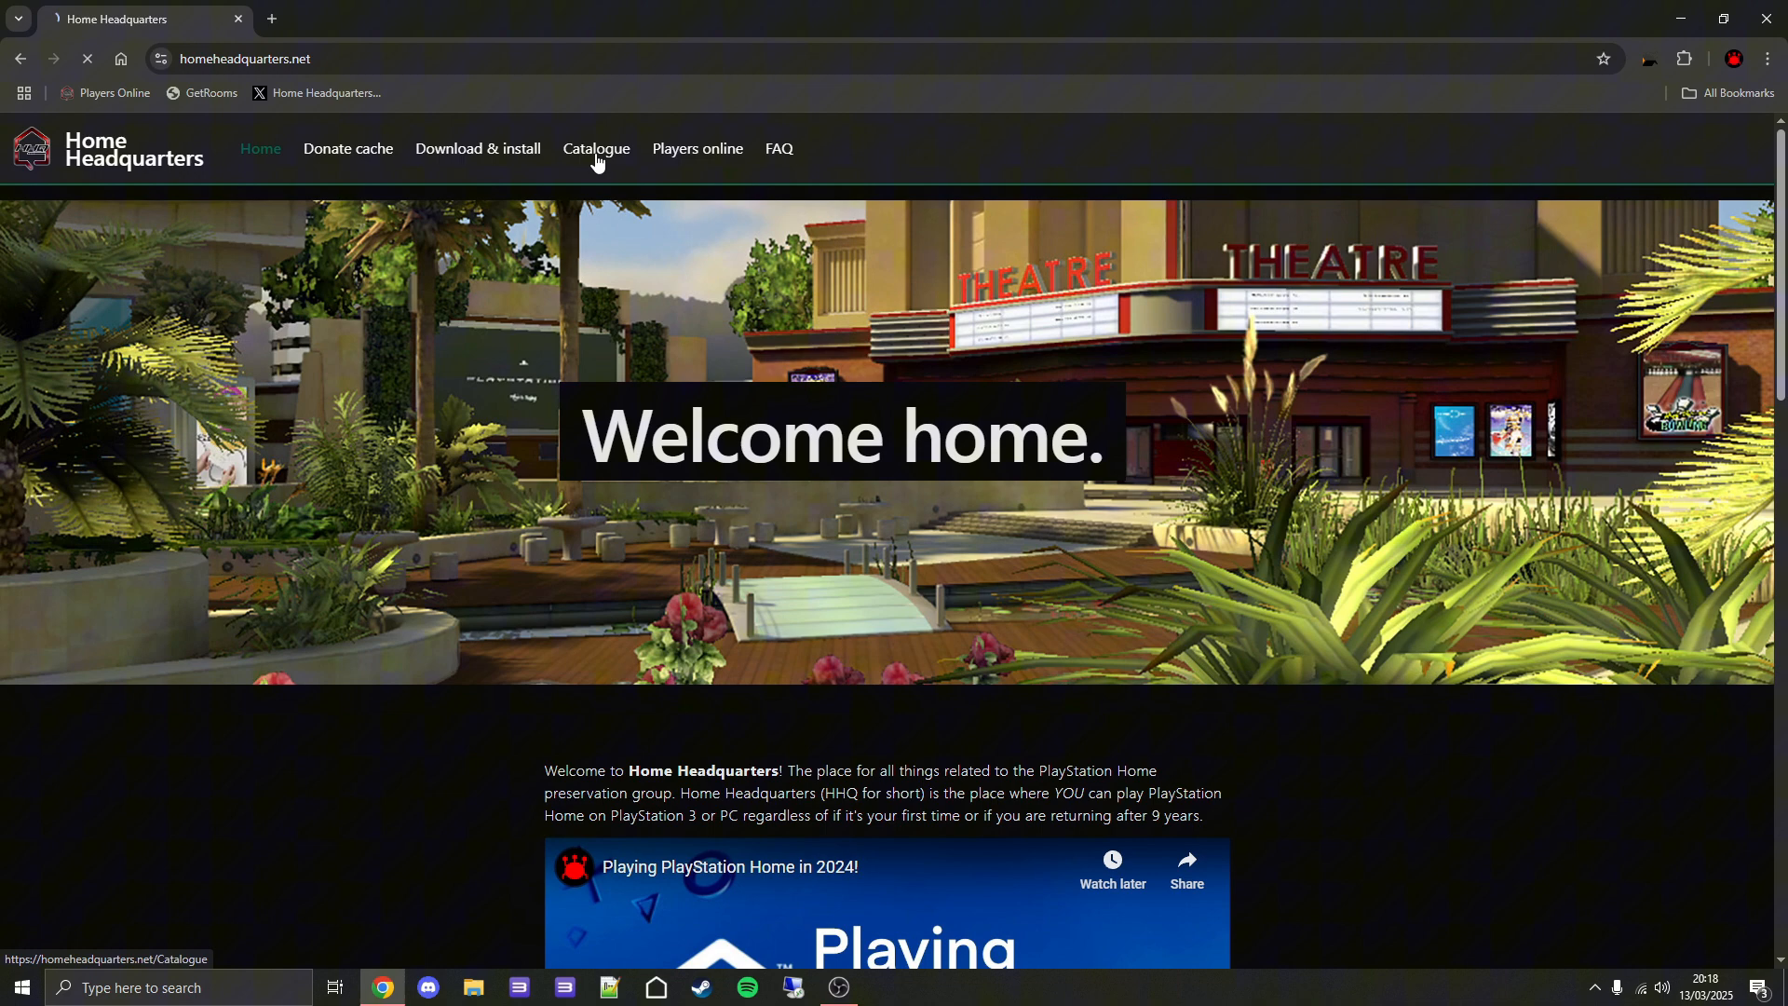
Browse the catalogue's original and custom content filters, then search for 'mechjet flourish'.
click(595, 148)
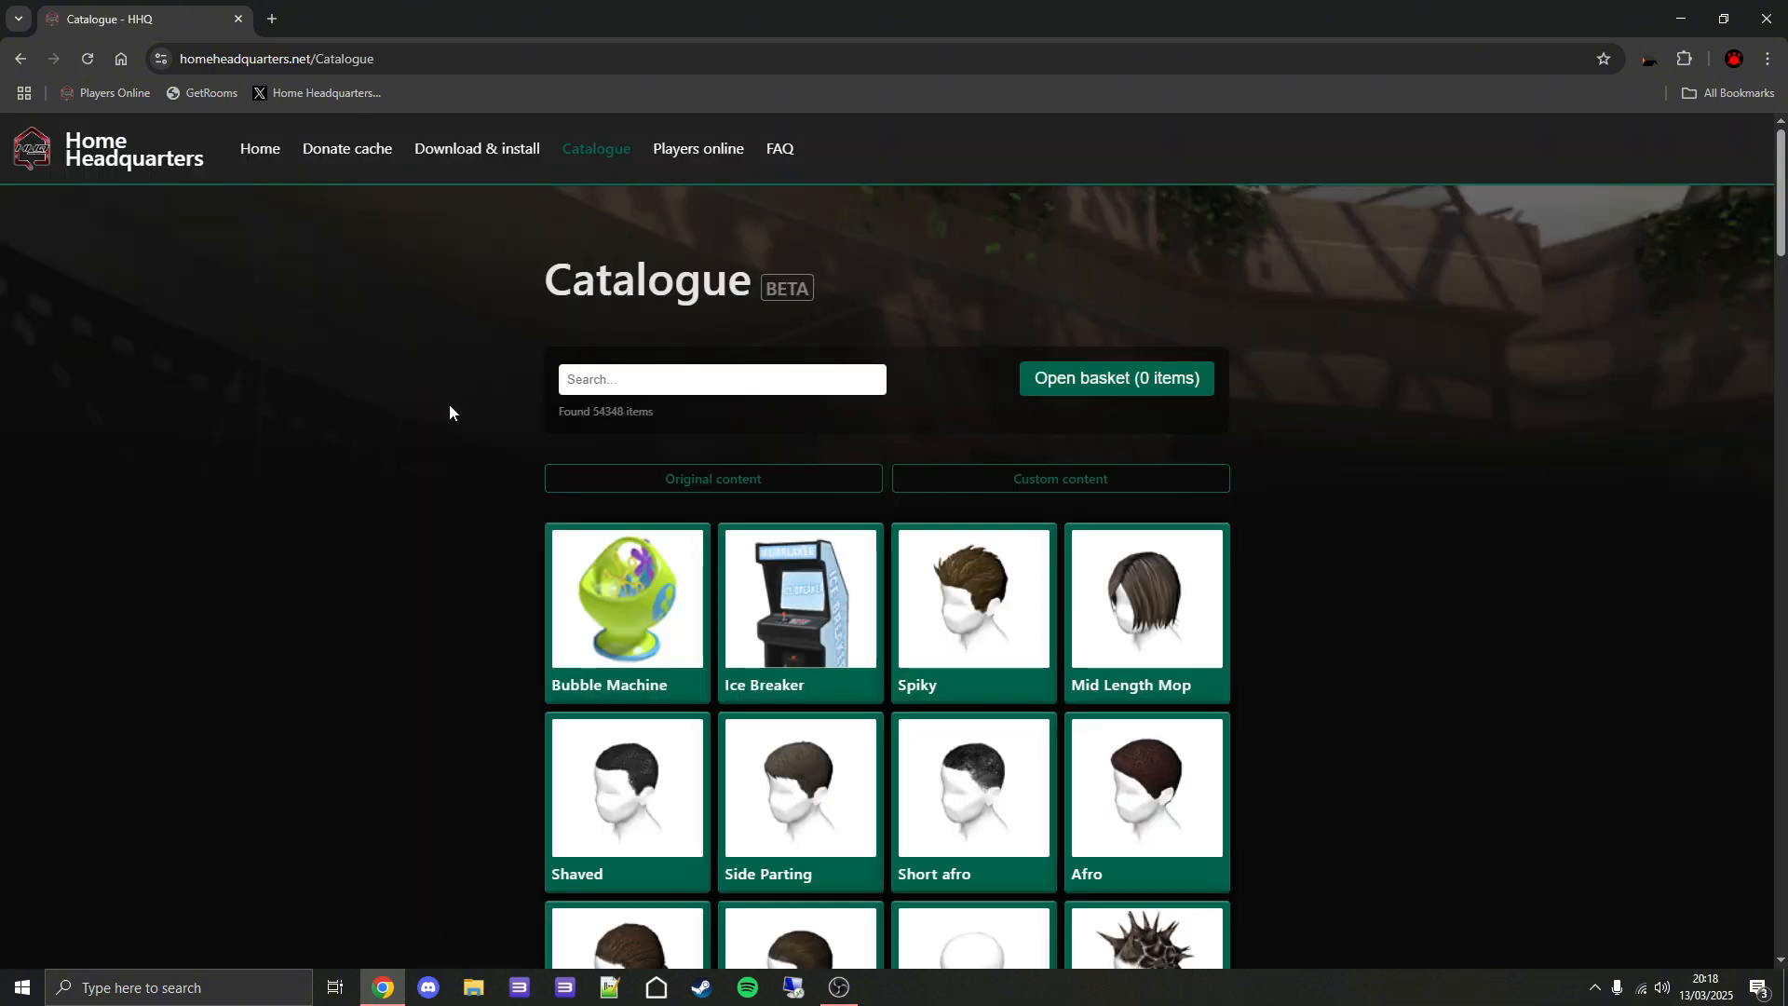
click(713, 478)
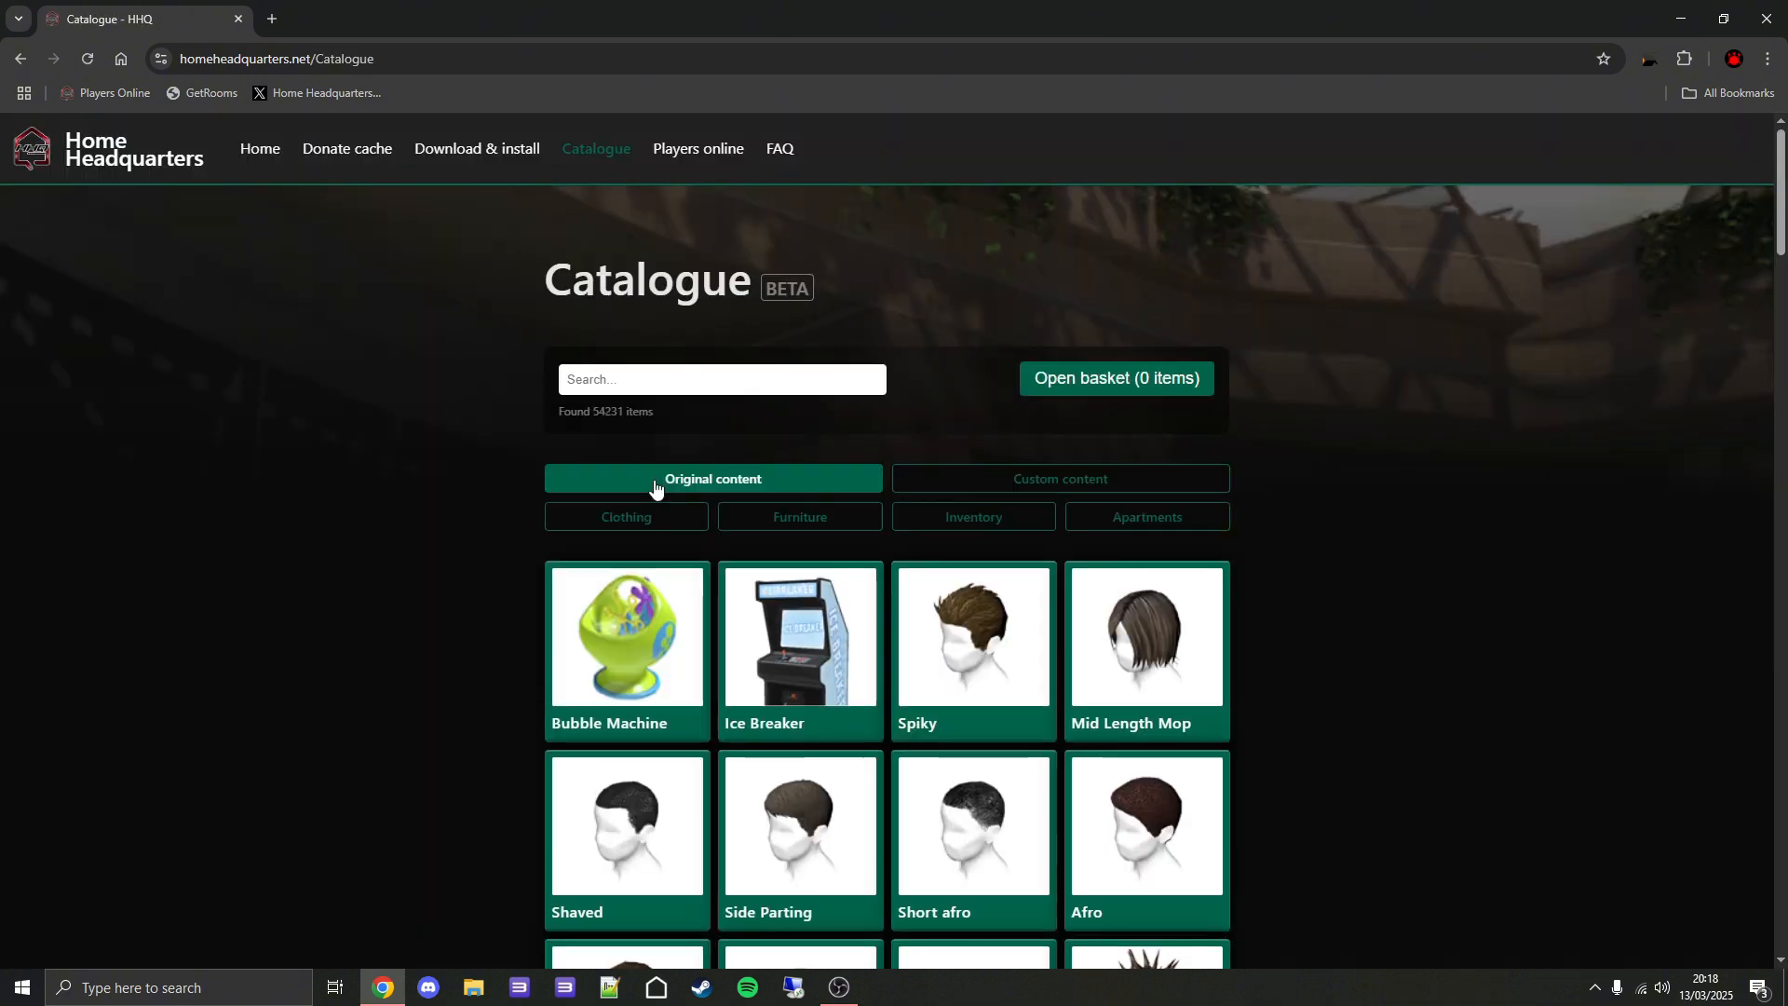
click(1058, 478)
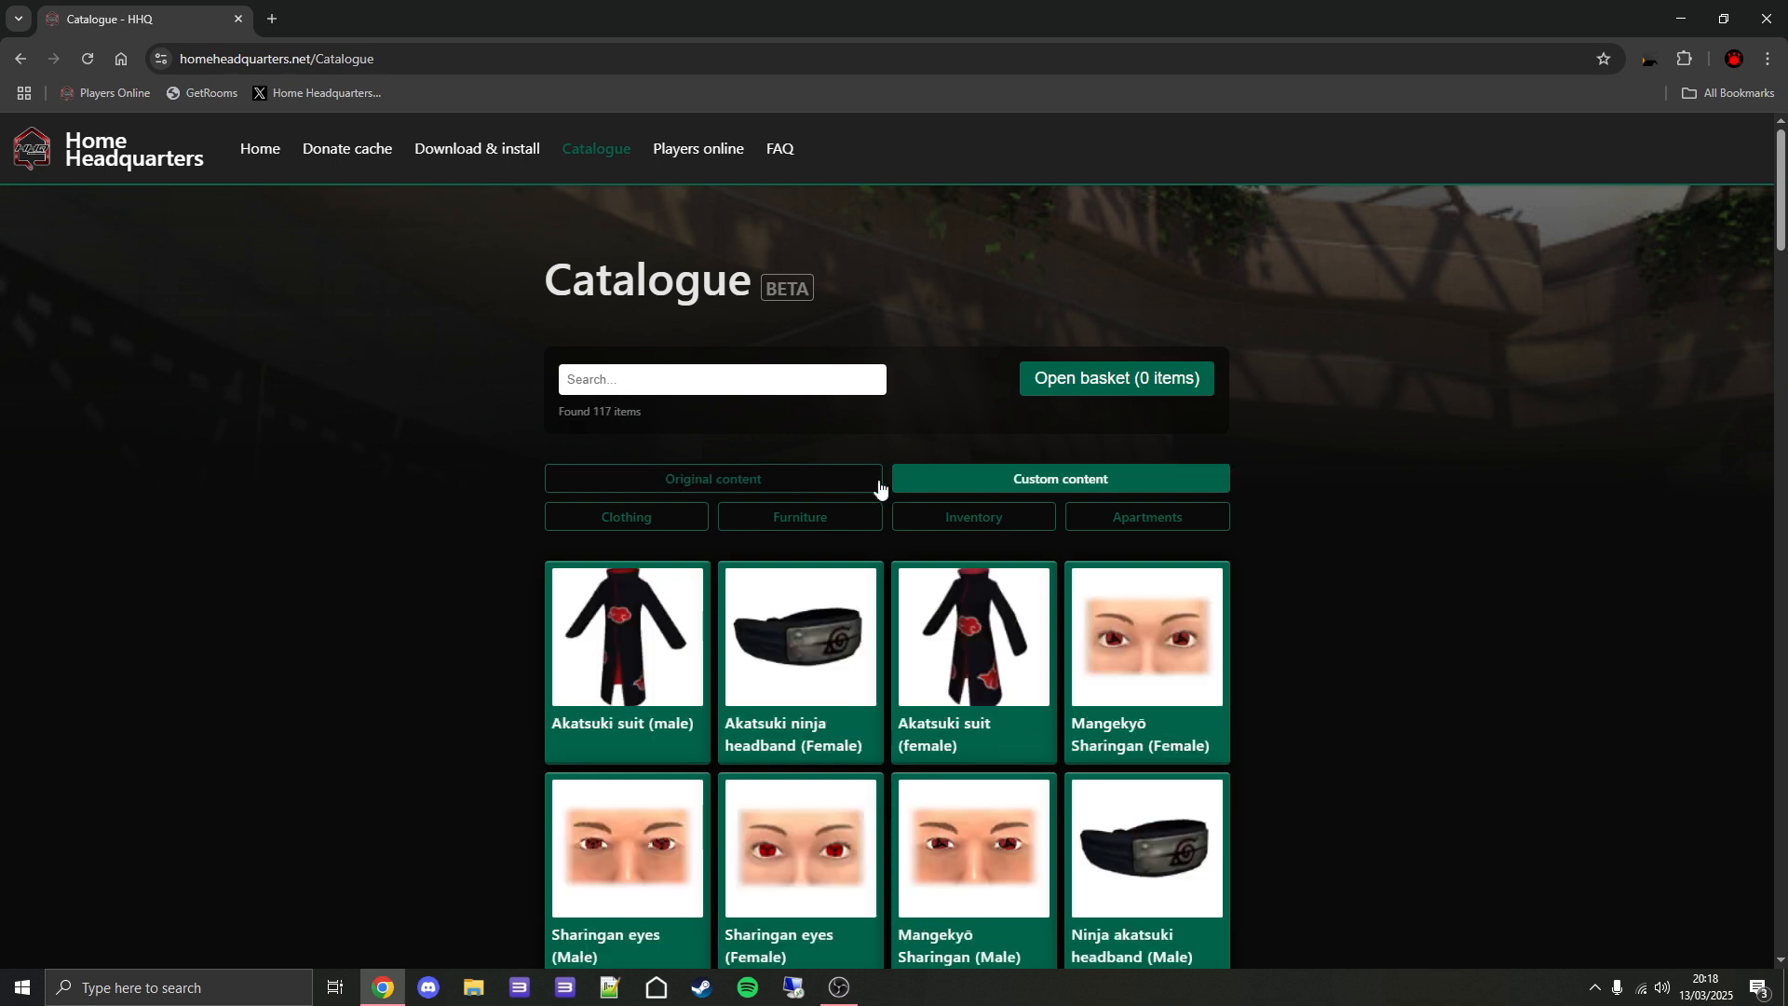
mouse_move(721, 482)
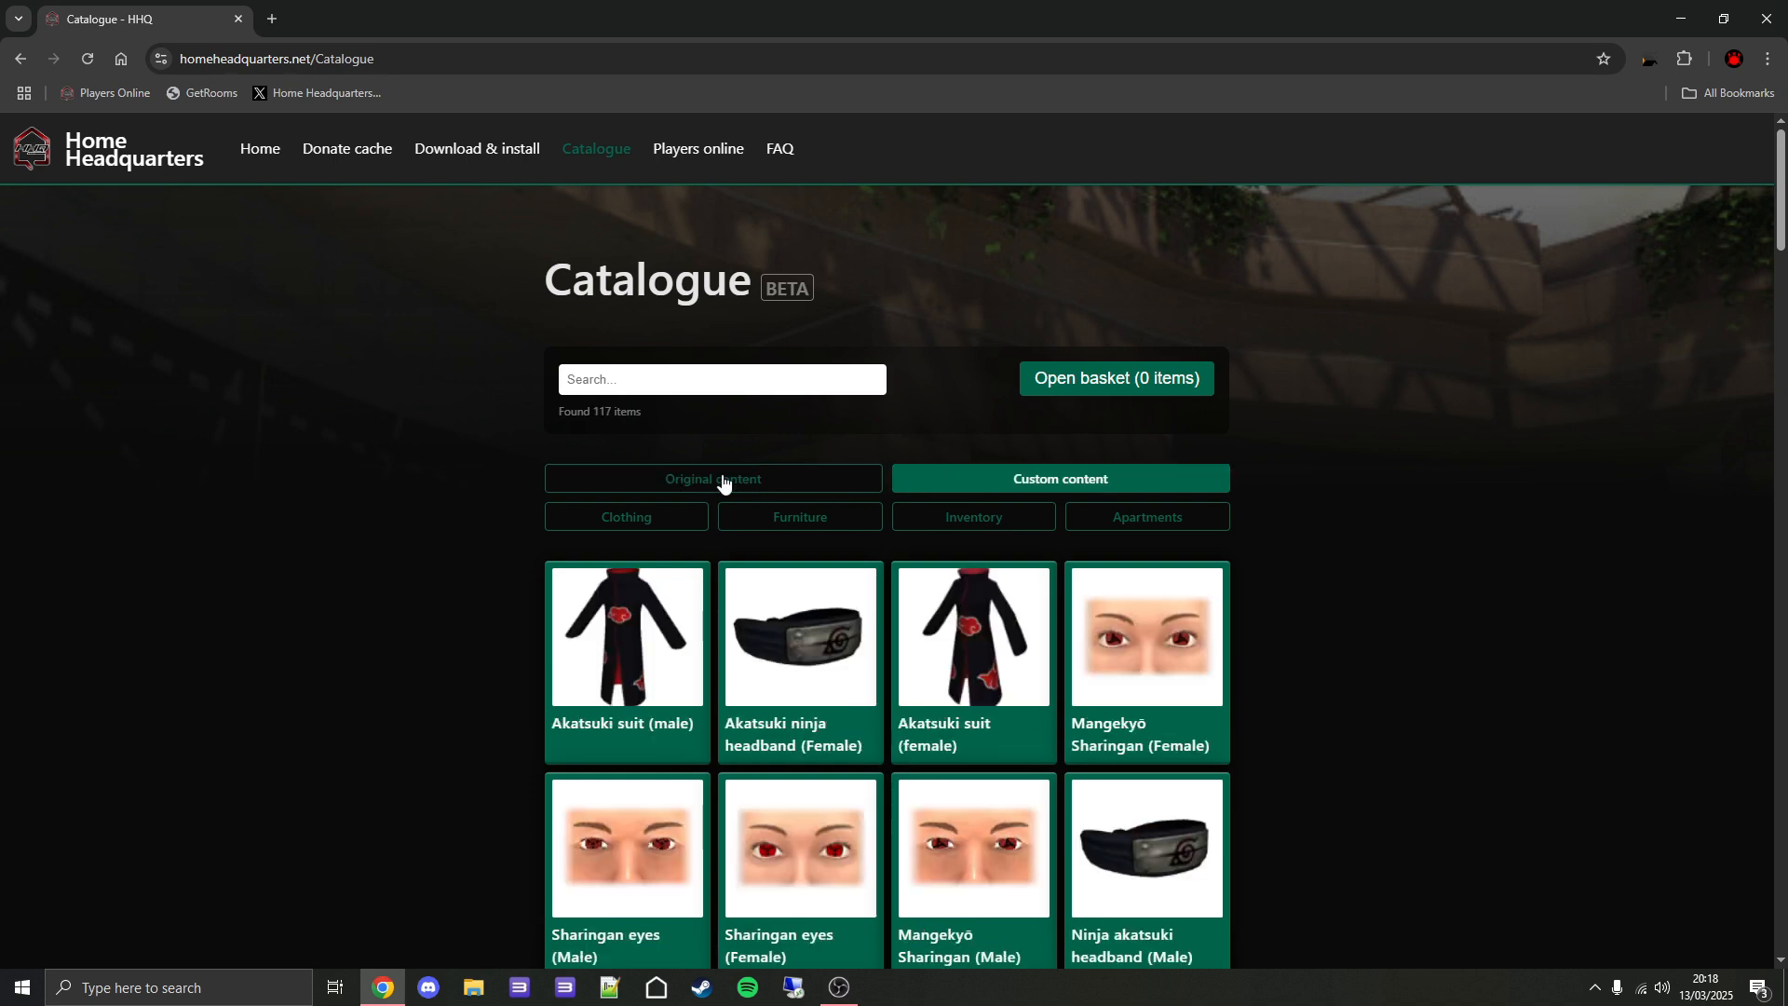
click(712, 478)
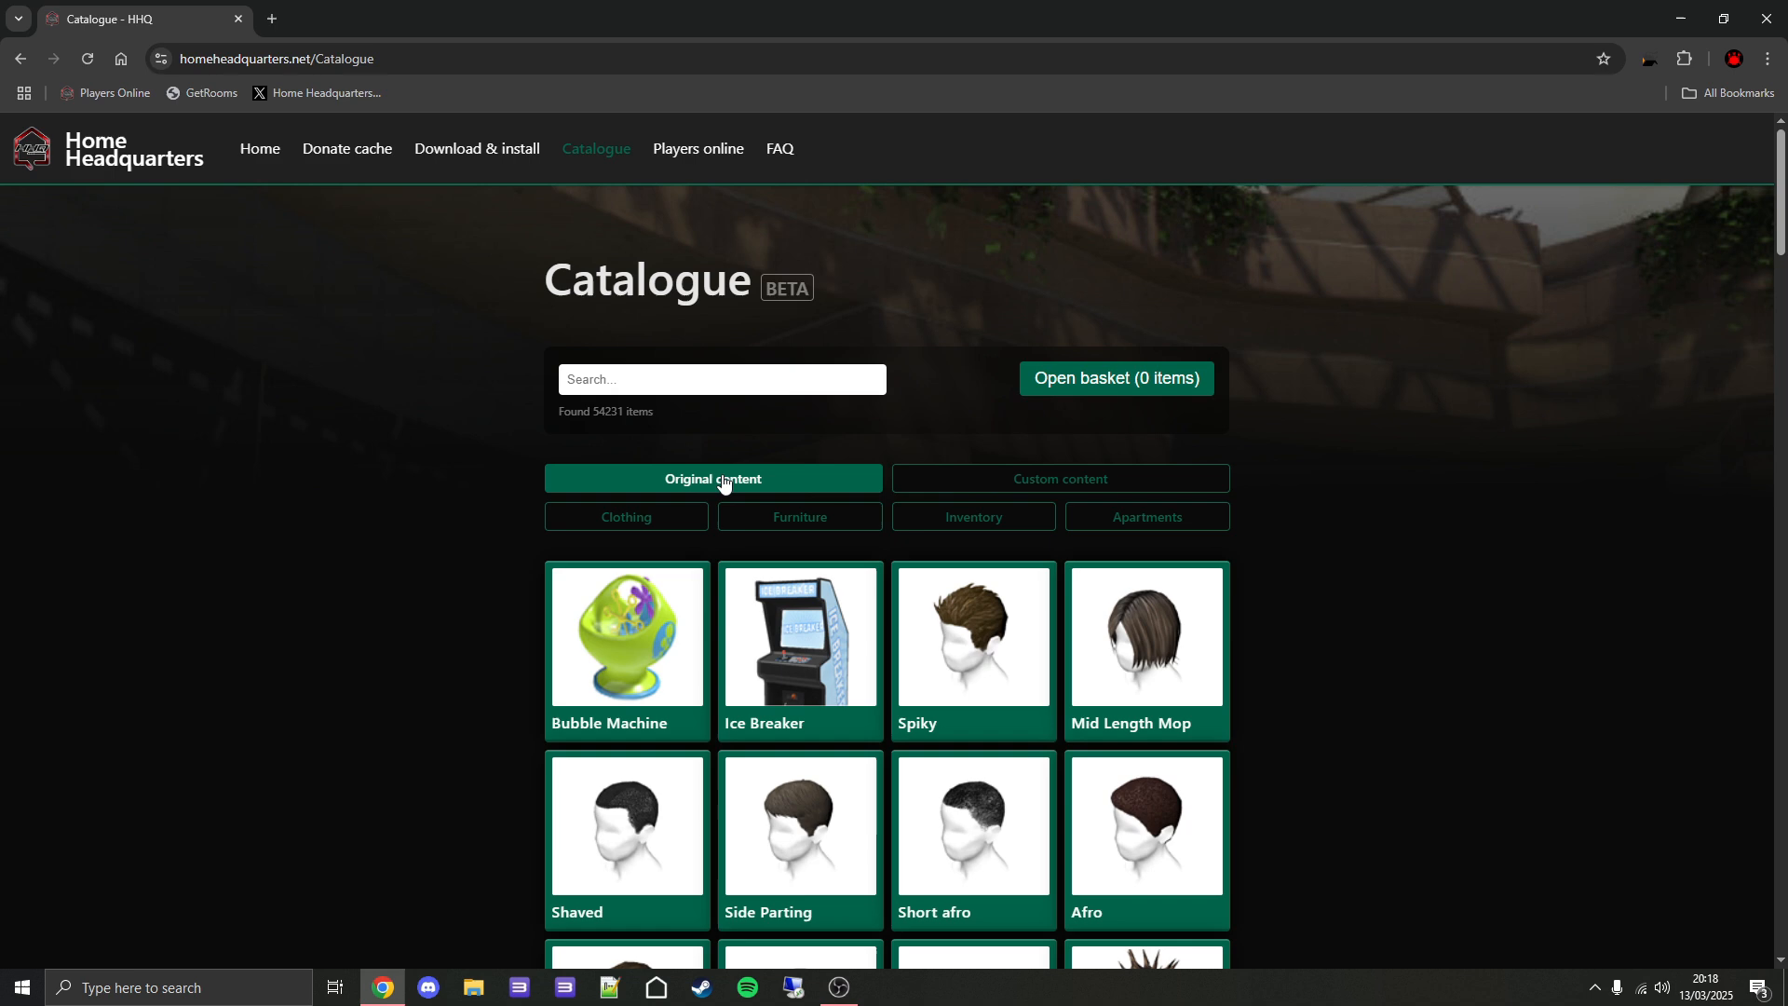
mouse_move(1001, 483)
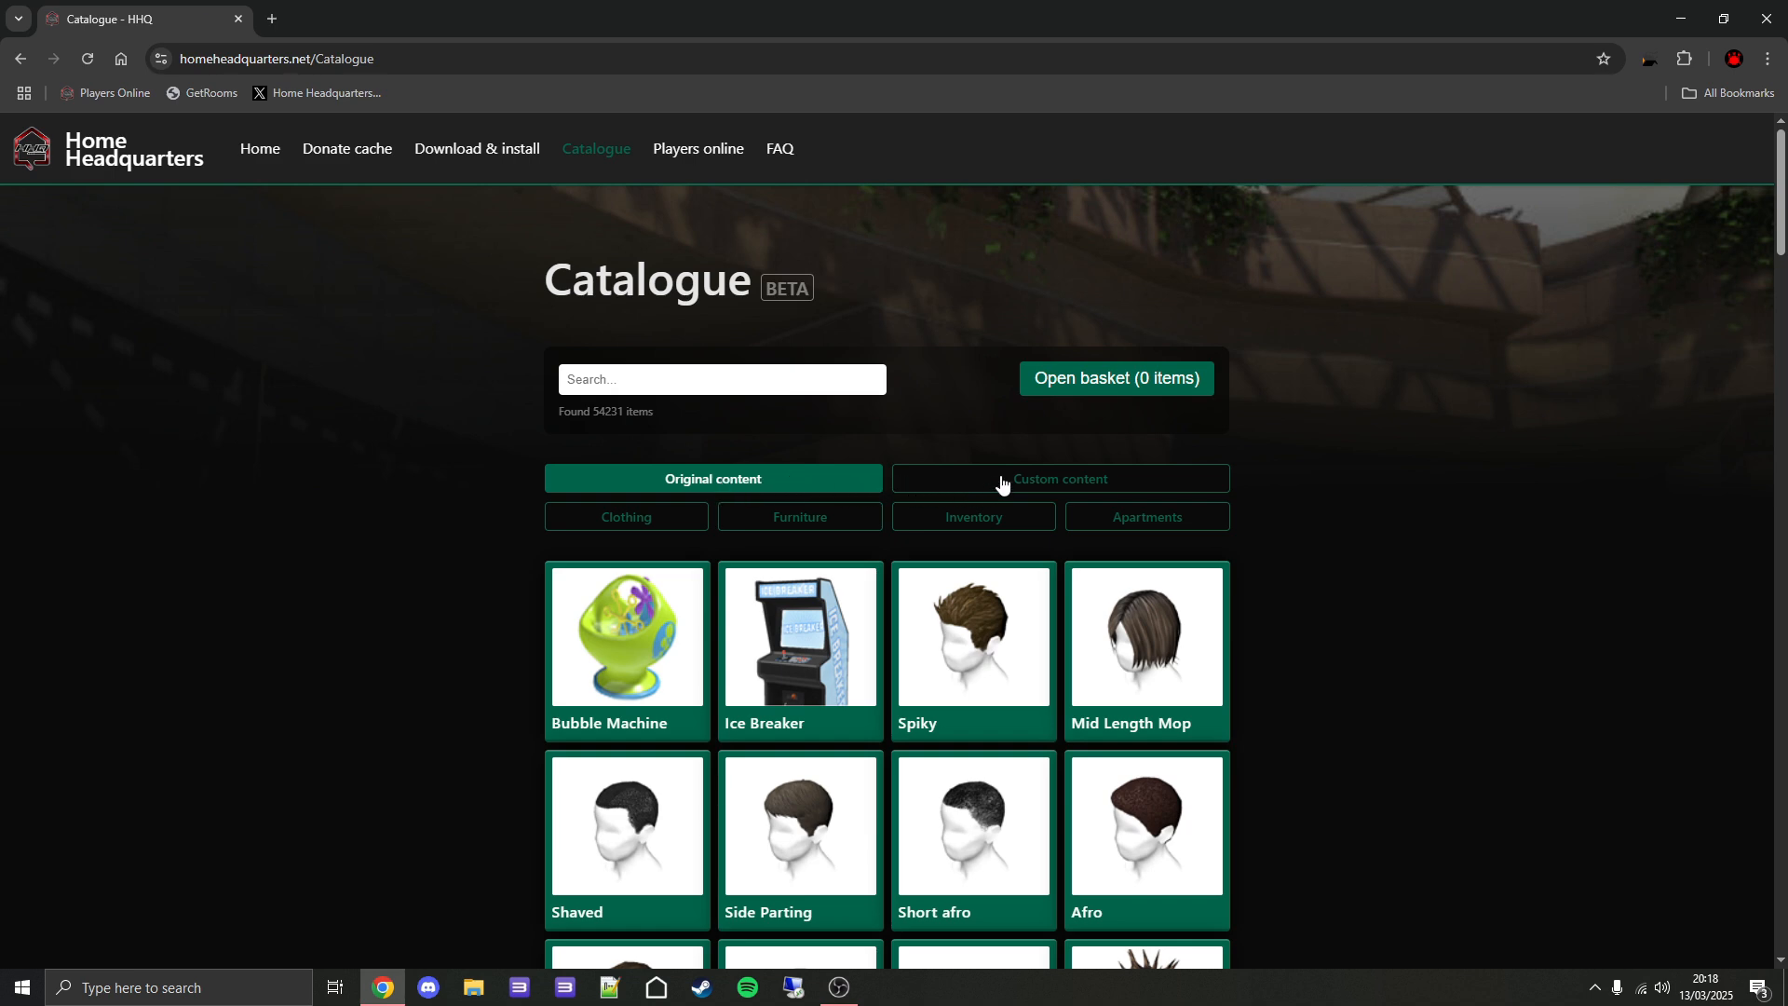
click(1057, 477)
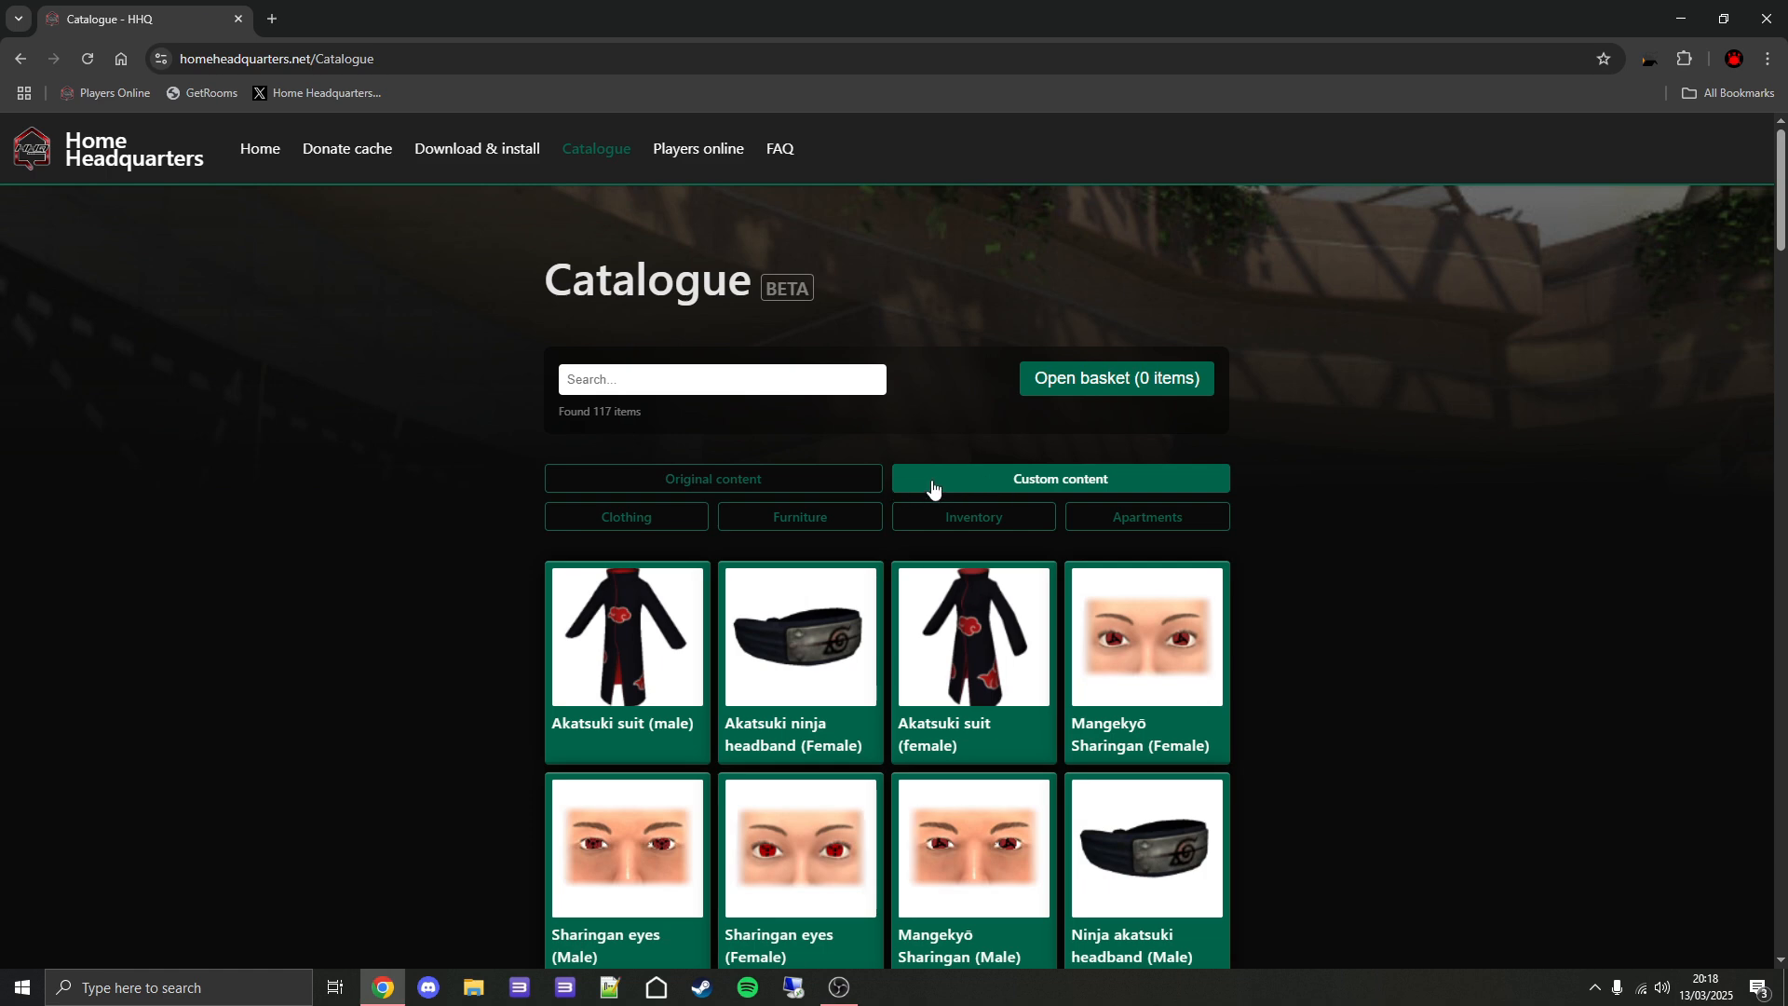
click(721, 379)
text(mechjet flourish)
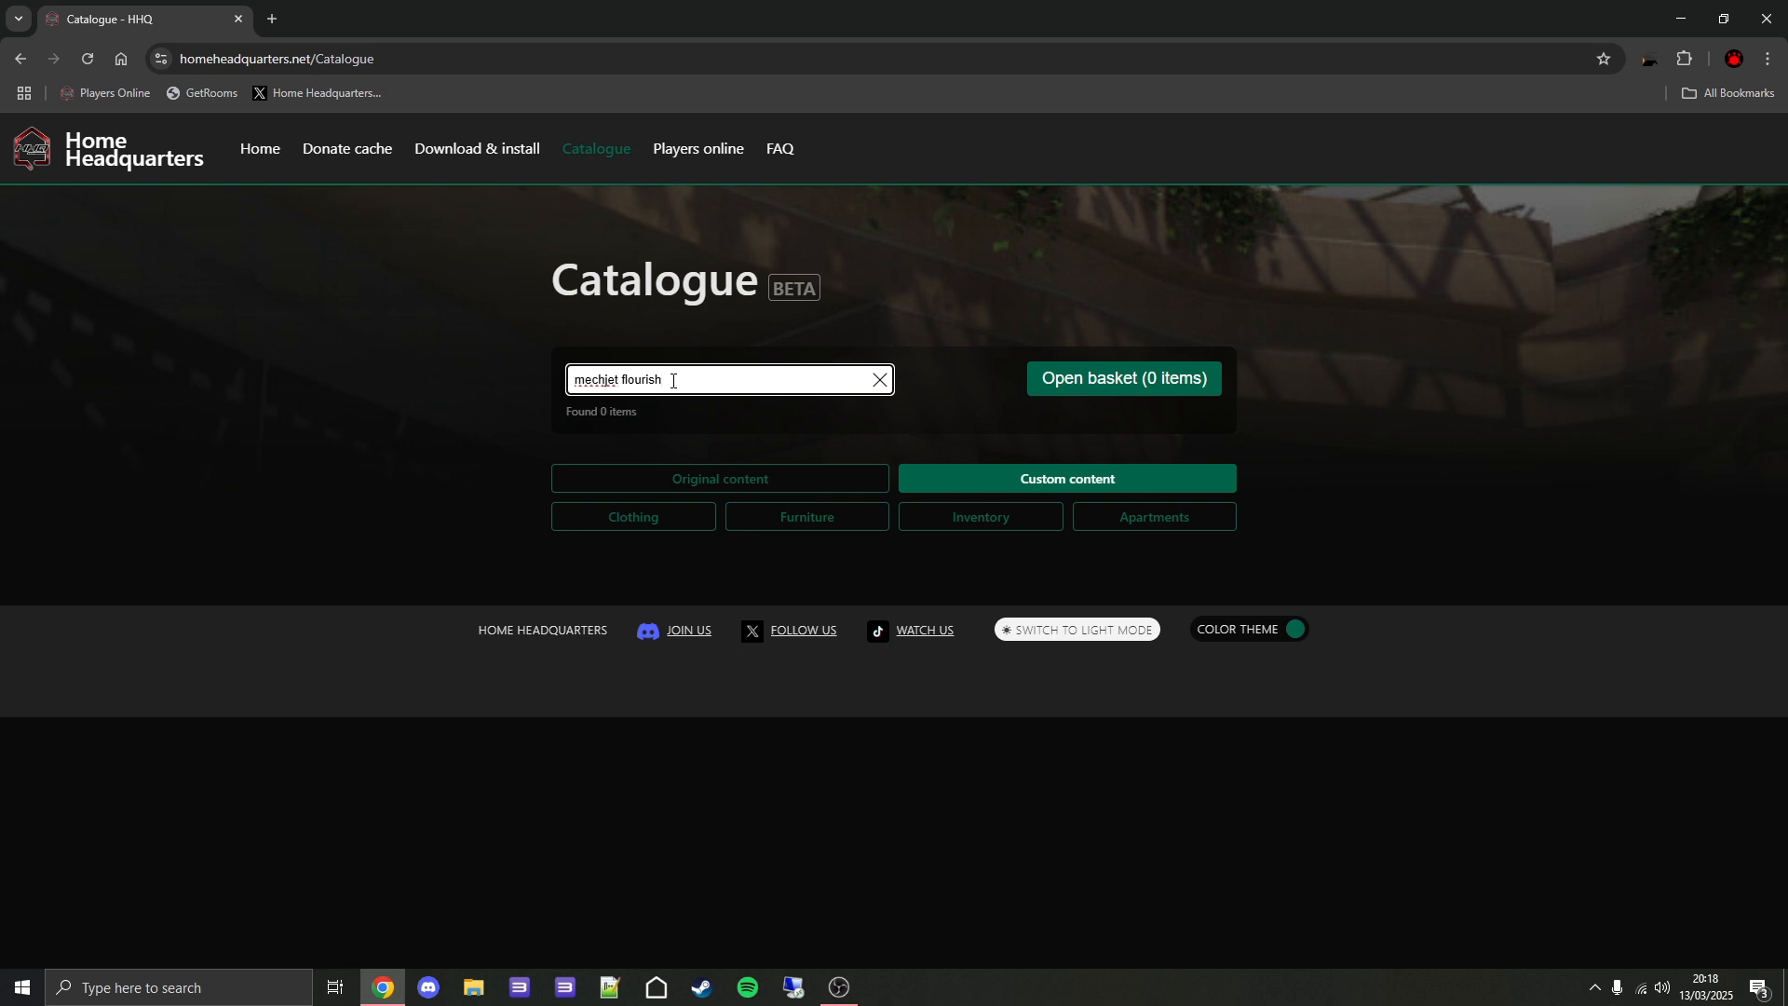
Toggle the Original content filter on and off so Mechjet - Flourish is the single result.
click(720, 478)
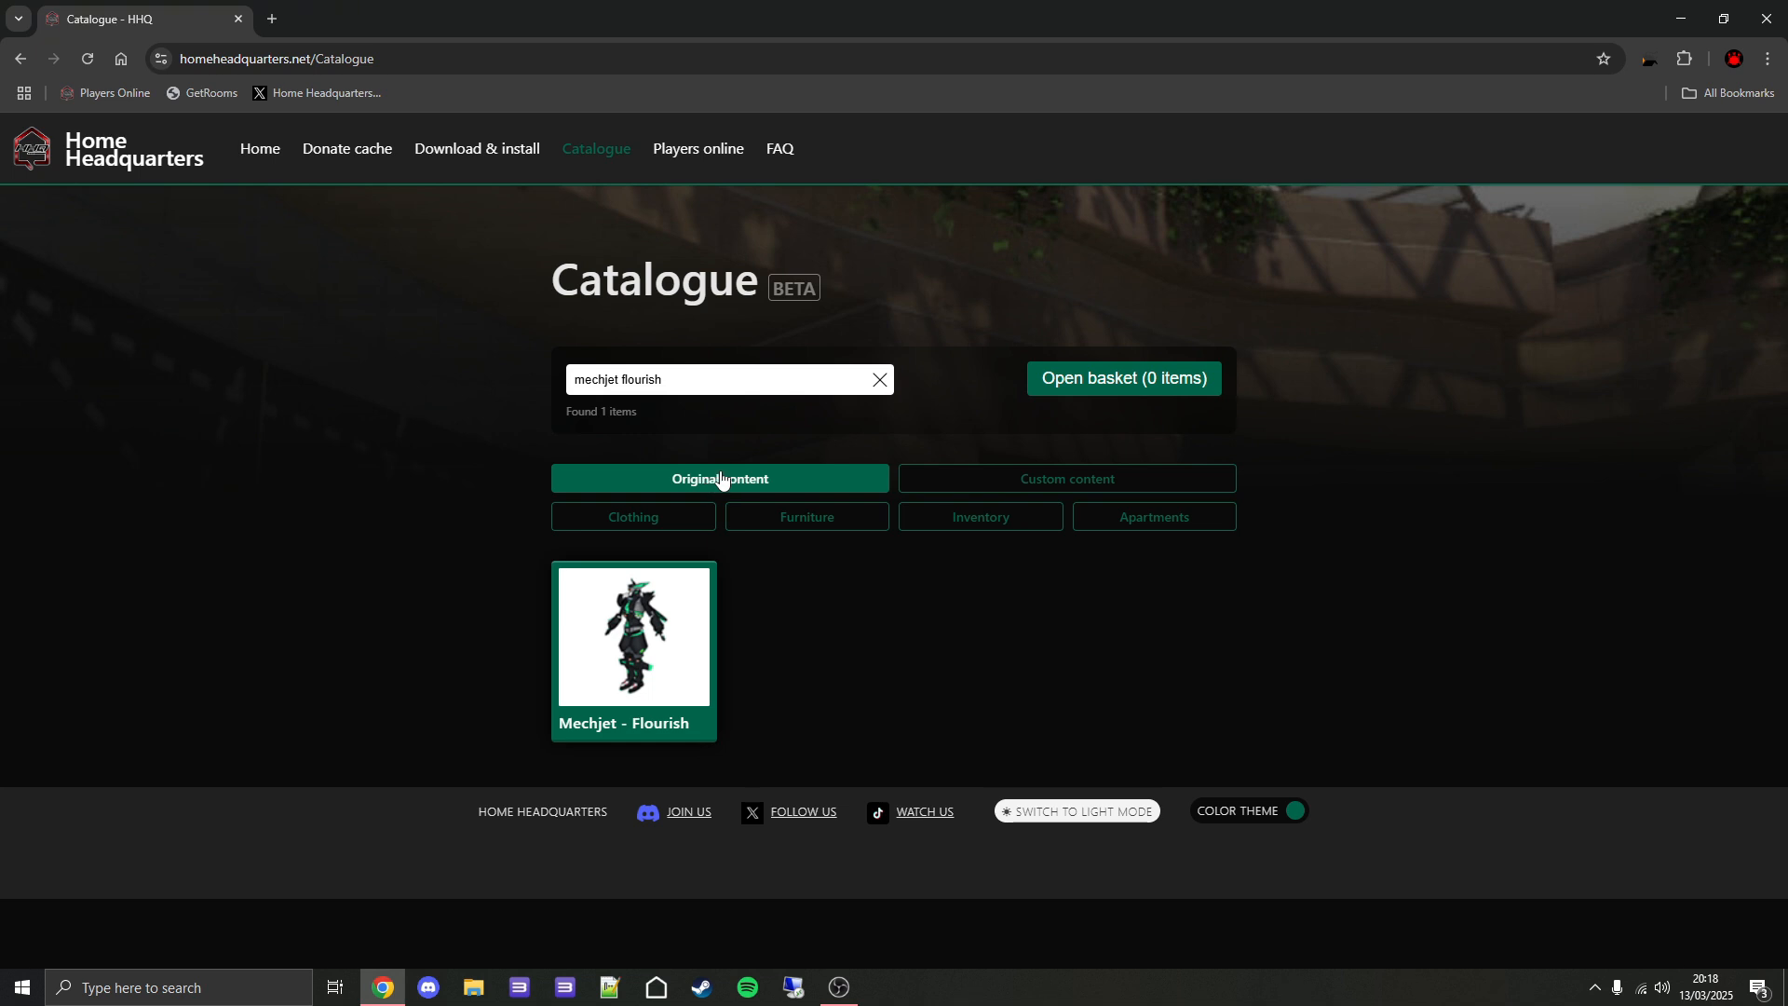
click(718, 478)
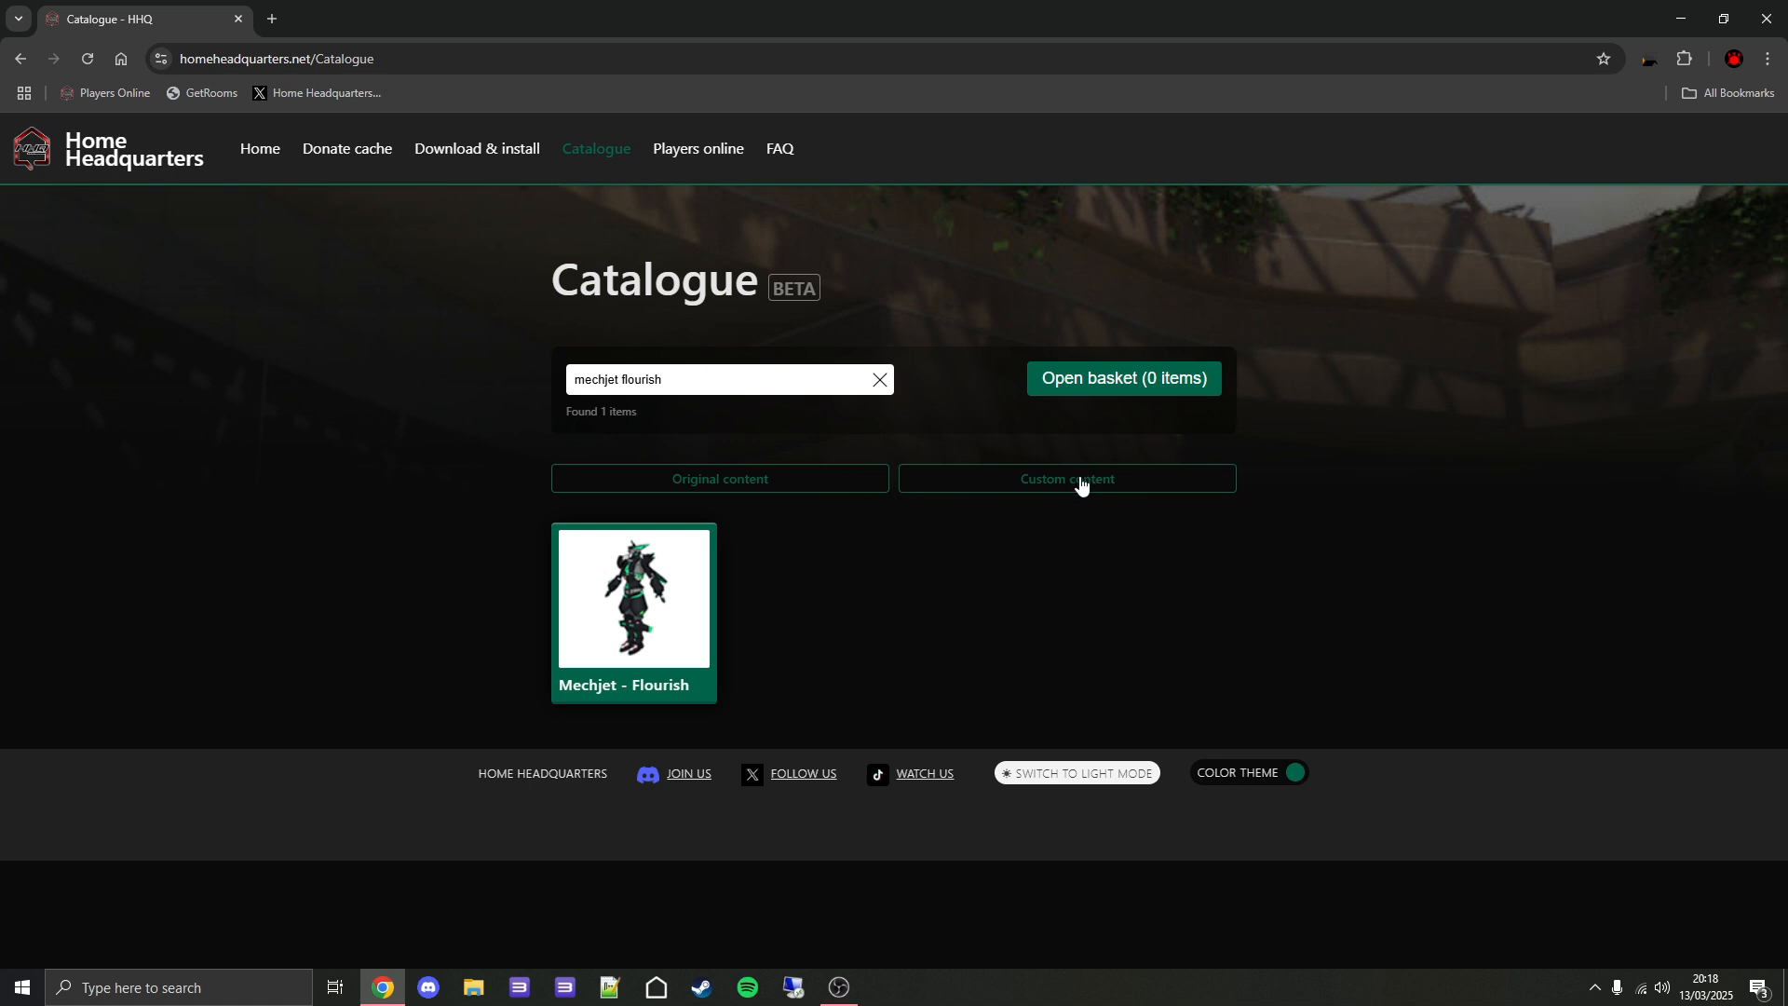
click(730, 379)
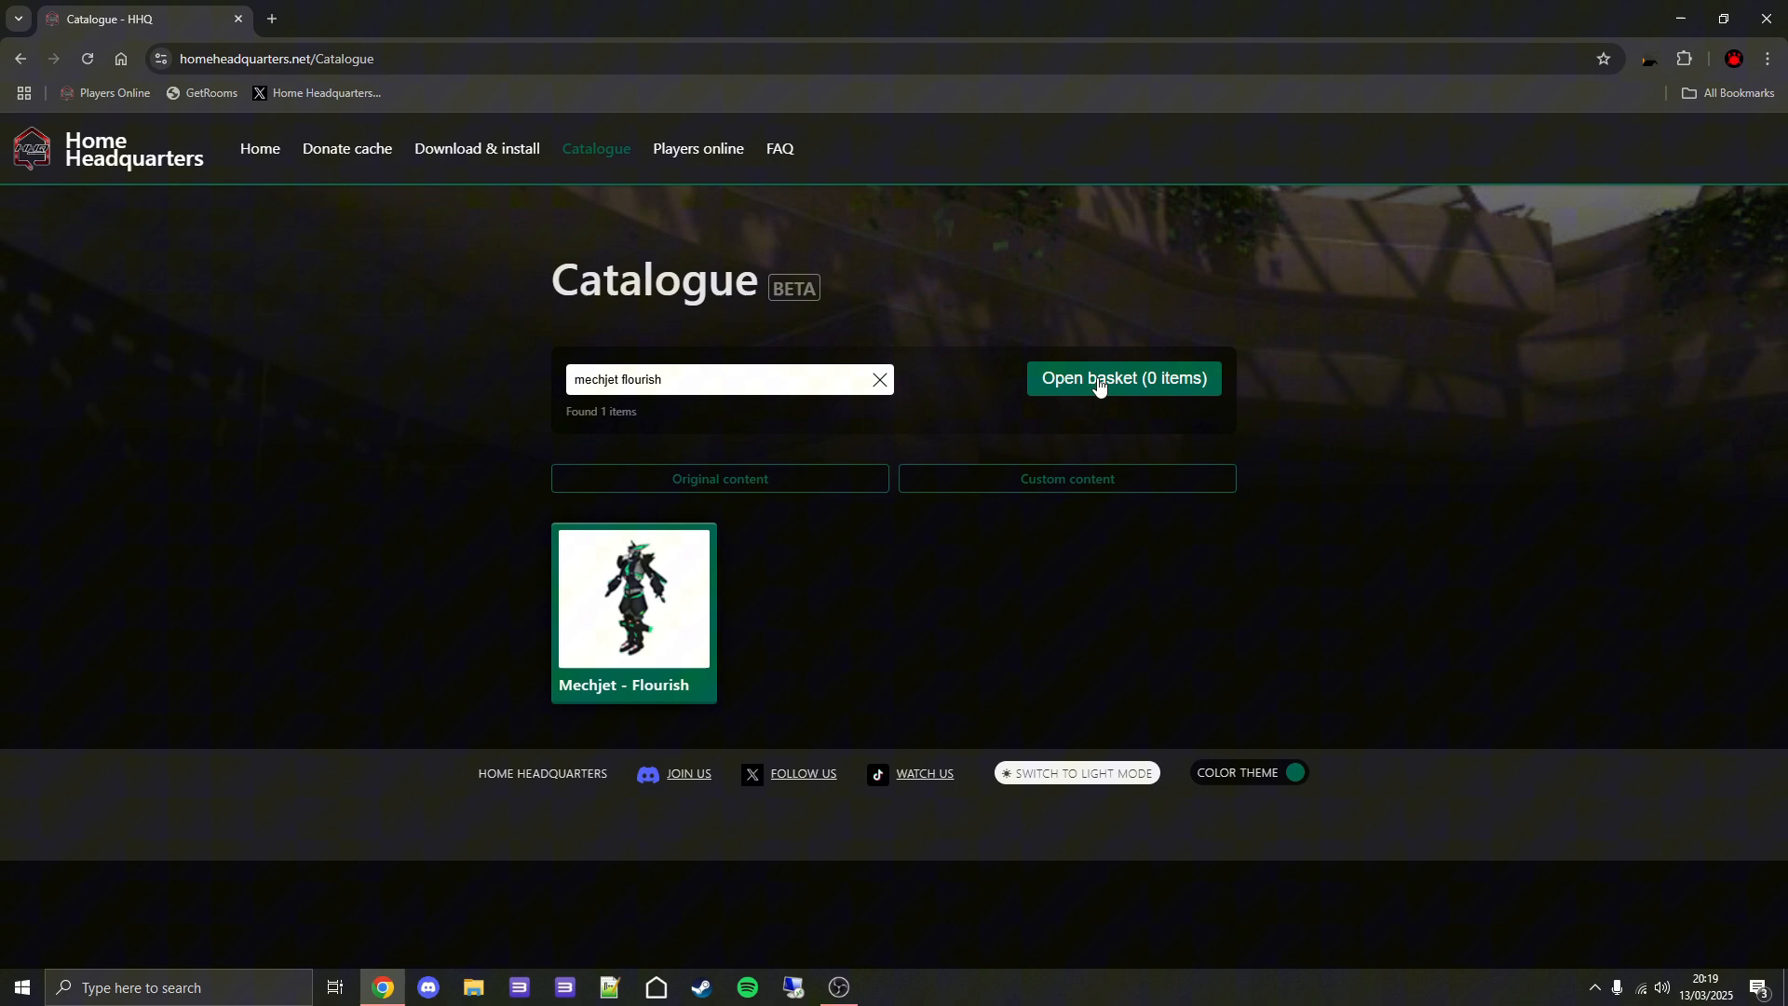
Import the 25 default items into the basket, scroll through them, and close it.
click(1121, 377)
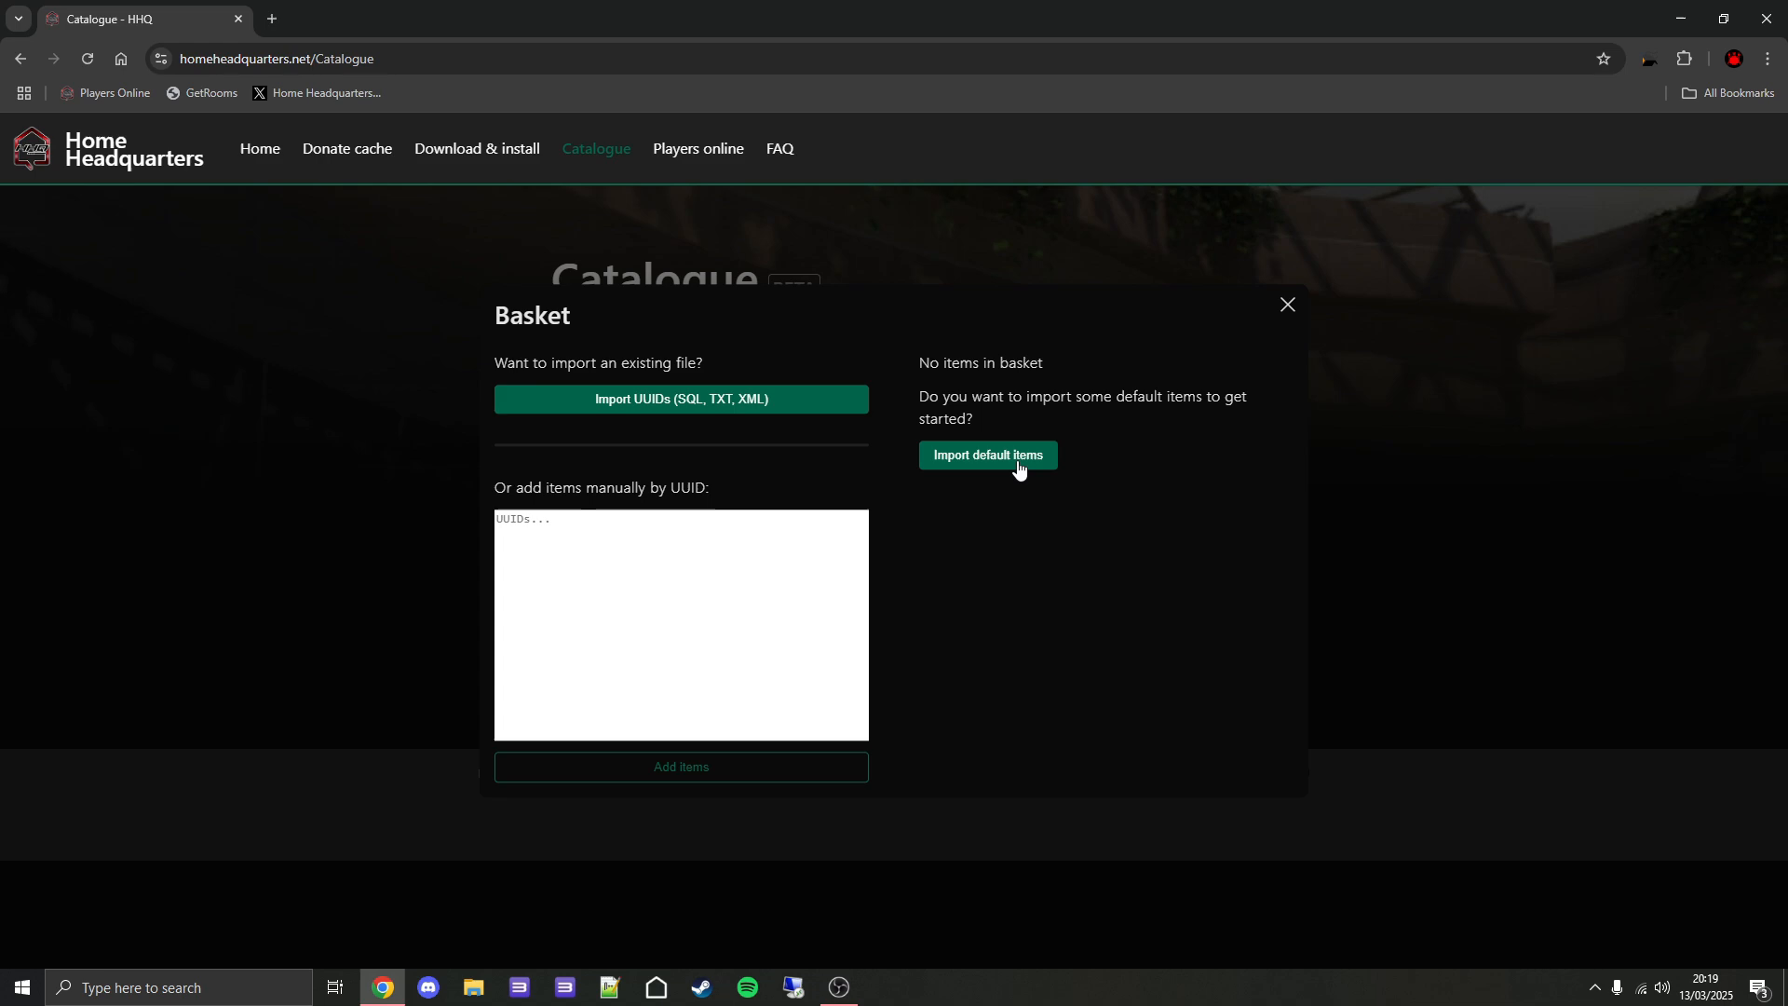
click(987, 455)
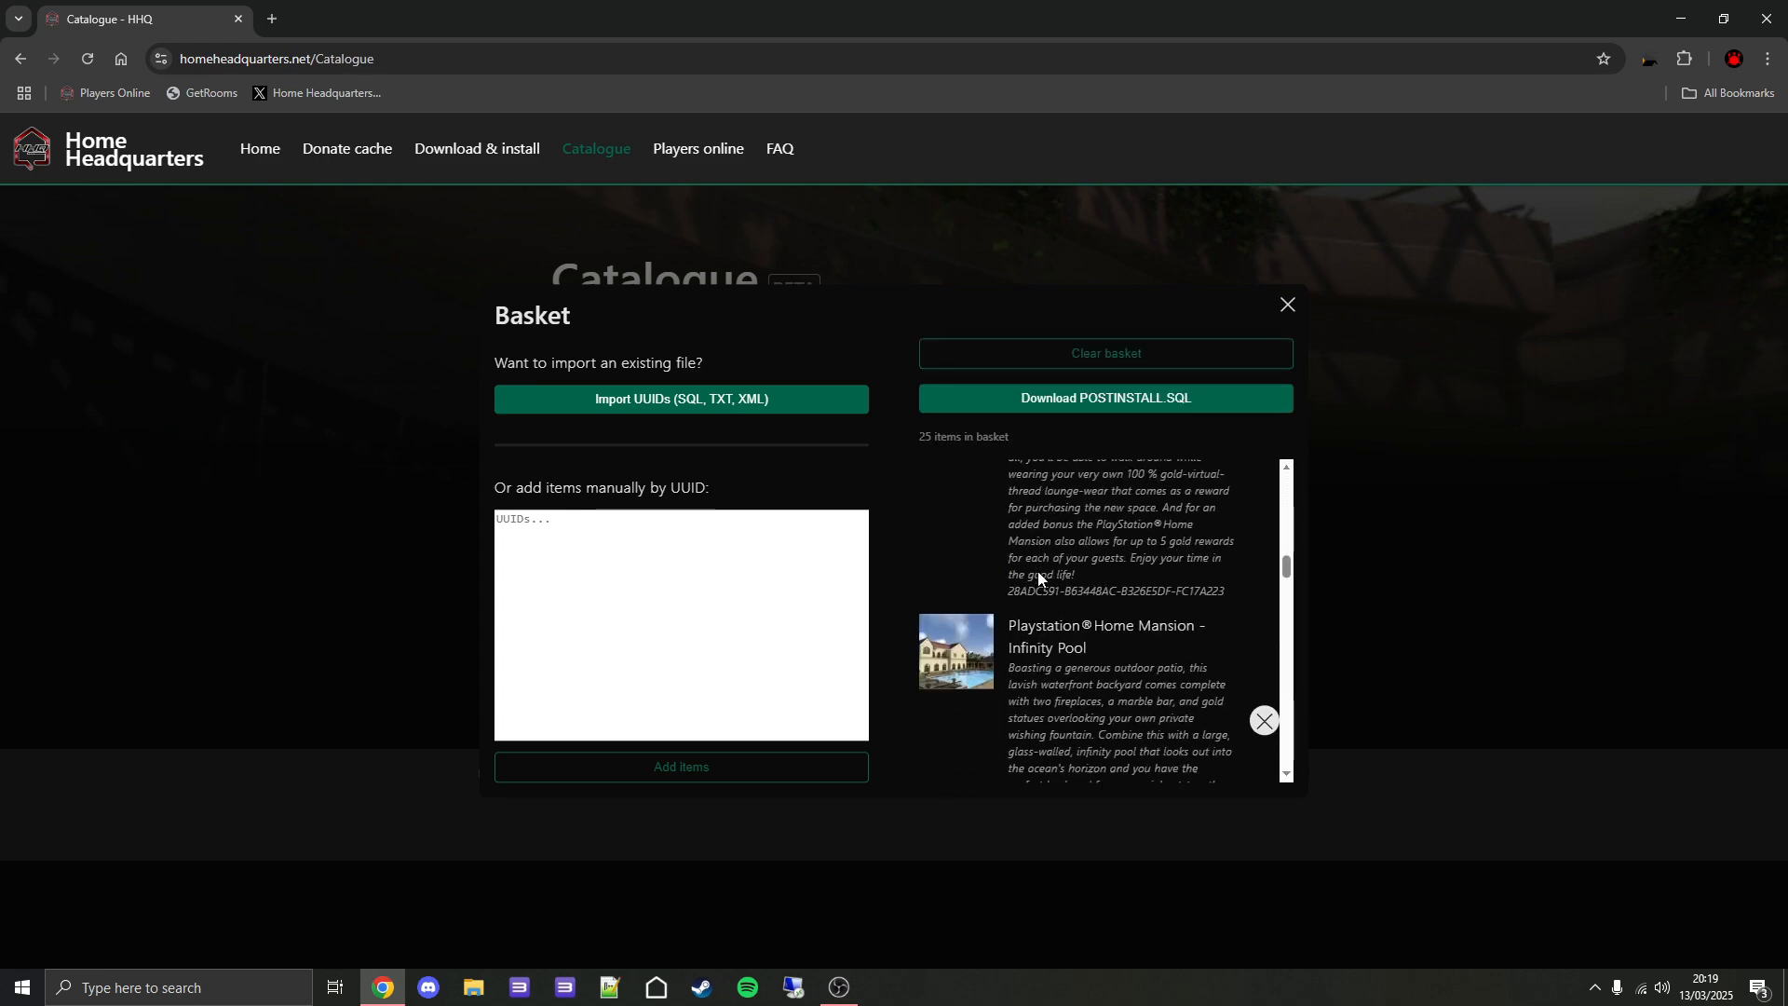
scroll(down, 3)
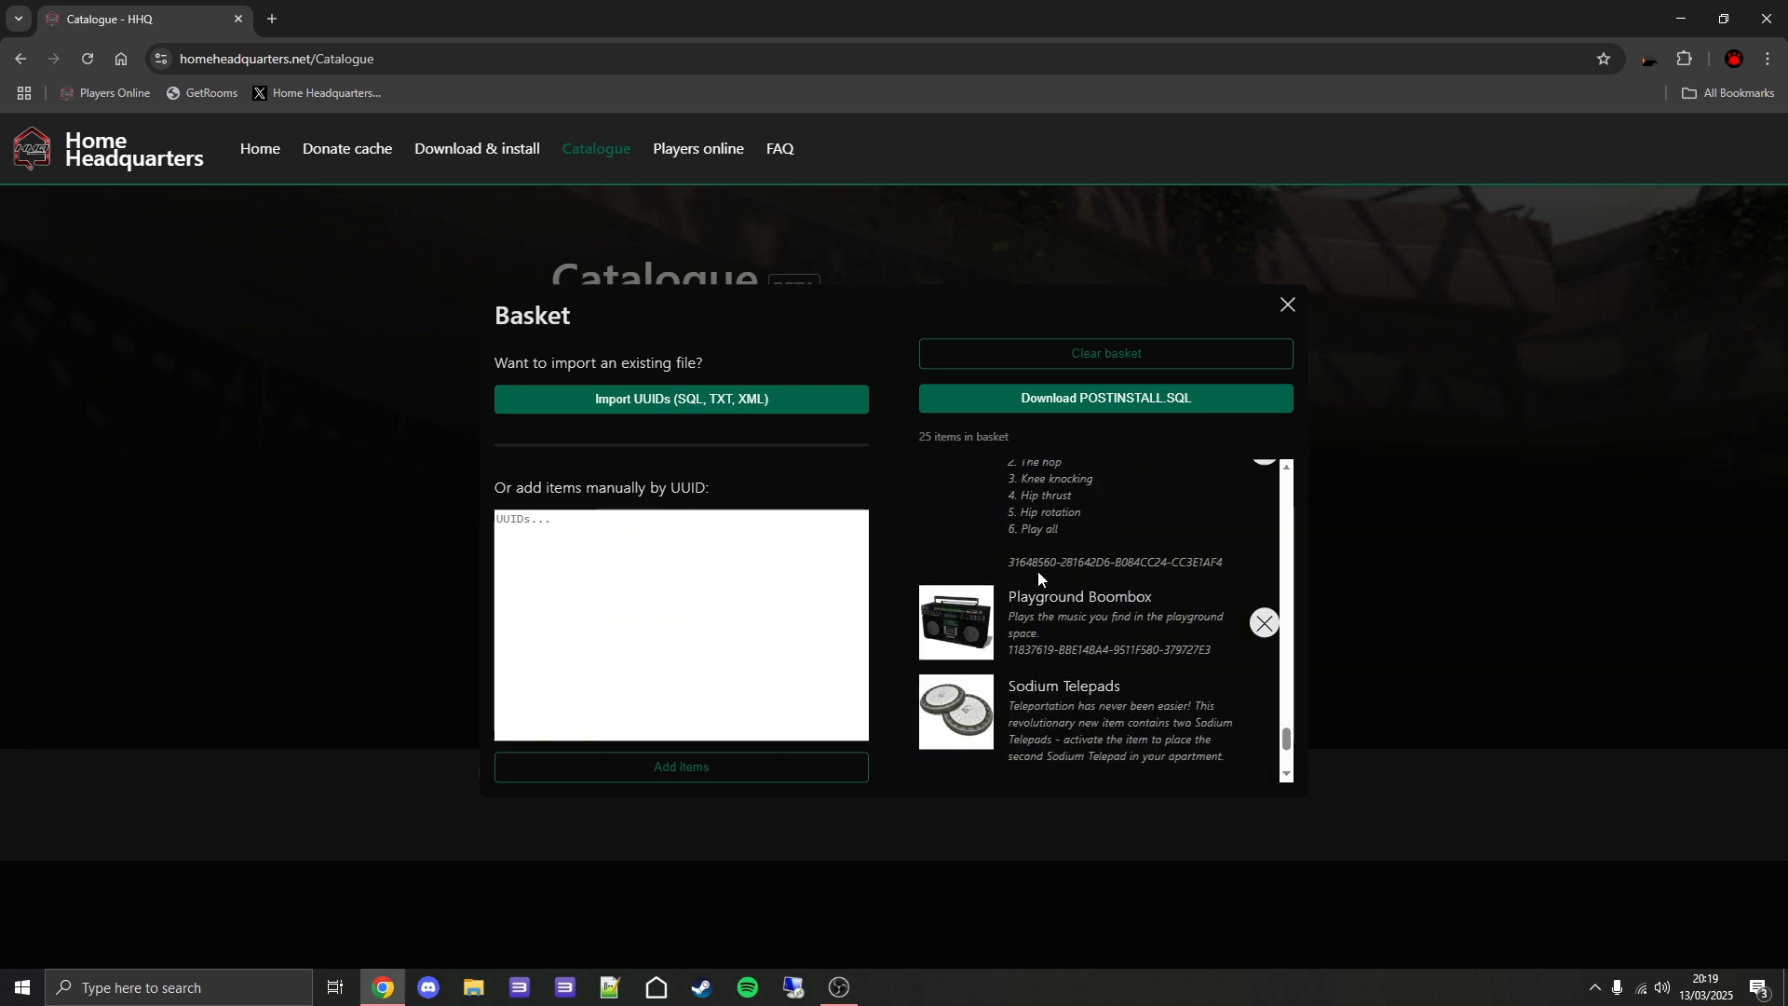
scroll(down, 3)
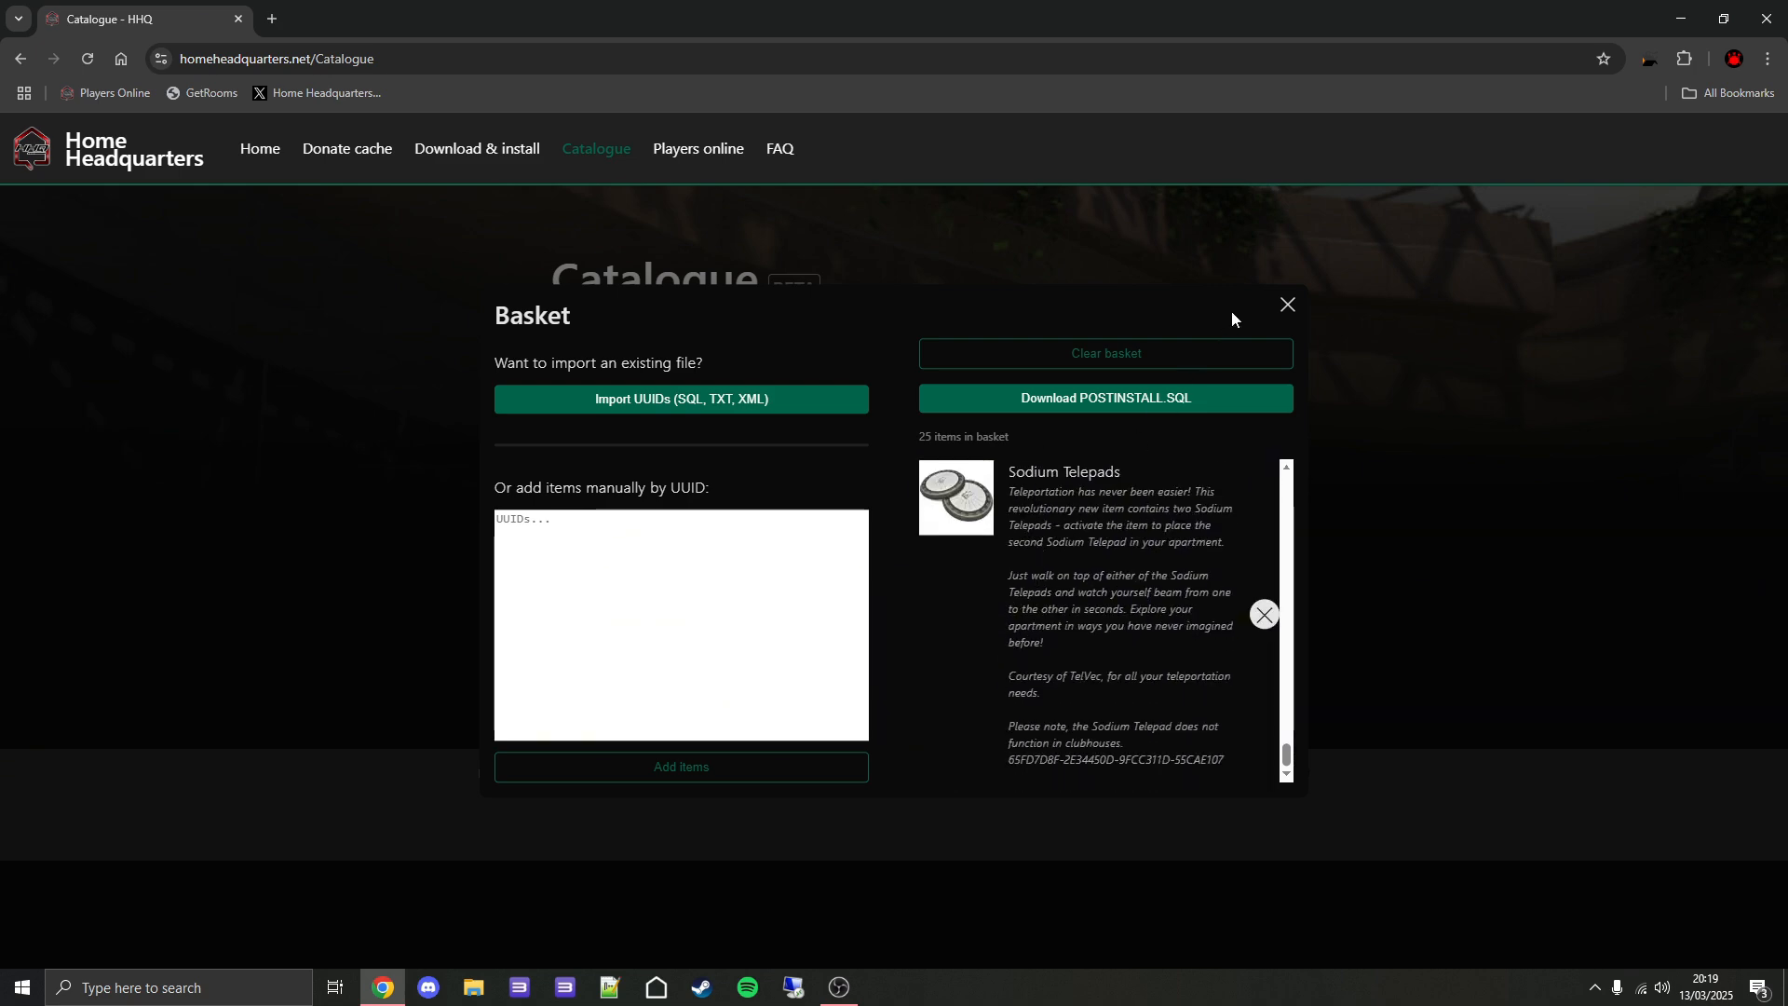
click(1286, 304)
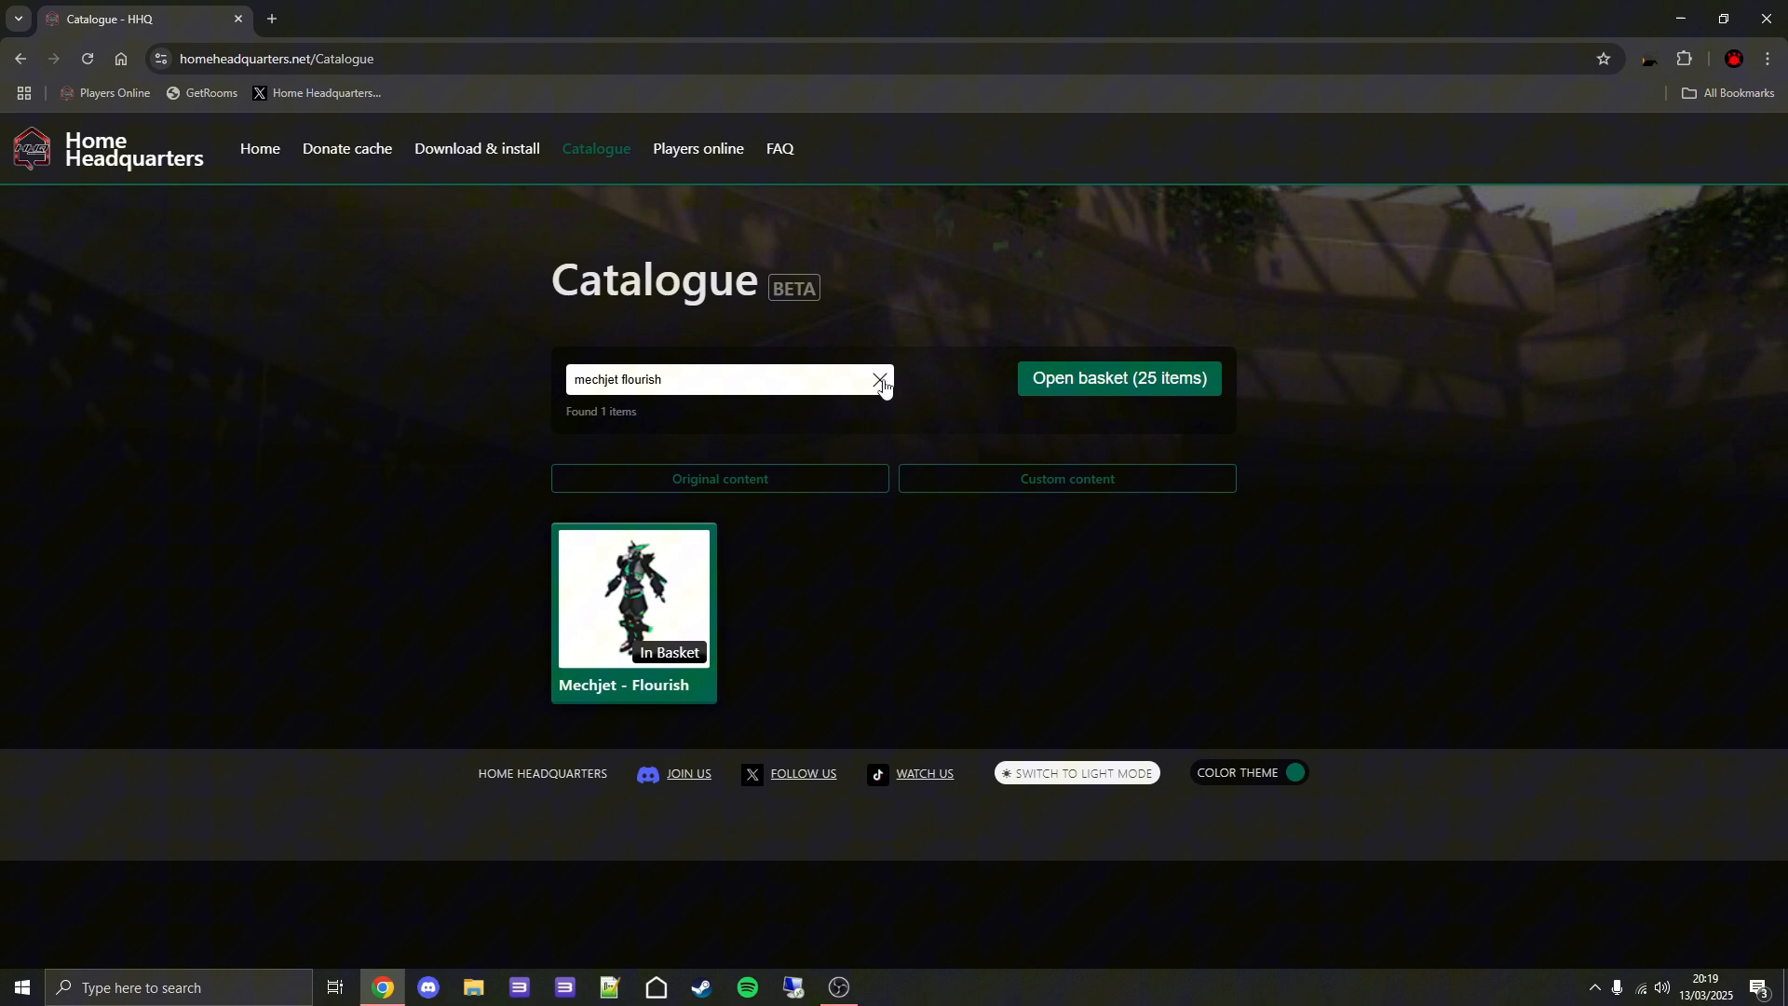
Clear the search, filter to original furniture, and add the Ice Breaker arcade machine.
click(878, 379)
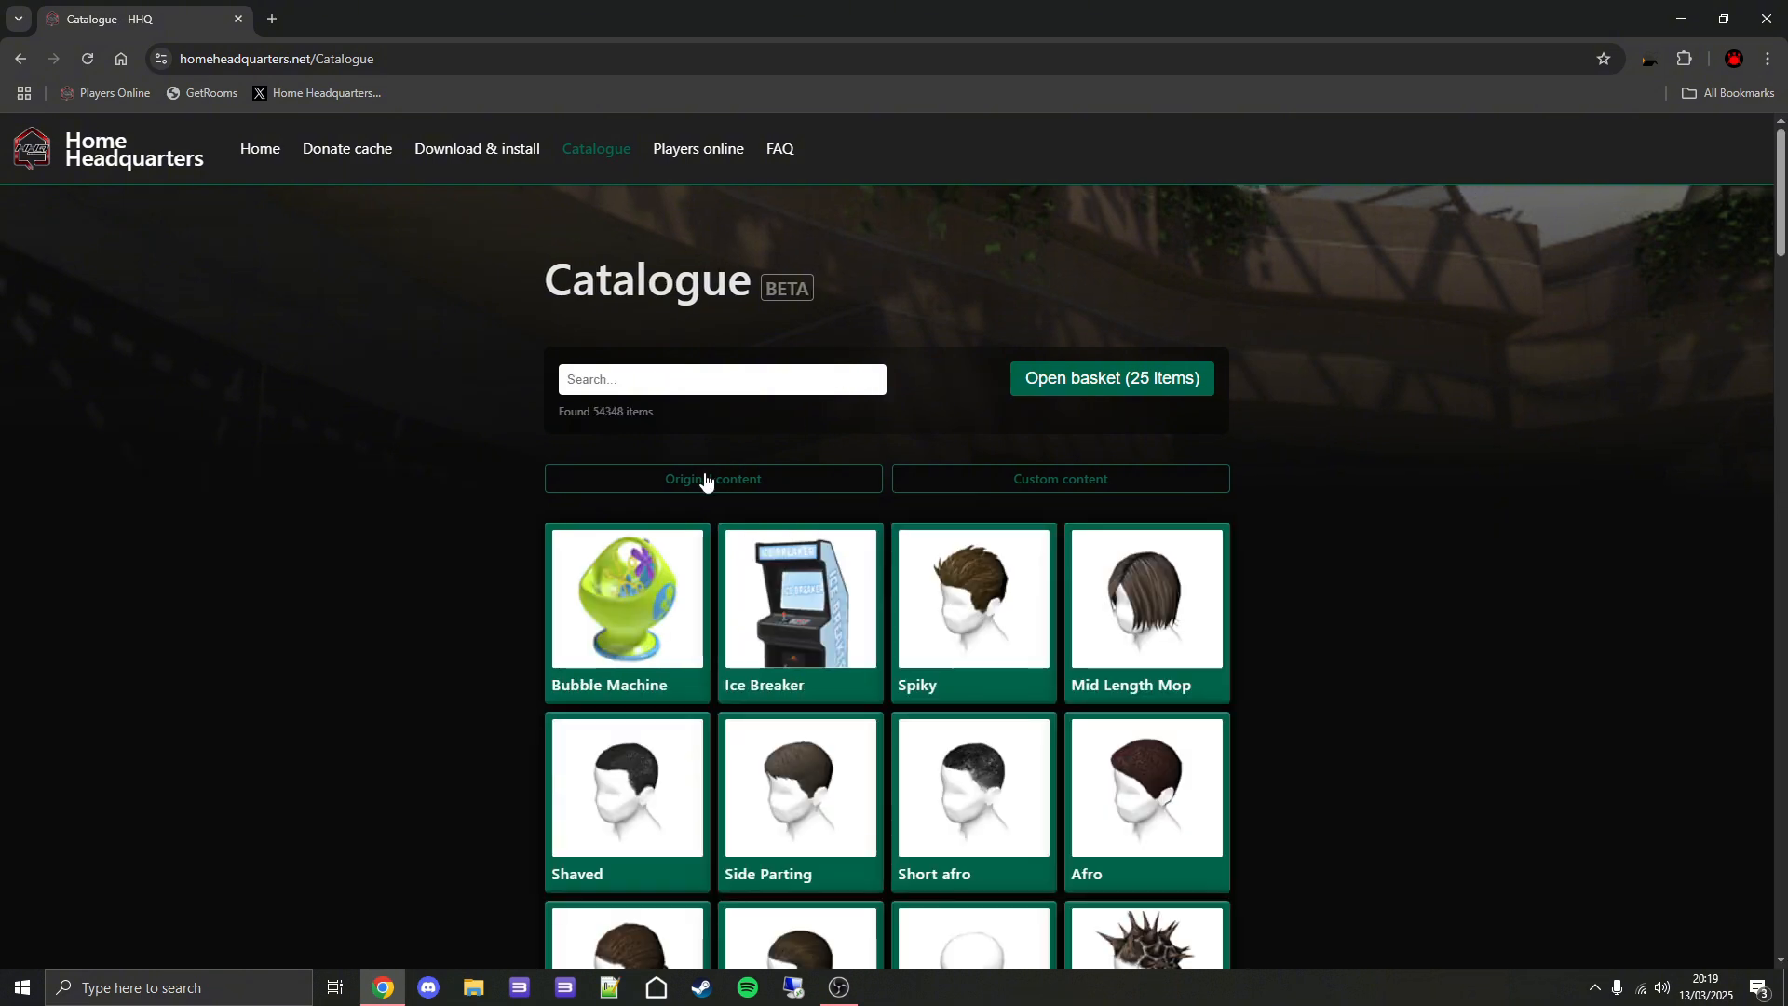
click(712, 478)
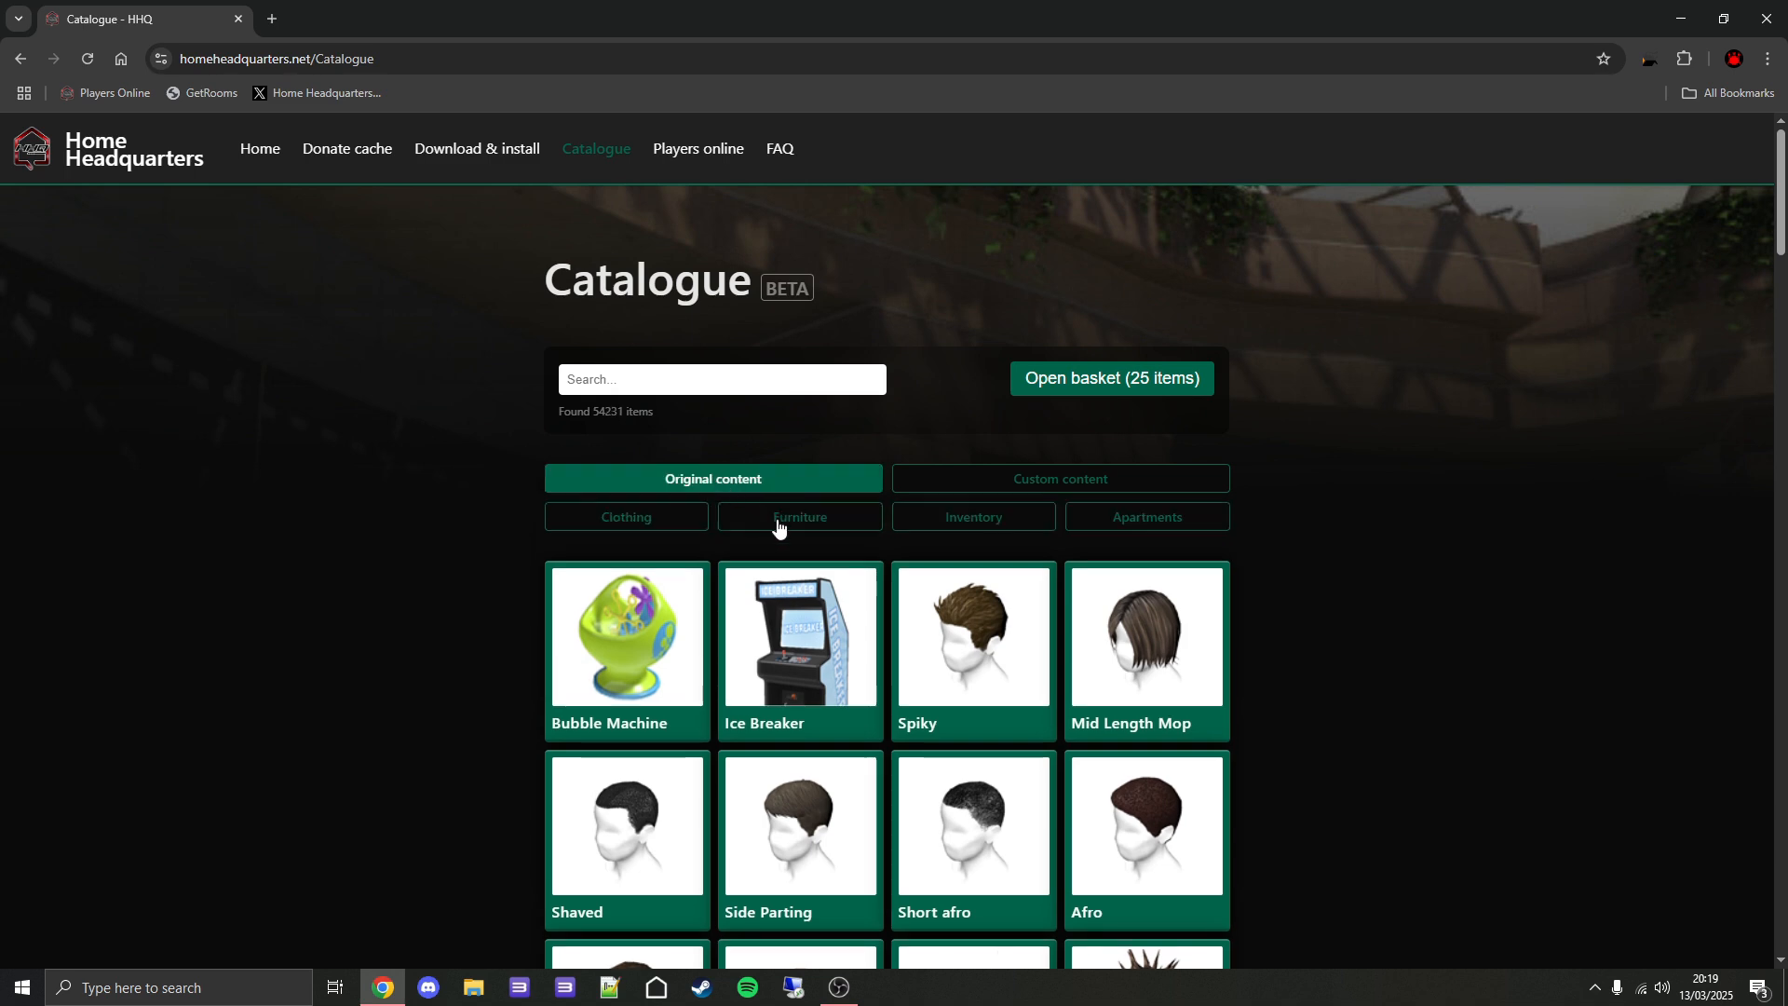
click(798, 517)
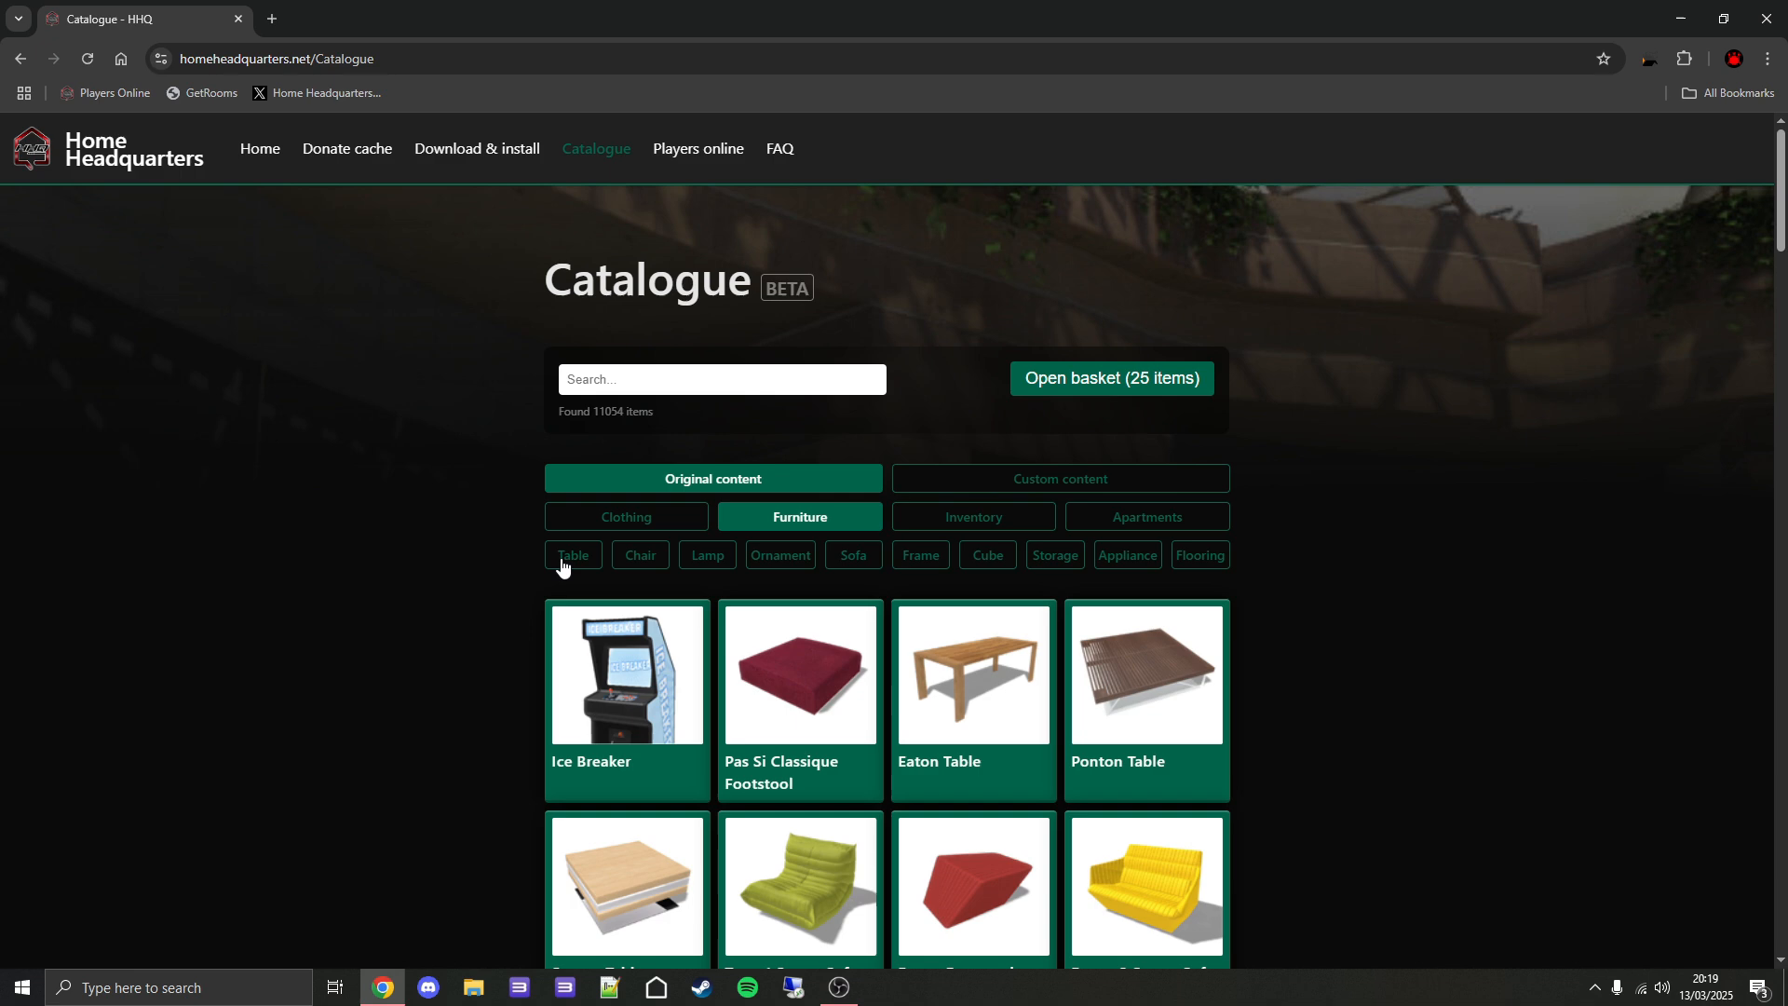
mouse_move(500, 562)
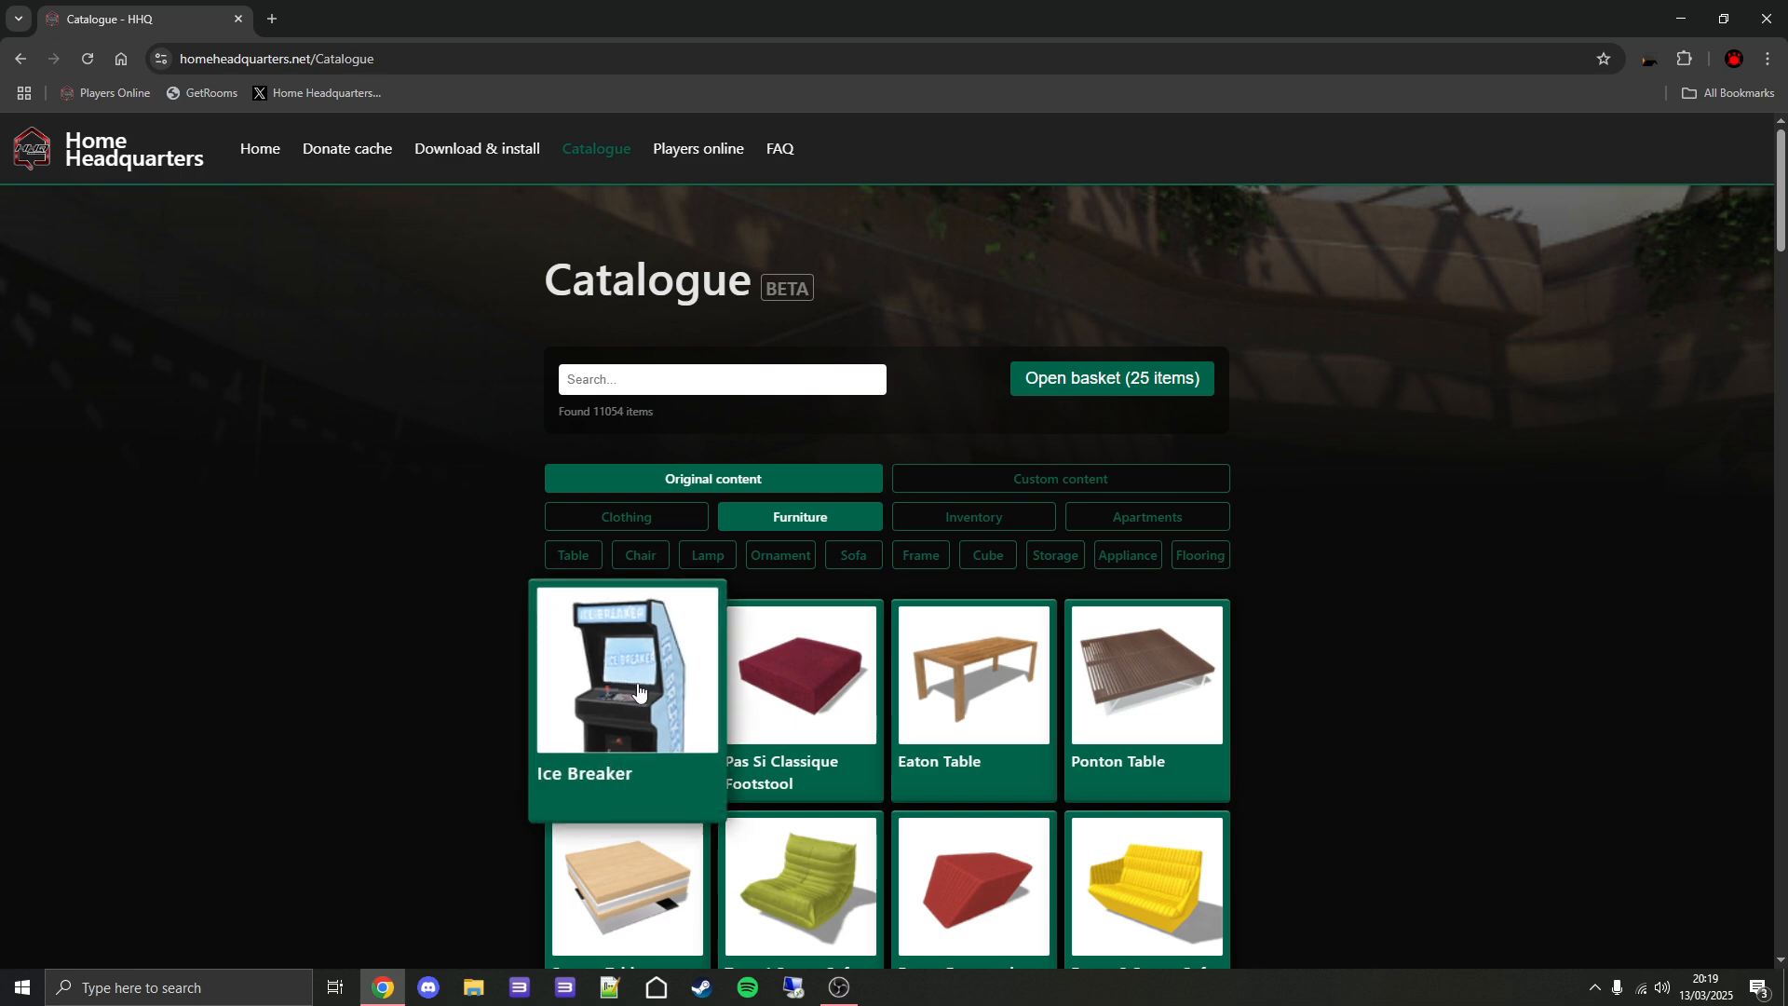
click(625, 670)
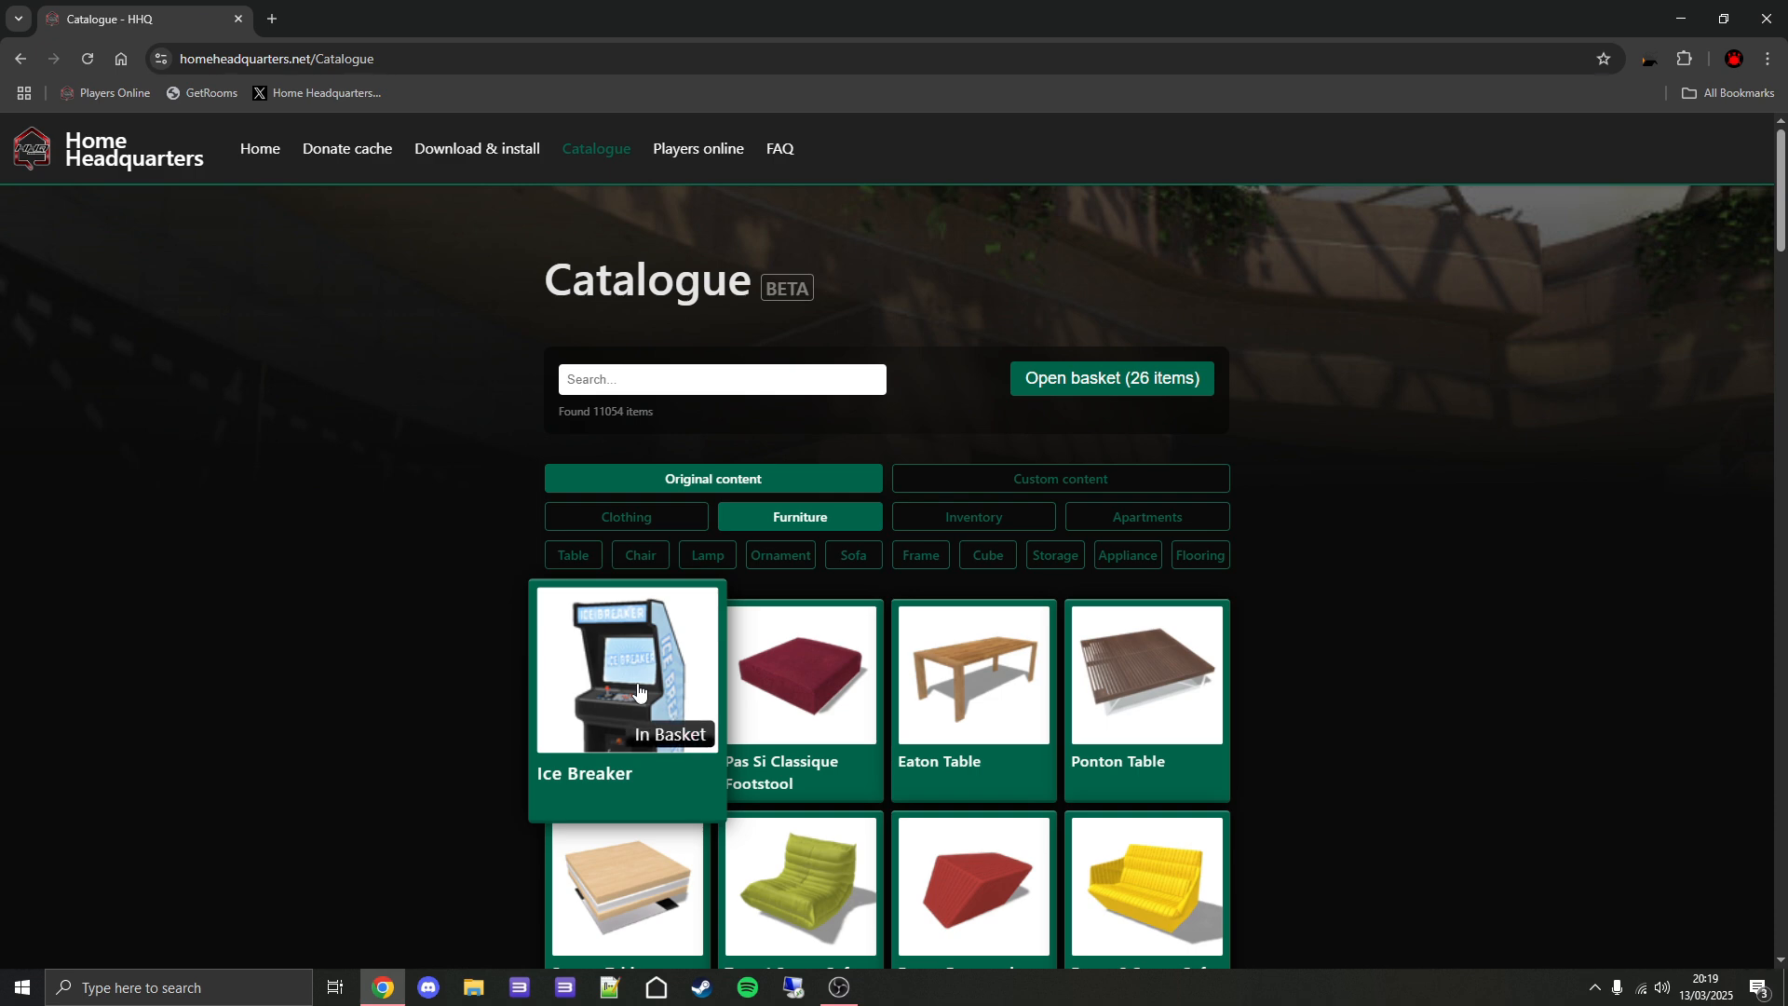
mouse_move(1163, 413)
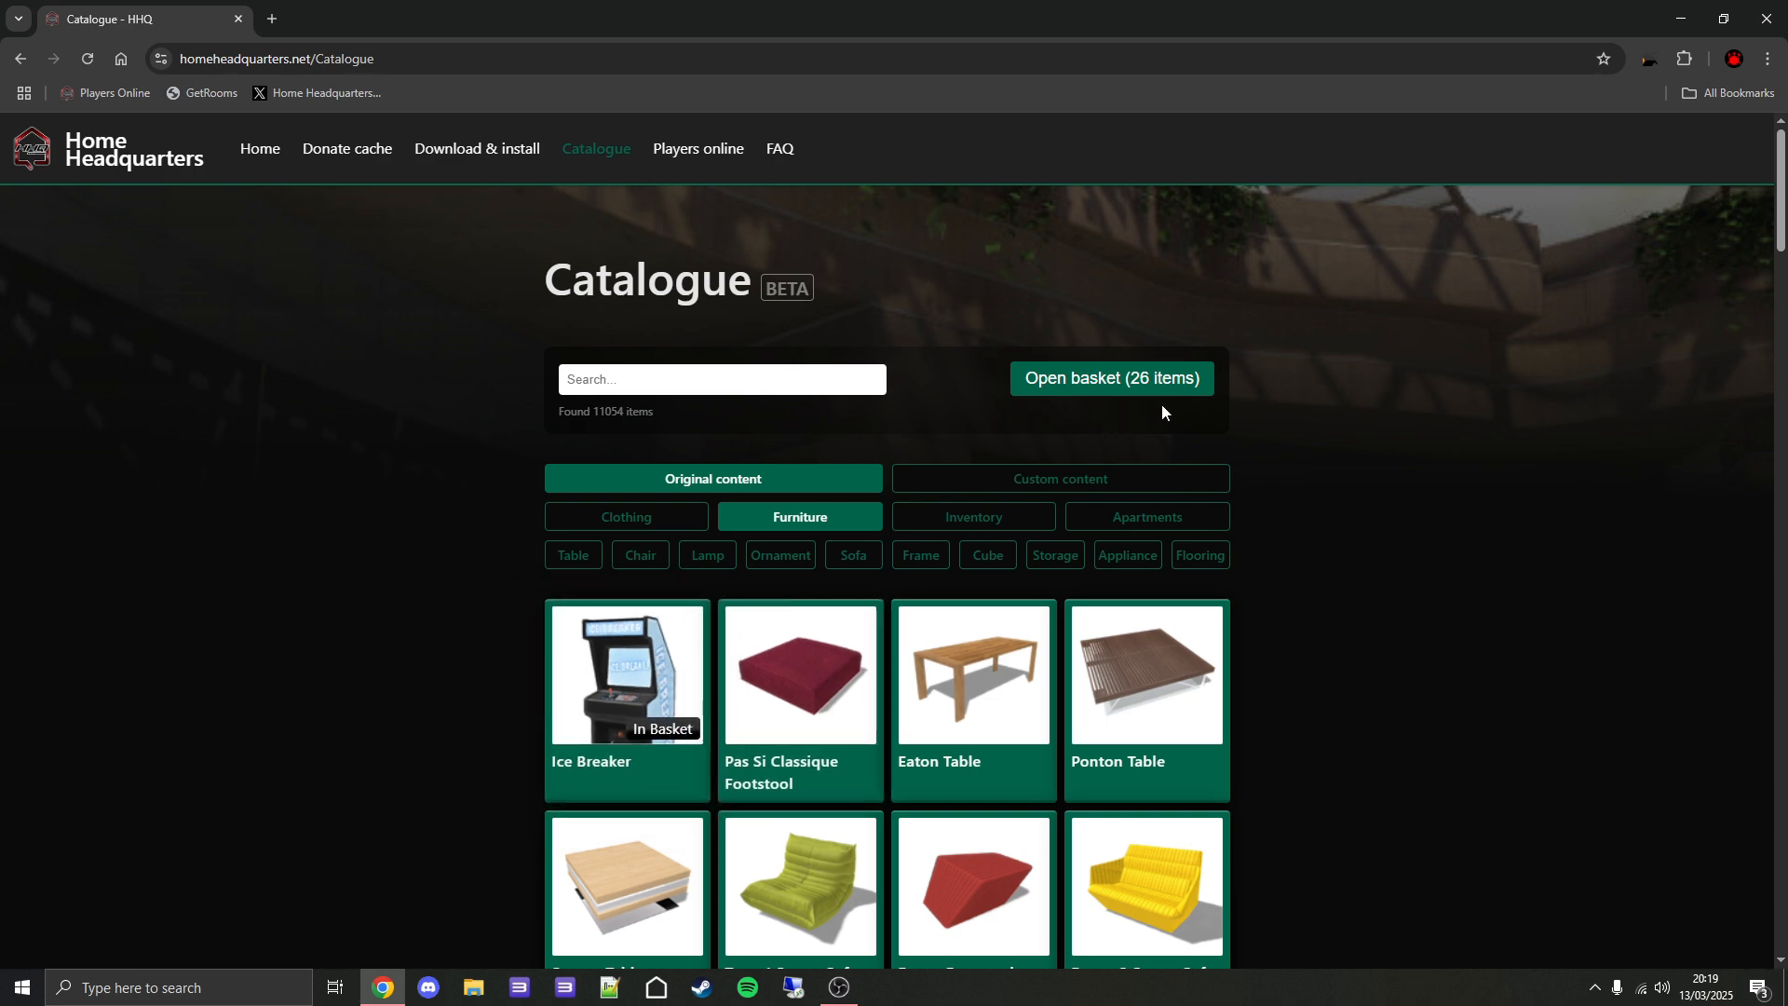
mouse_move(625, 522)
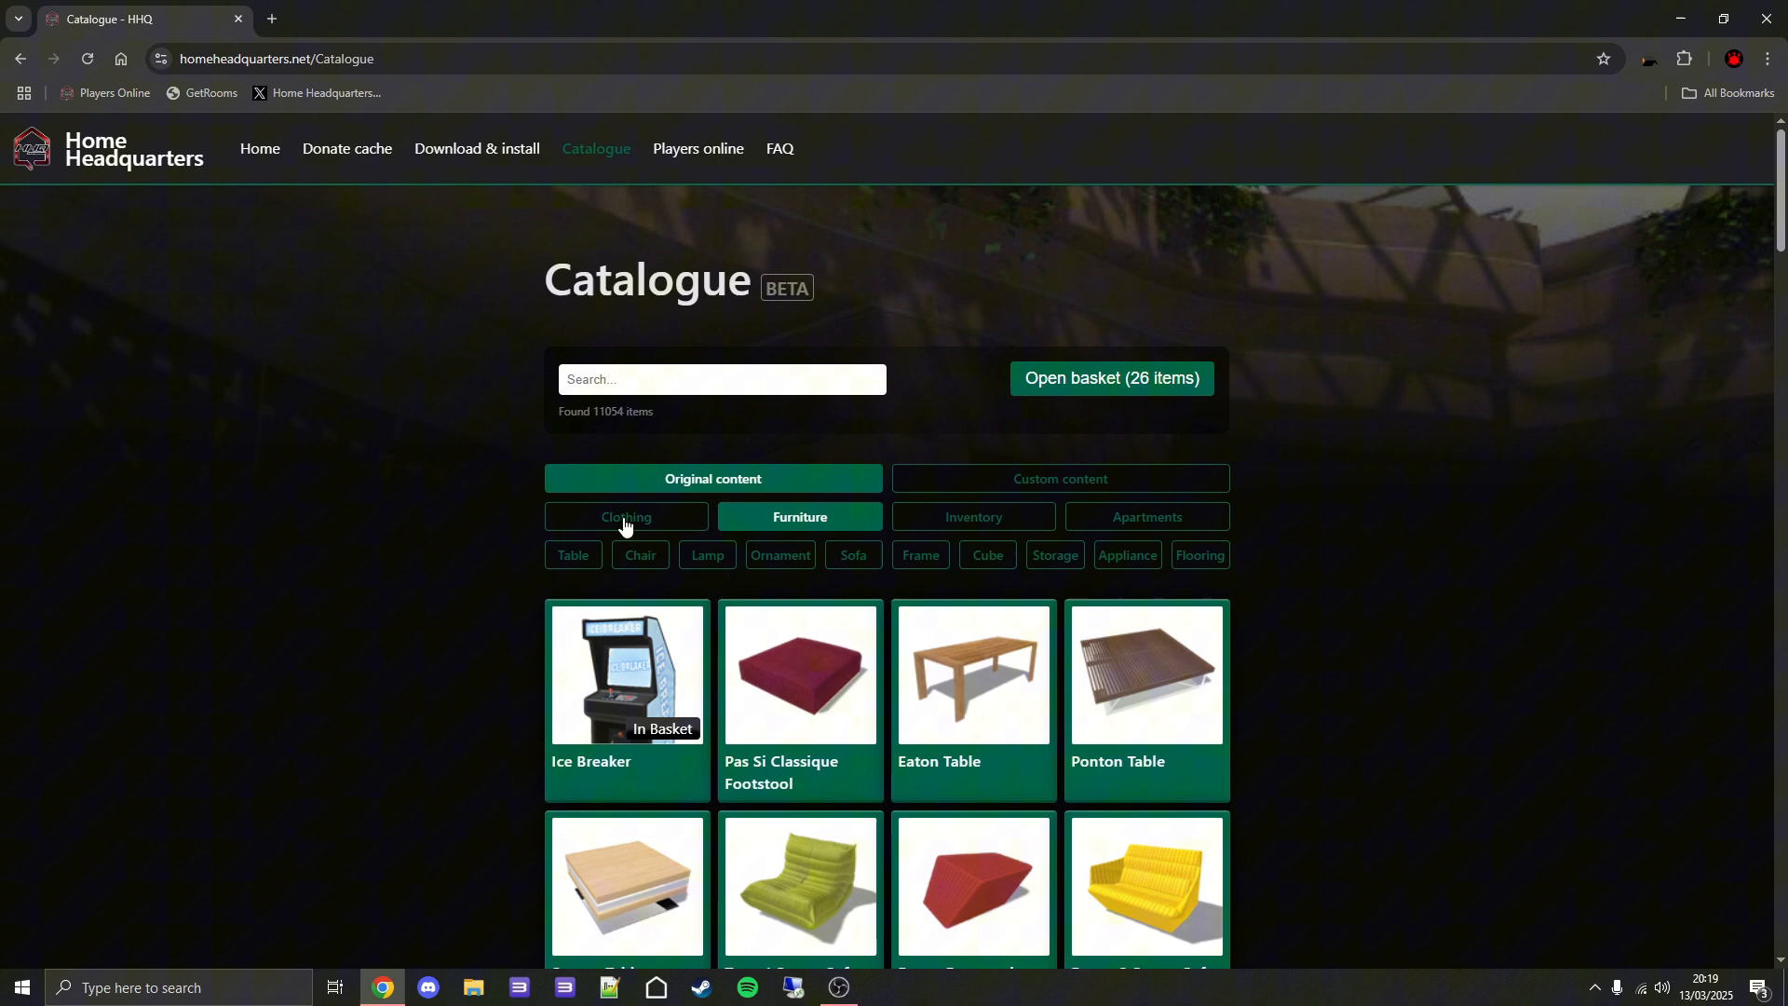
Switch to male clothing outfits and add Urban Camo - Rock 1 to the basket.
click(625, 516)
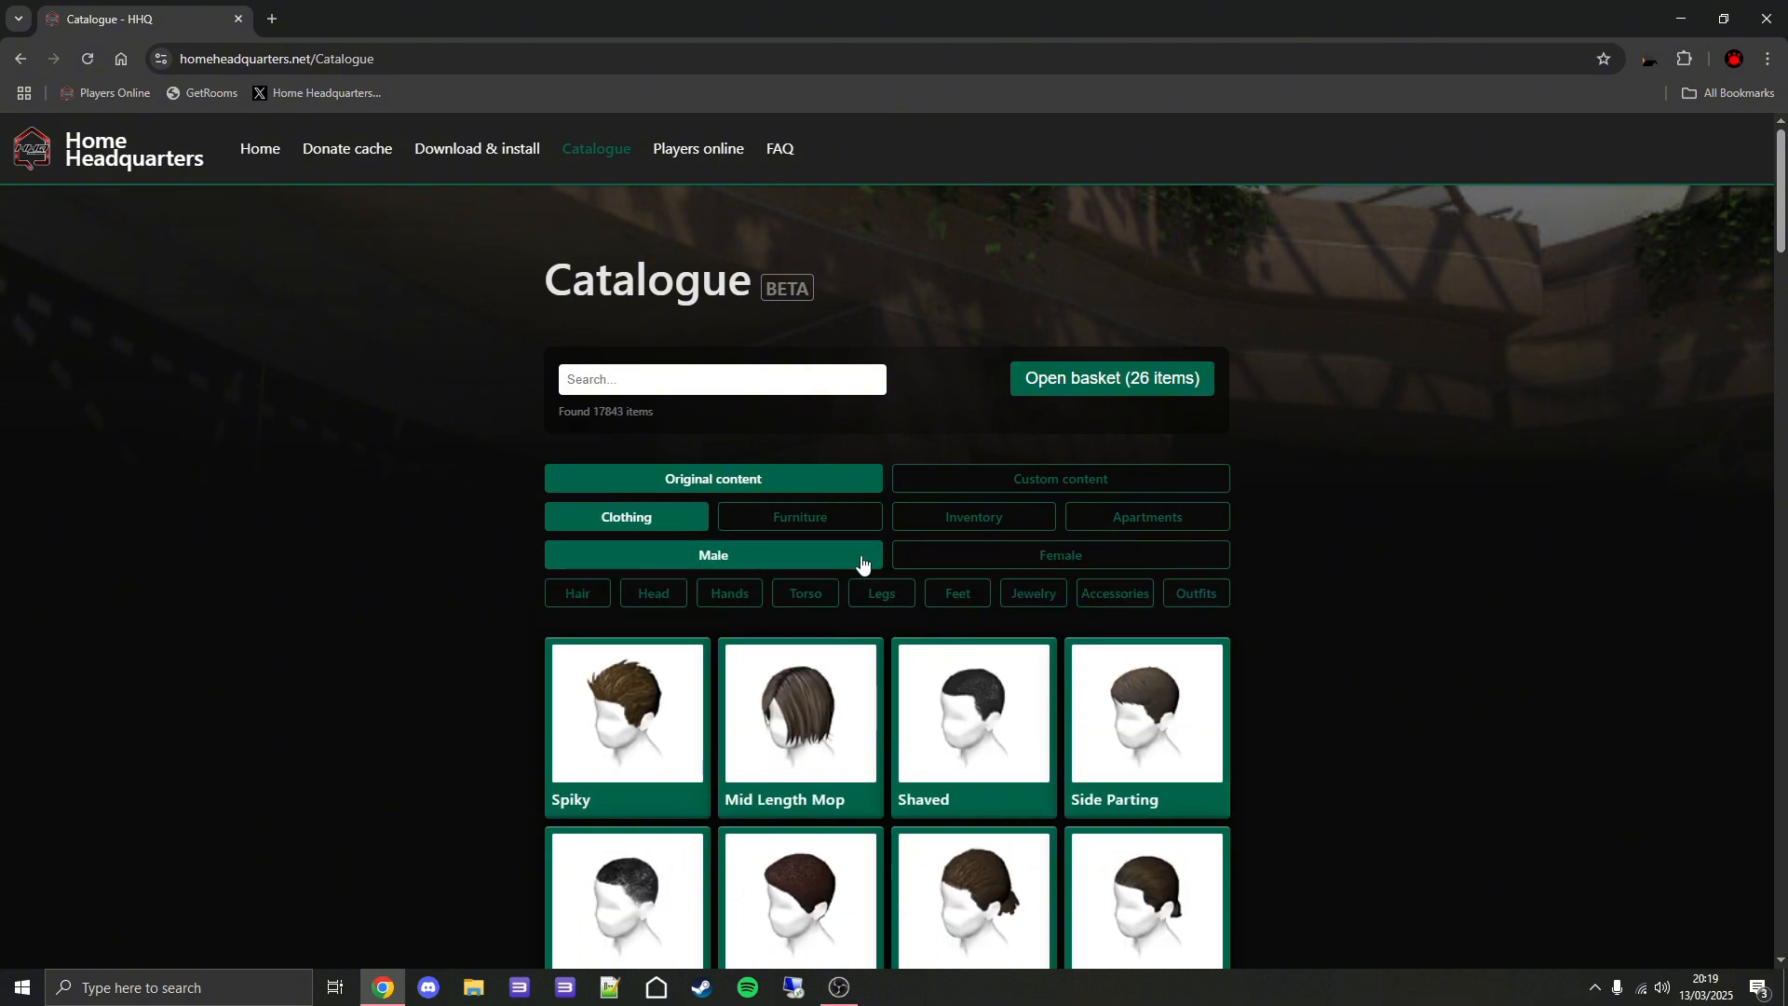
click(1194, 593)
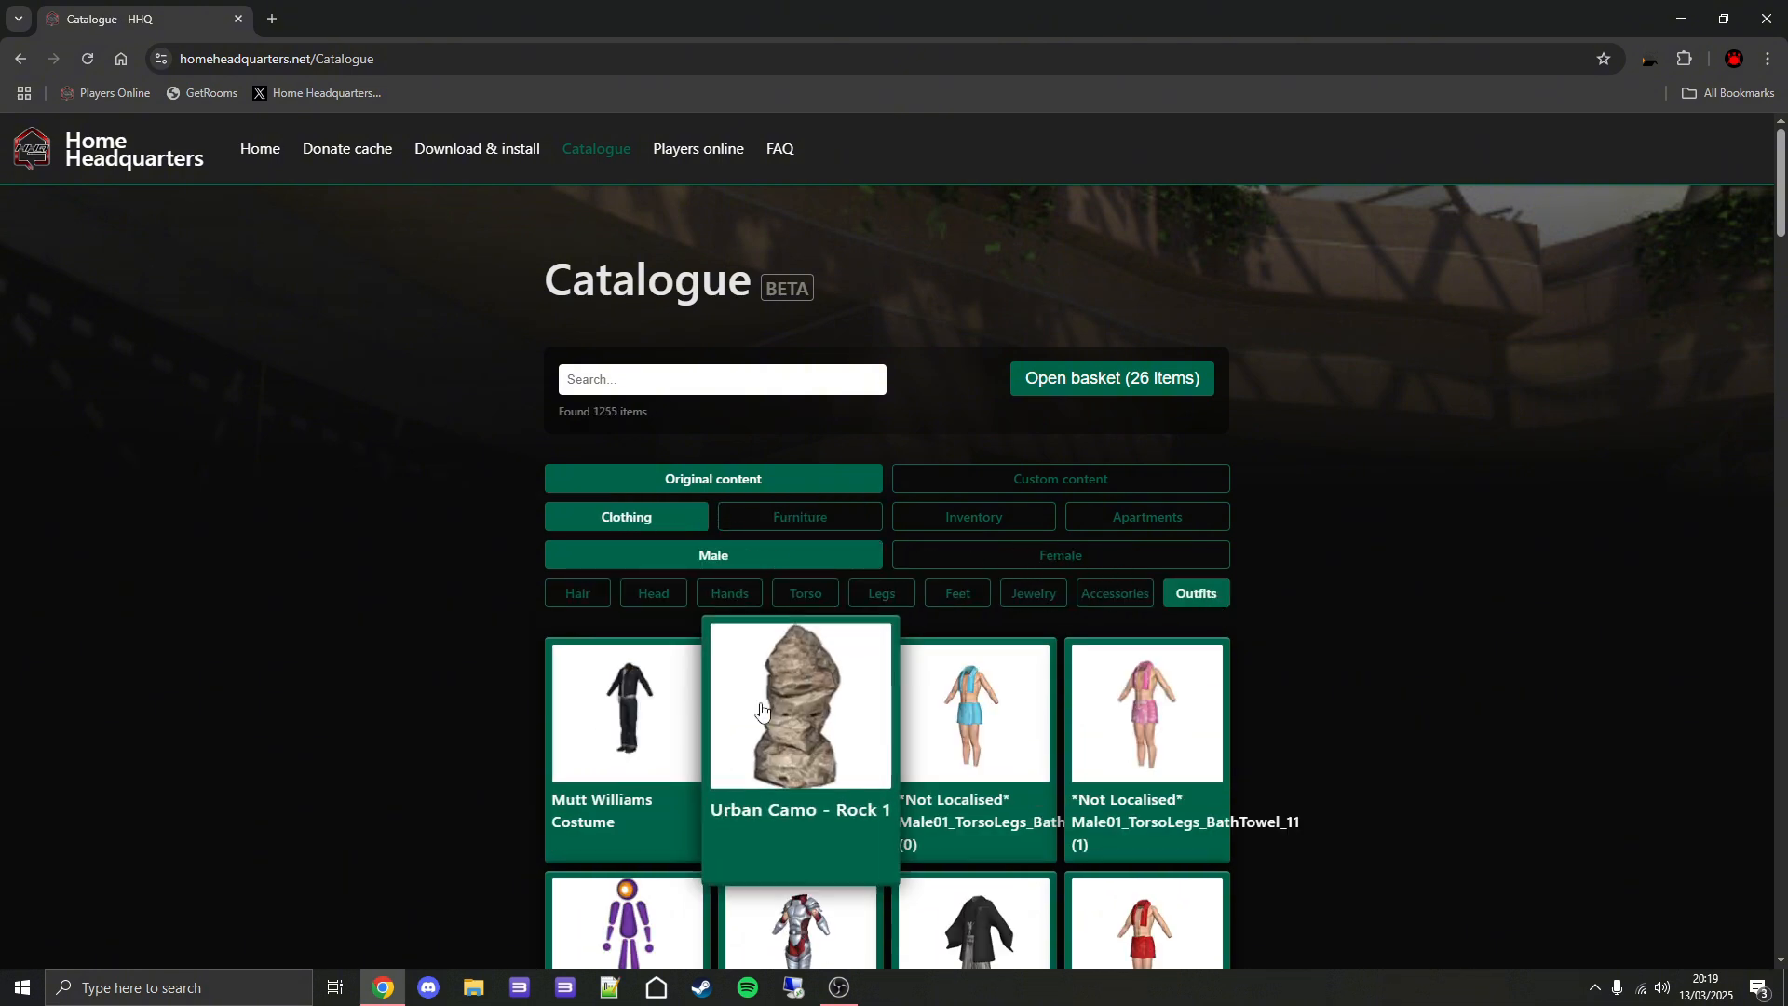
click(799, 704)
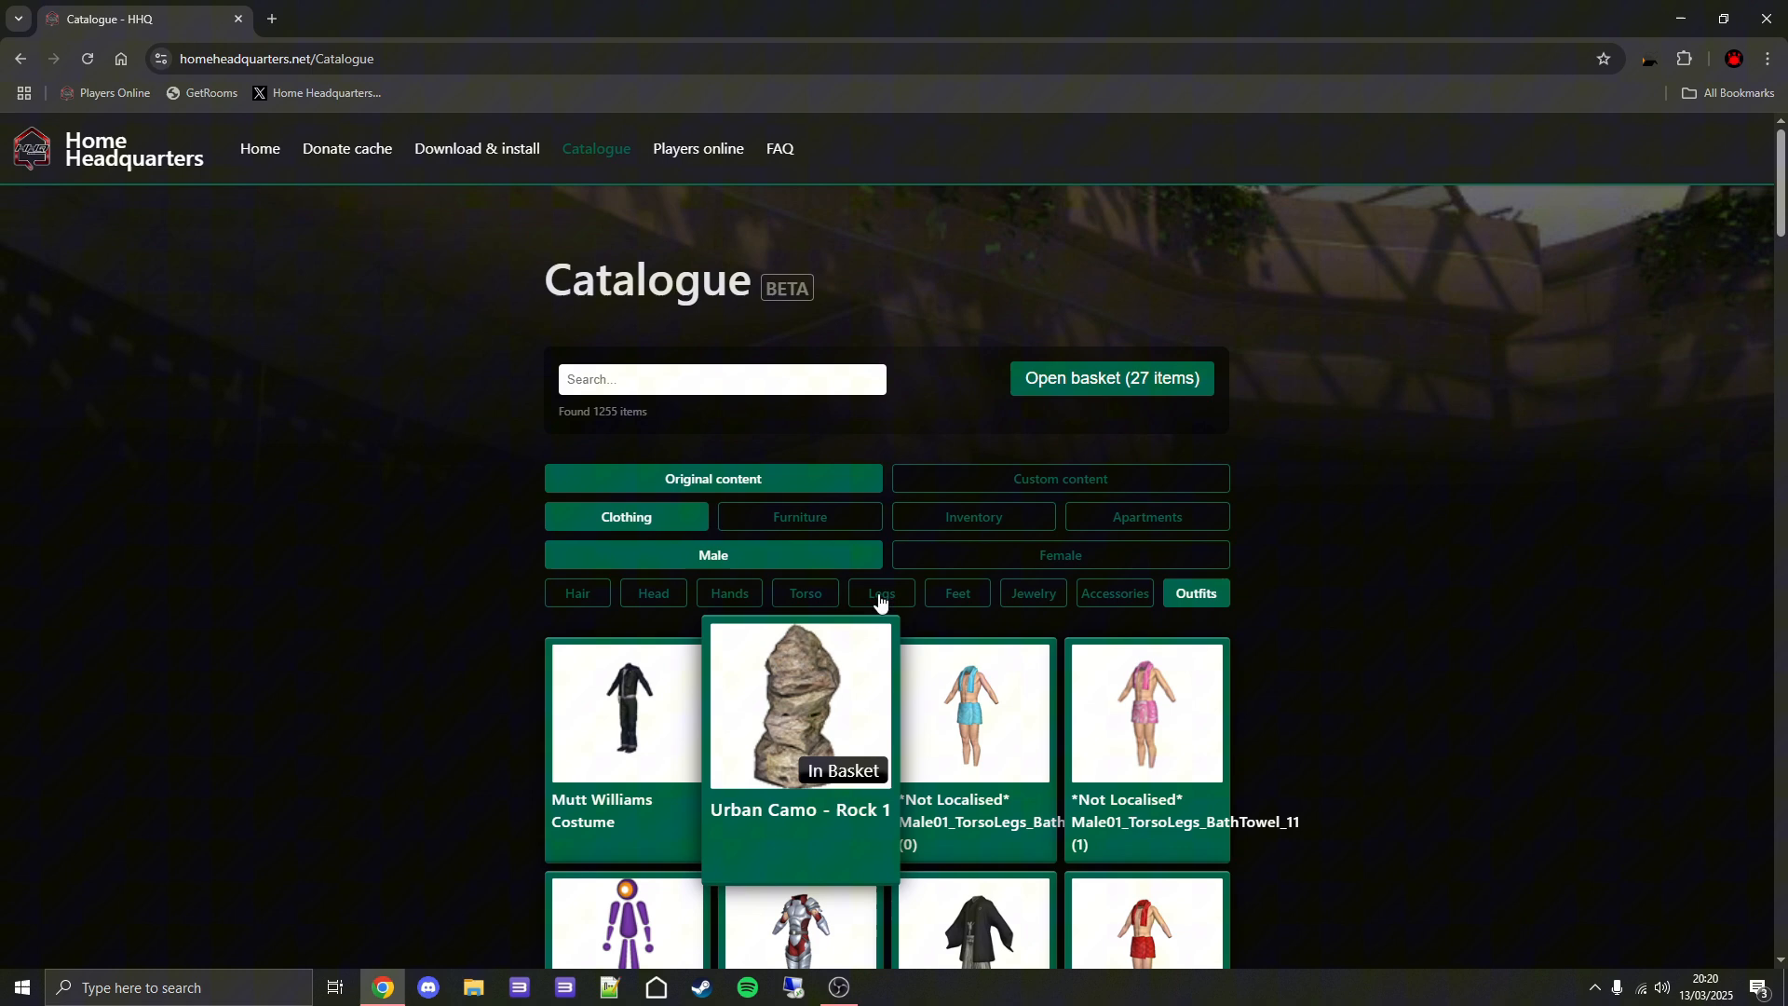
Export the 27-item basket as POSTINSTALL.SQL and bring up File Explorer.
click(1108, 377)
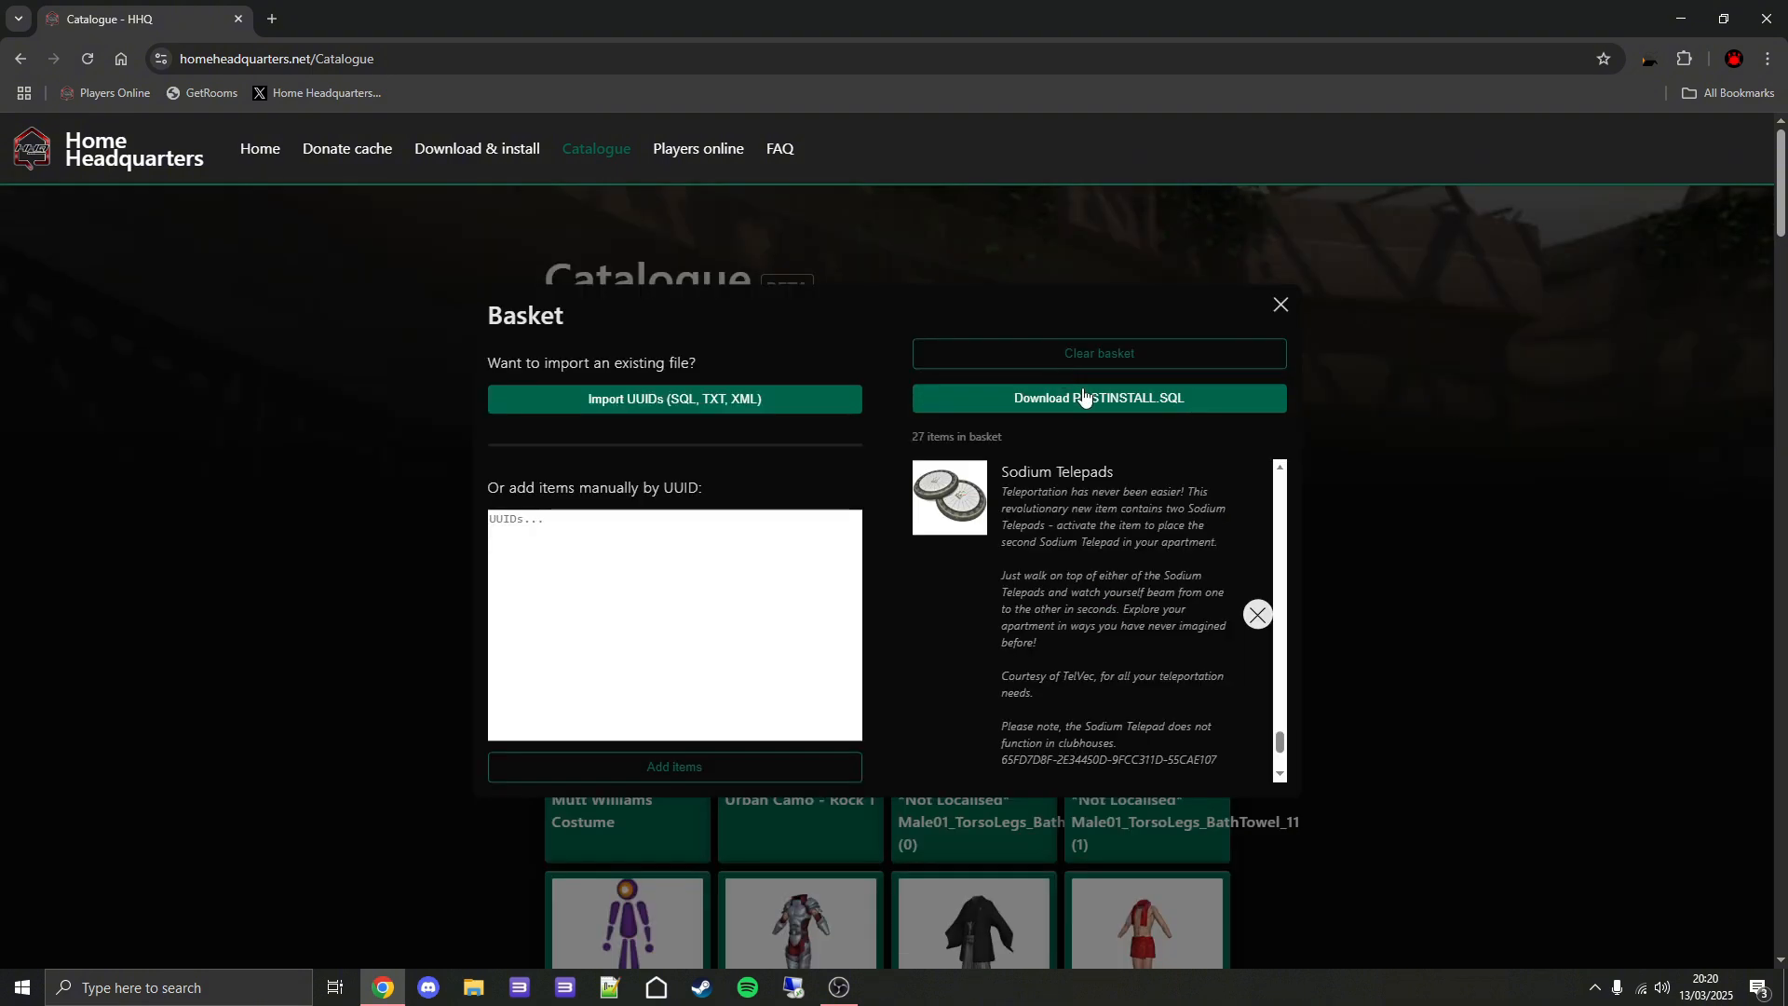
mouse_move(1104, 400)
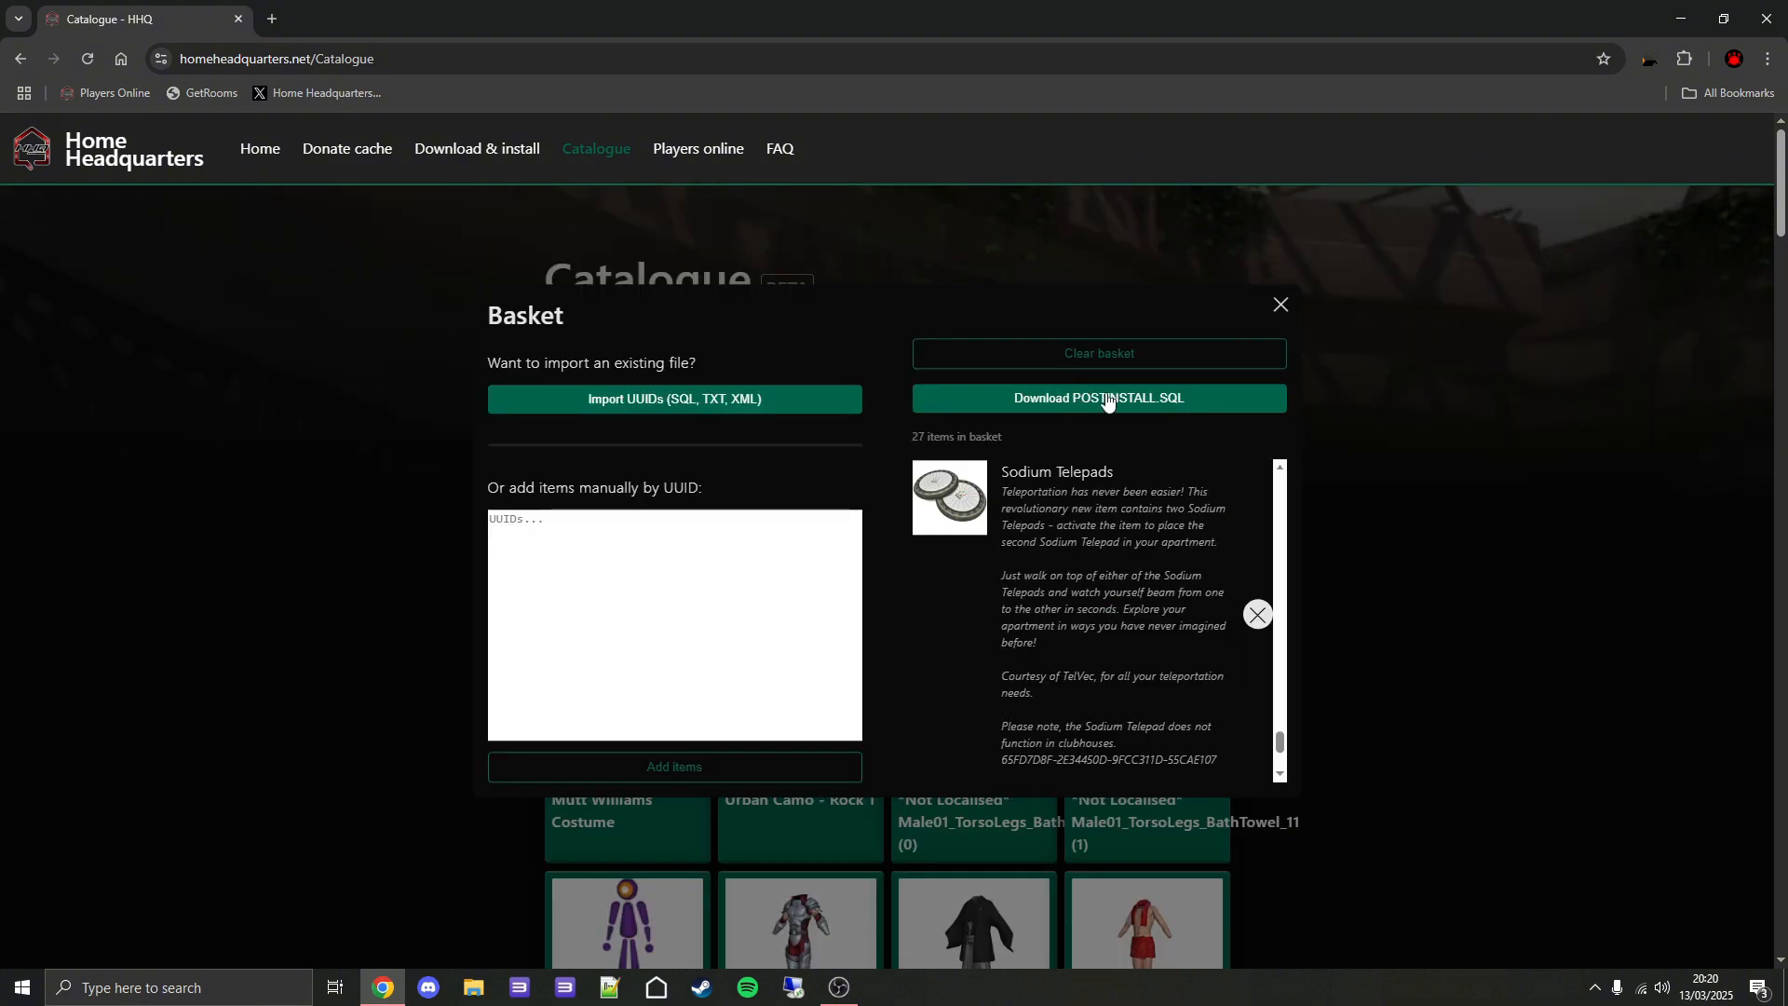
click(1097, 396)
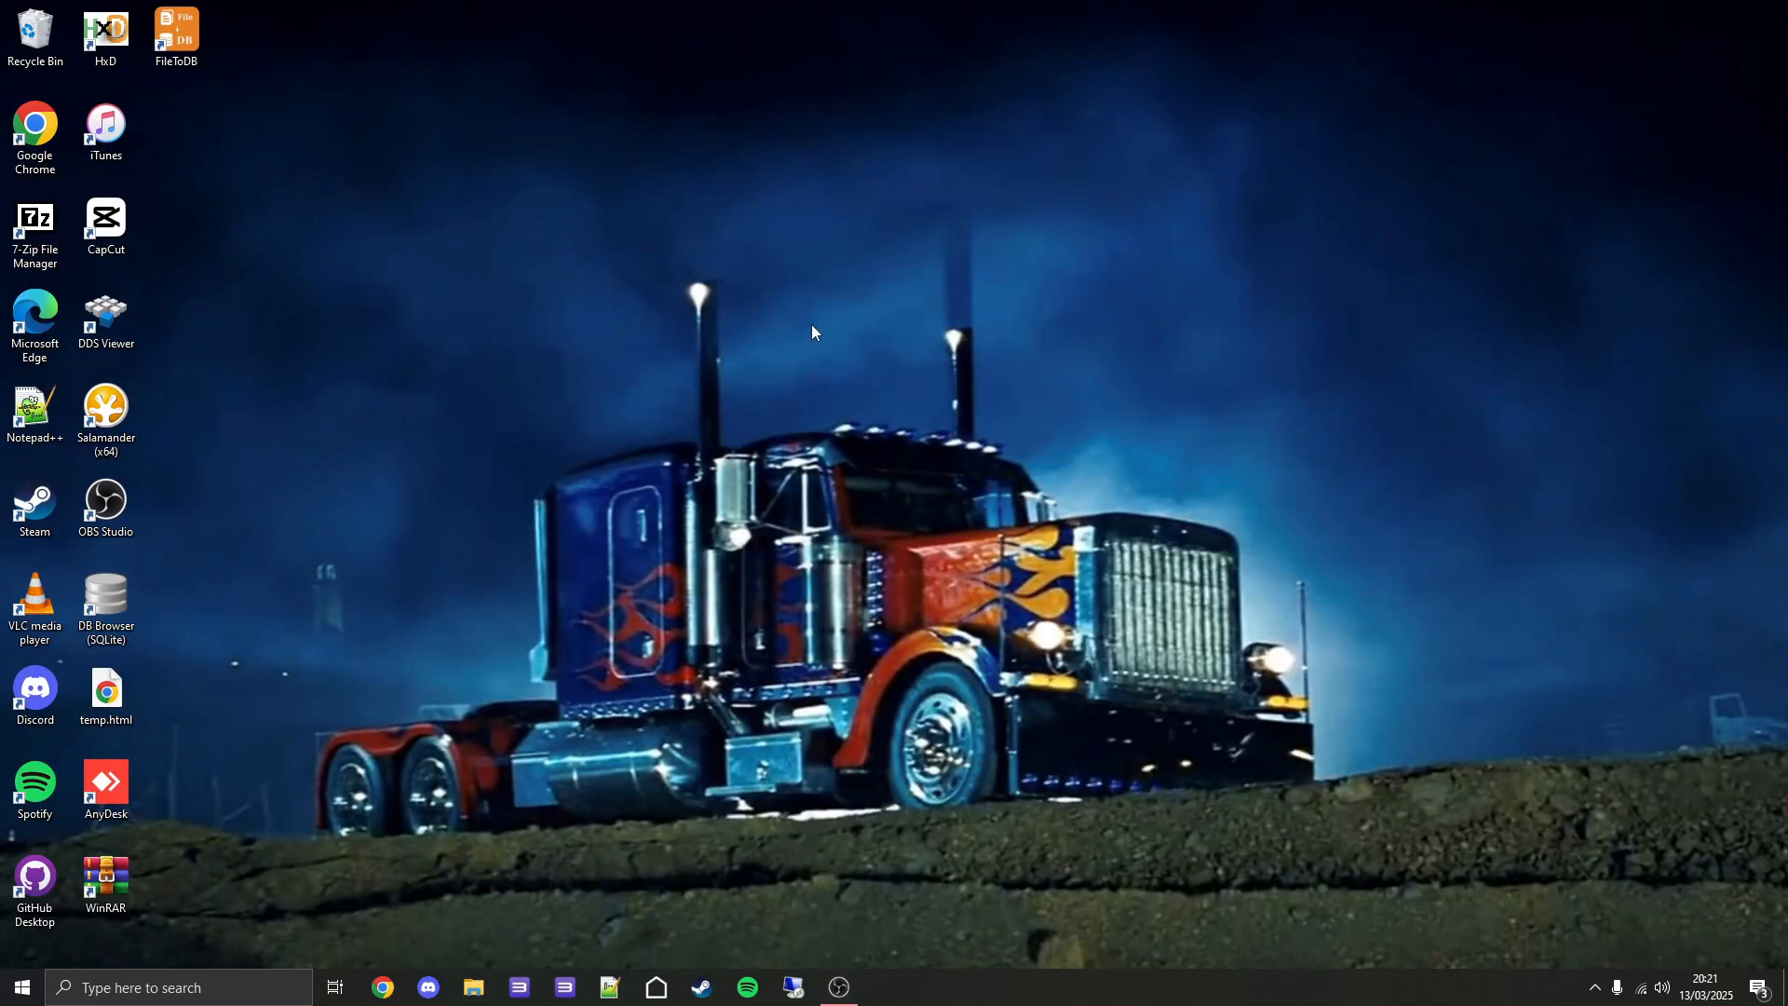
mouse_move(730, 416)
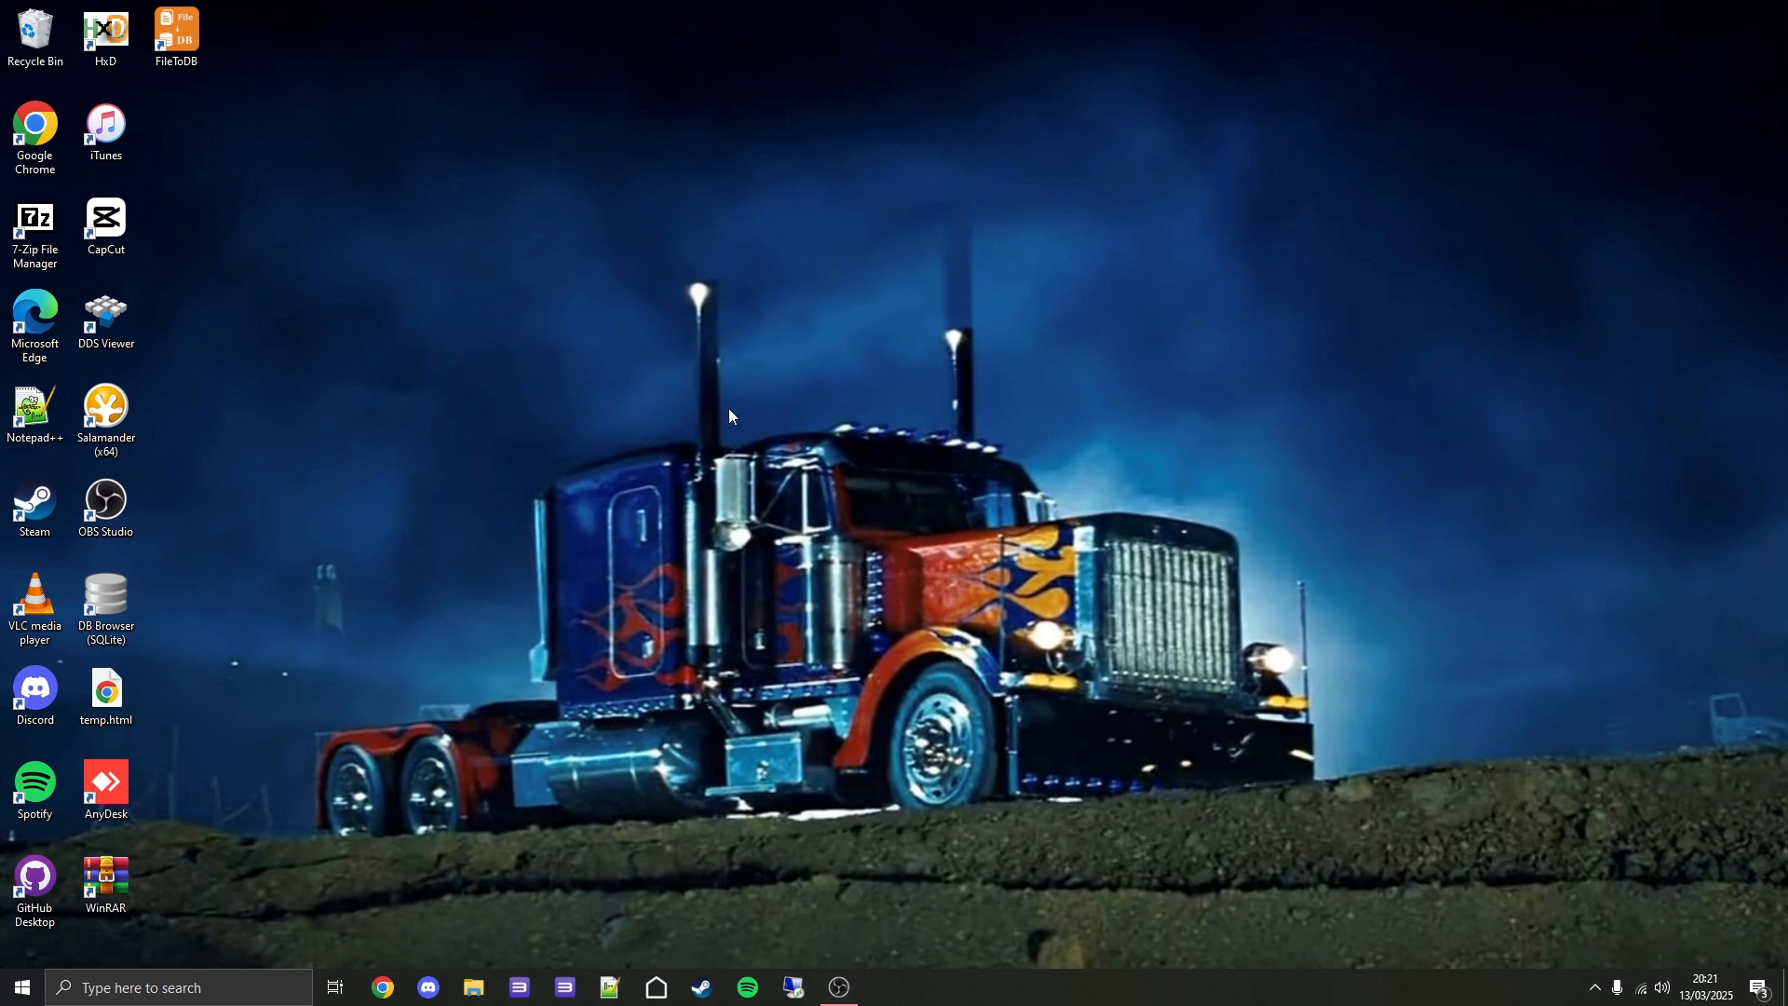
click(472, 987)
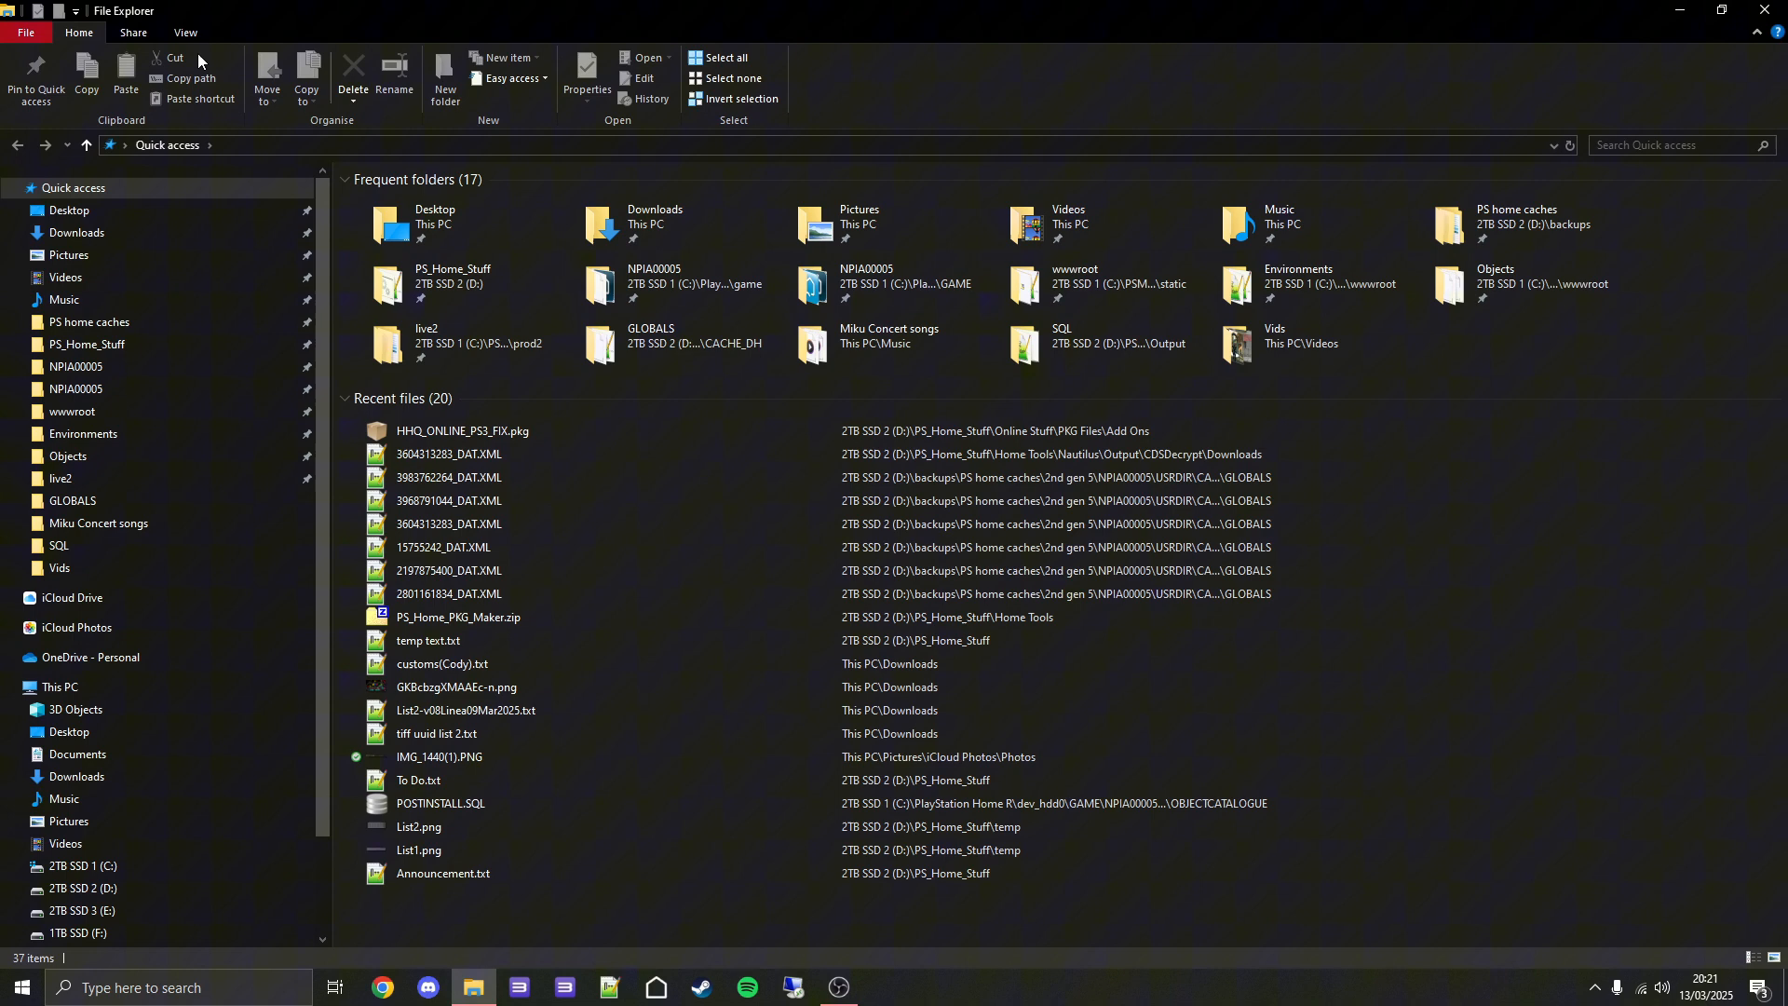
Show File Explorer's View options for file name extensions and hidden items.
click(183, 32)
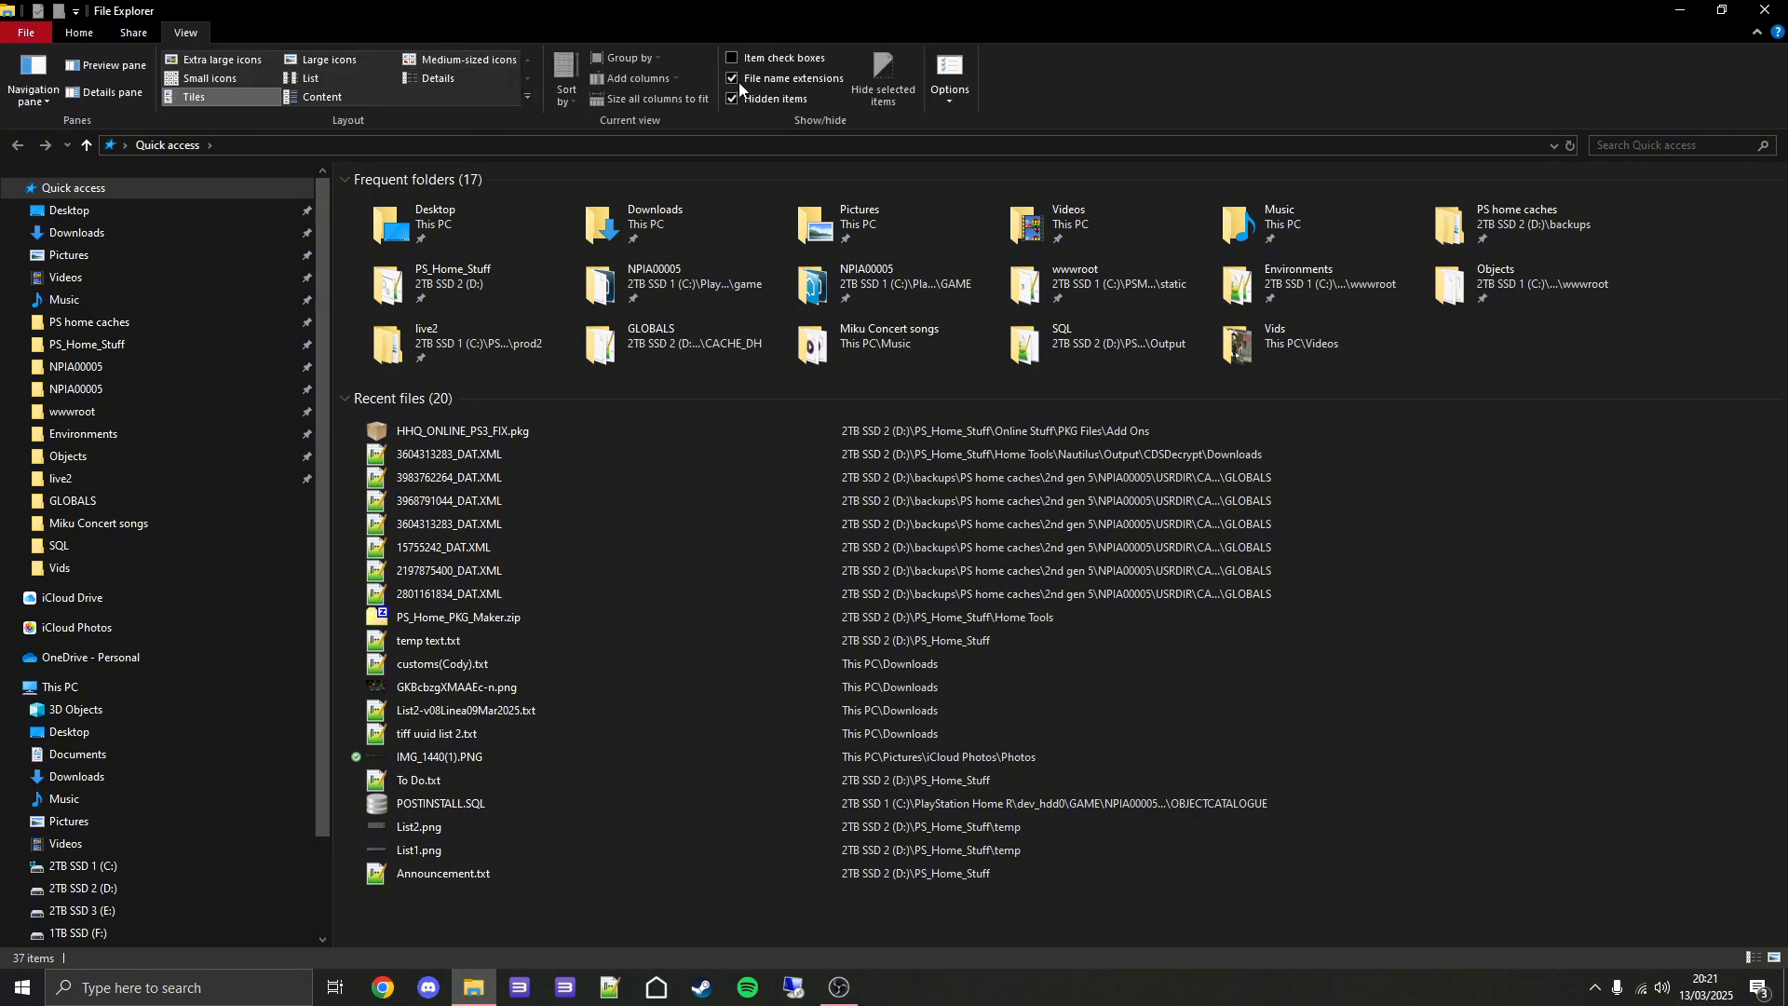
mouse_move(738, 78)
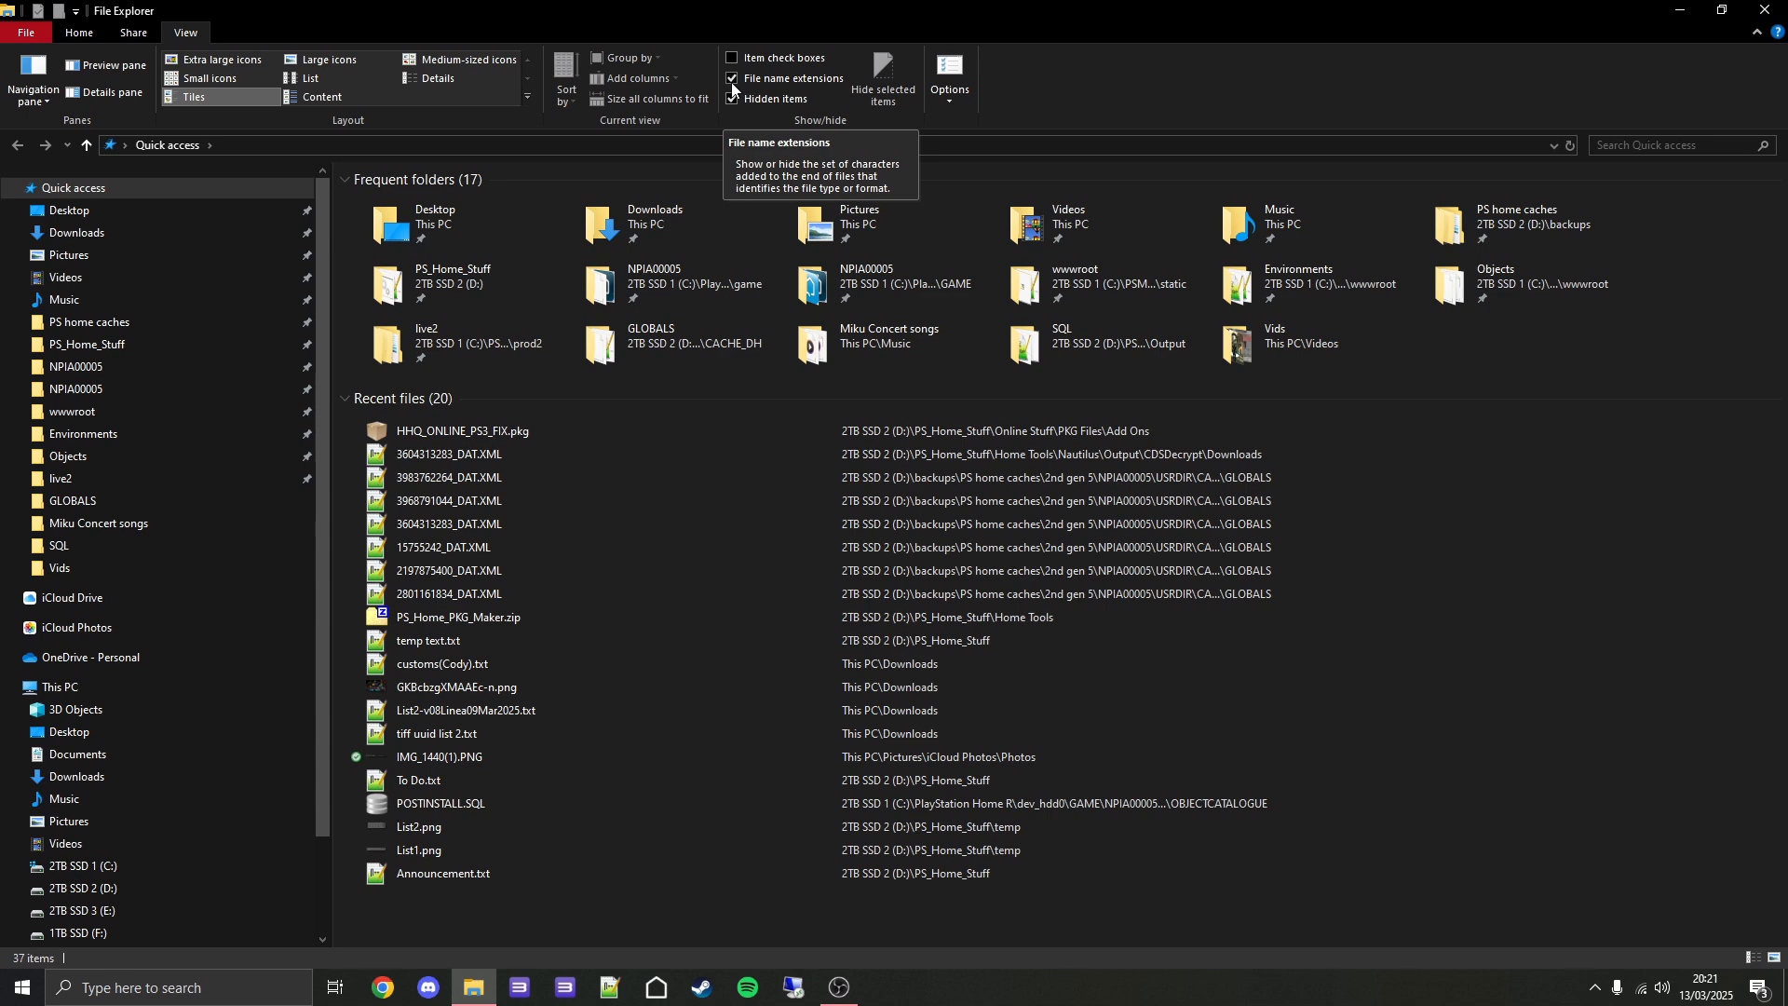
Copy the downloaded POSTINSTALL.SQL from the Downloads folder.
click(76, 233)
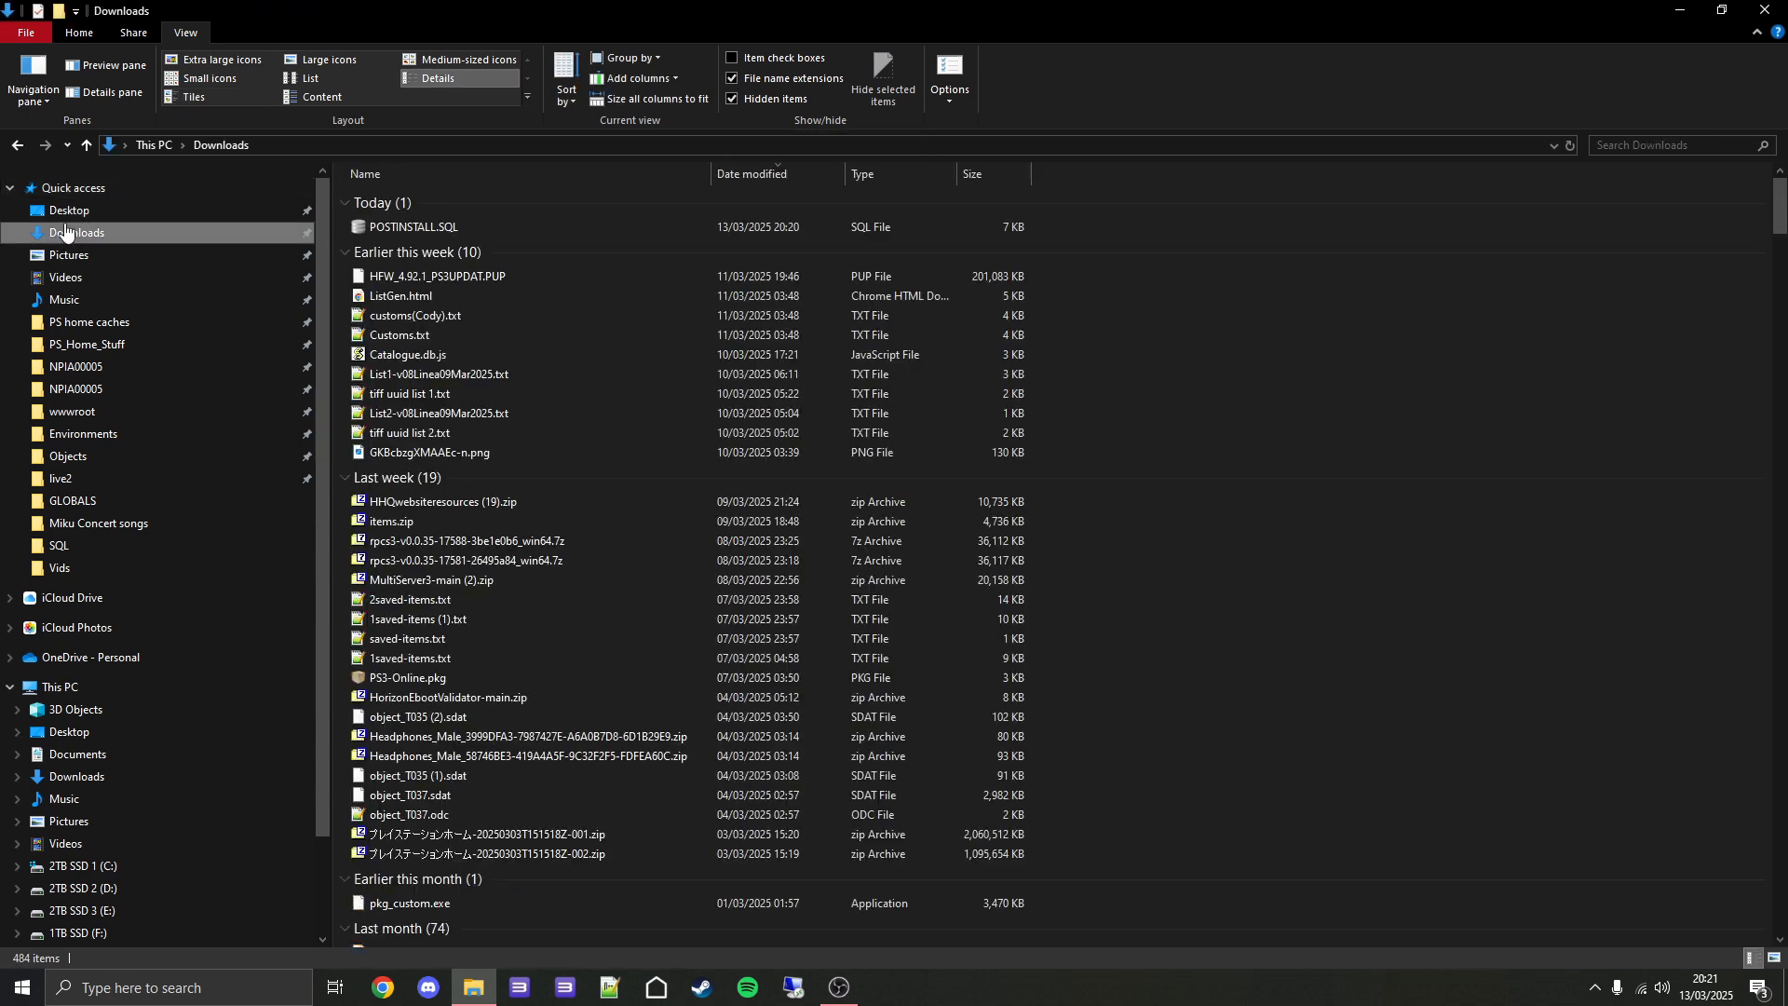
click(413, 228)
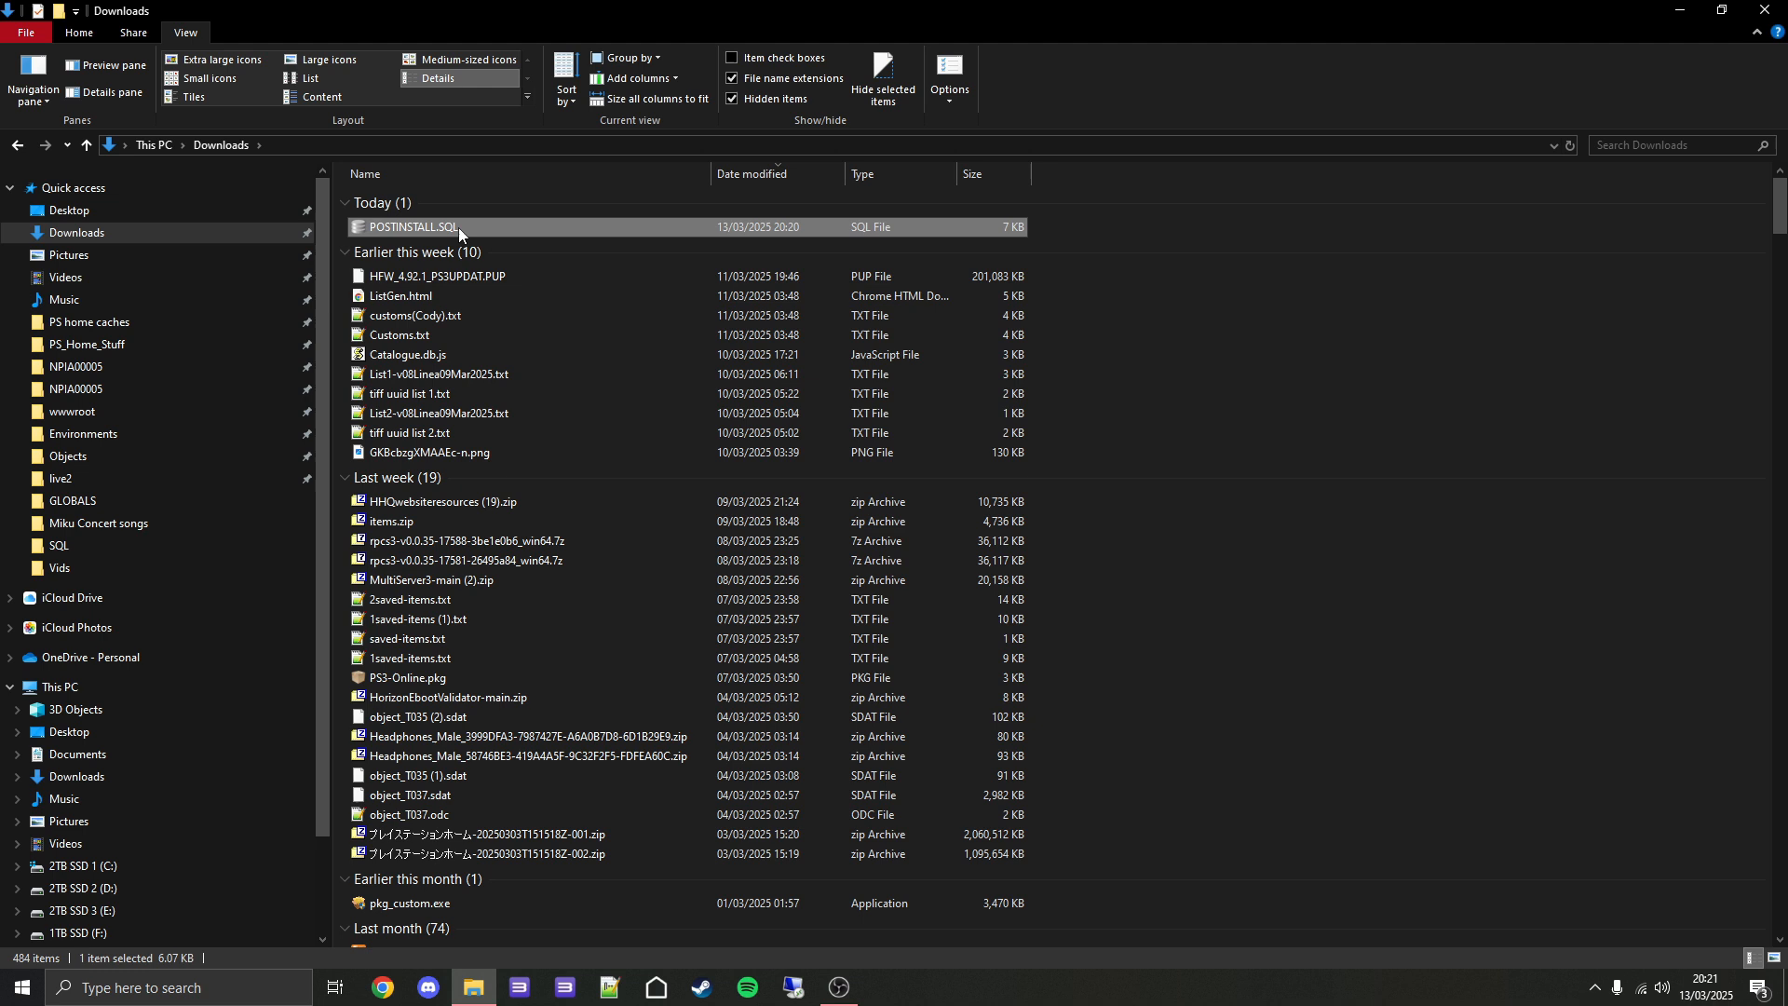
right_click(413, 227)
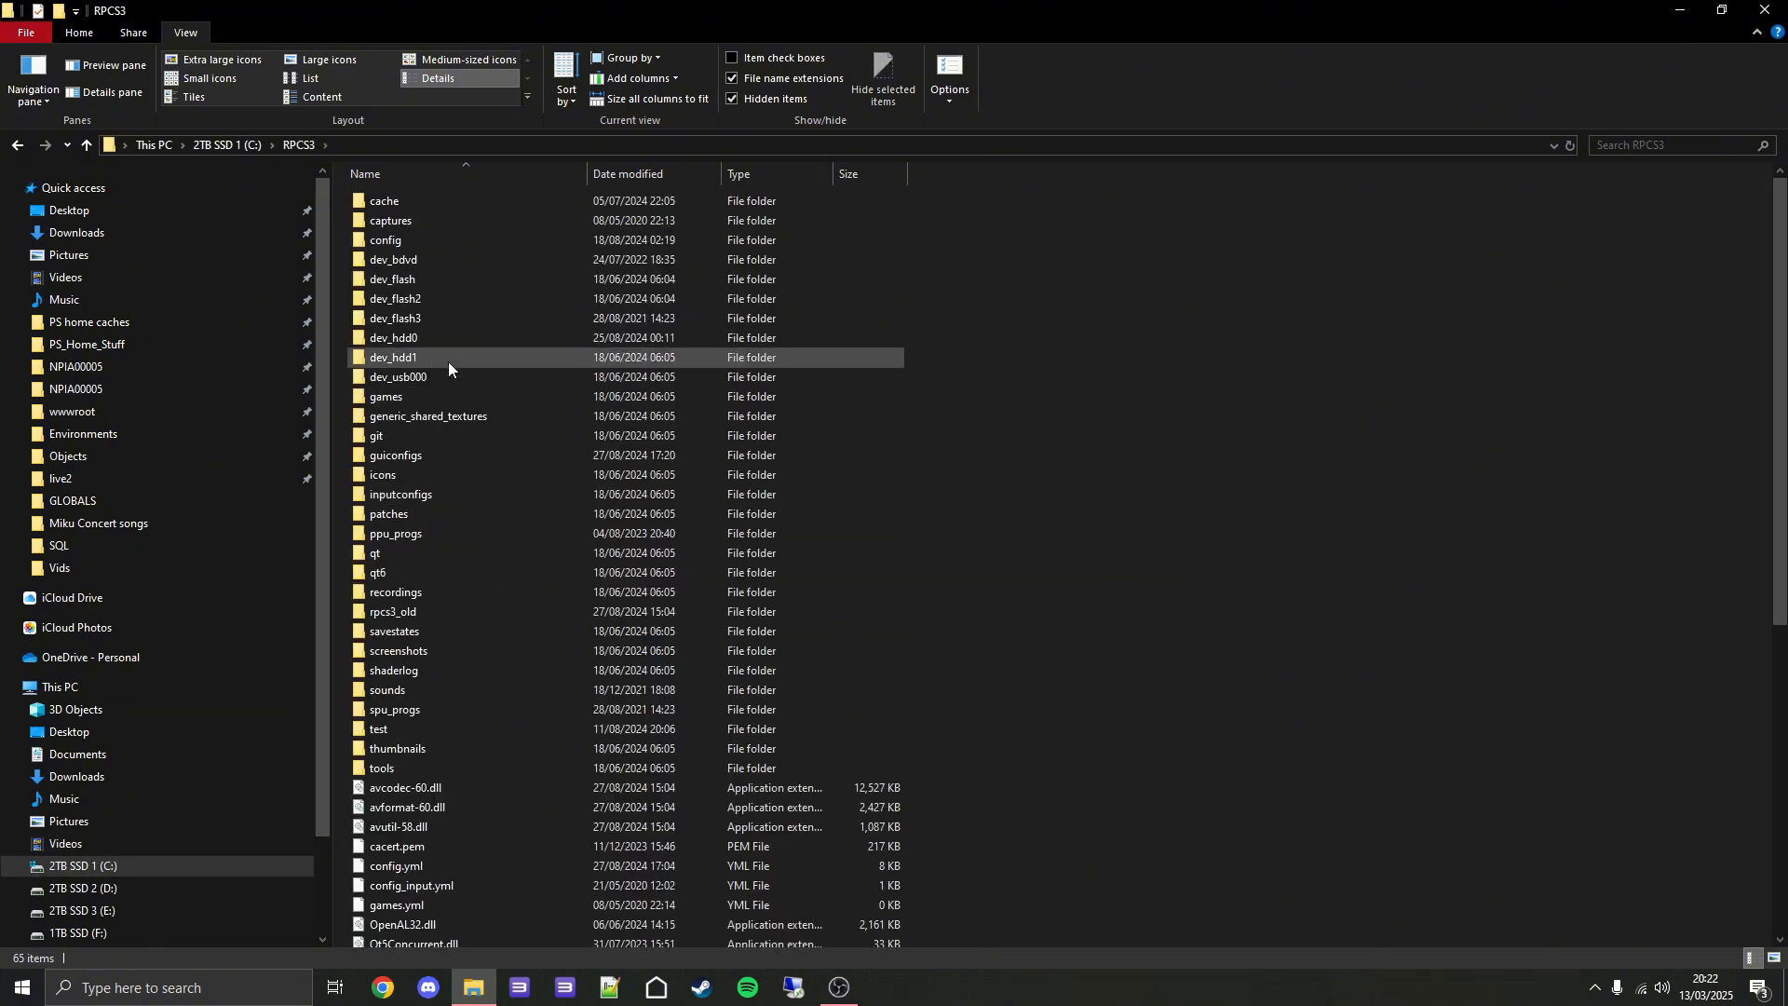
Paste it into dev_hdd0\GAME\NPIA00005\USRDIR\OBJECTCATALOGUE, replacing the old file.
double_click(392, 337)
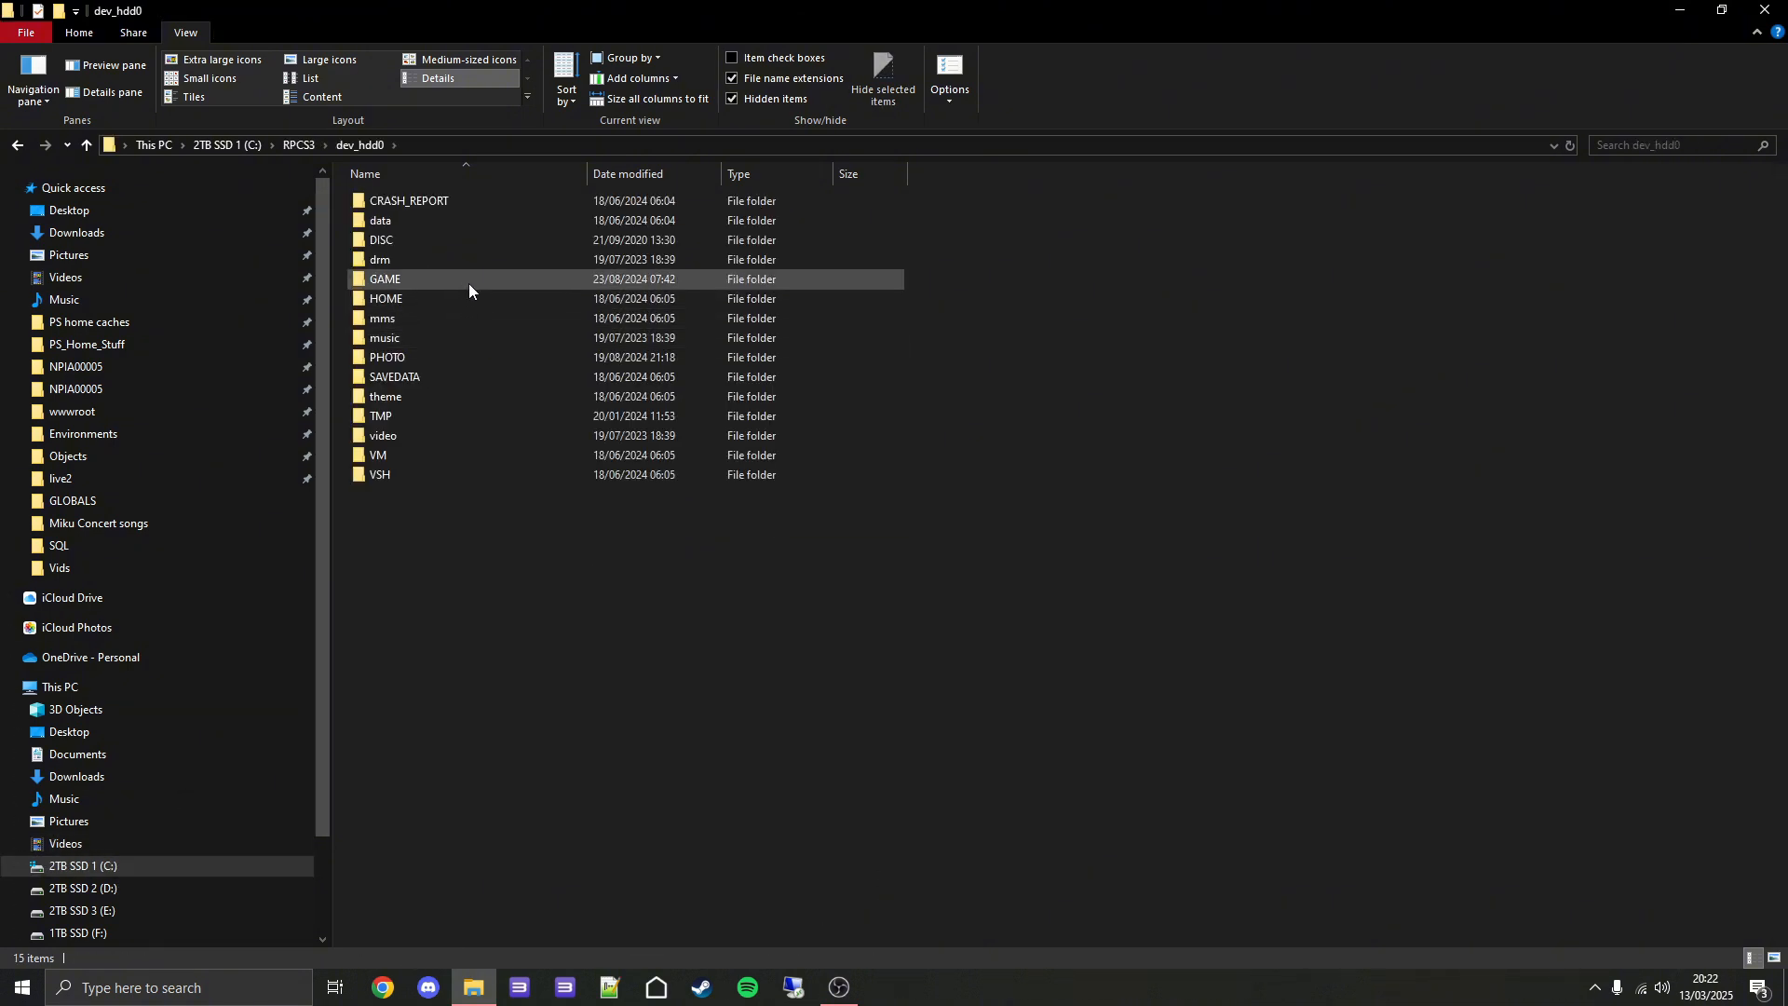
double_click(385, 278)
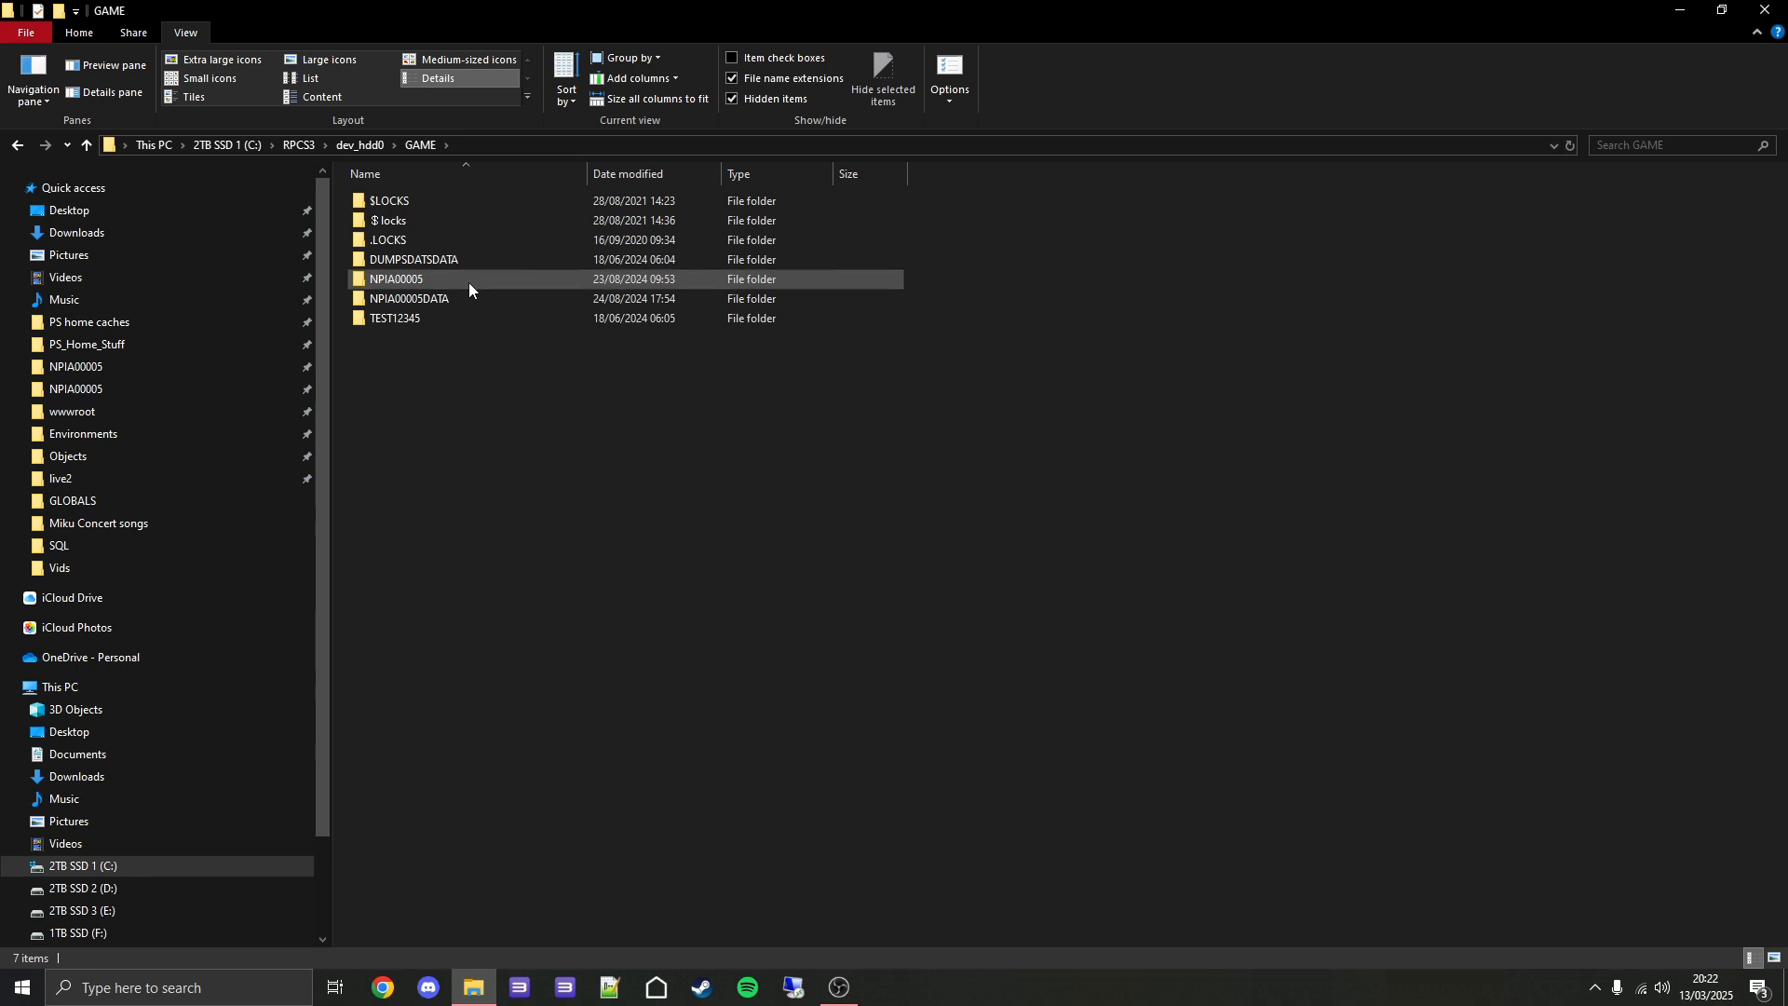
double_click(395, 279)
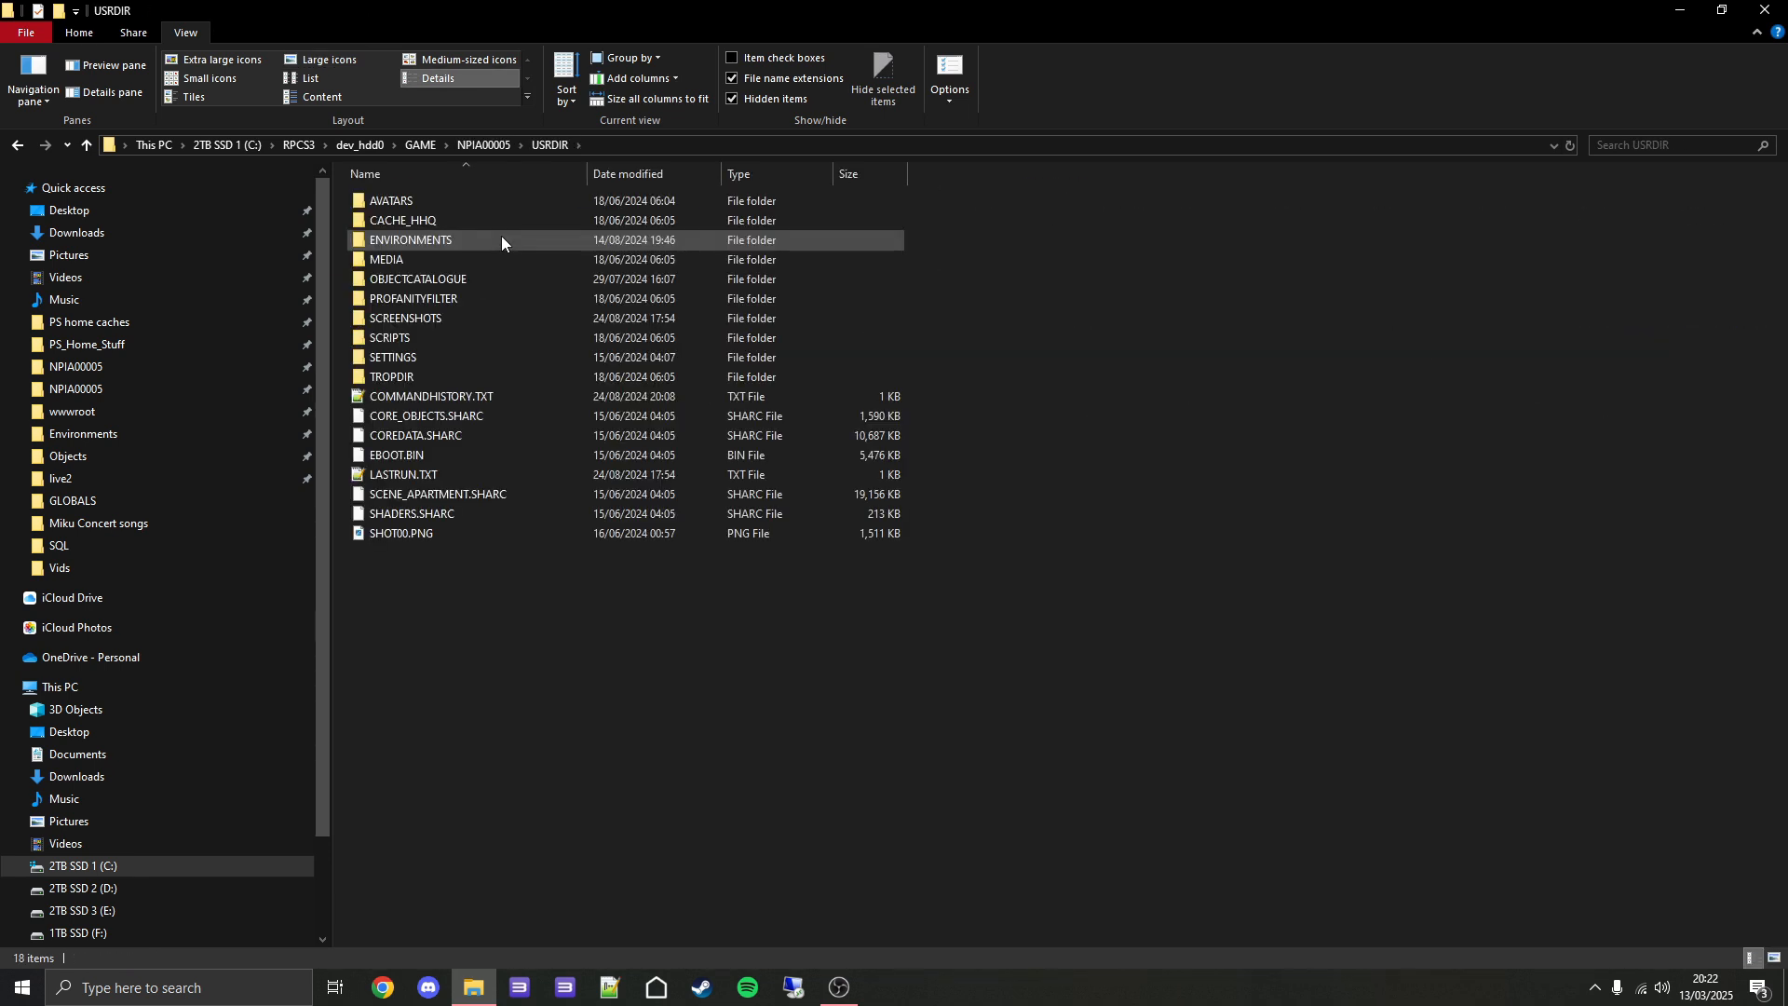
mouse_move(418, 279)
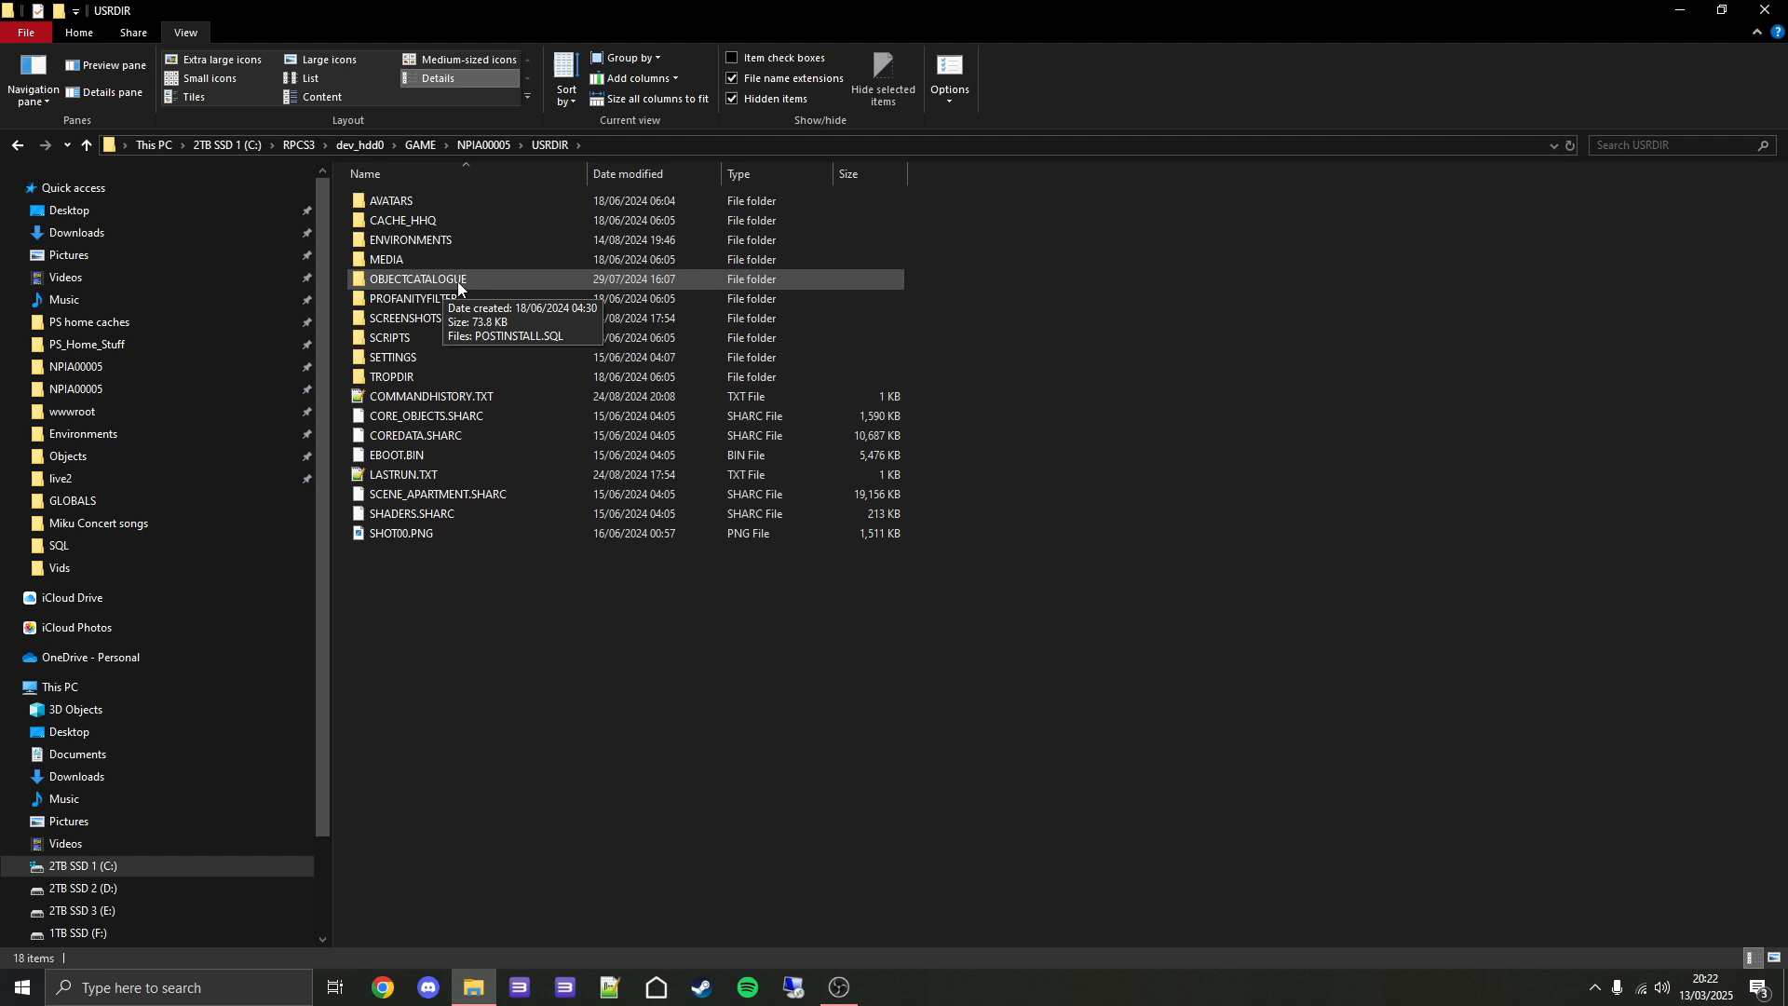
double_click(417, 280)
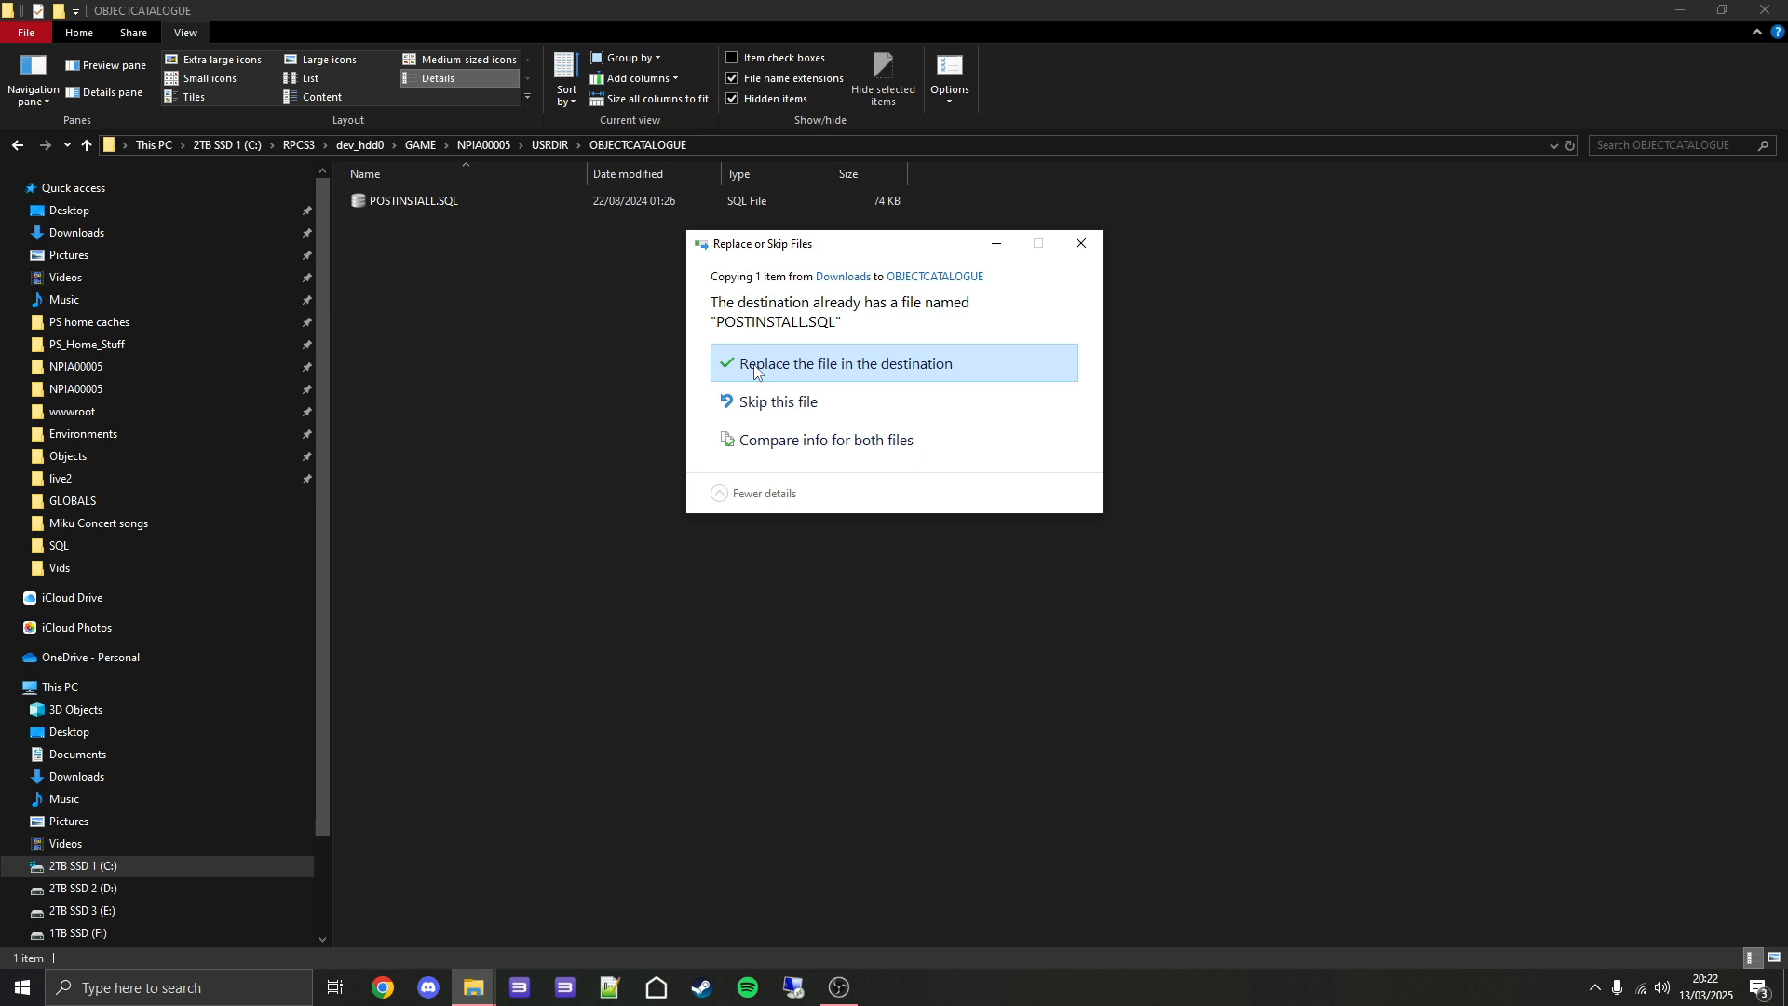
click(838, 362)
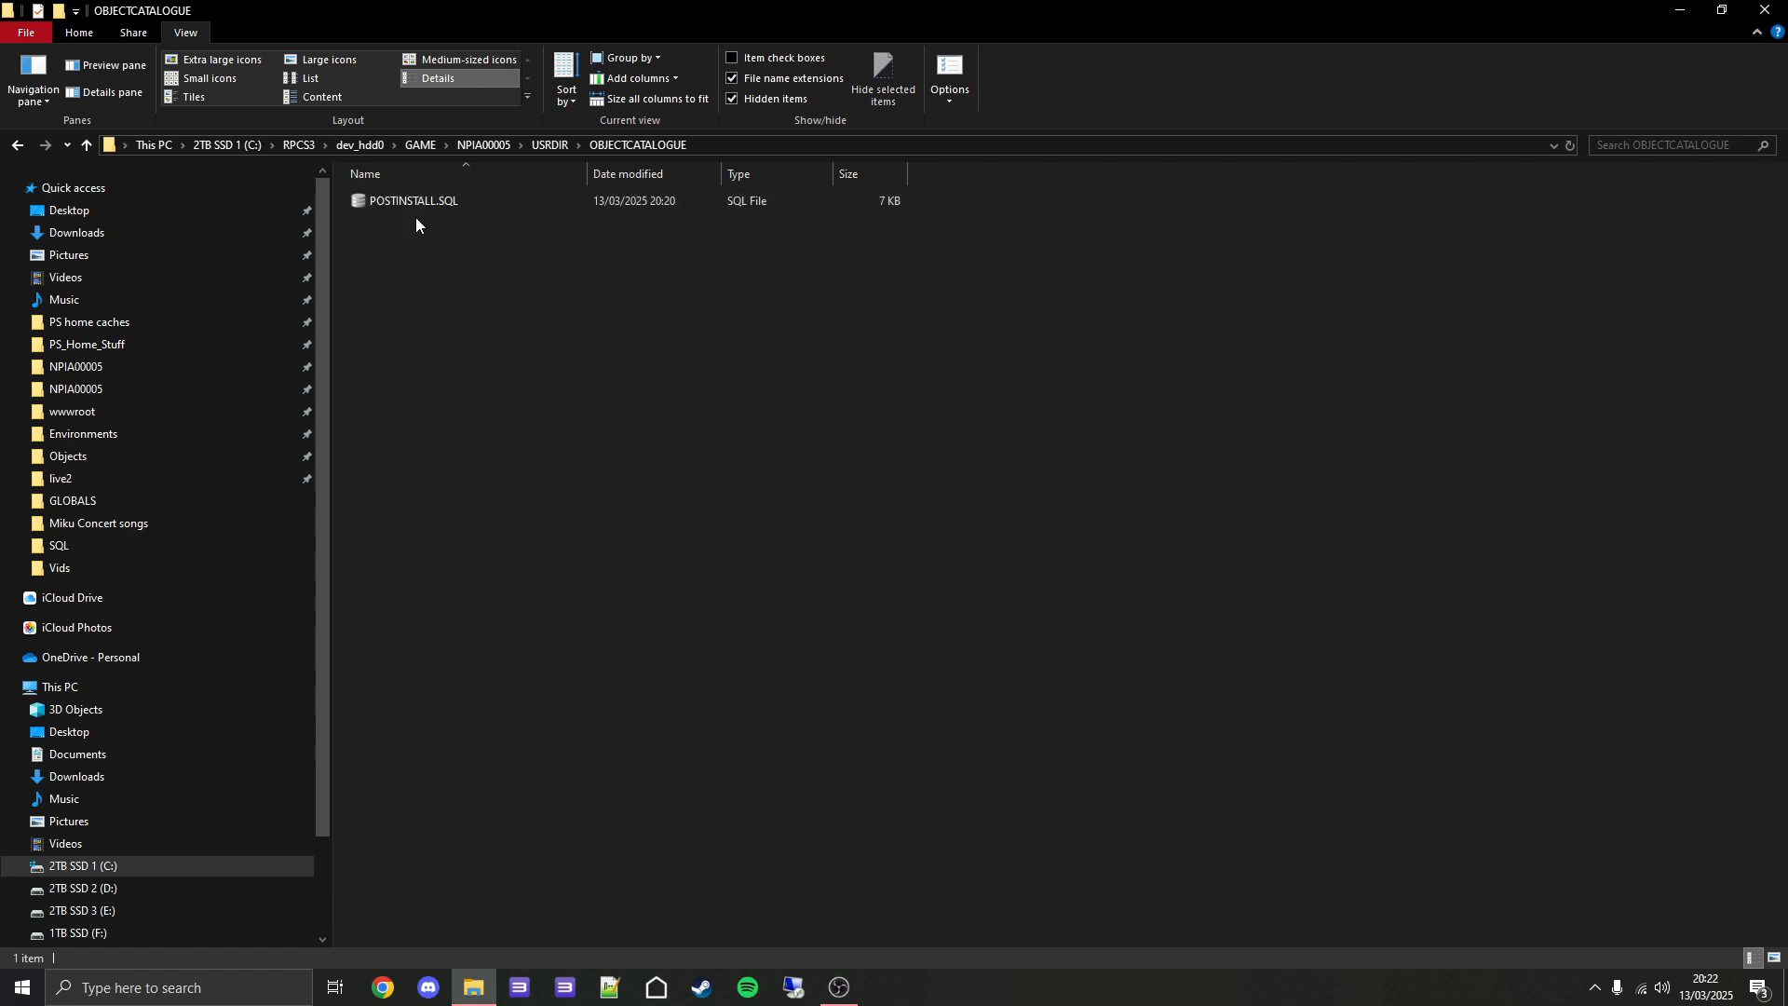
mouse_move(456, 230)
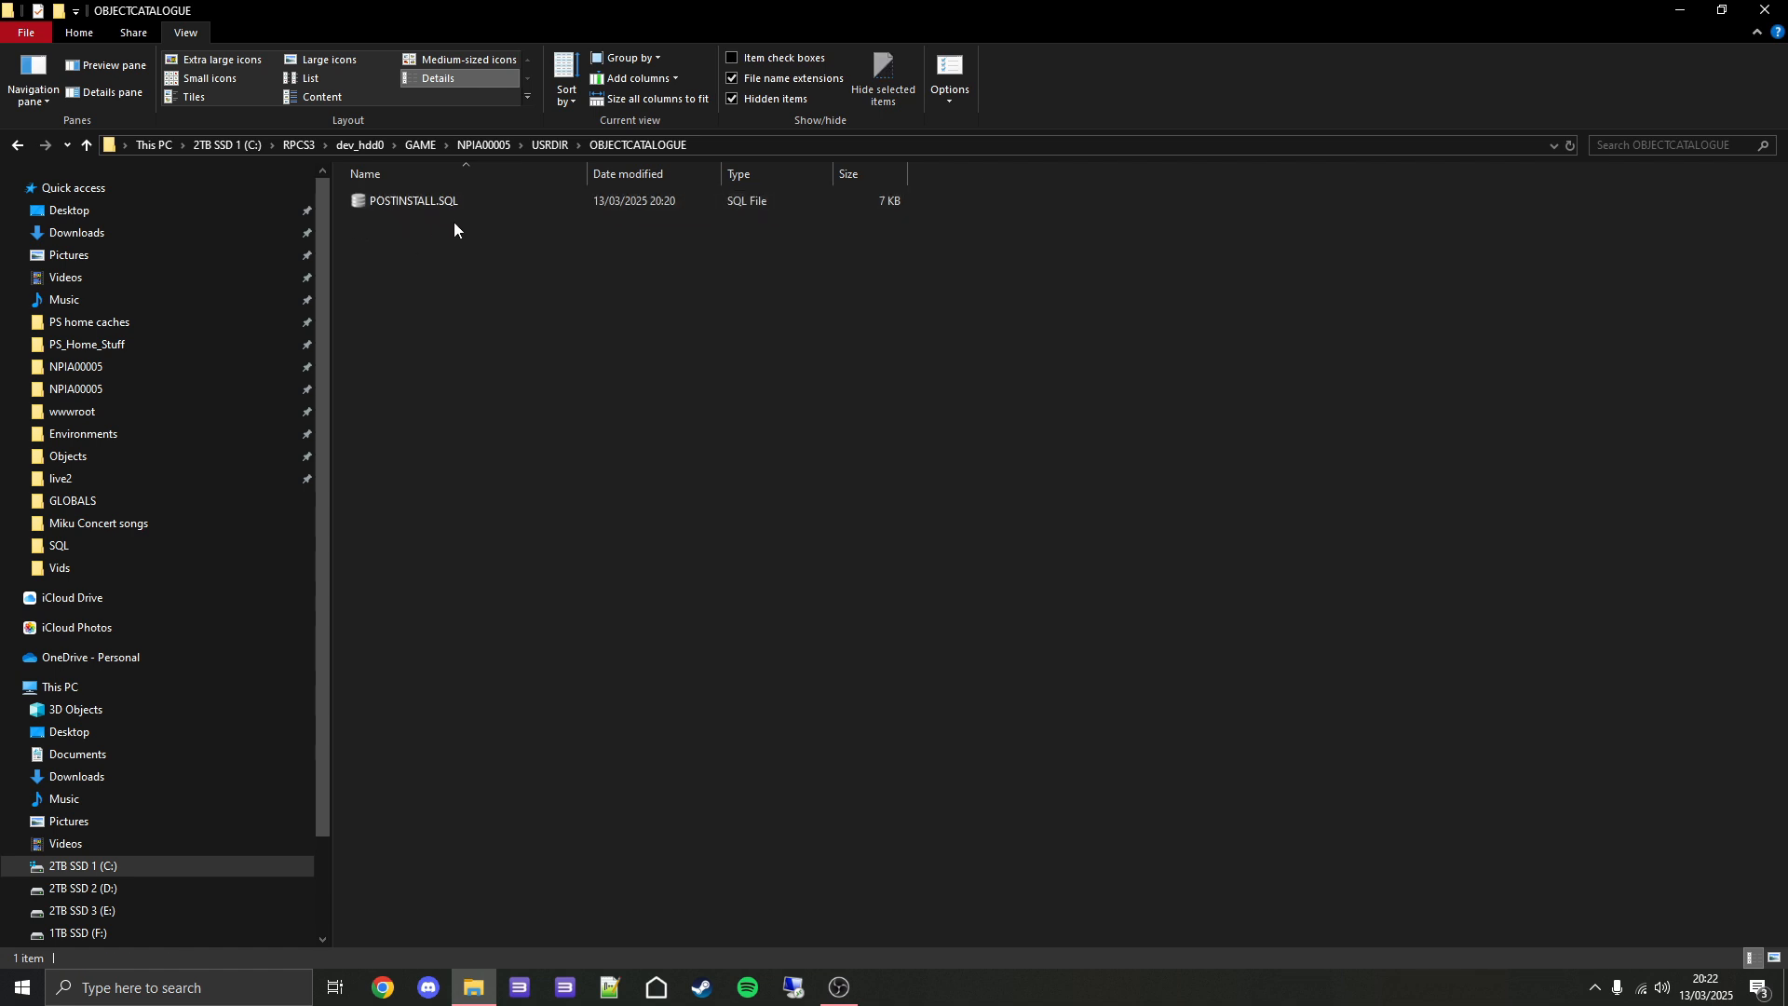
mouse_move(443, 237)
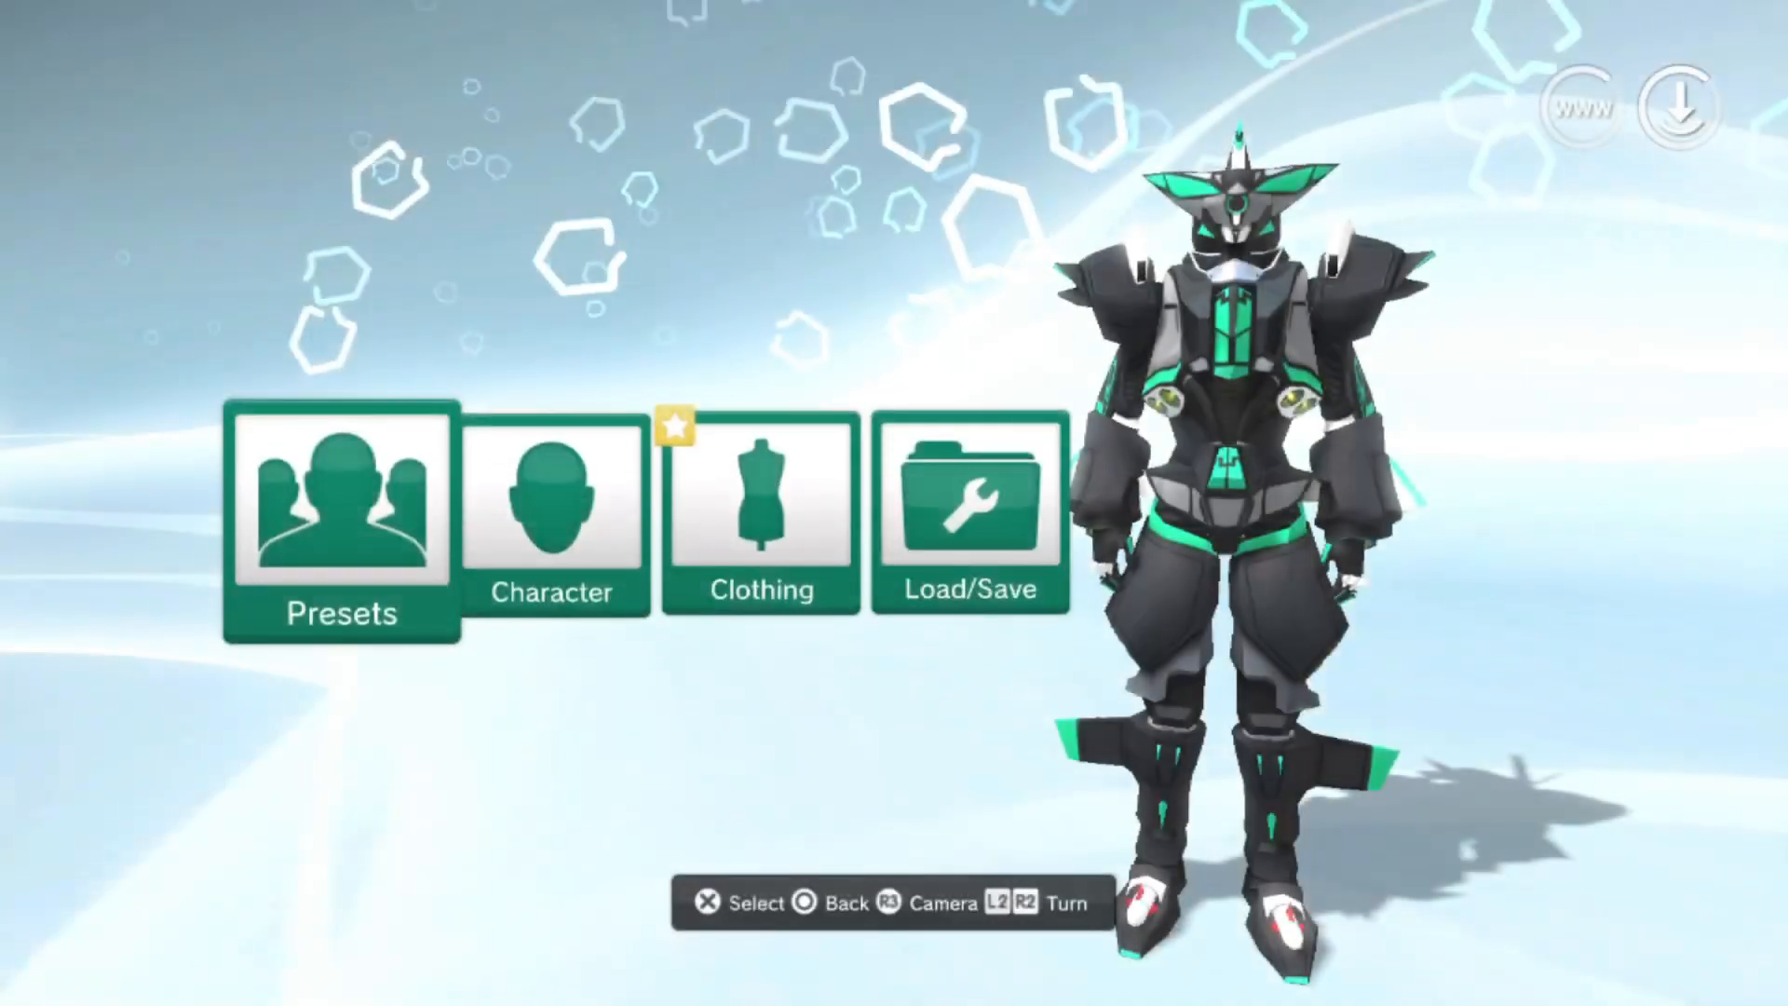
Open the wardrobe's Clothing section and pick a category such as Legs or Outfits.
click(759, 517)
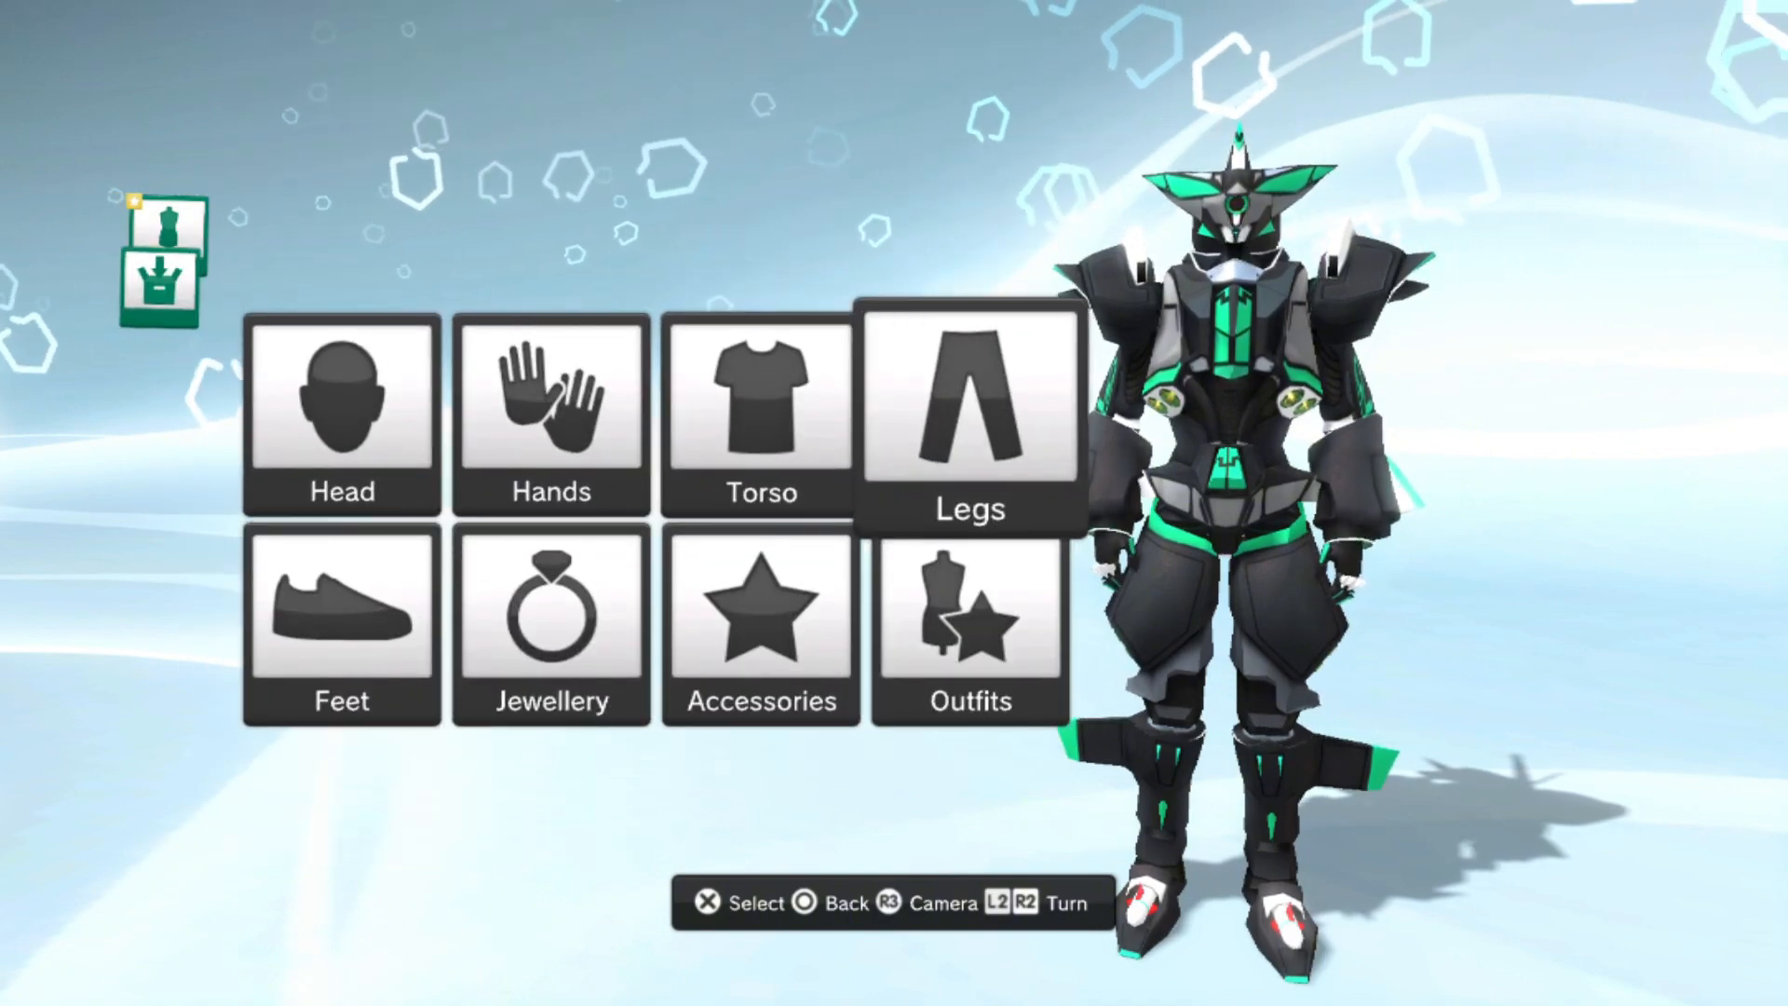
click(969, 627)
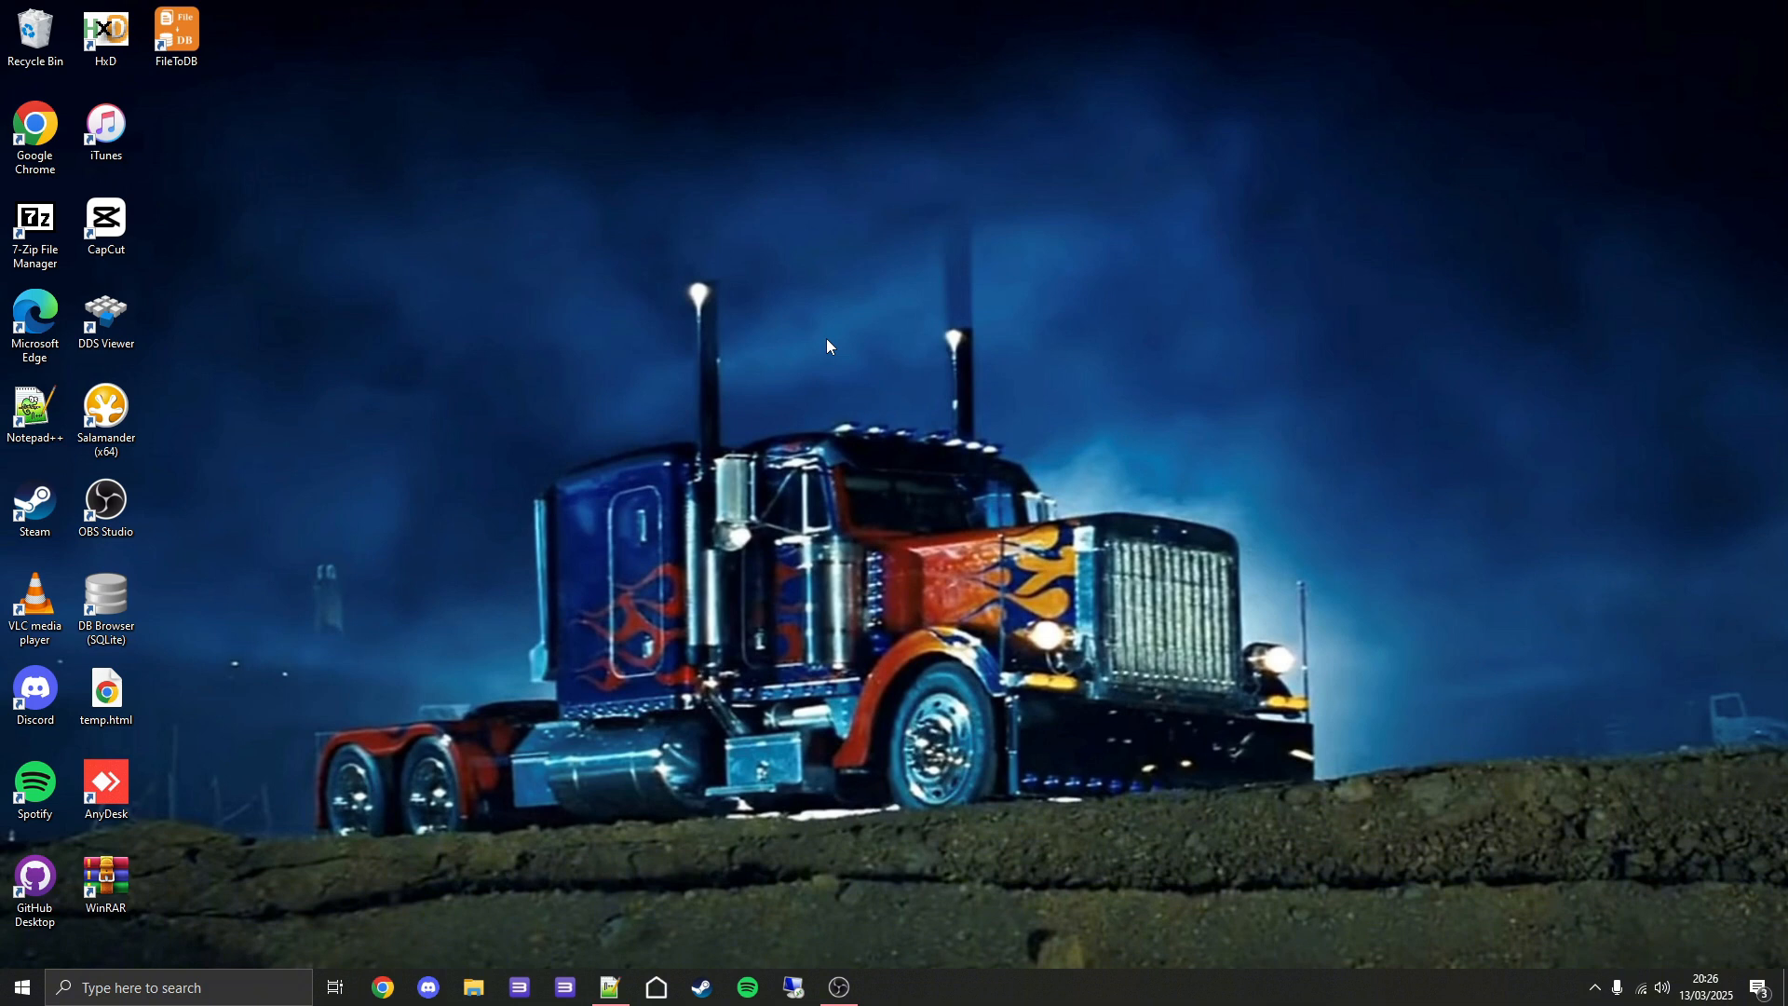
mouse_move(816, 354)
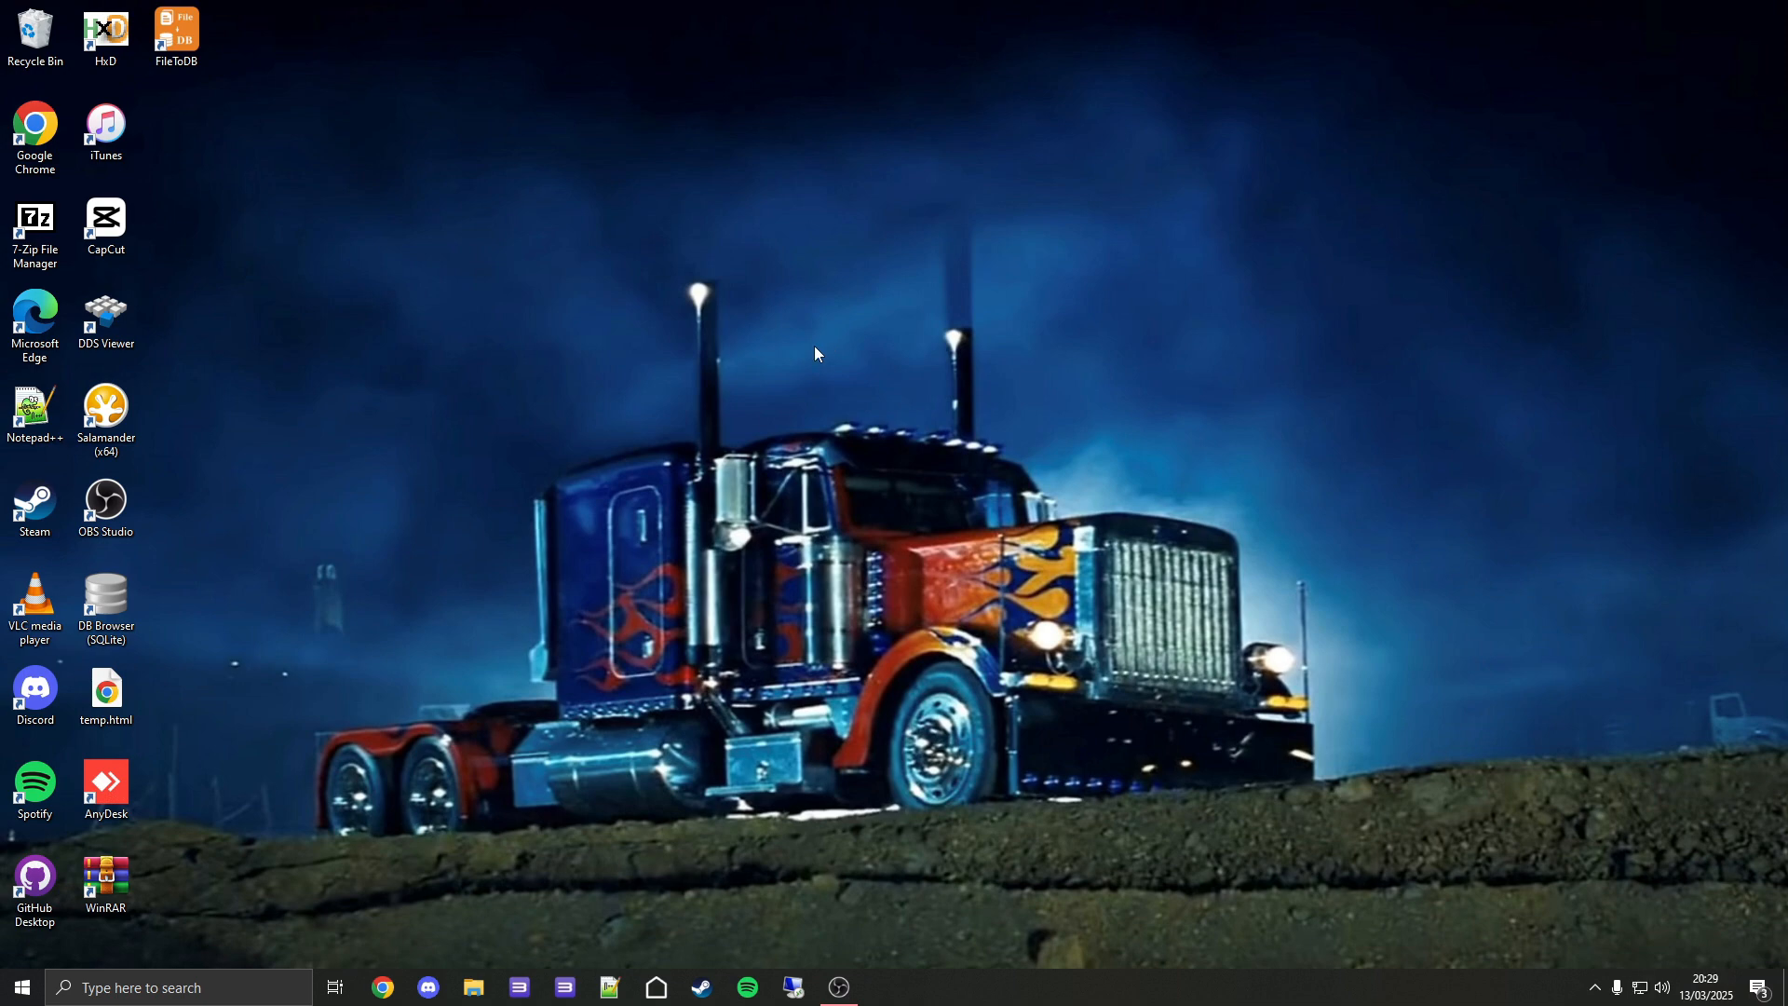
Download webMAN_MOD_1.47.48_Installer.pkg from the GitHub release assets.
click(383, 986)
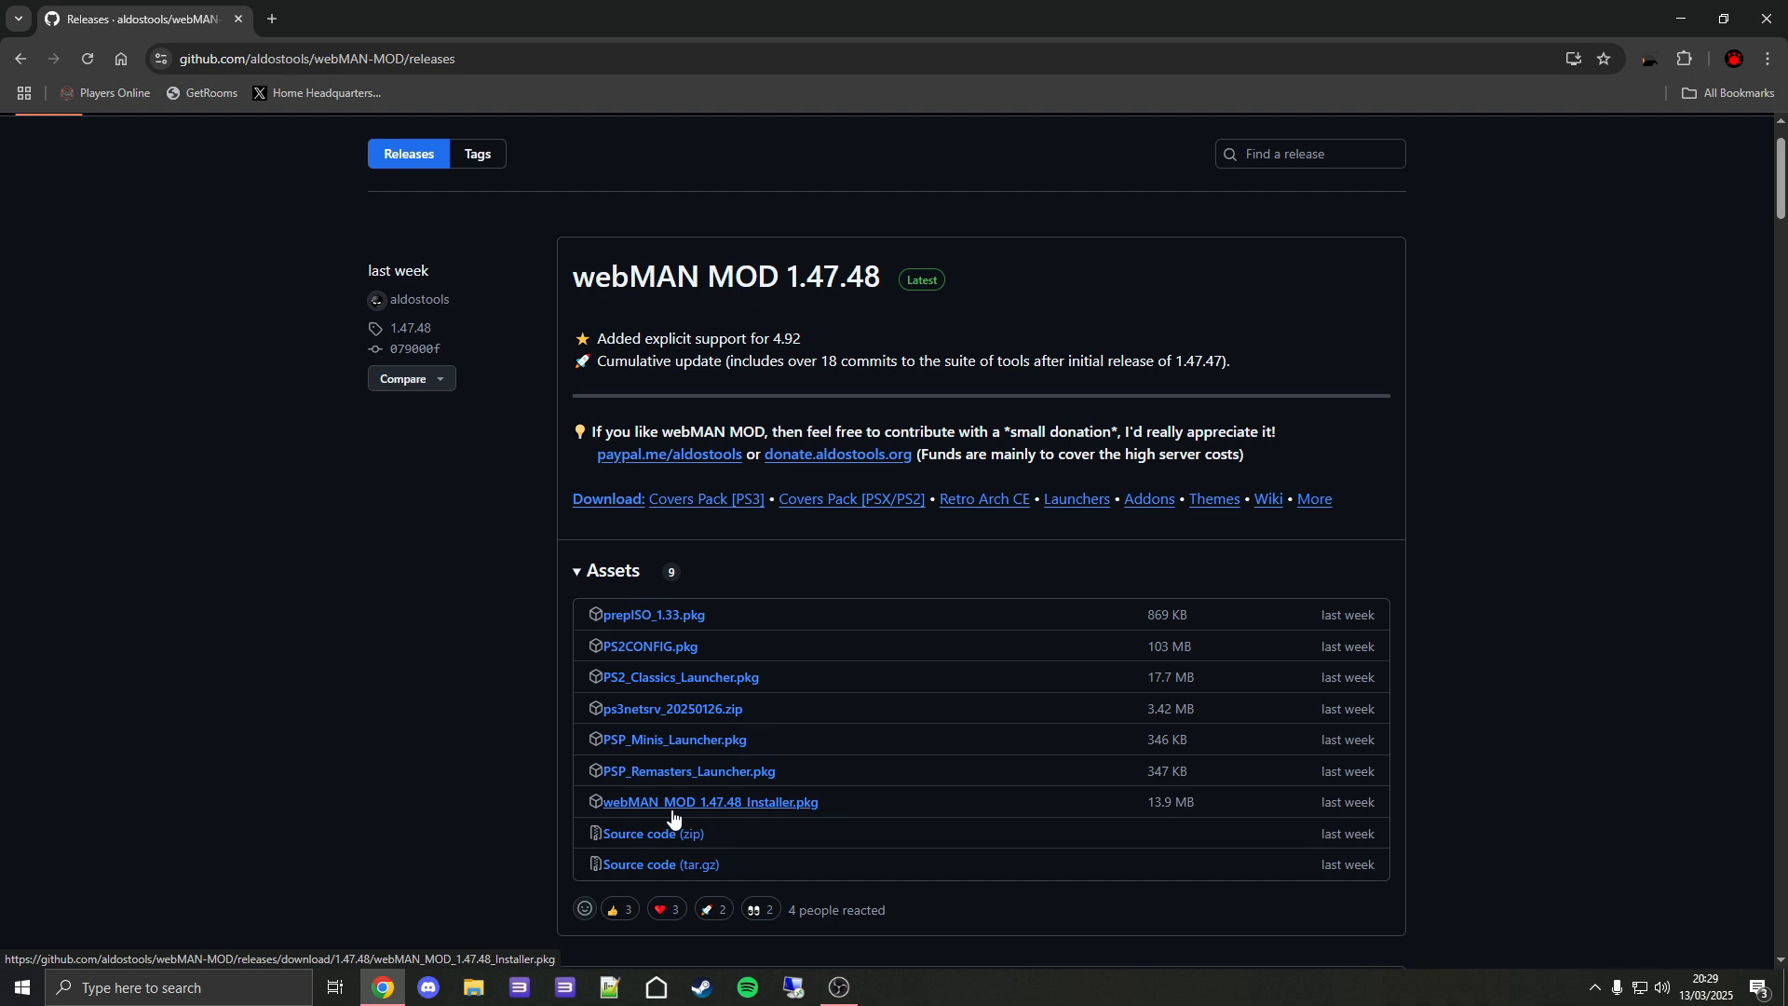
click(708, 802)
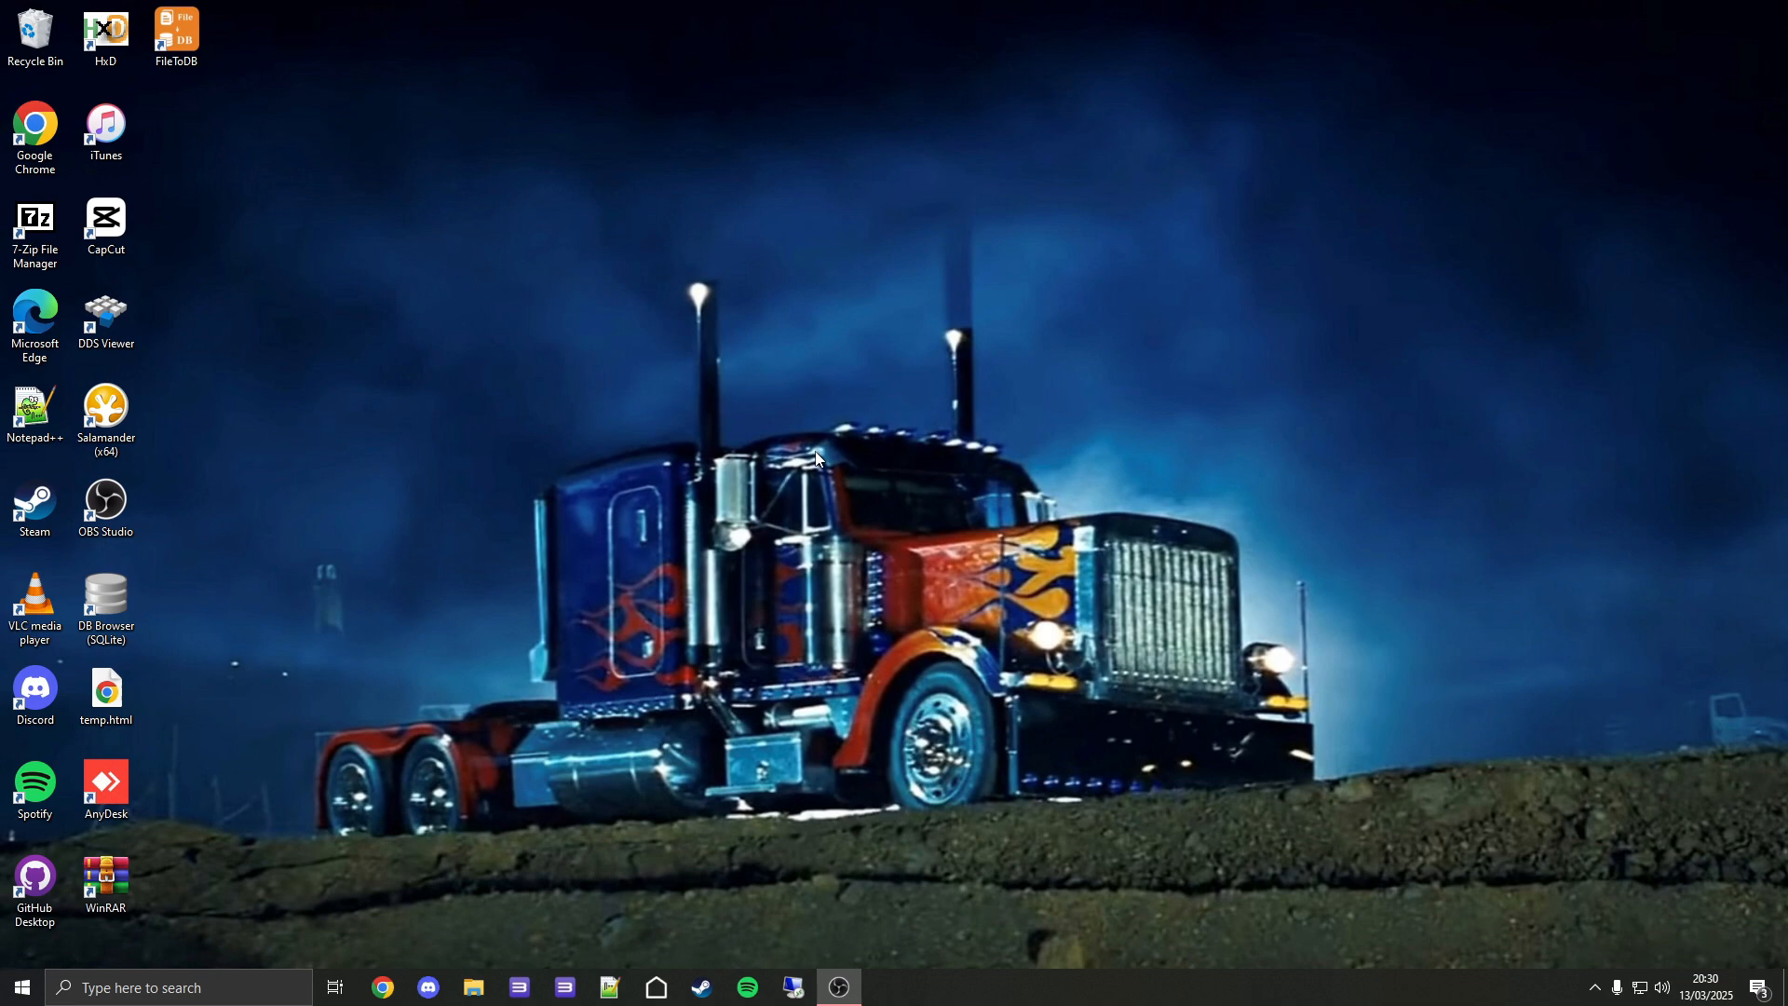
Select webMAN_MOD_1.47.48_Installer.pkg in the Downloads folder for copying.
click(472, 987)
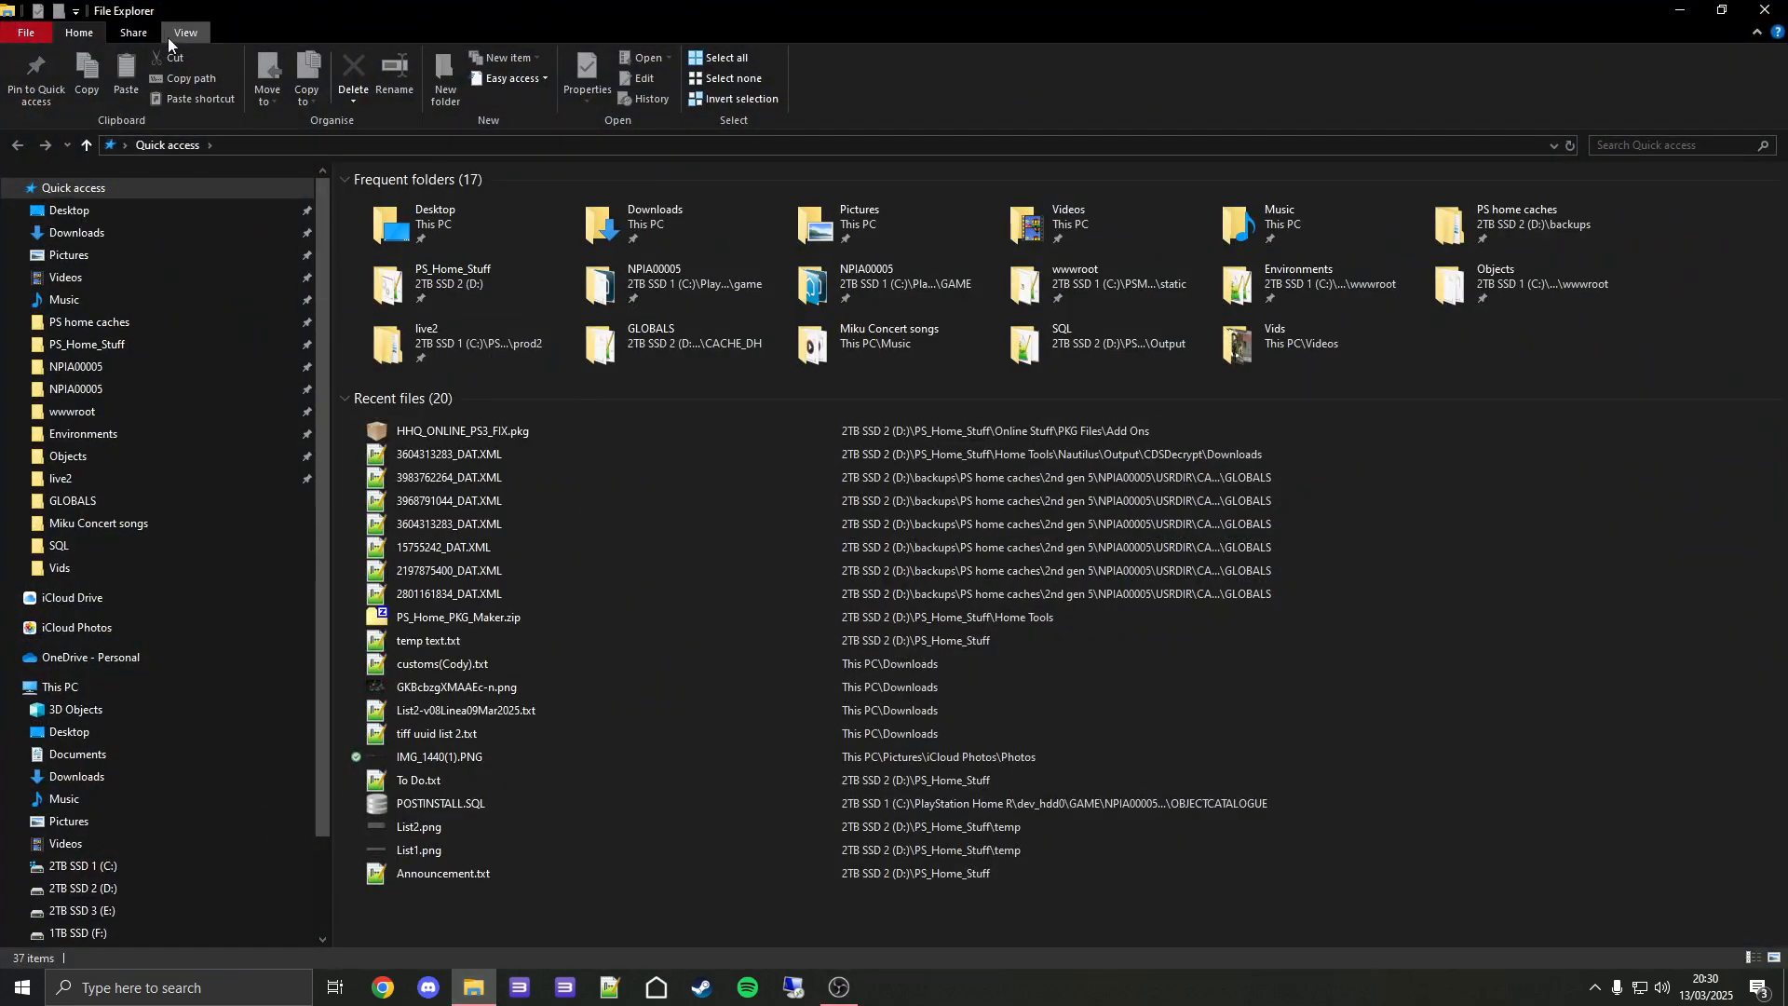
click(184, 32)
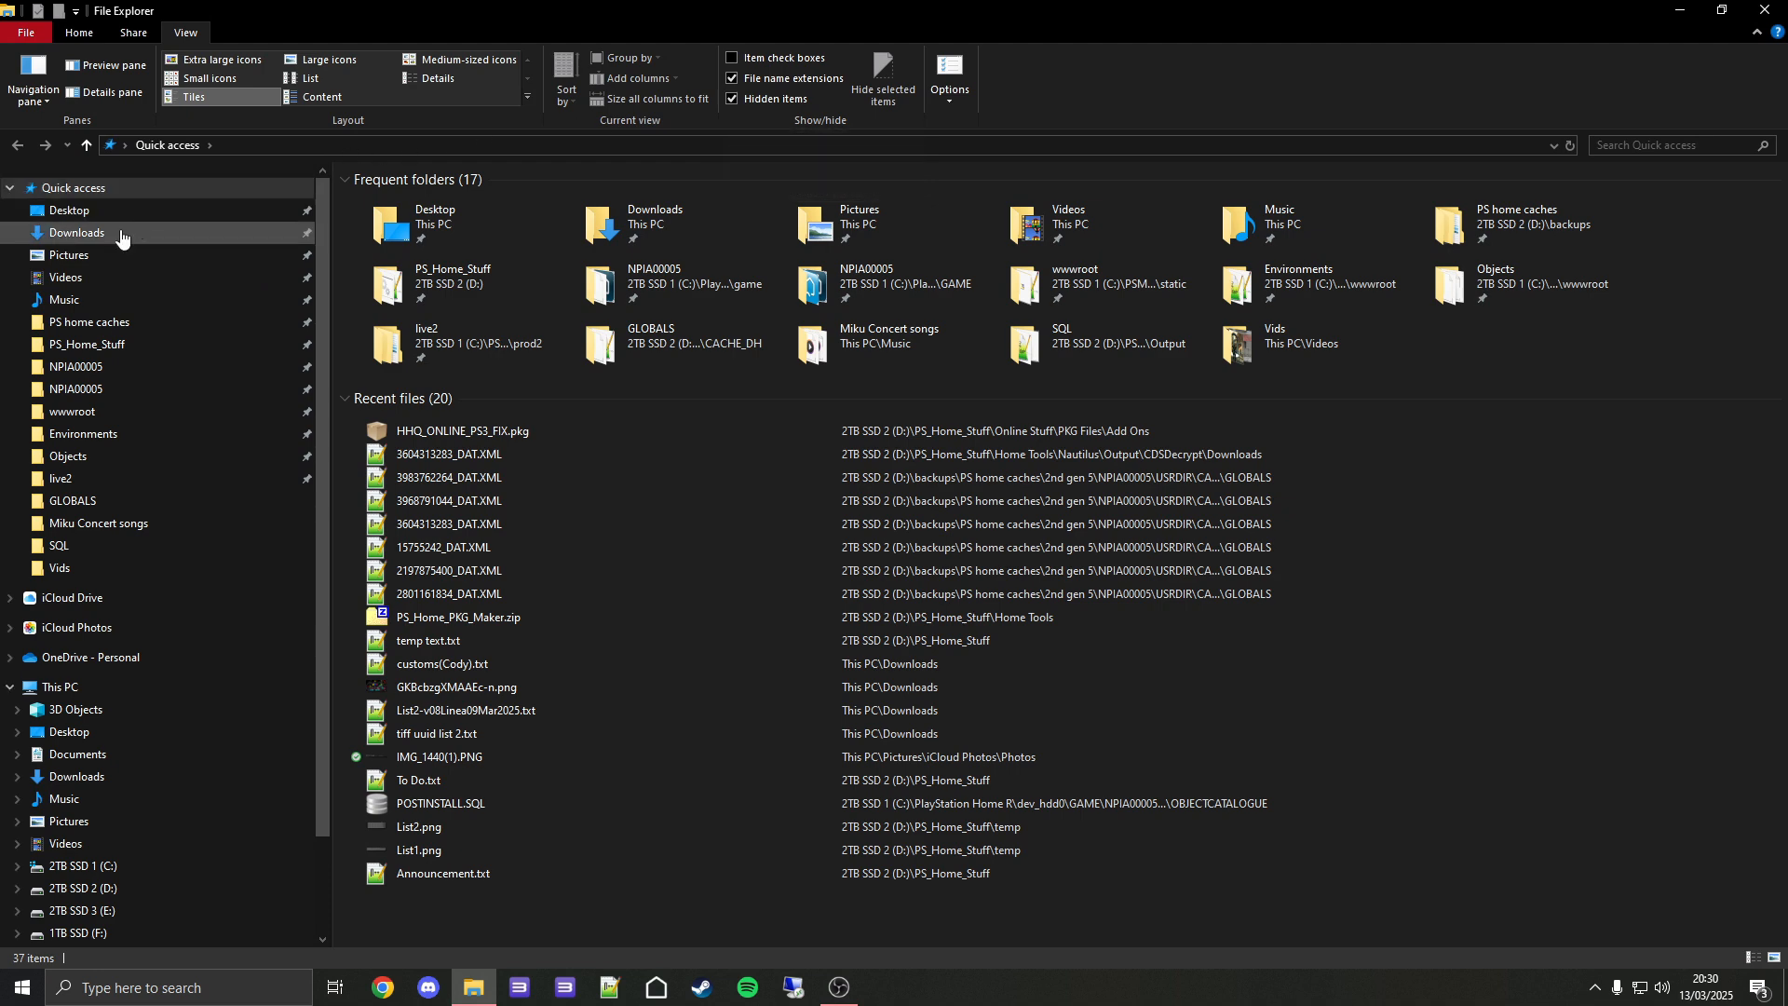
click(77, 233)
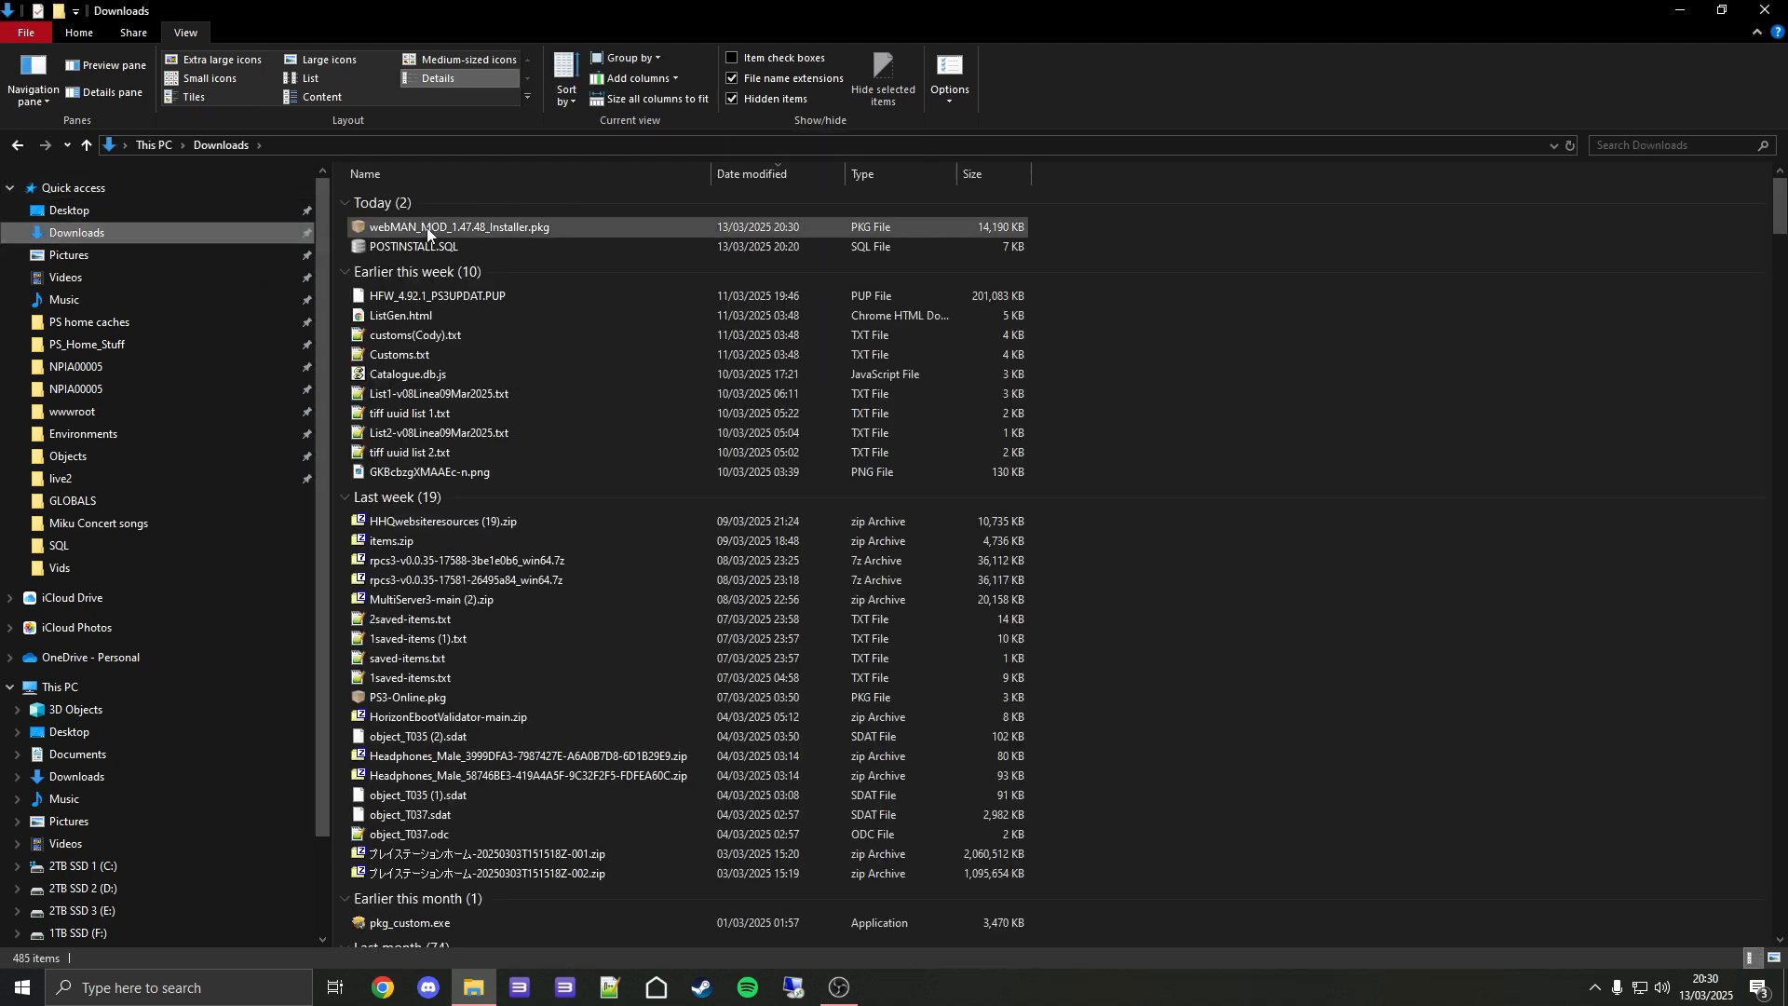
click(459, 227)
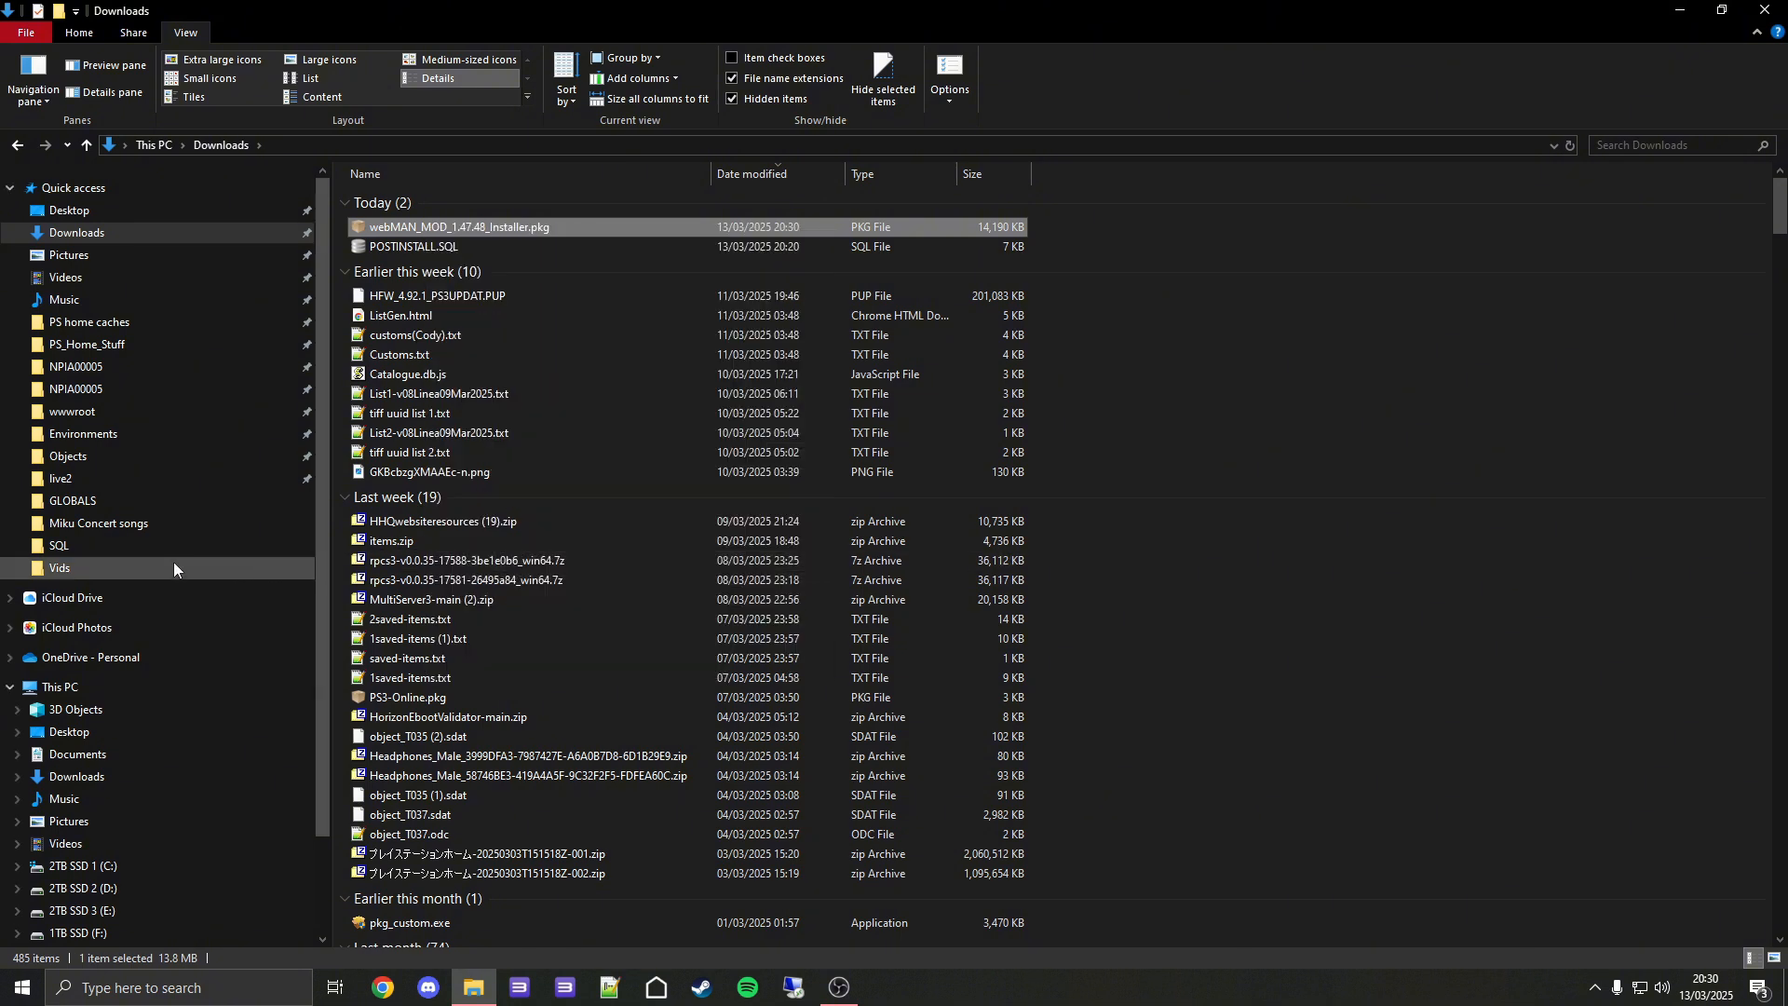
scroll(down, 3)
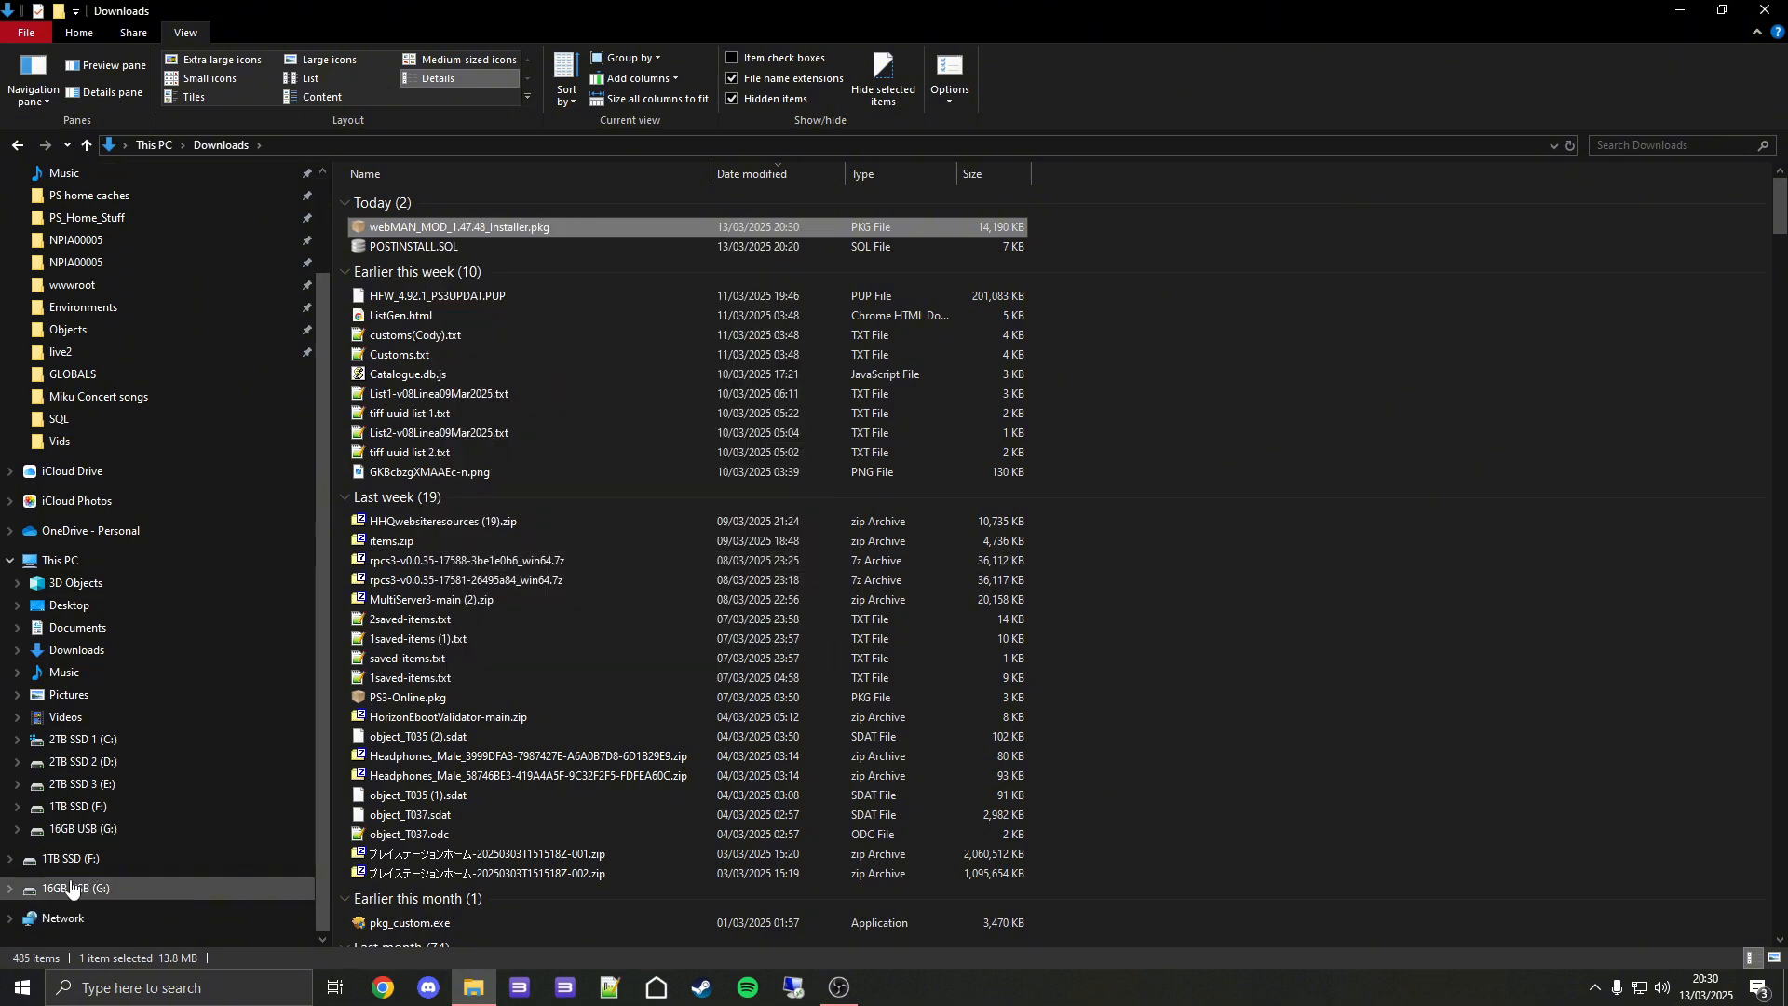
Paste the installer onto the 16GB USB (G:) drive and eject it.
click(82, 892)
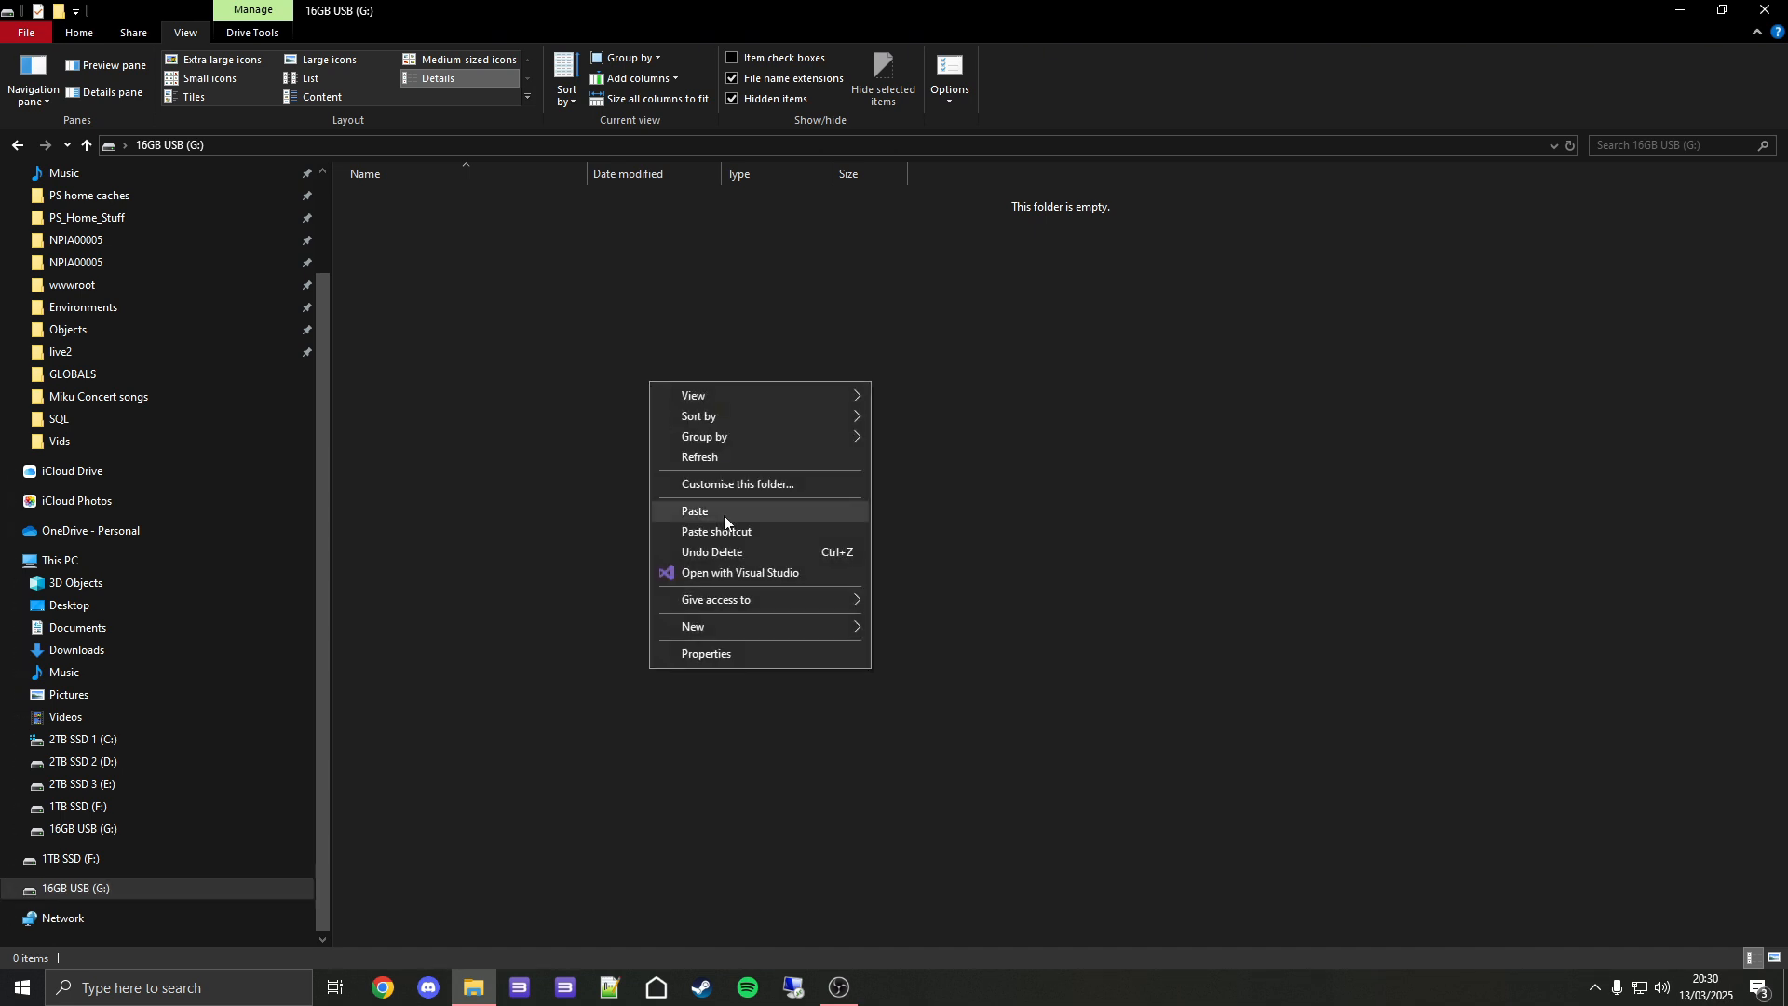
click(694, 509)
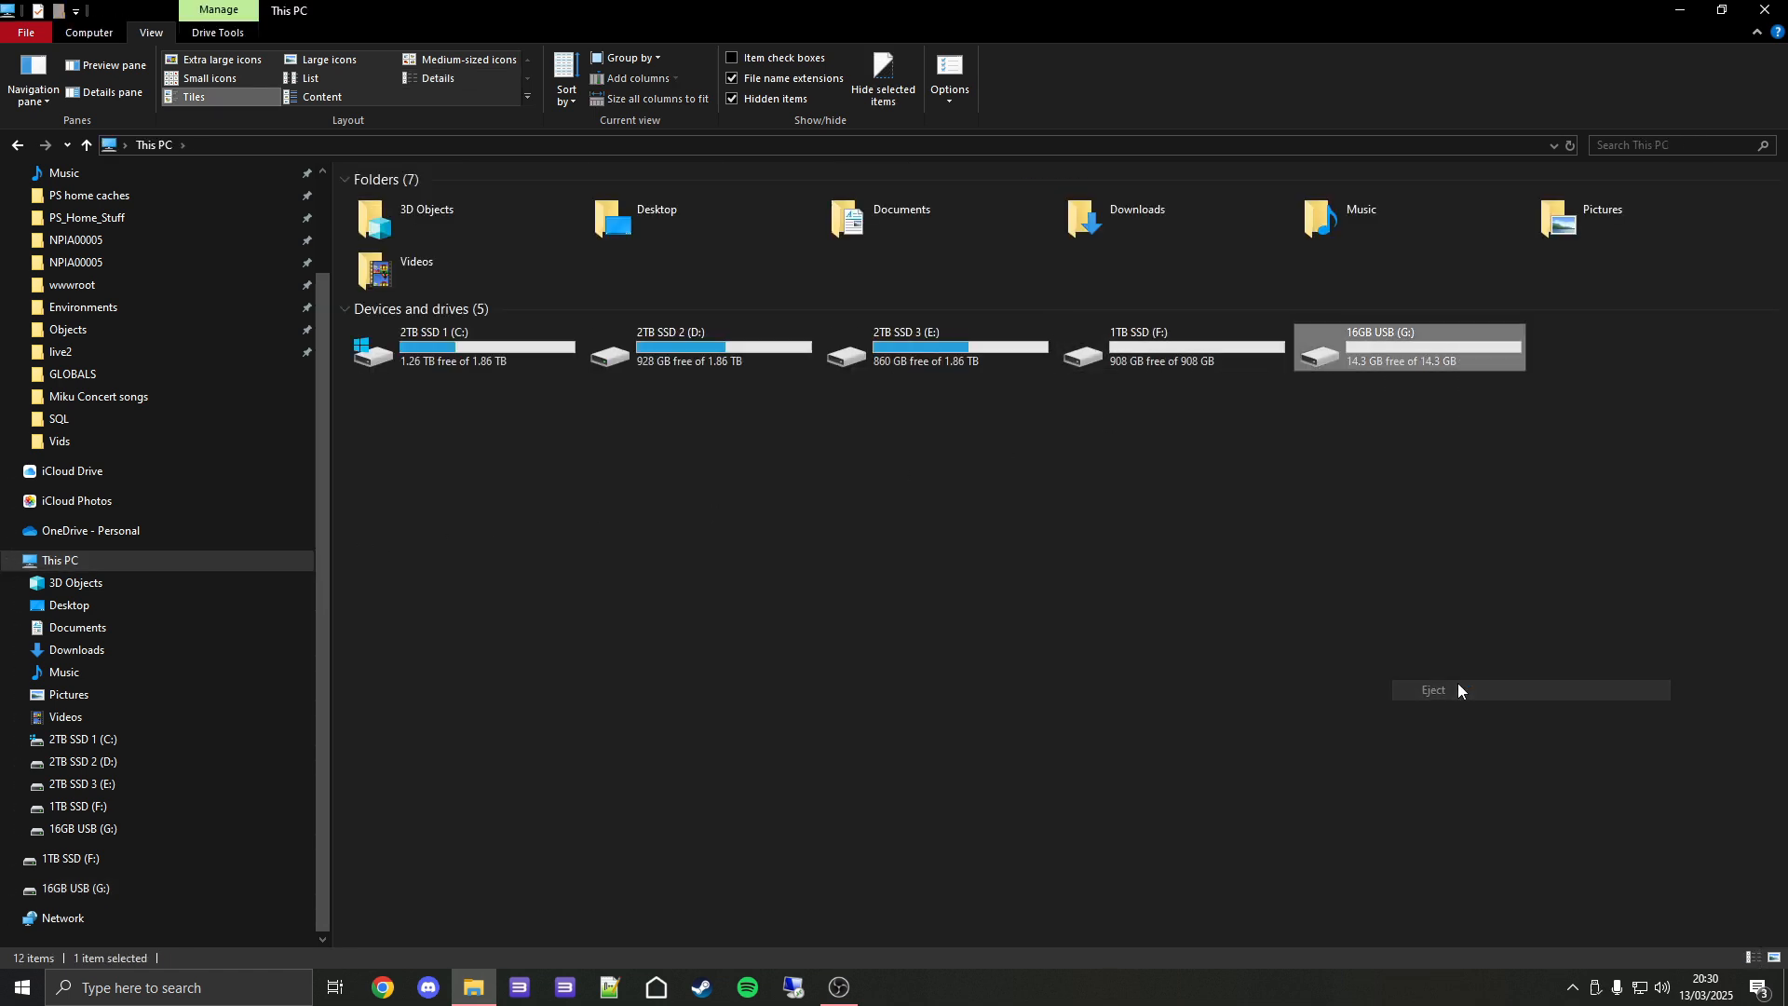
click(1433, 690)
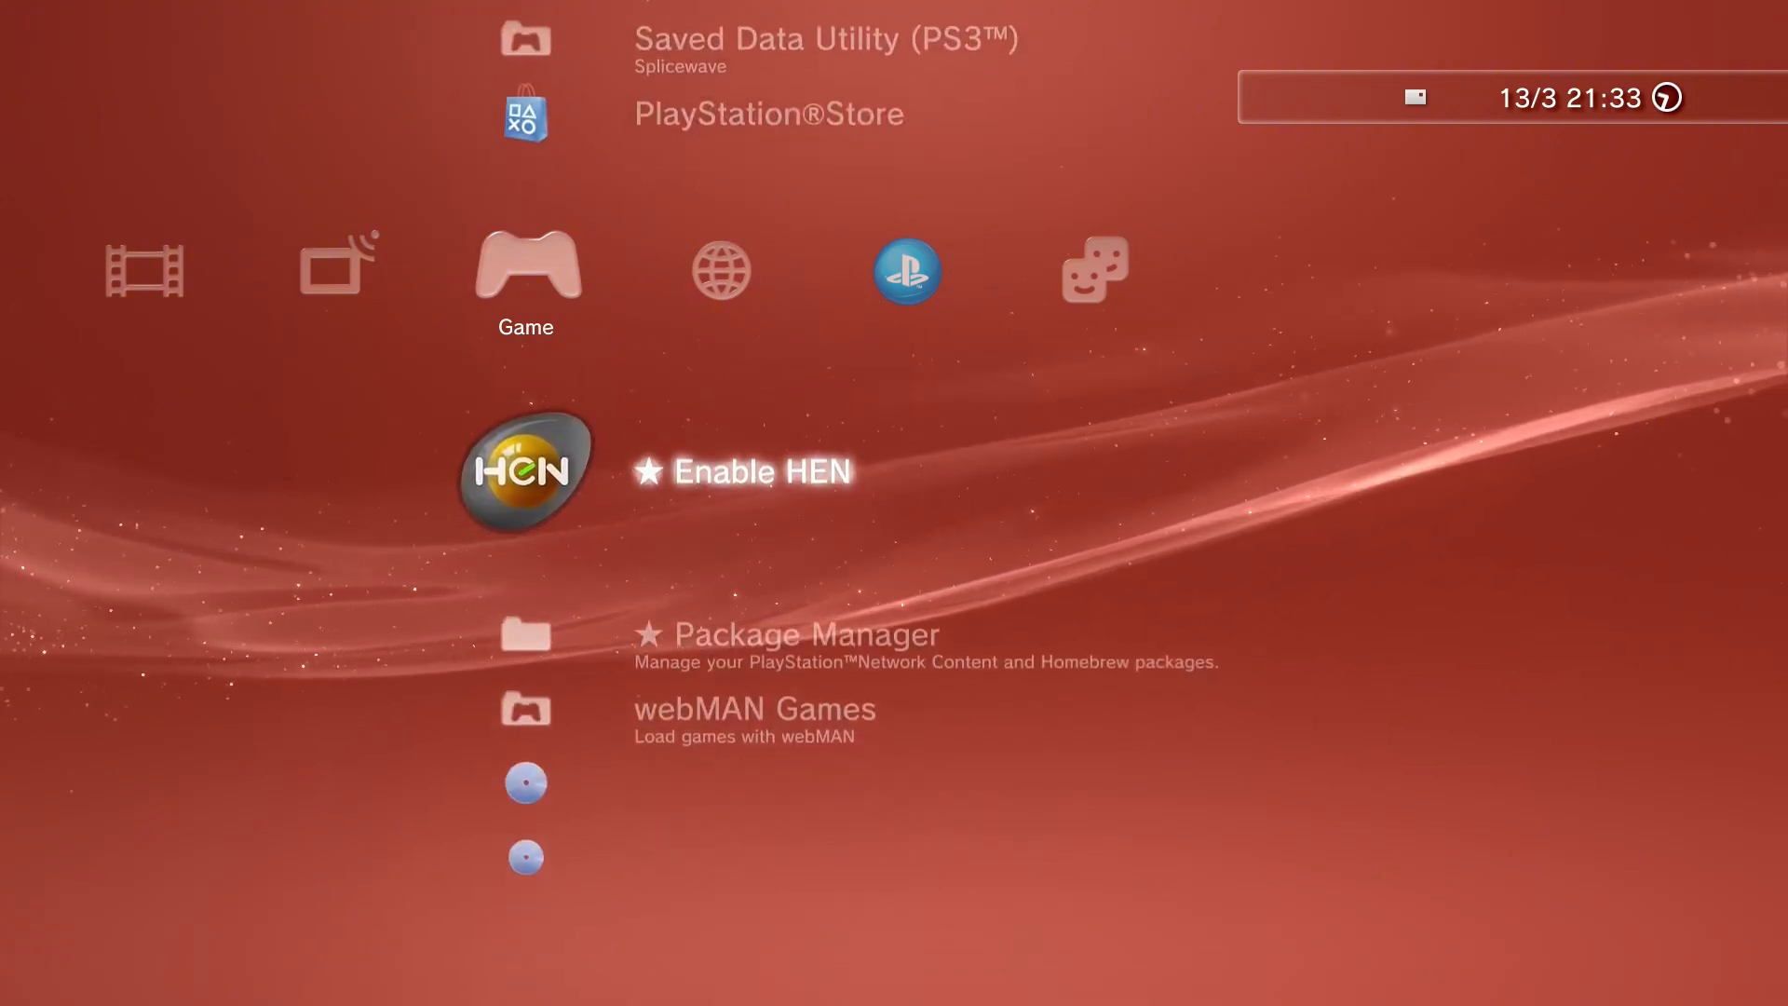
Finish installing webMAN_MOD_1.47.48_Installer.pkg from USB and back out of Package Manager.
scroll(down, 3)
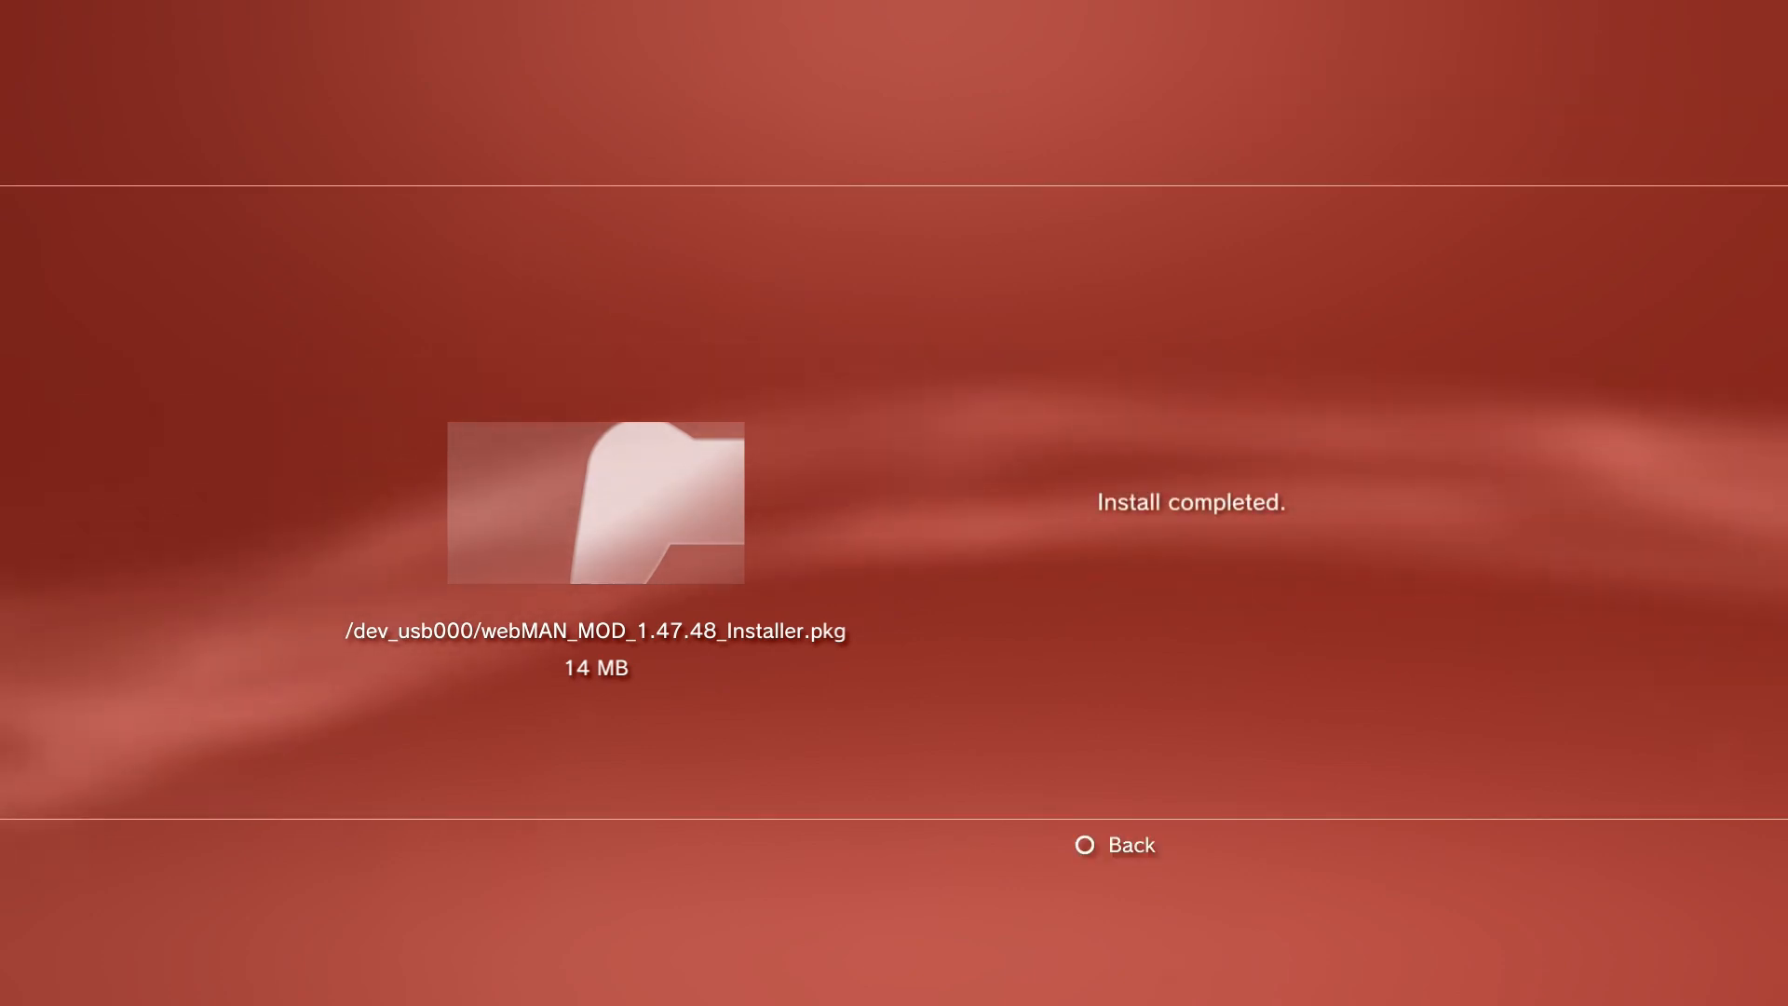
click(1130, 845)
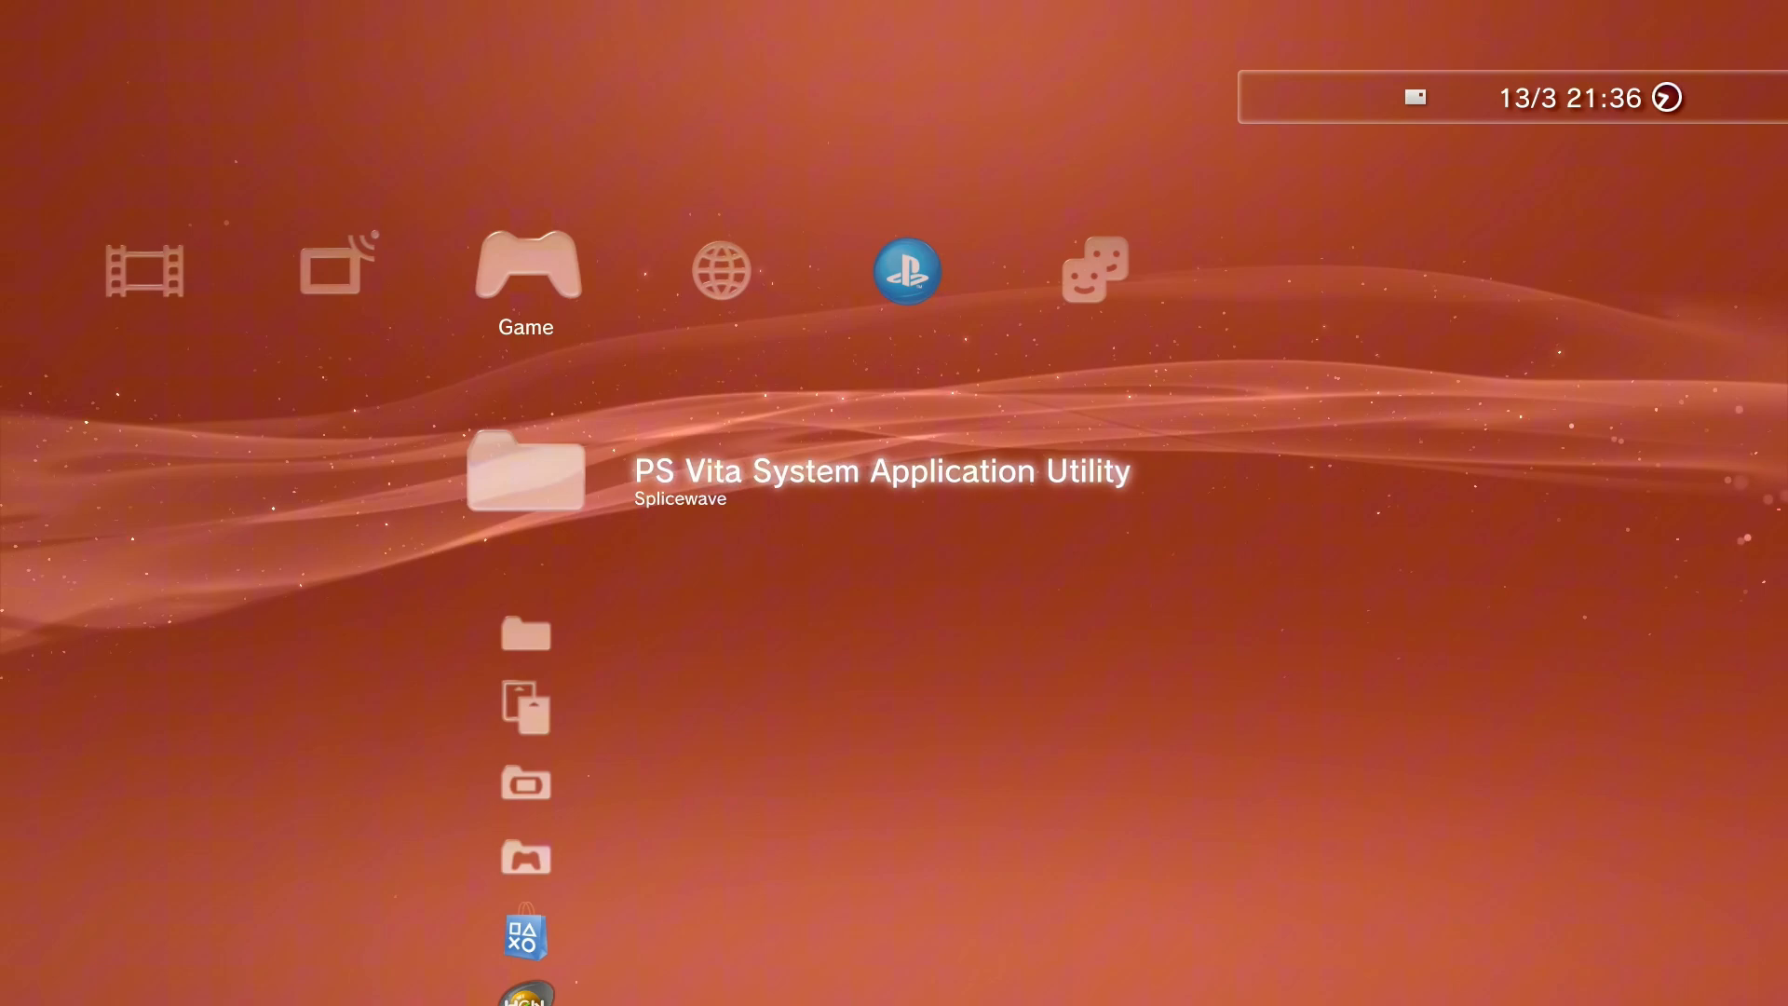
key(left)
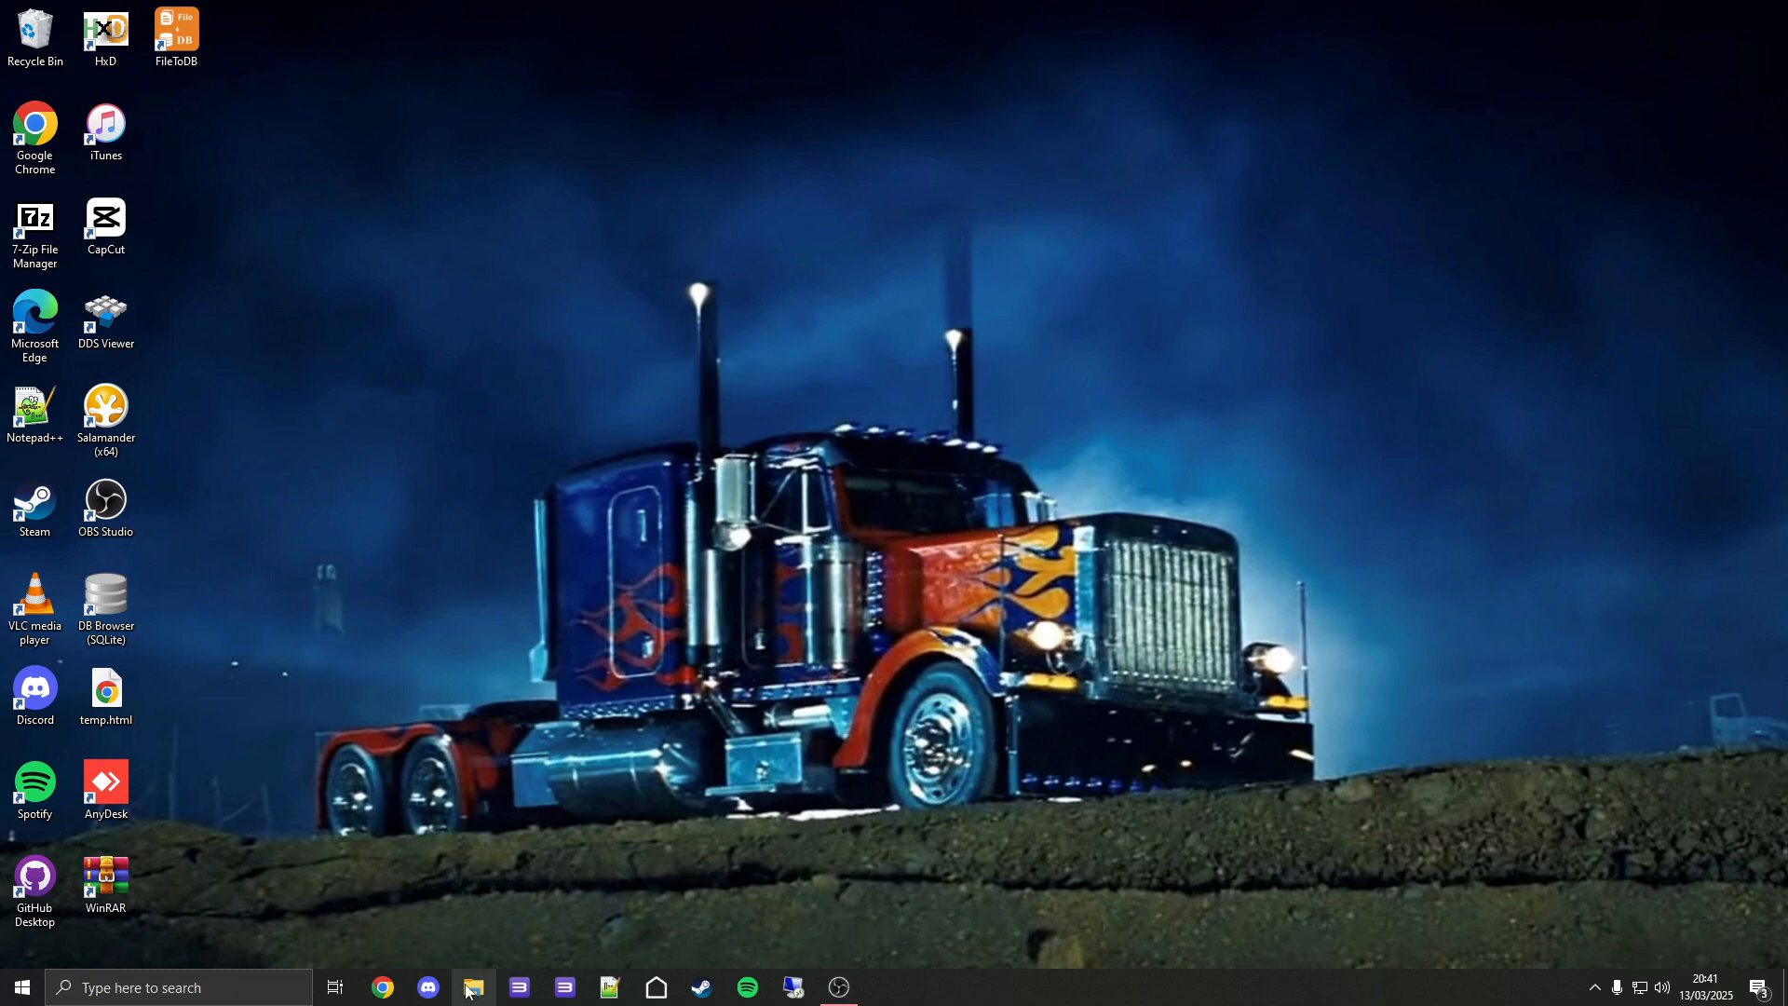
Copy POSTINSTALL.SQL from the Downloads folder.
click(472, 987)
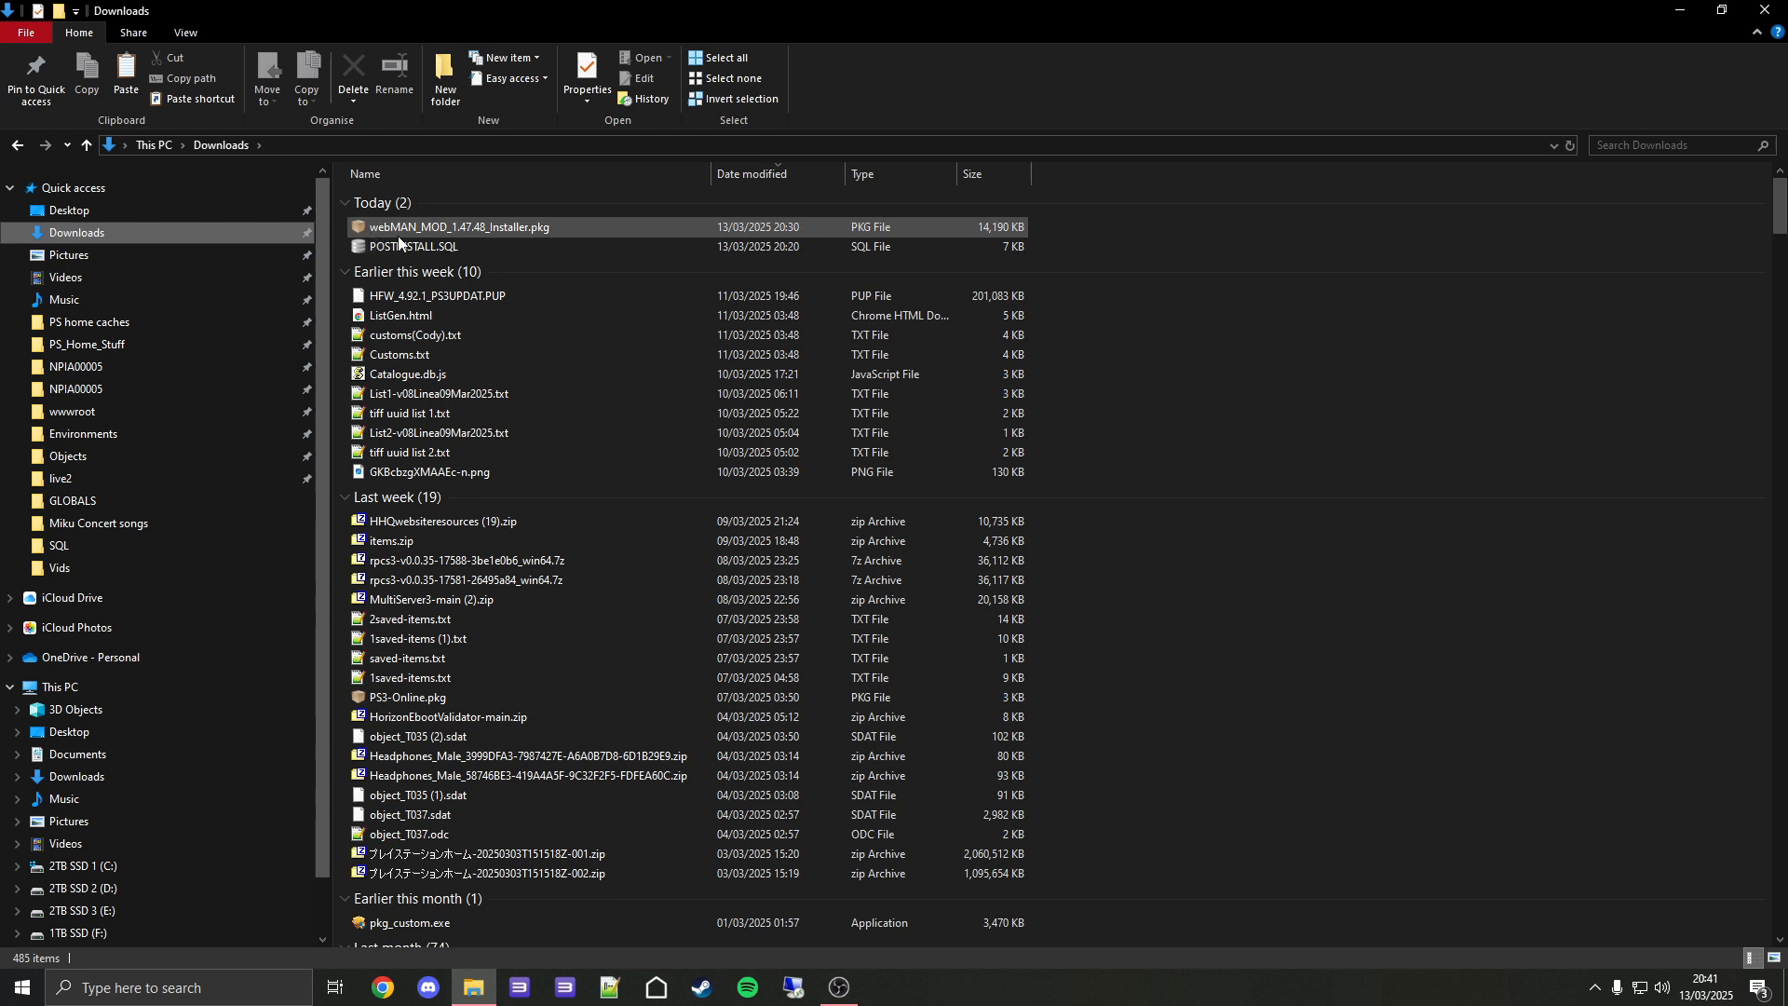
click(412, 246)
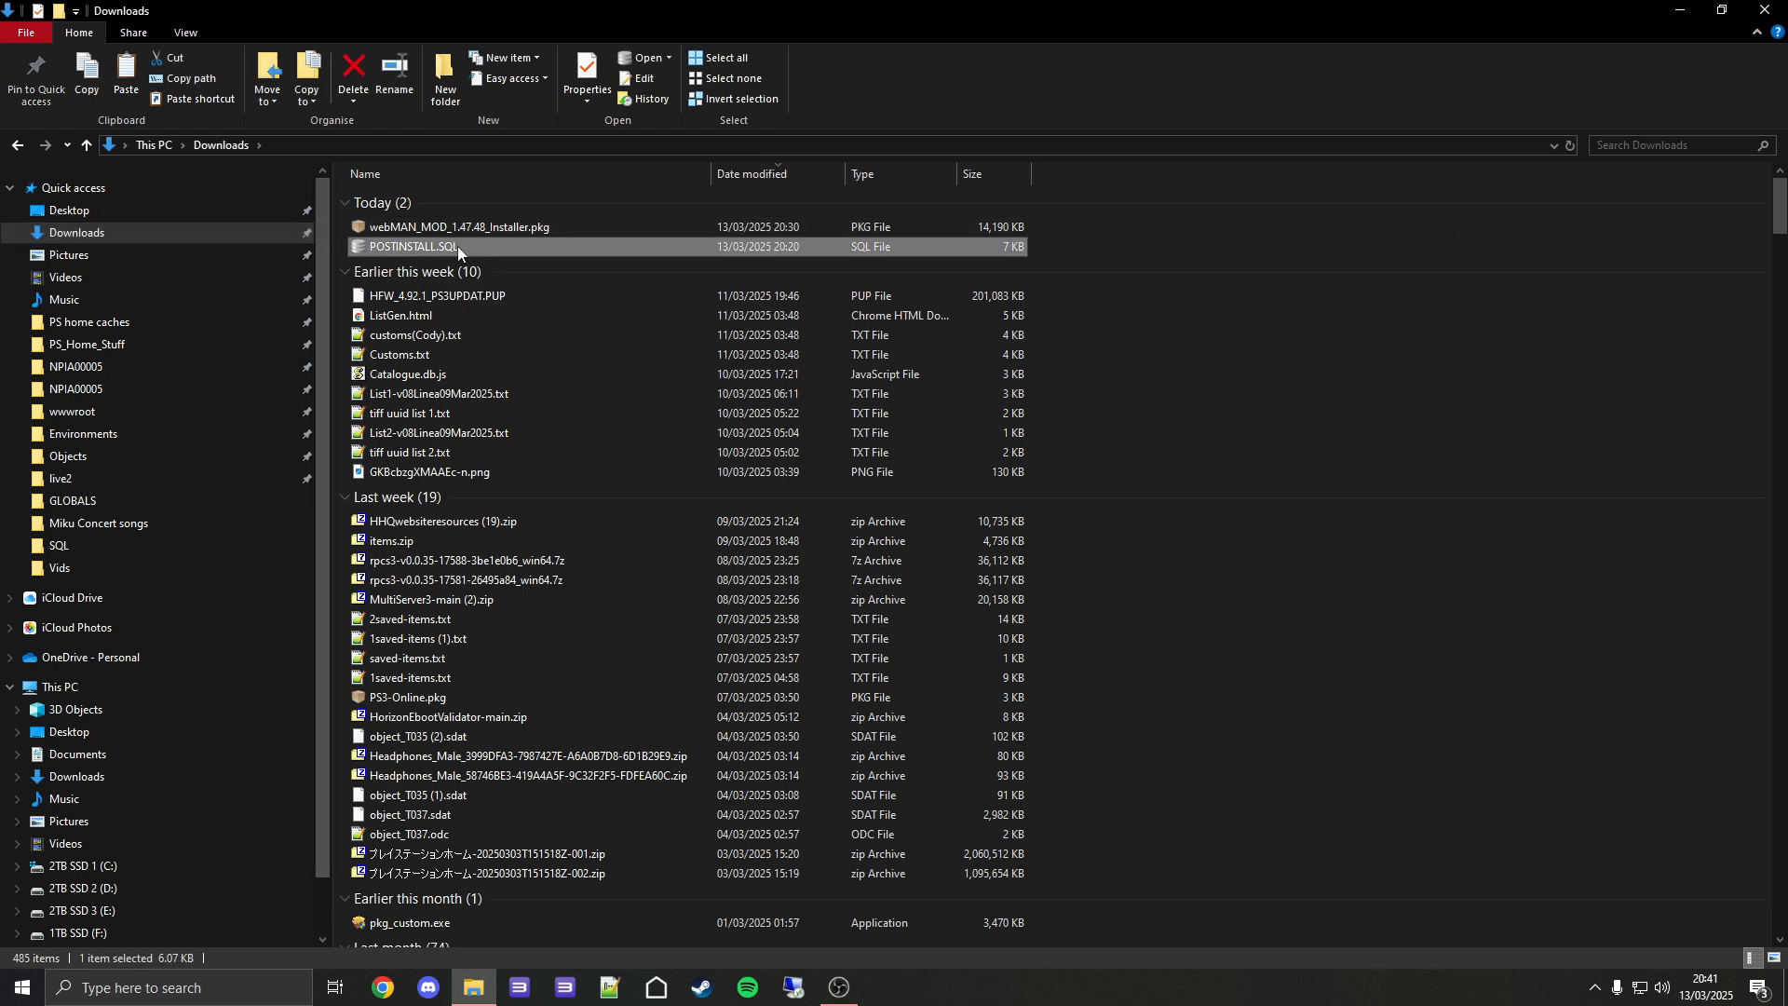
right_click(412, 246)
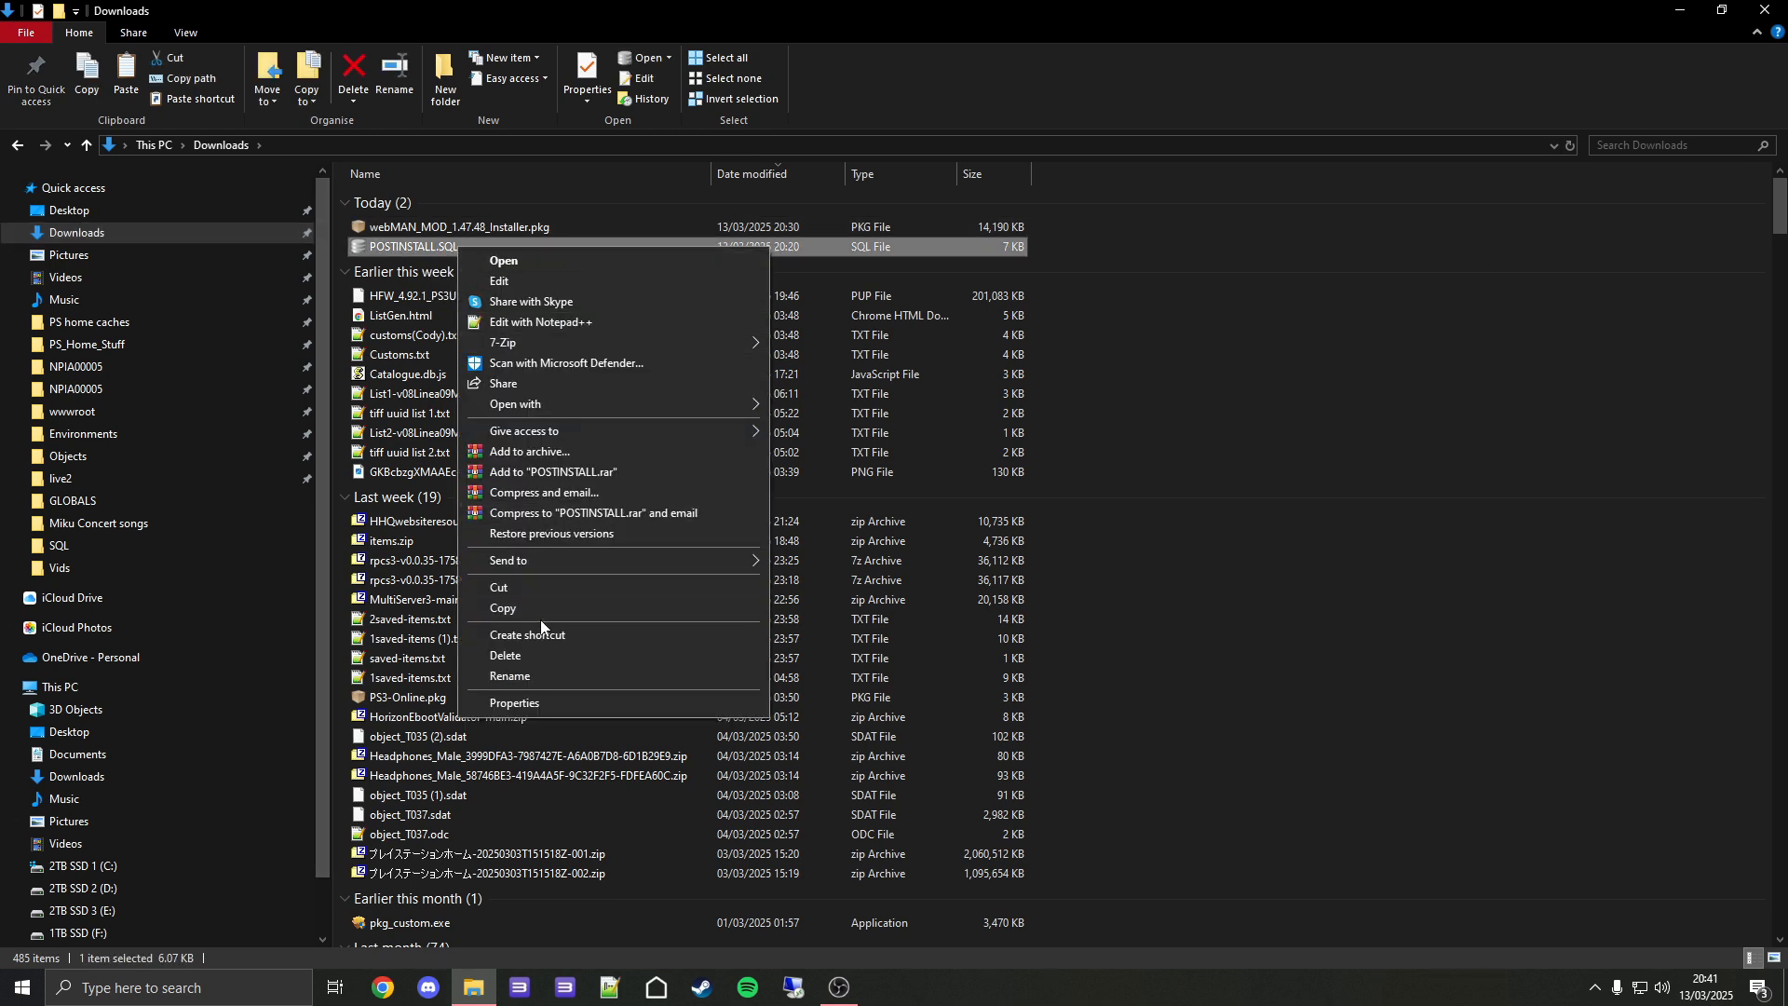
click(296, 154)
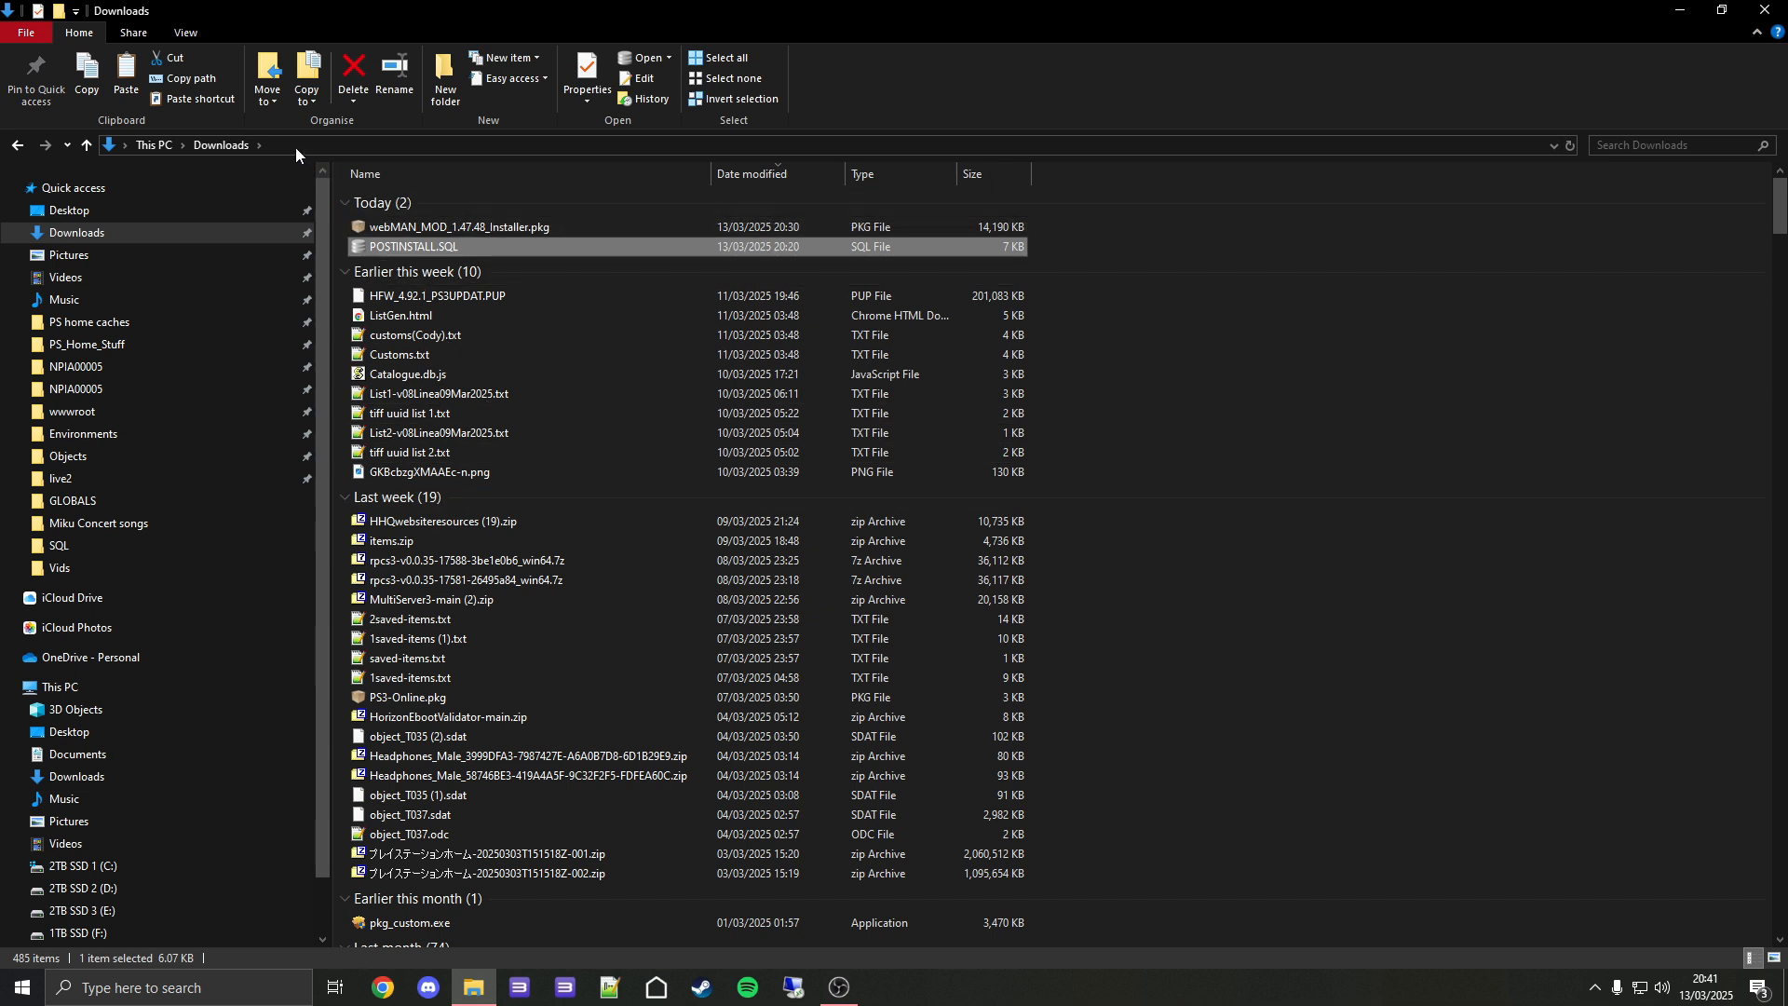
Paste it over FTP into dev_hdd0/game/NPIA00005/USRDIR/OBJECTCATALOGUE on 192.168.0.29, replacing the existing file.
click(228, 145)
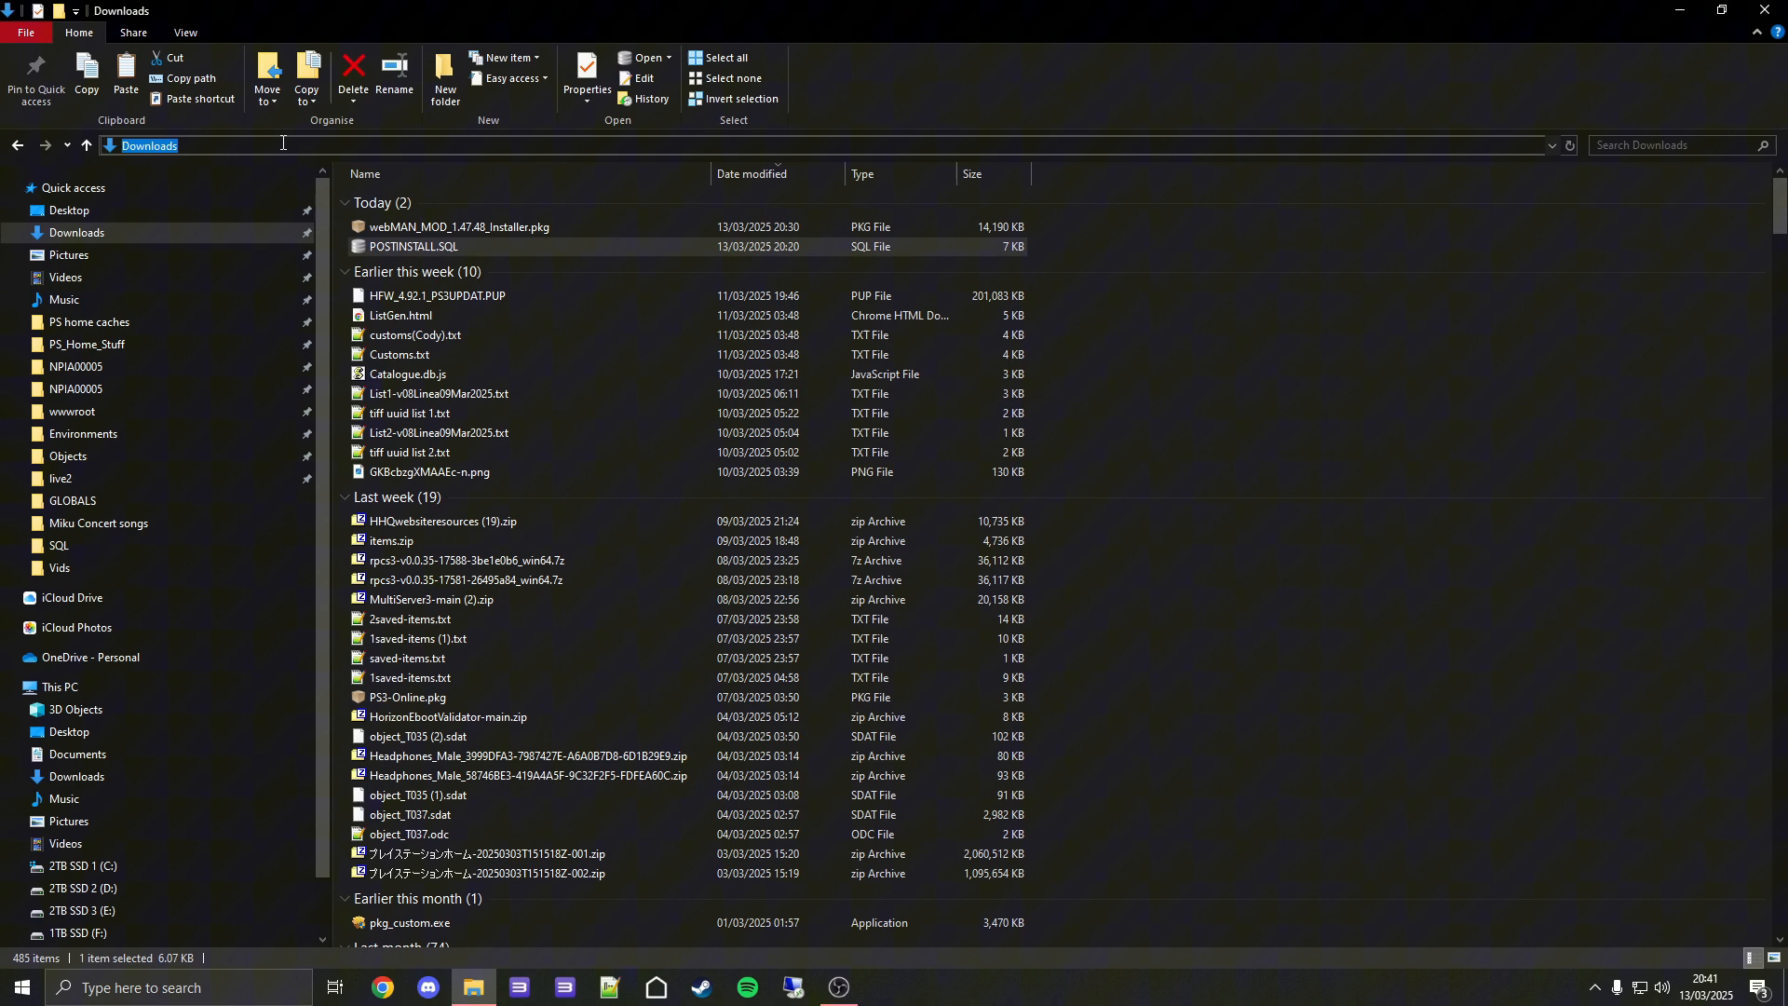
text(ftp://)
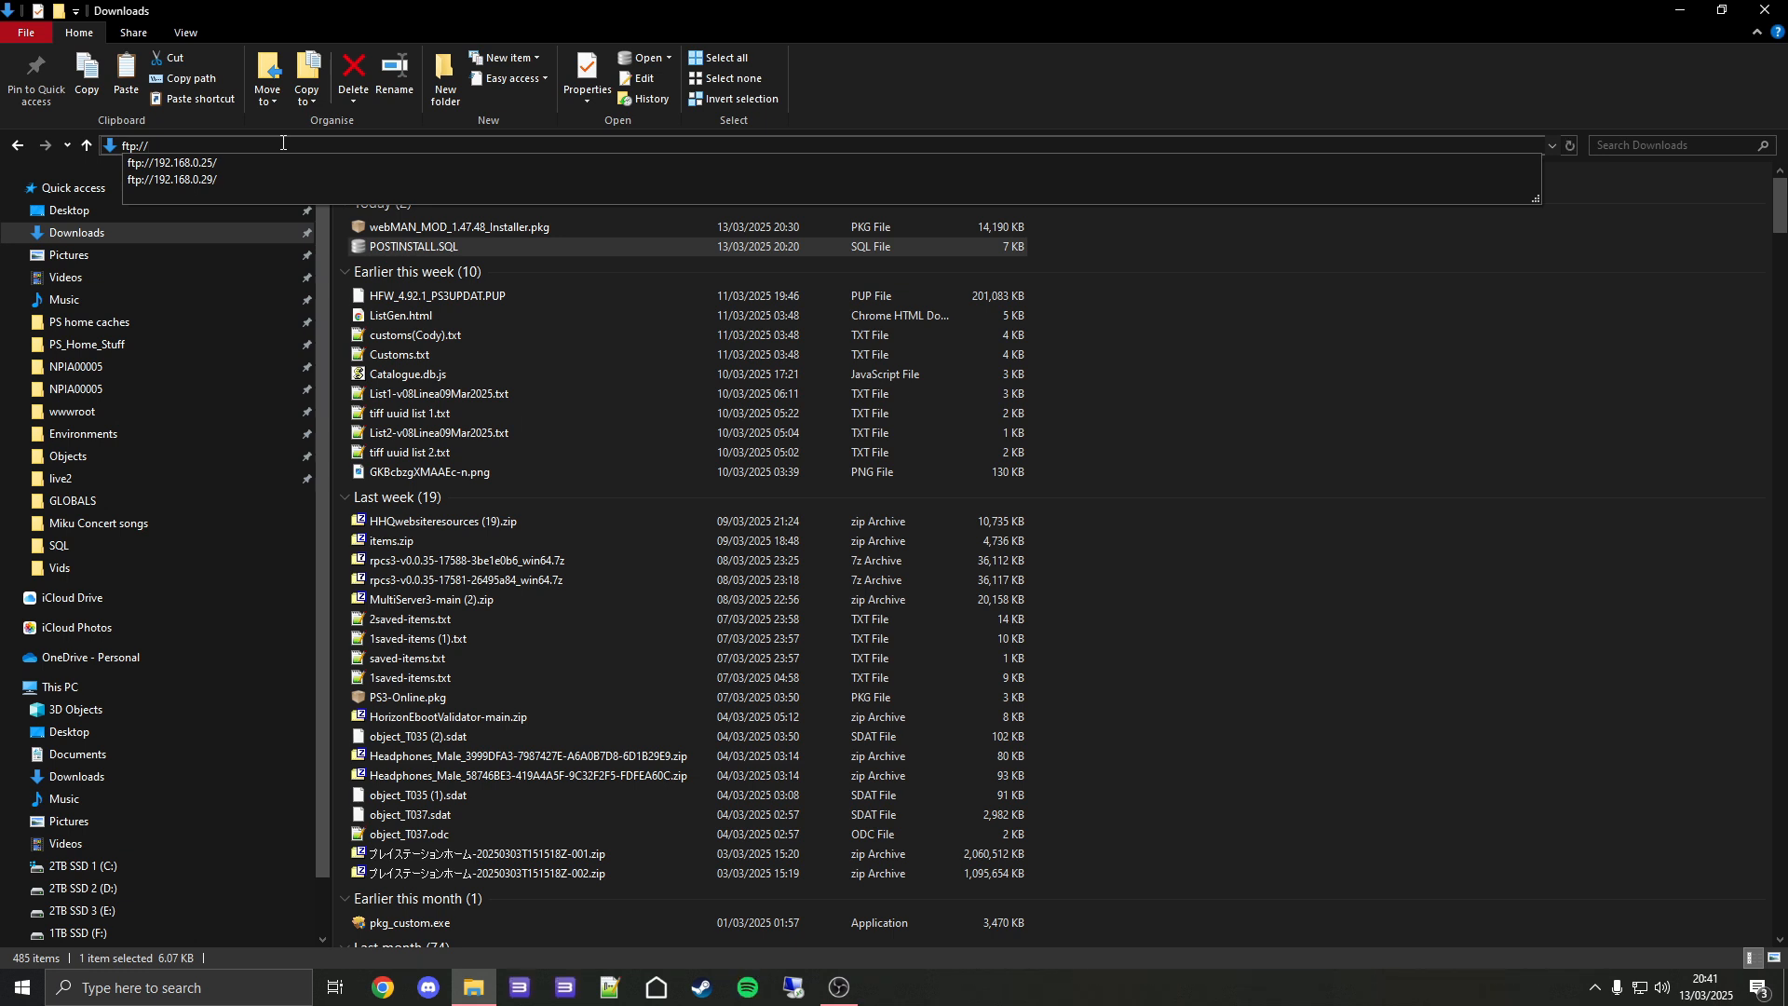
text(192.)
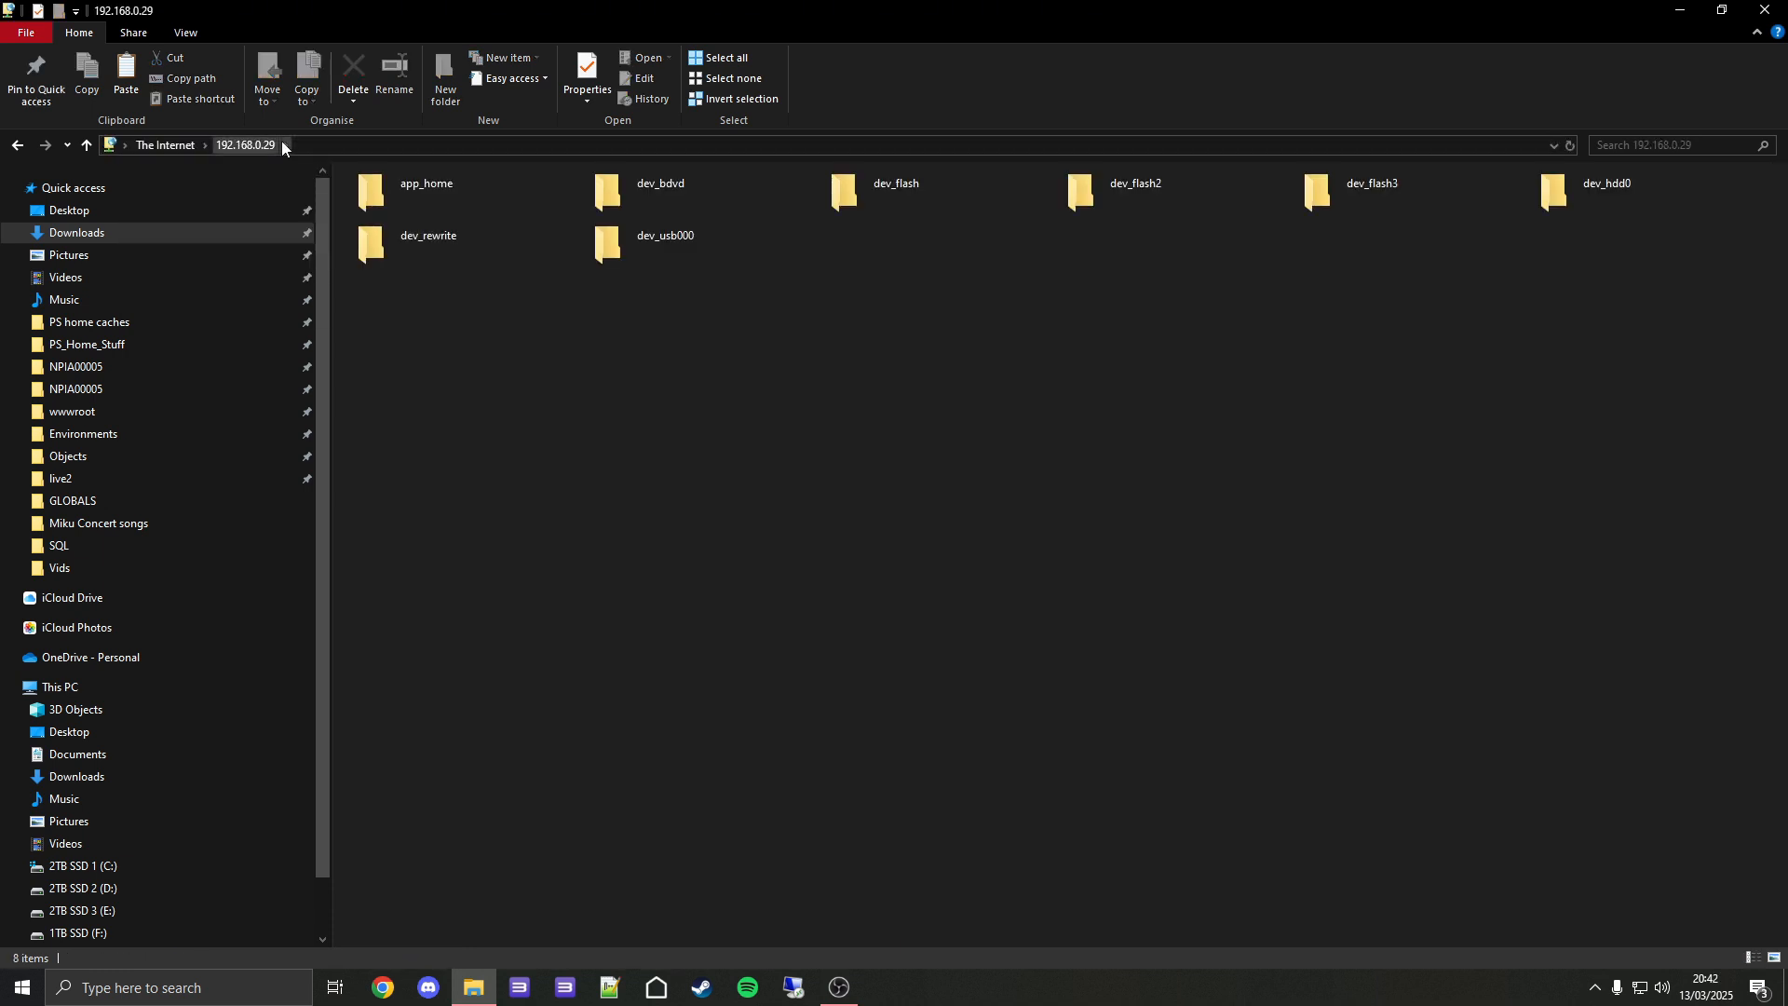
double_click(1605, 190)
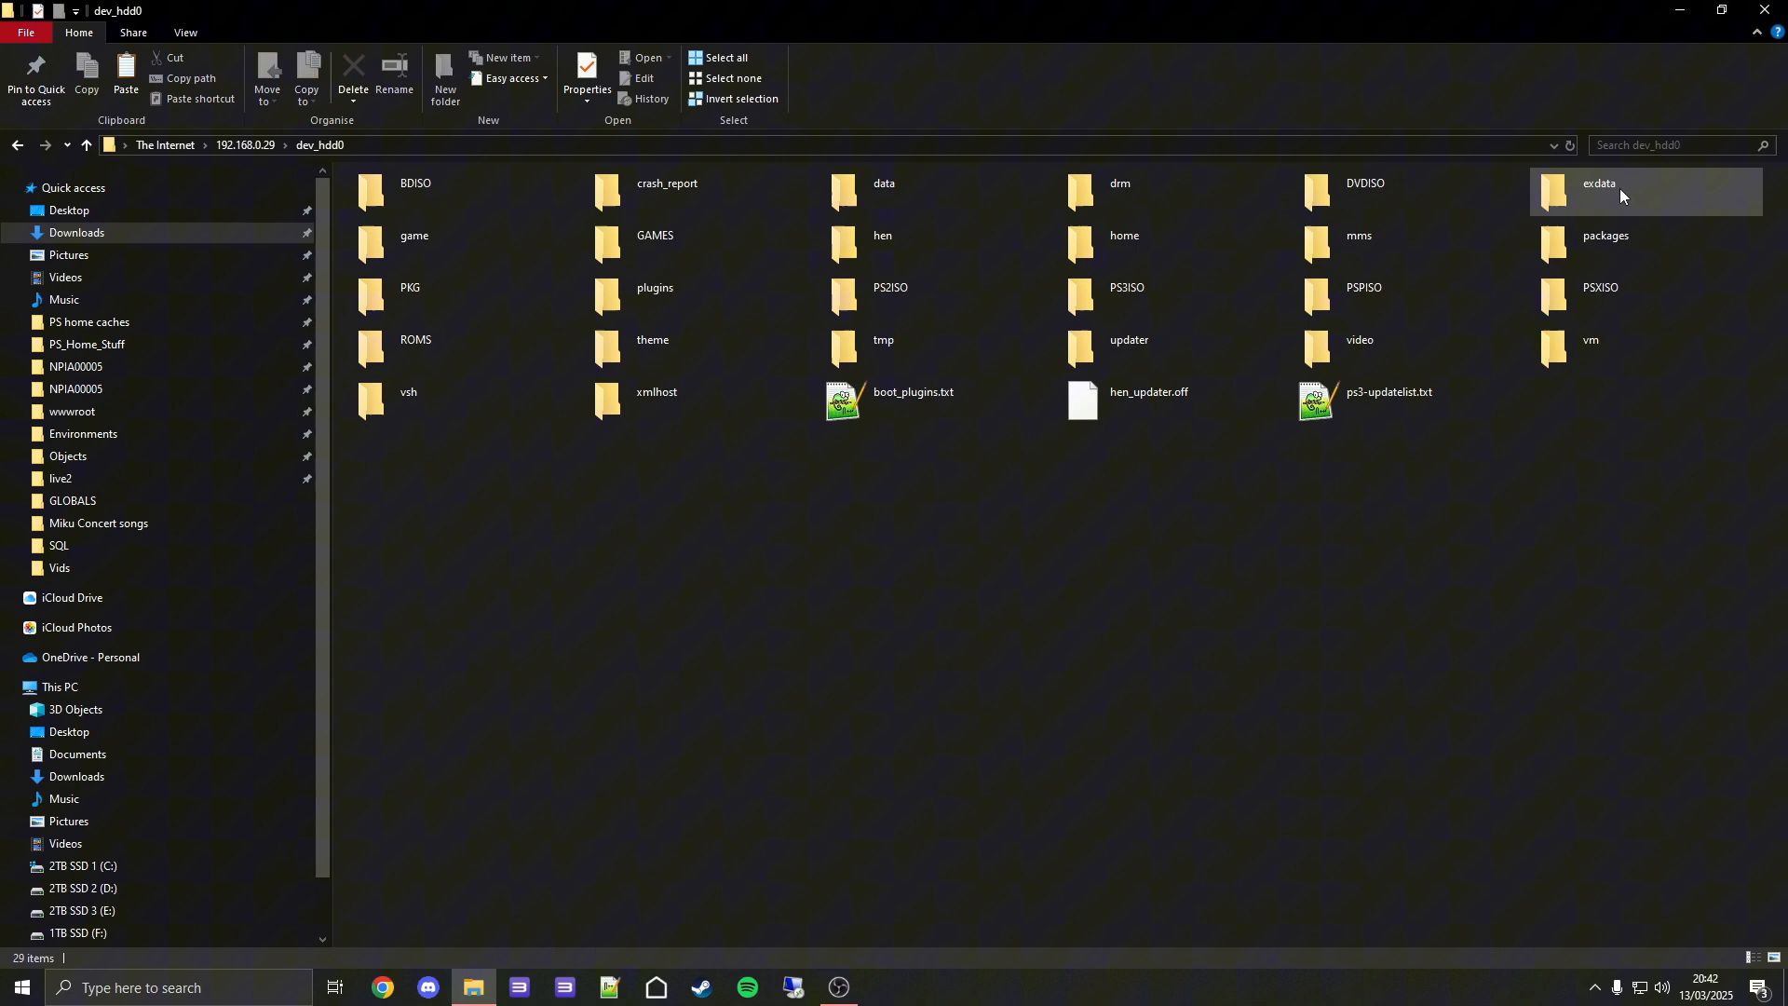
double_click(414, 235)
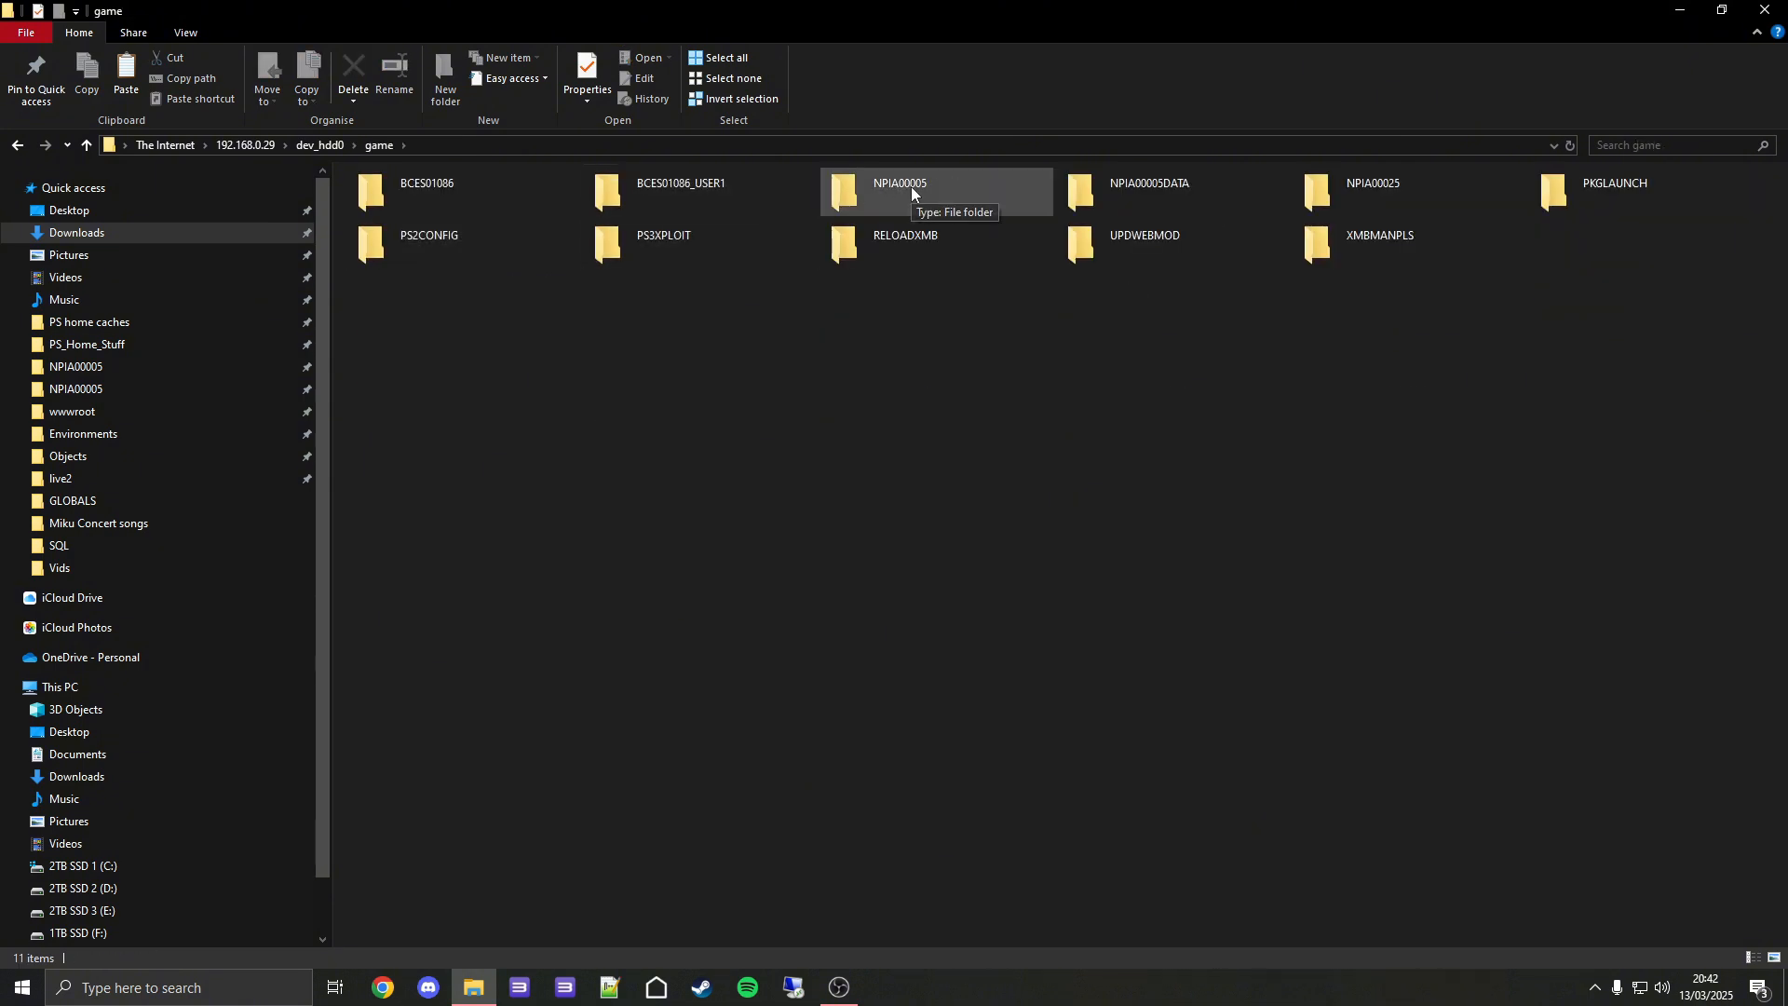
double_click(899, 190)
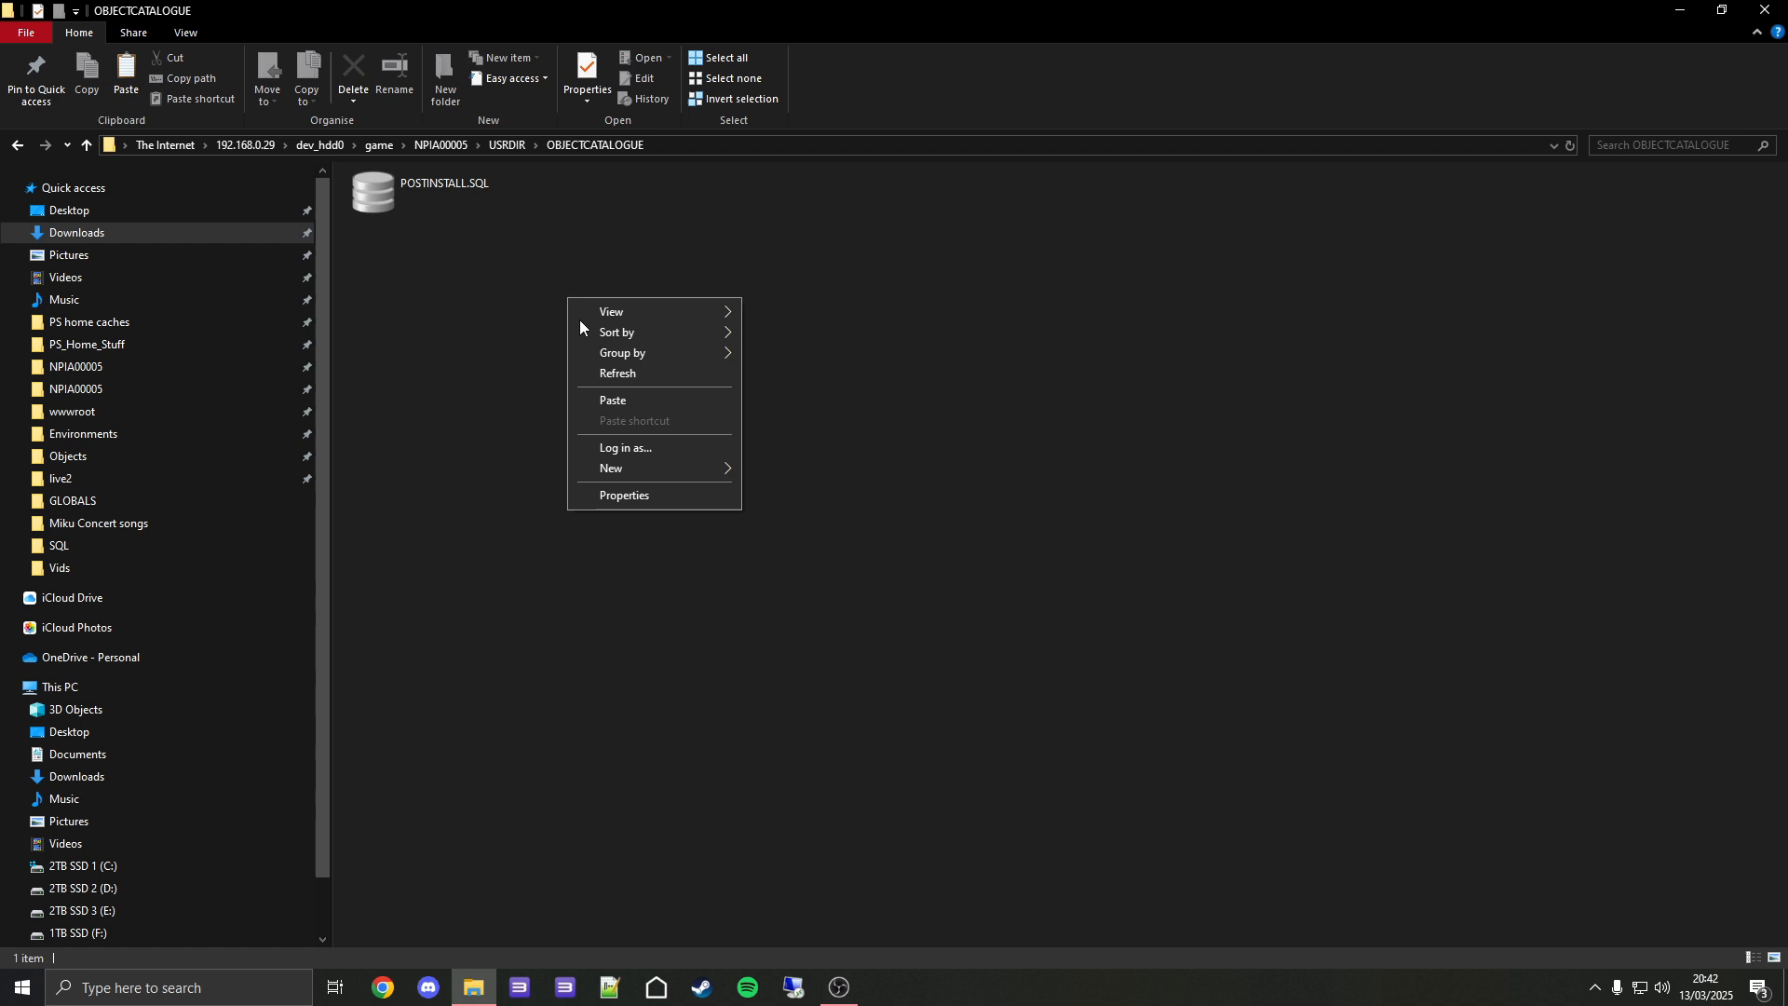
click(613, 401)
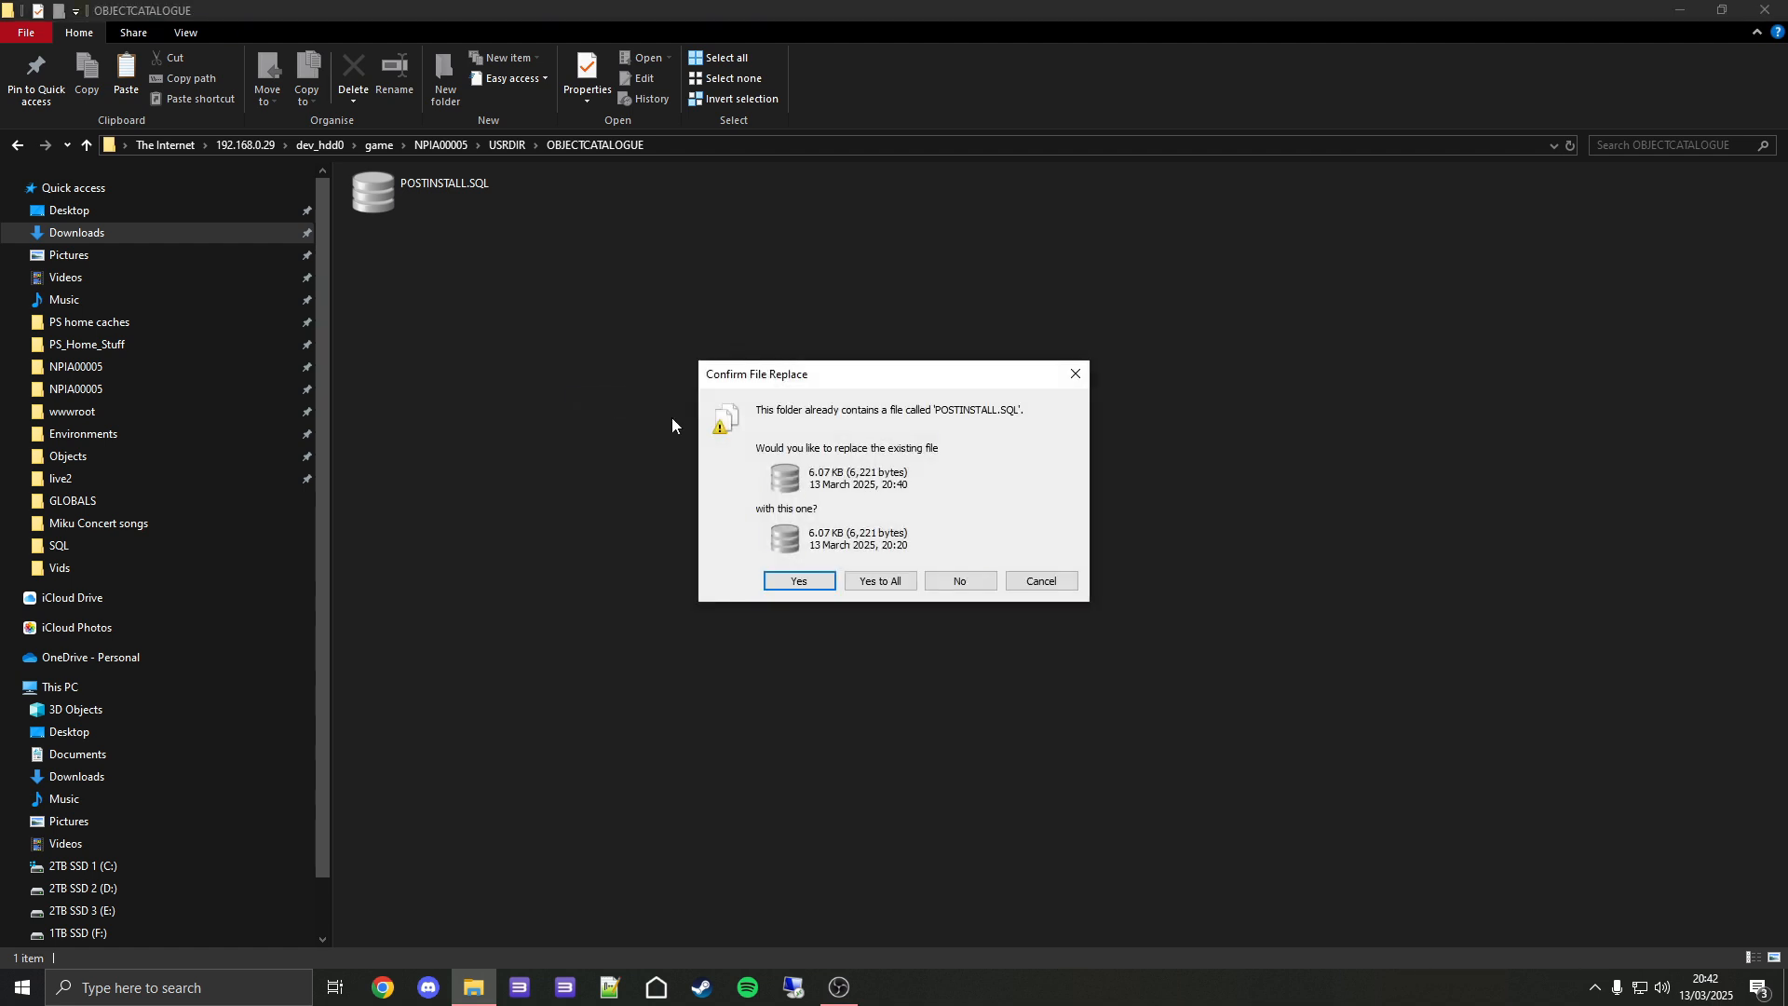
click(798, 580)
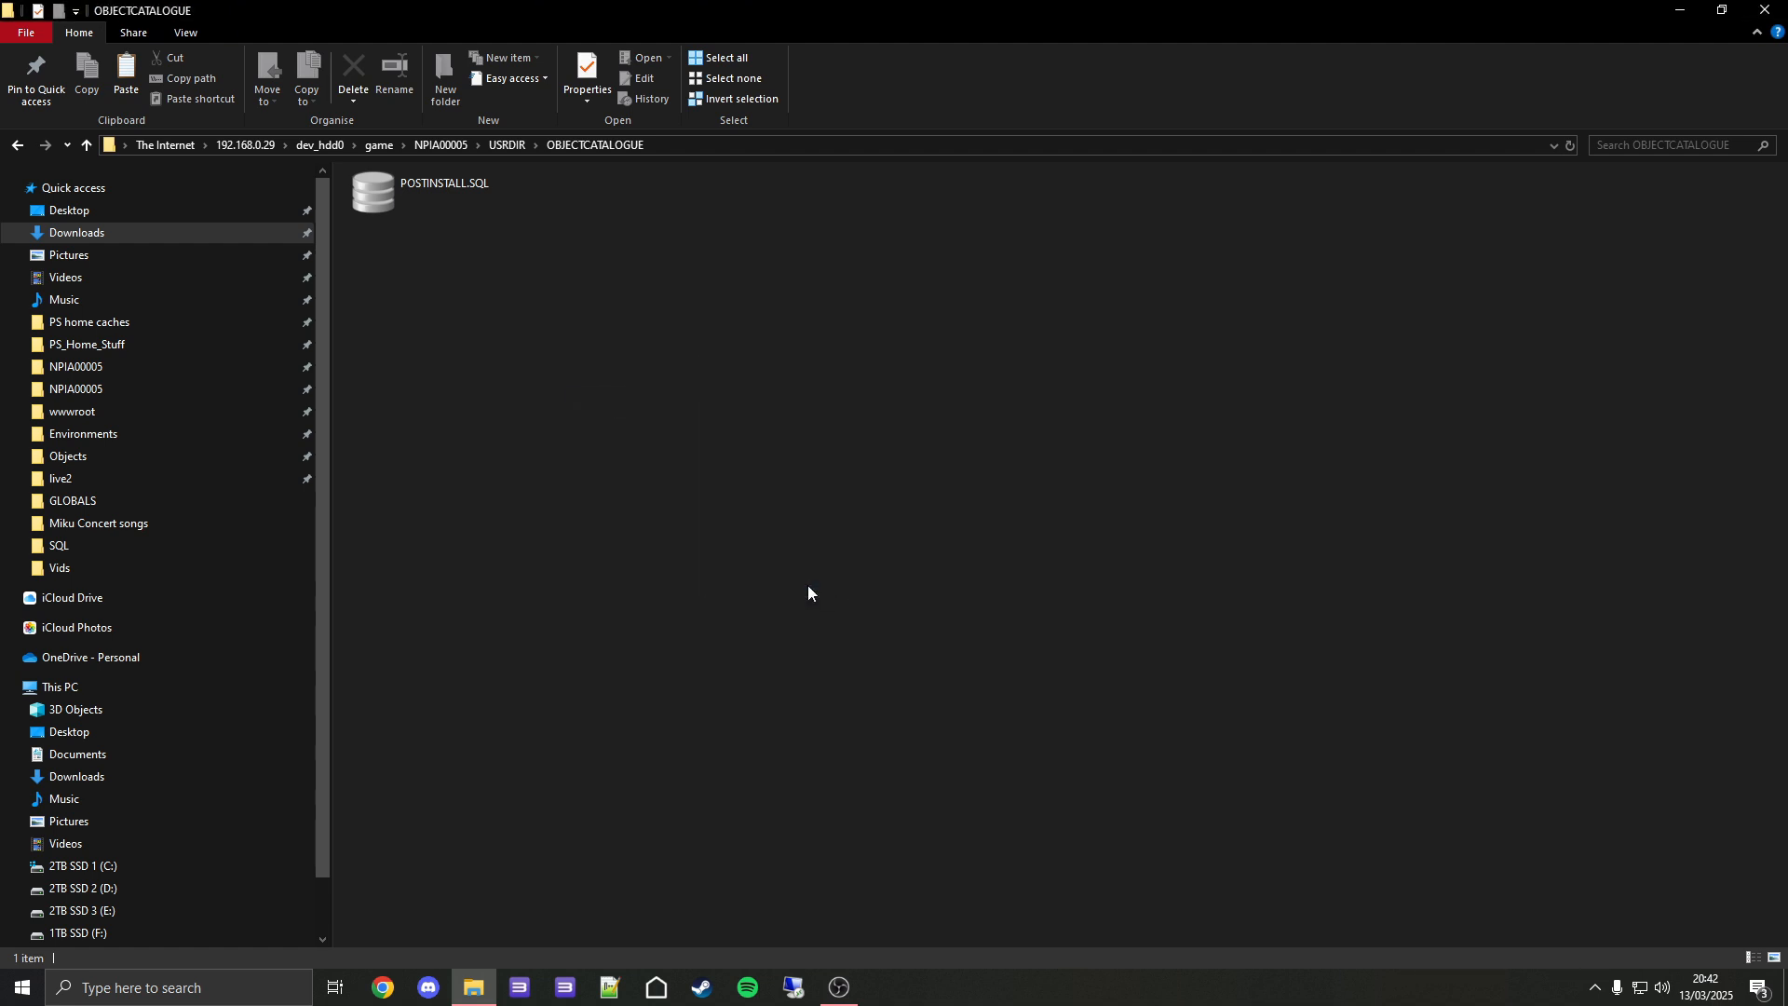
mouse_move(471, 184)
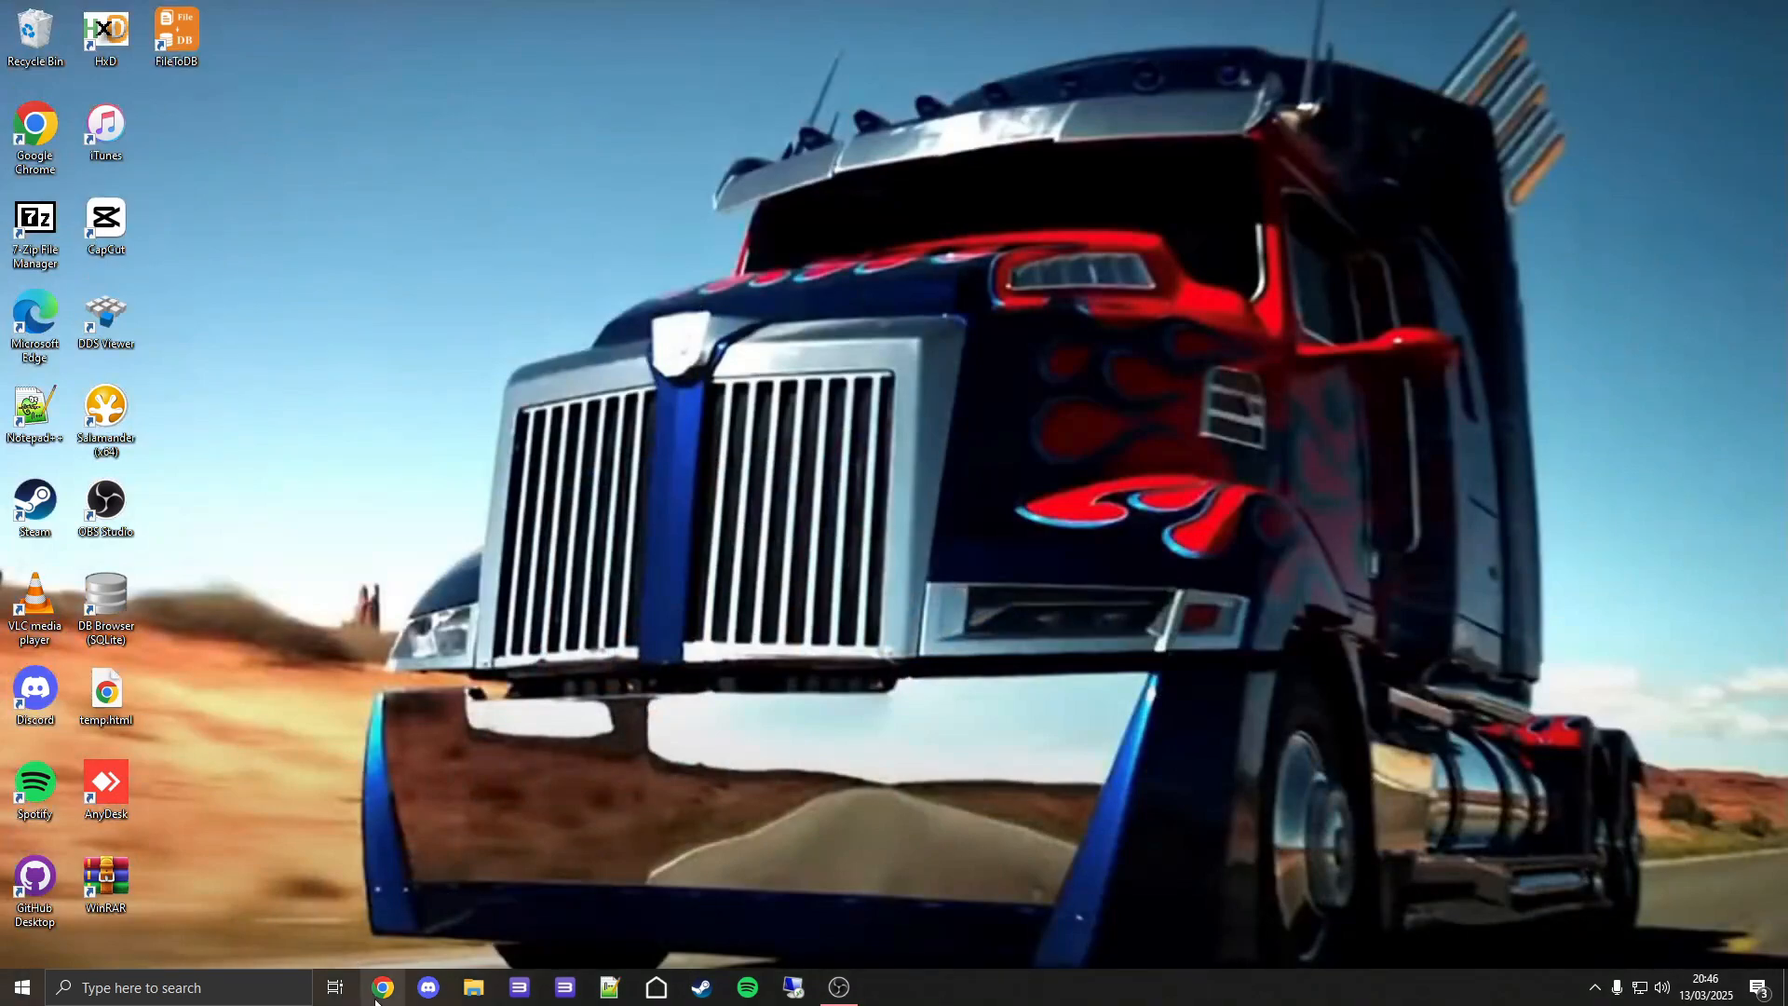
Dismiss the Chrome MEGA download window and return to File Explorer.
click(383, 987)
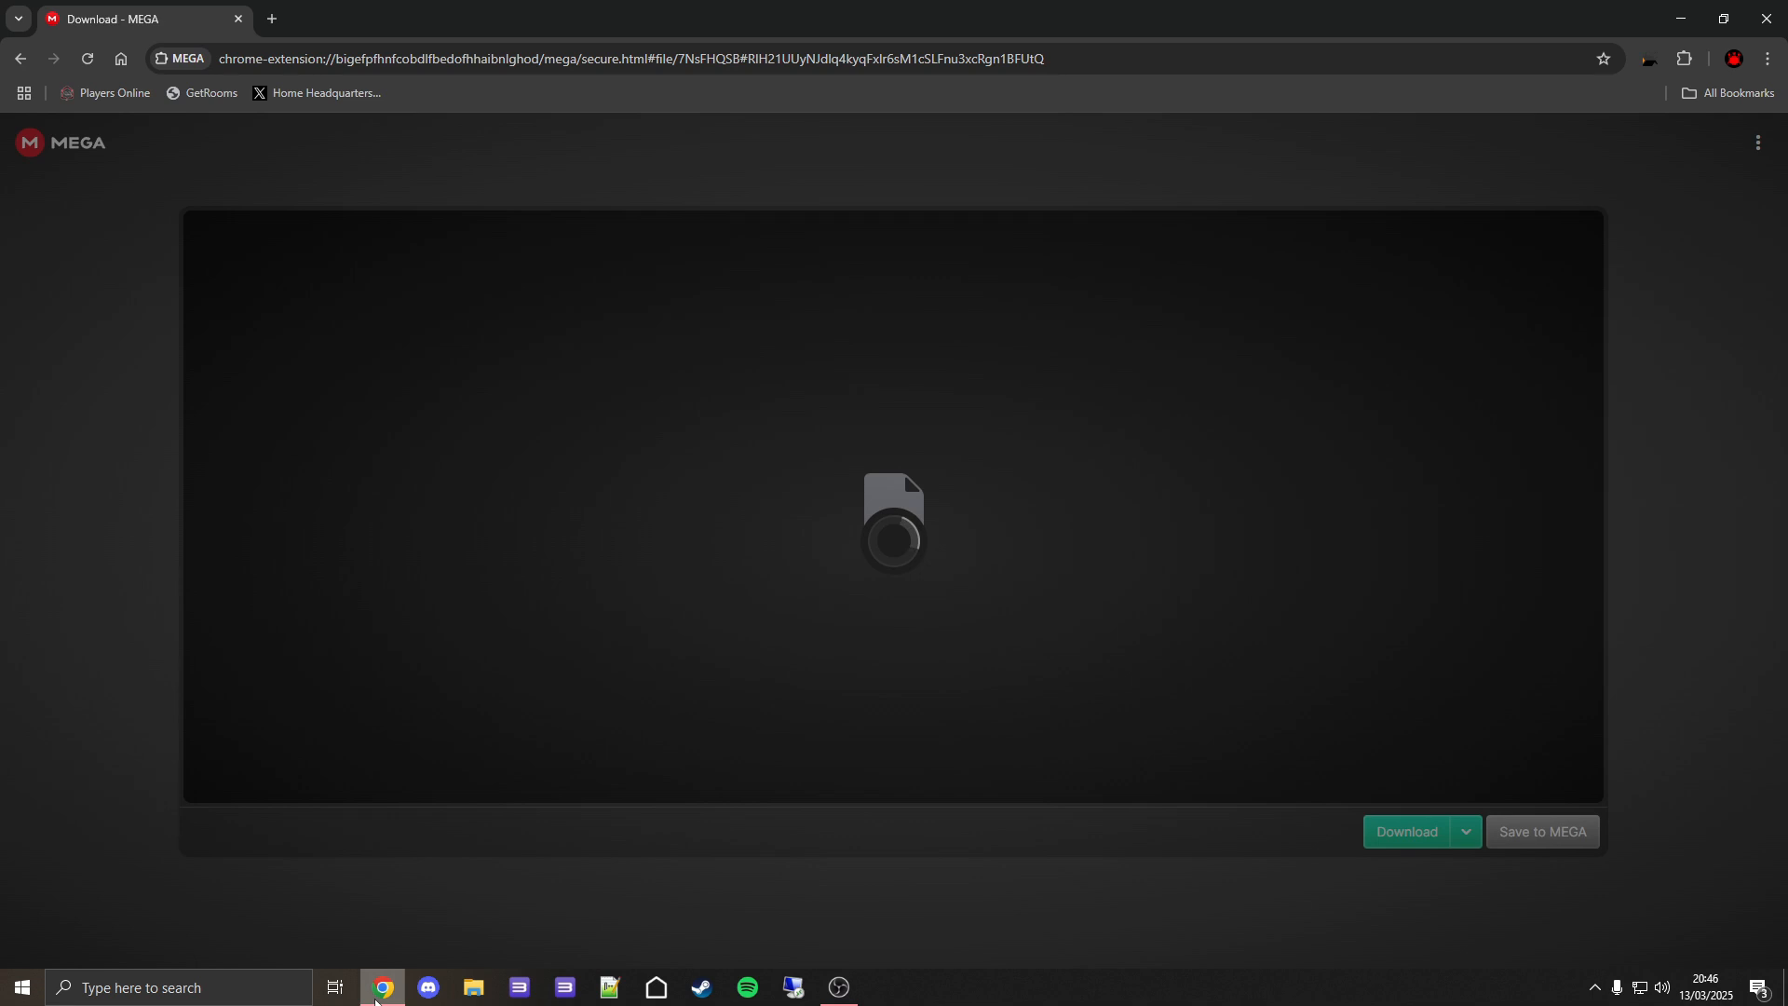
click(1405, 838)
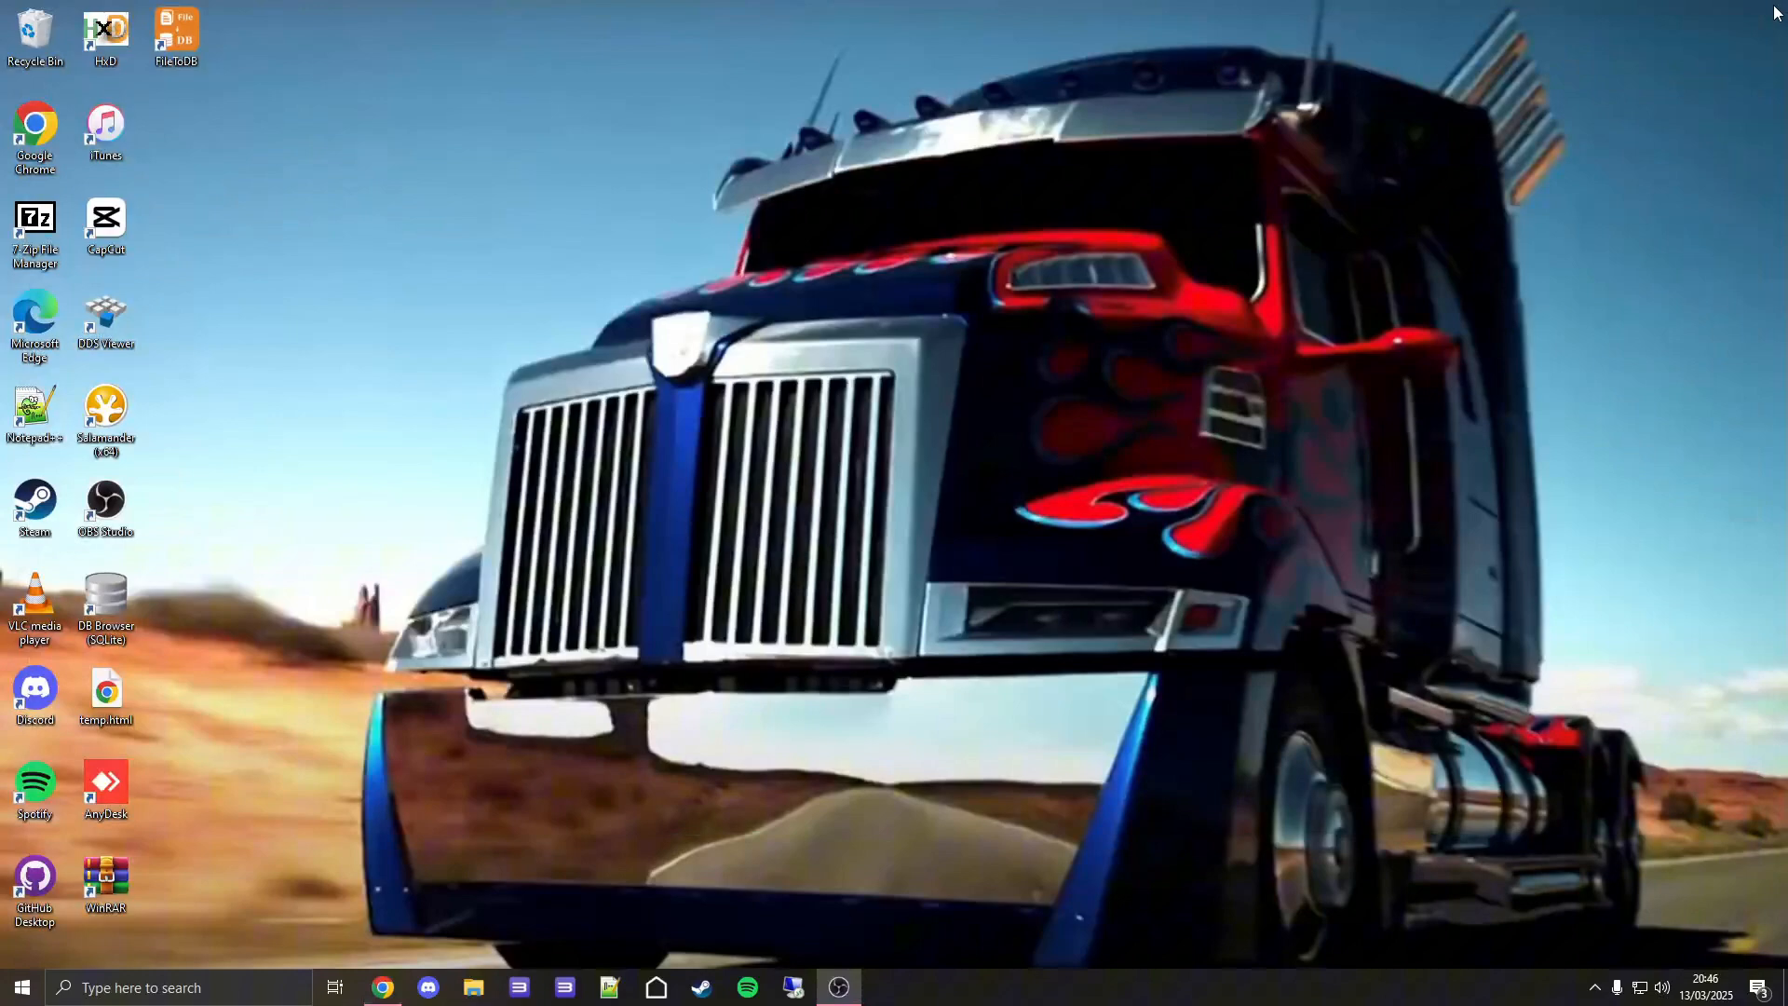
click(472, 987)
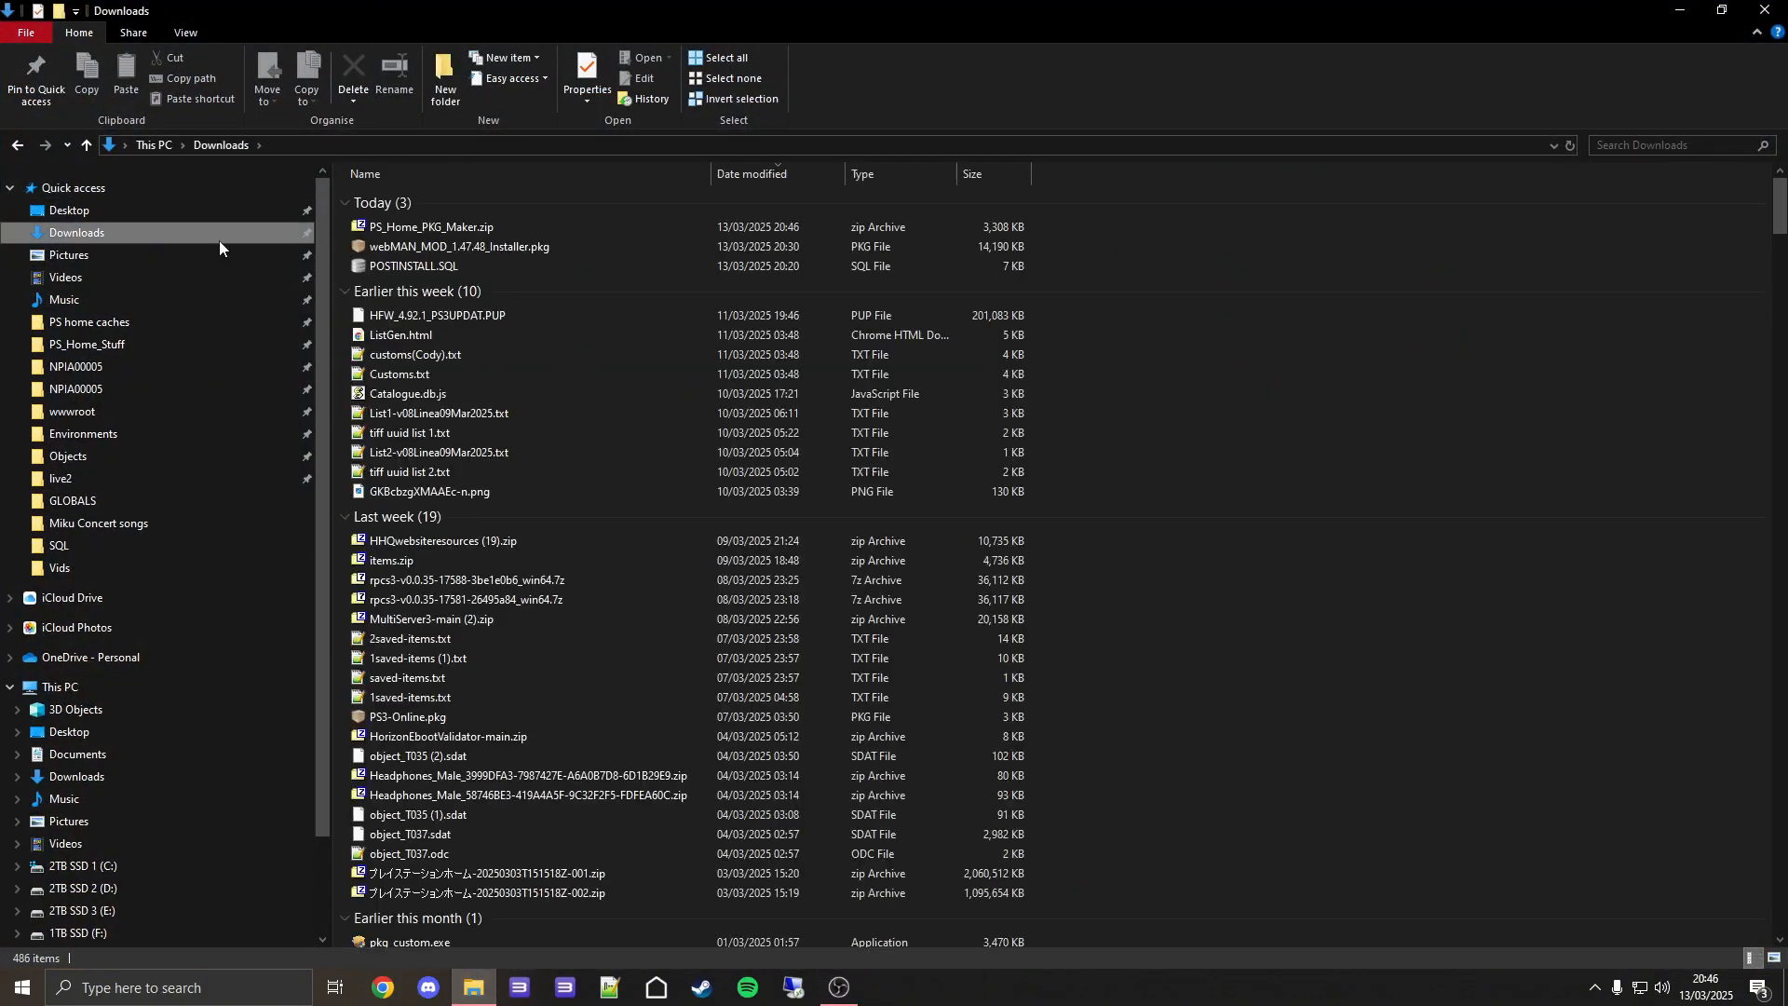
Extract PS_Home_PKG_Maker.zip to the C: drive, then copy POSTINSTALL.SQL from Downloads.
click(429, 228)
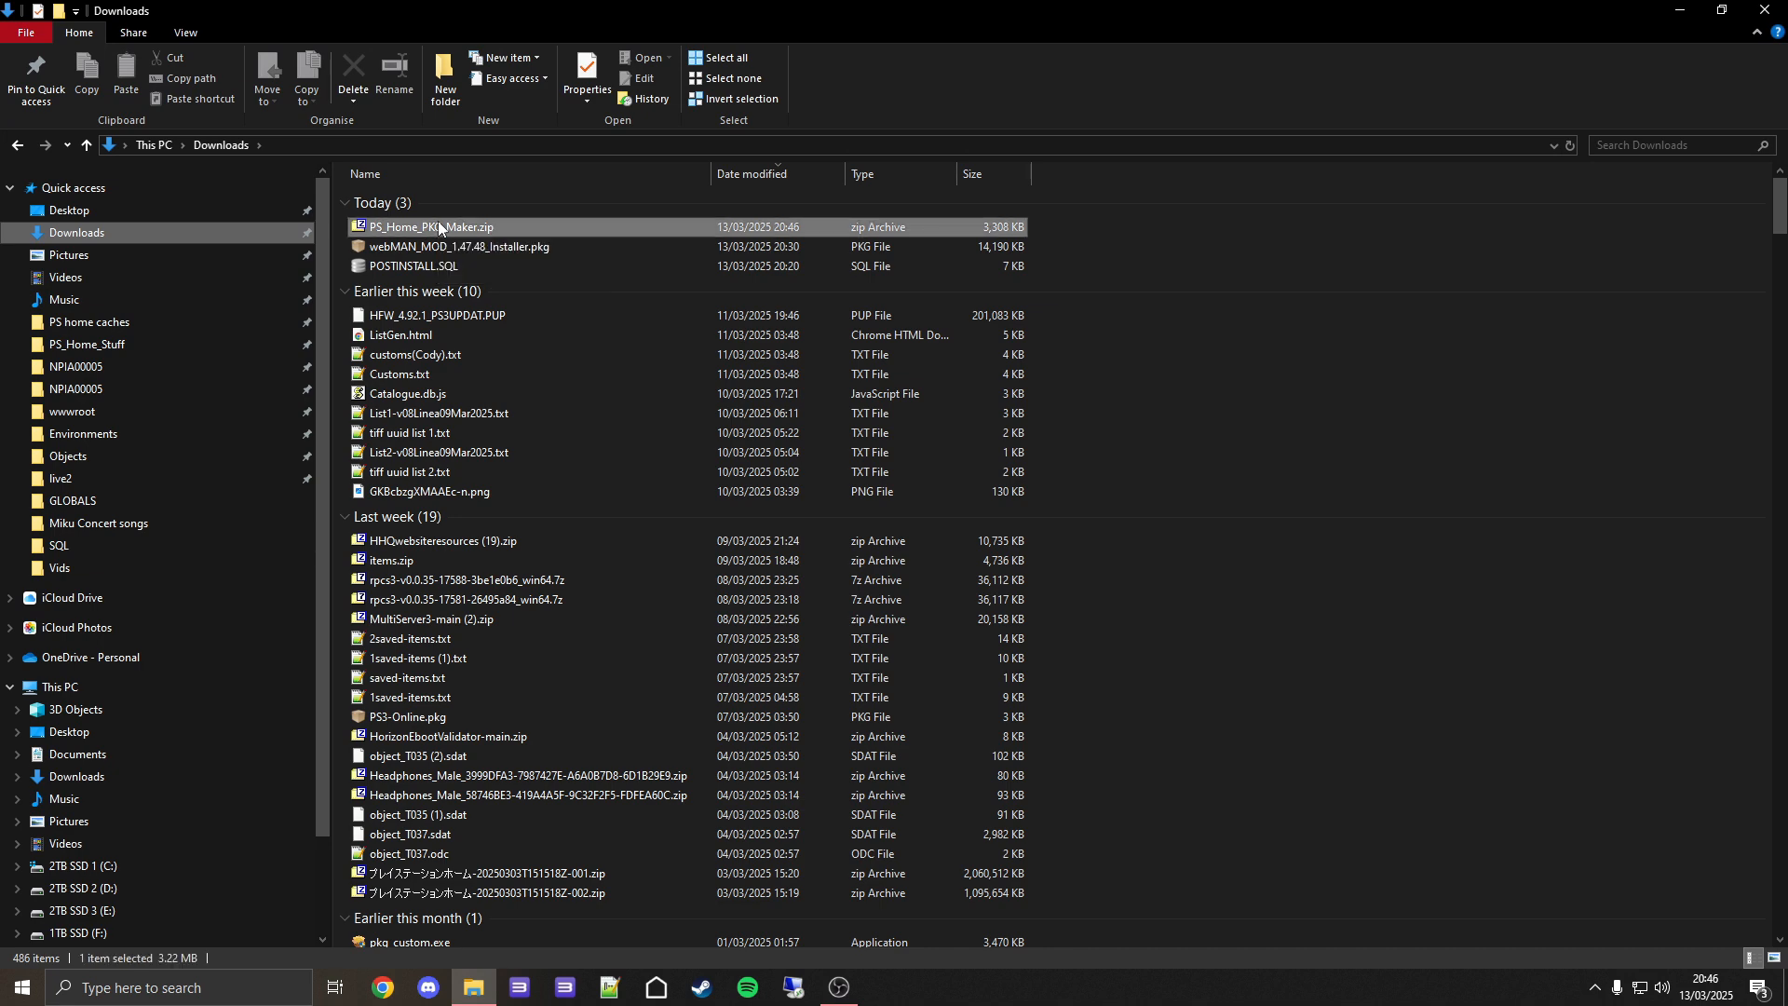
double_click(431, 225)
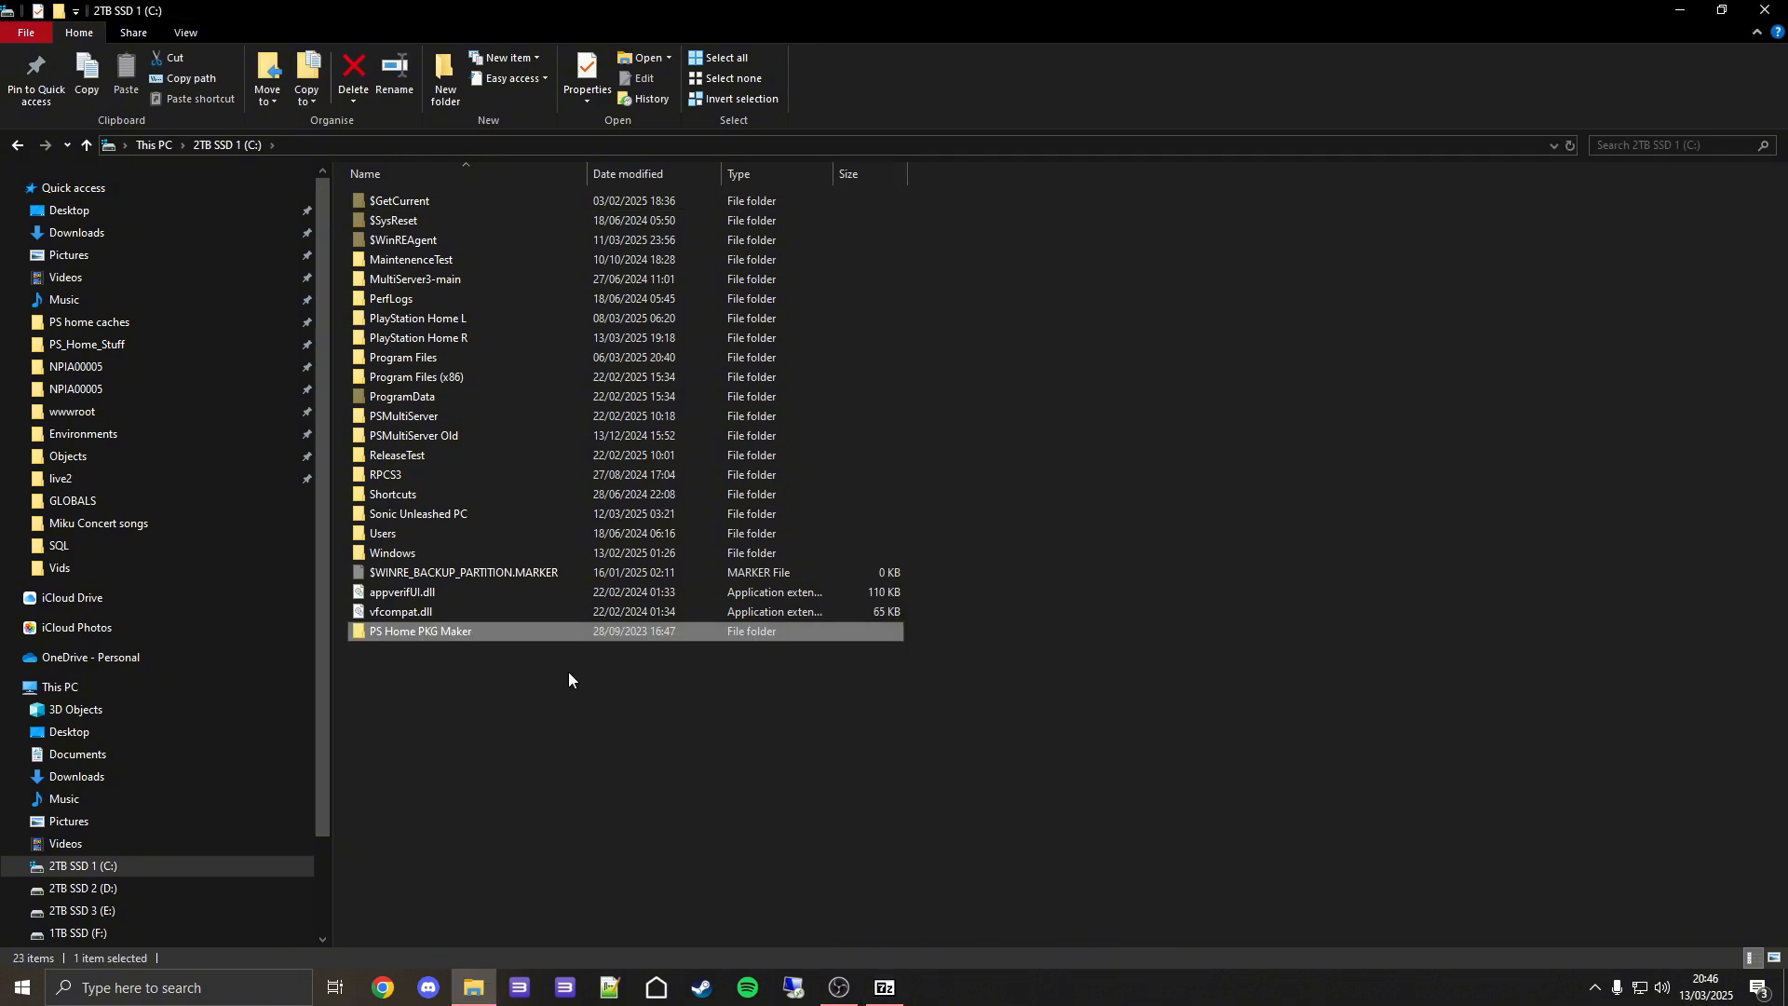
mouse_move(442, 636)
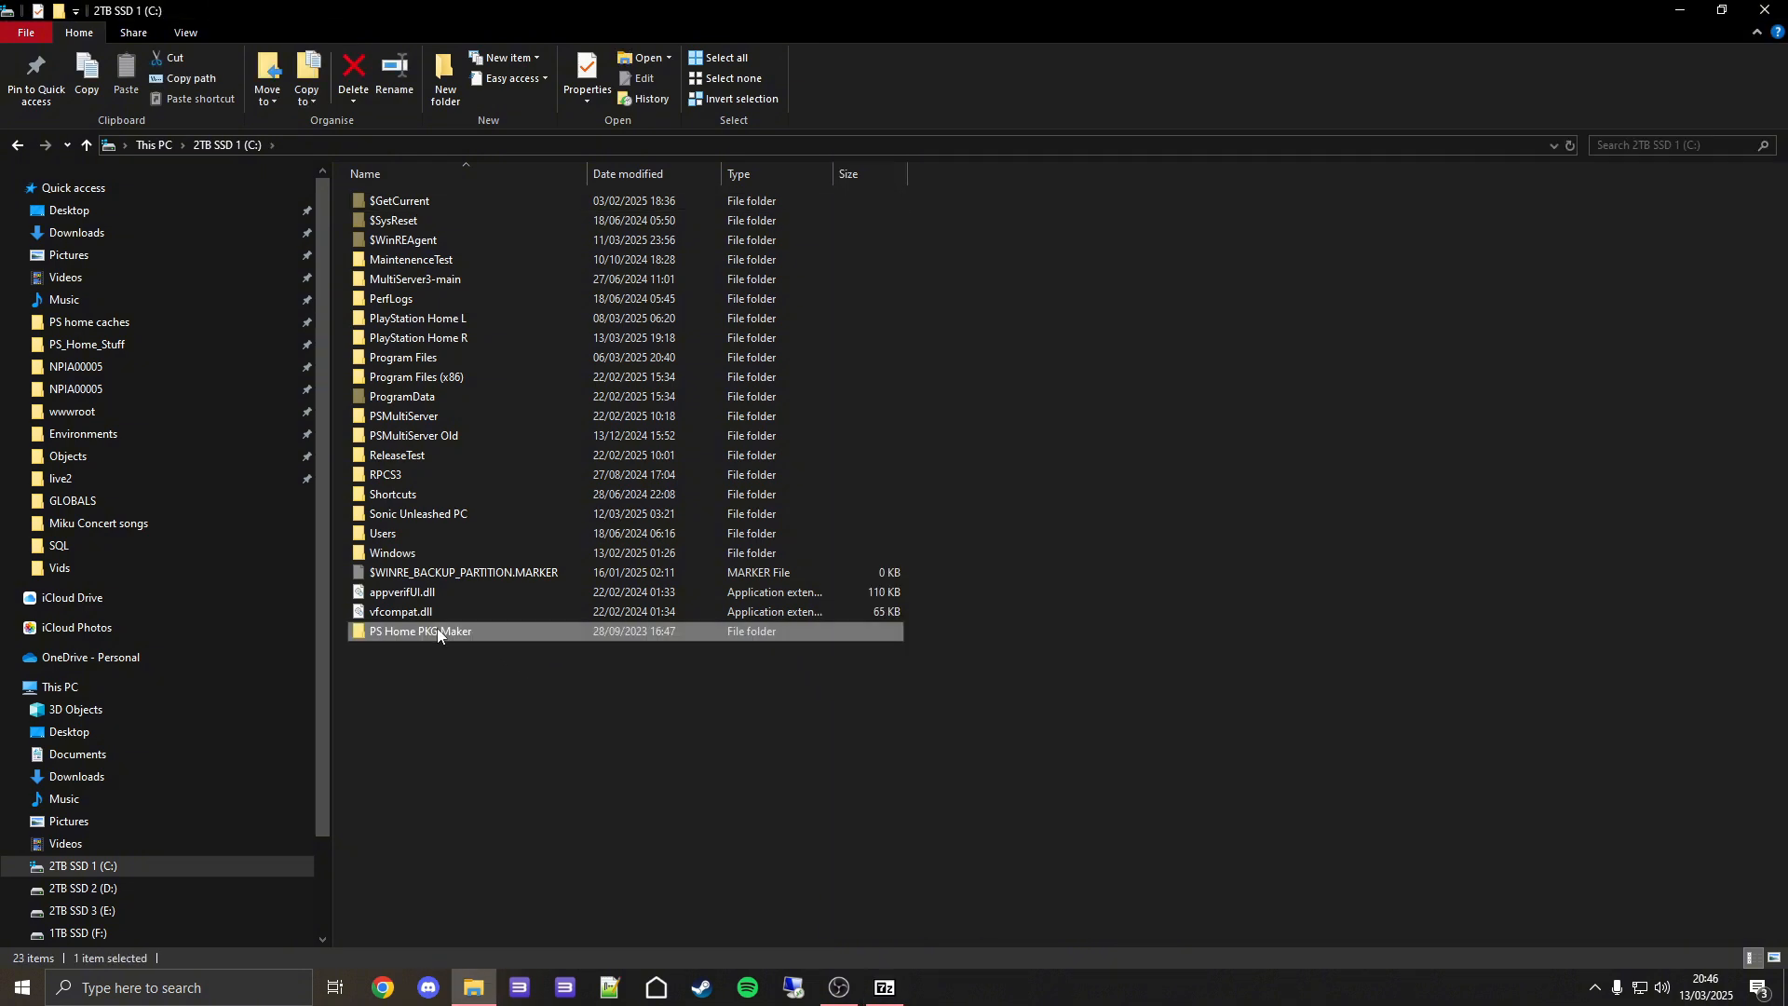
click(76, 232)
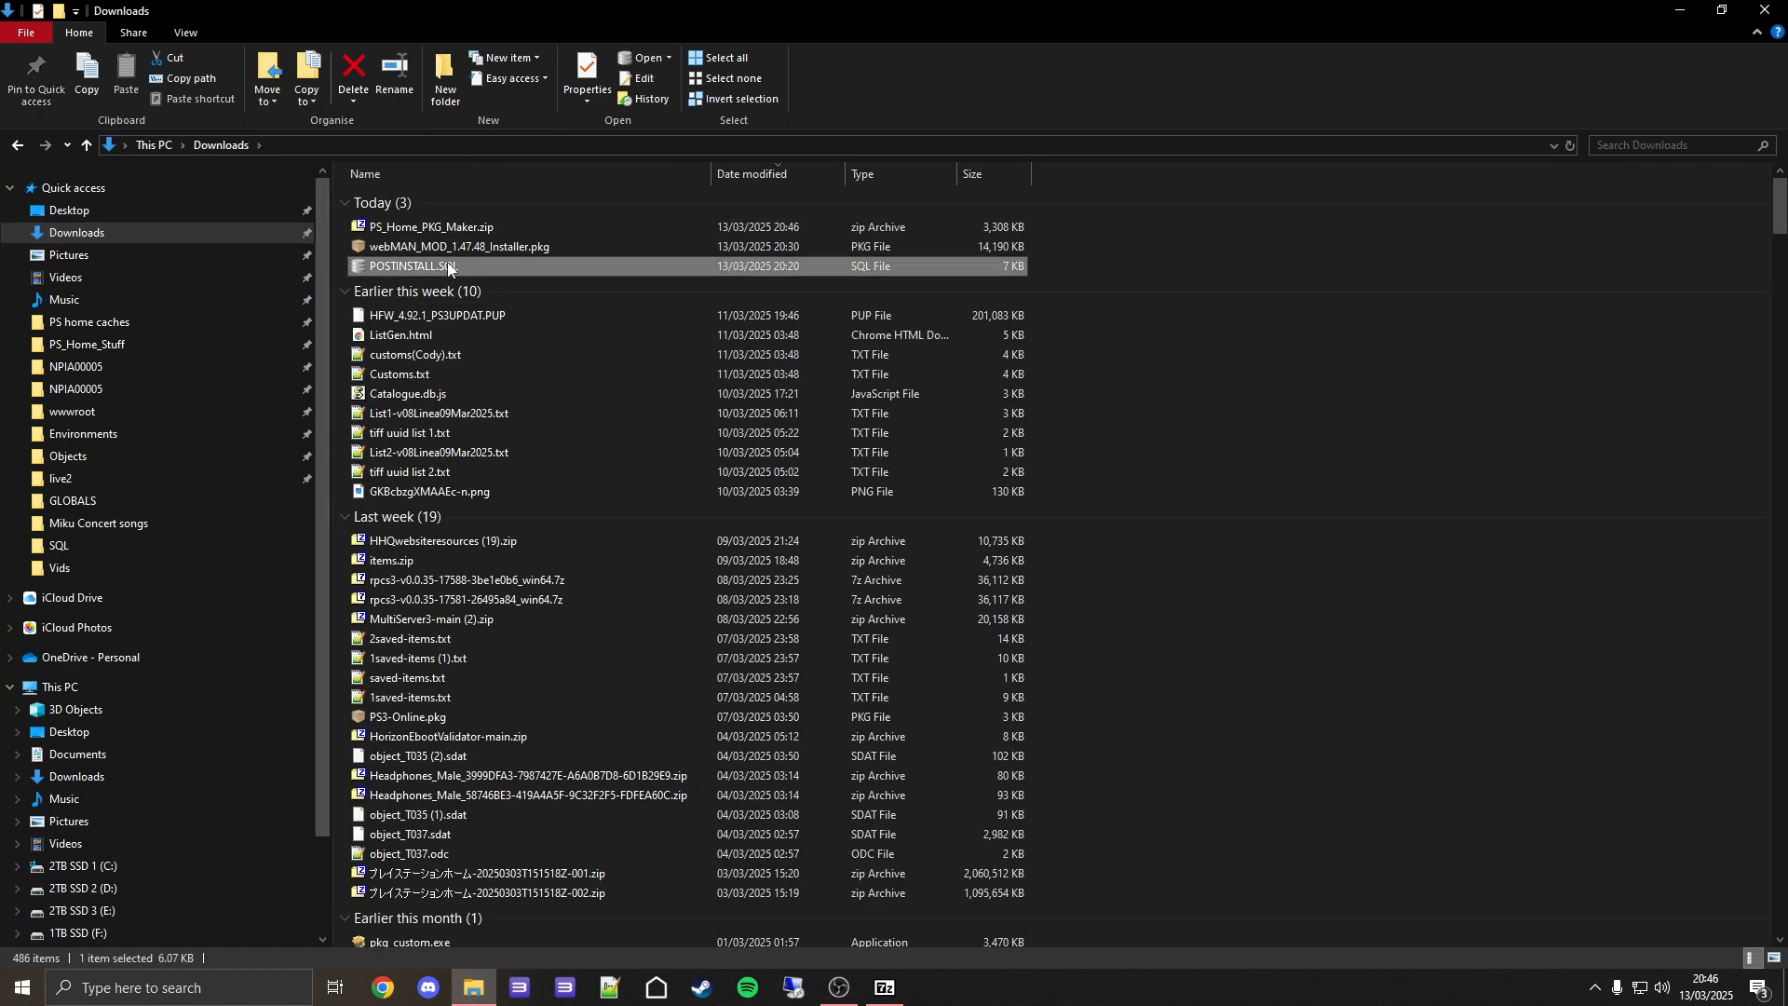
right_click(414, 265)
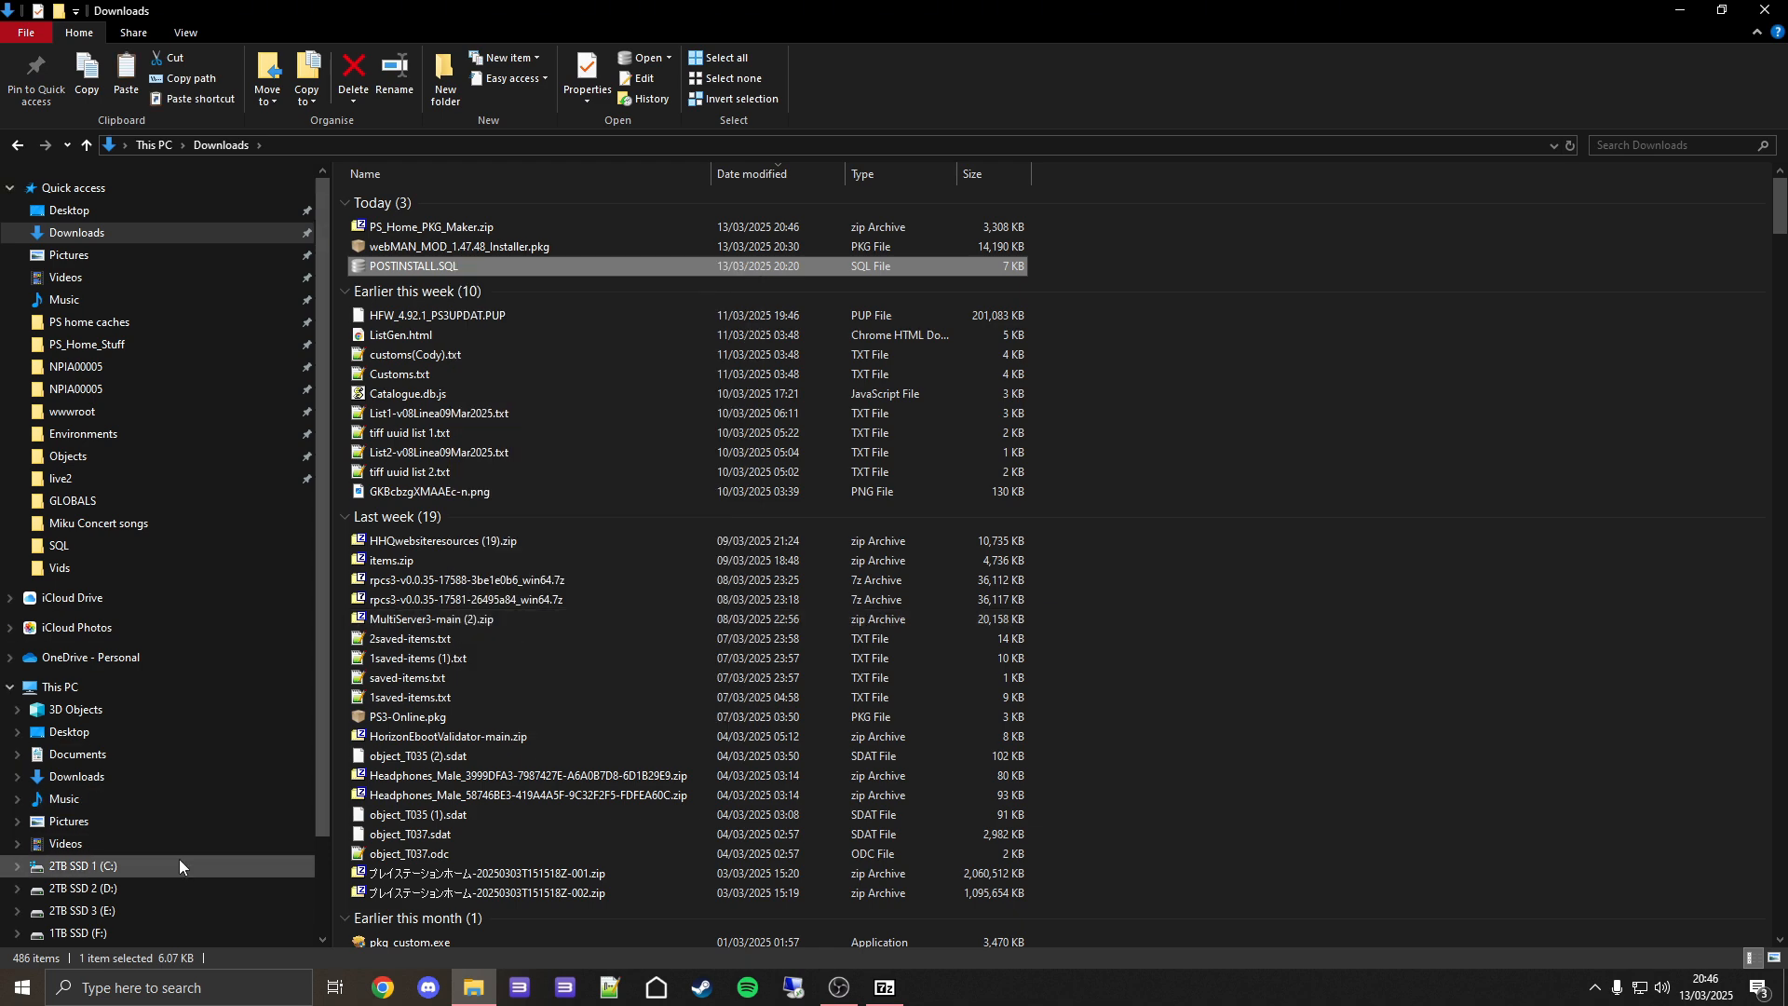
Paste POSTINSTALL.SQL into C:\PS Home PKG Maker\NPIA00005\USRDIR\OBJECTCATALOGUE and show file name extensions.
click(81, 865)
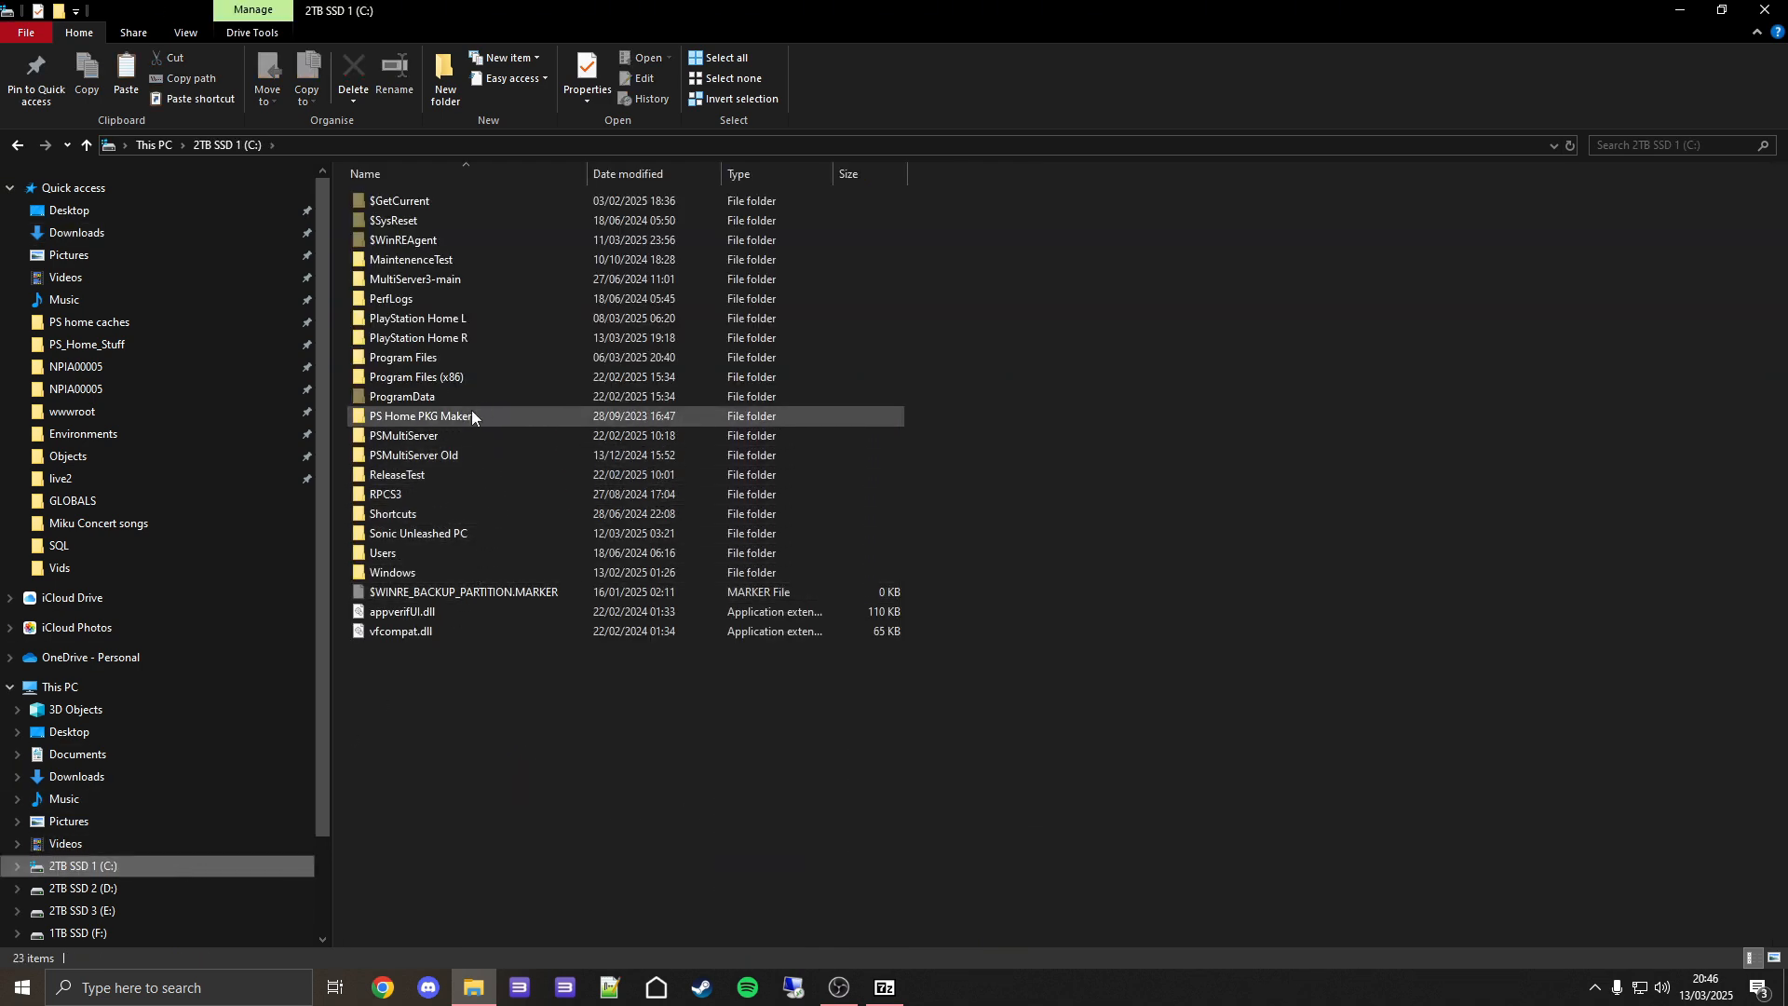
double_click(422, 416)
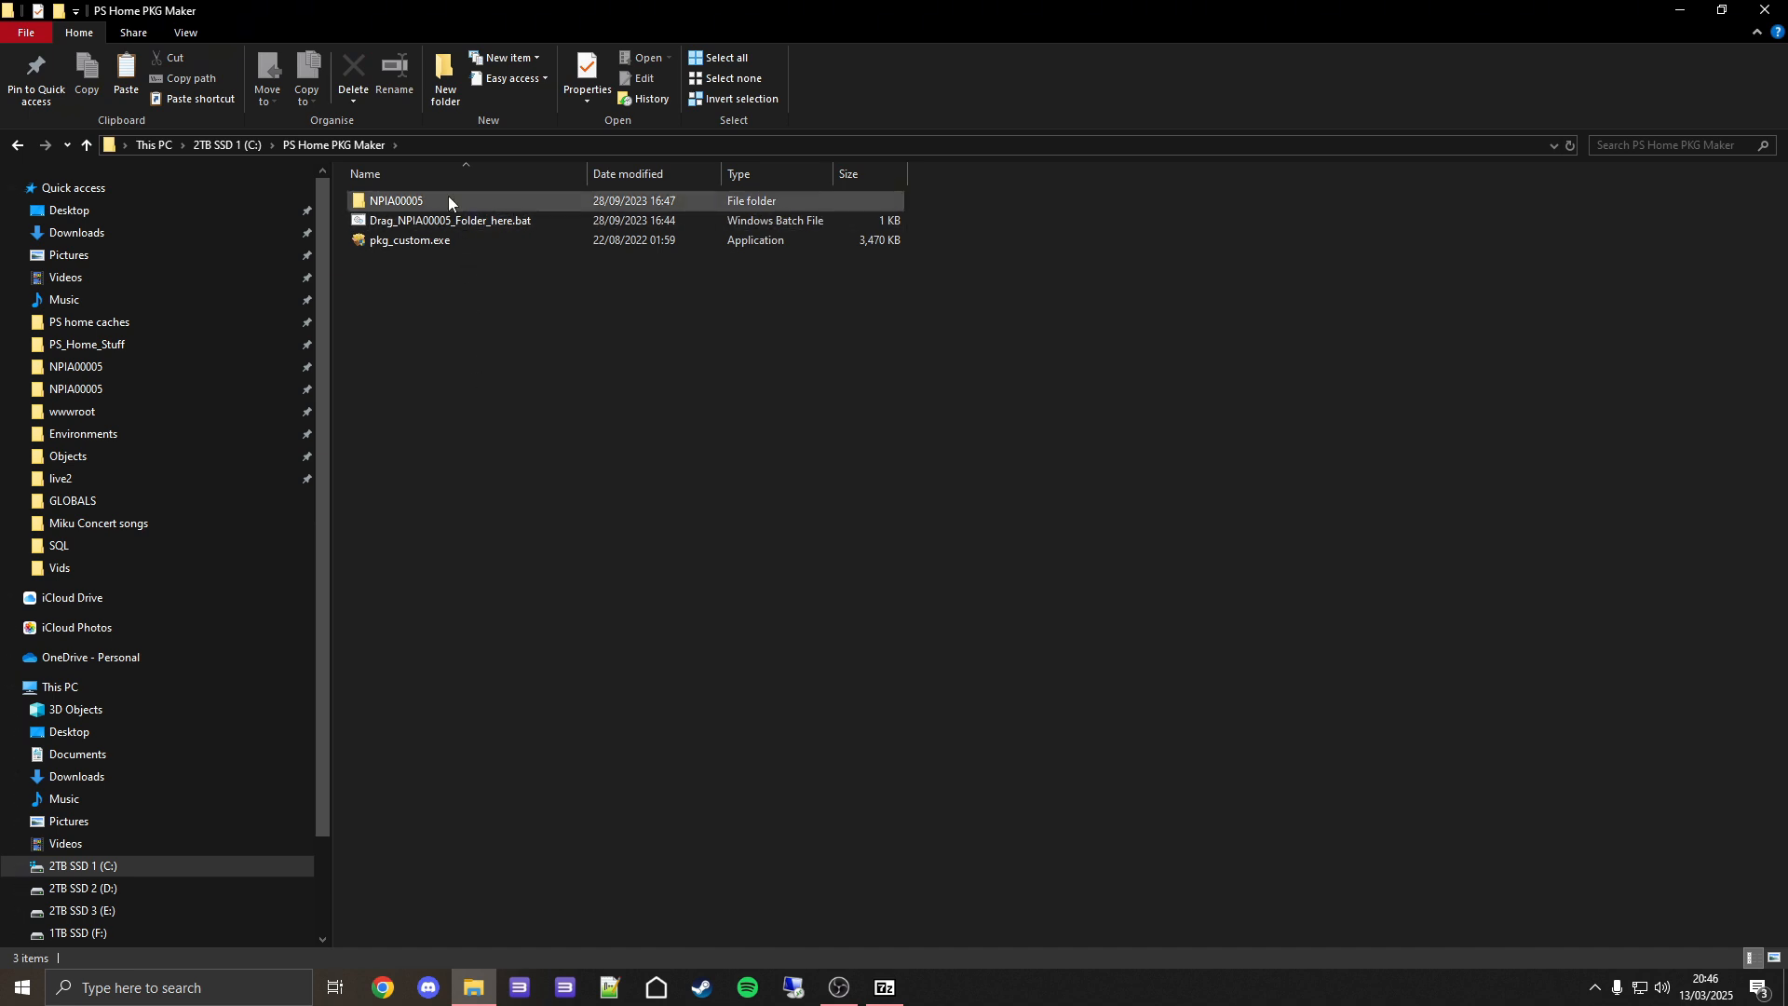
double_click(396, 201)
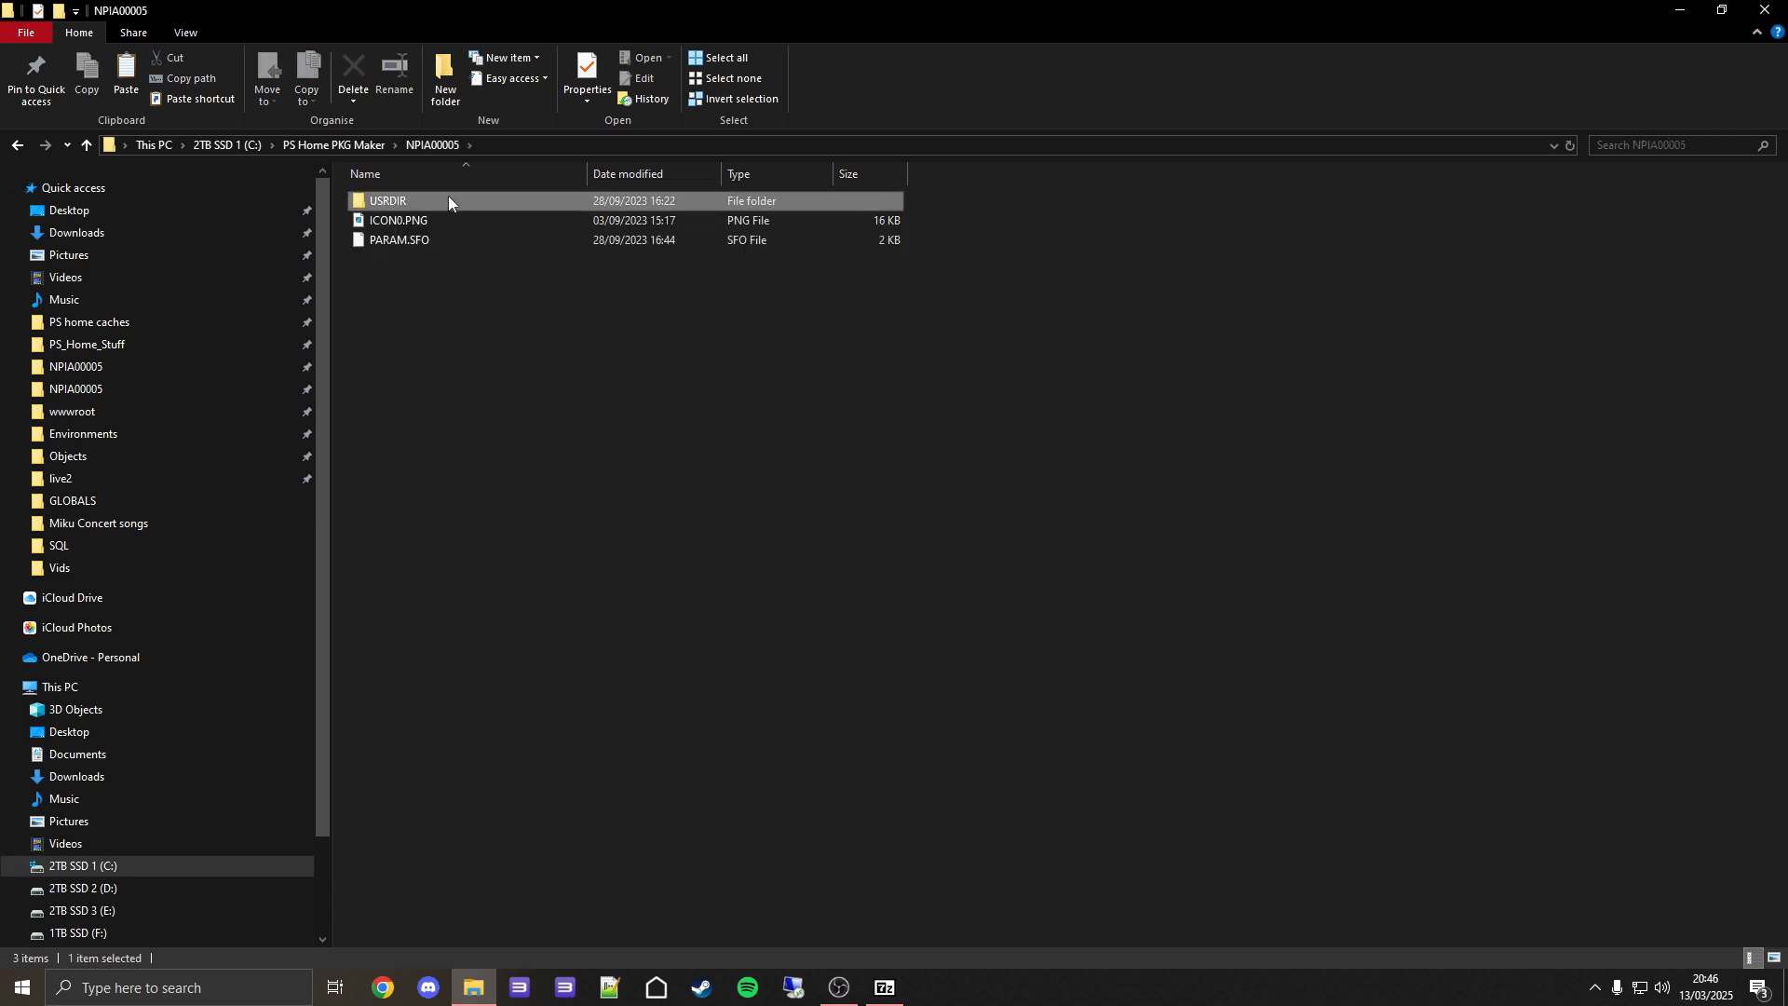
double_click(387, 201)
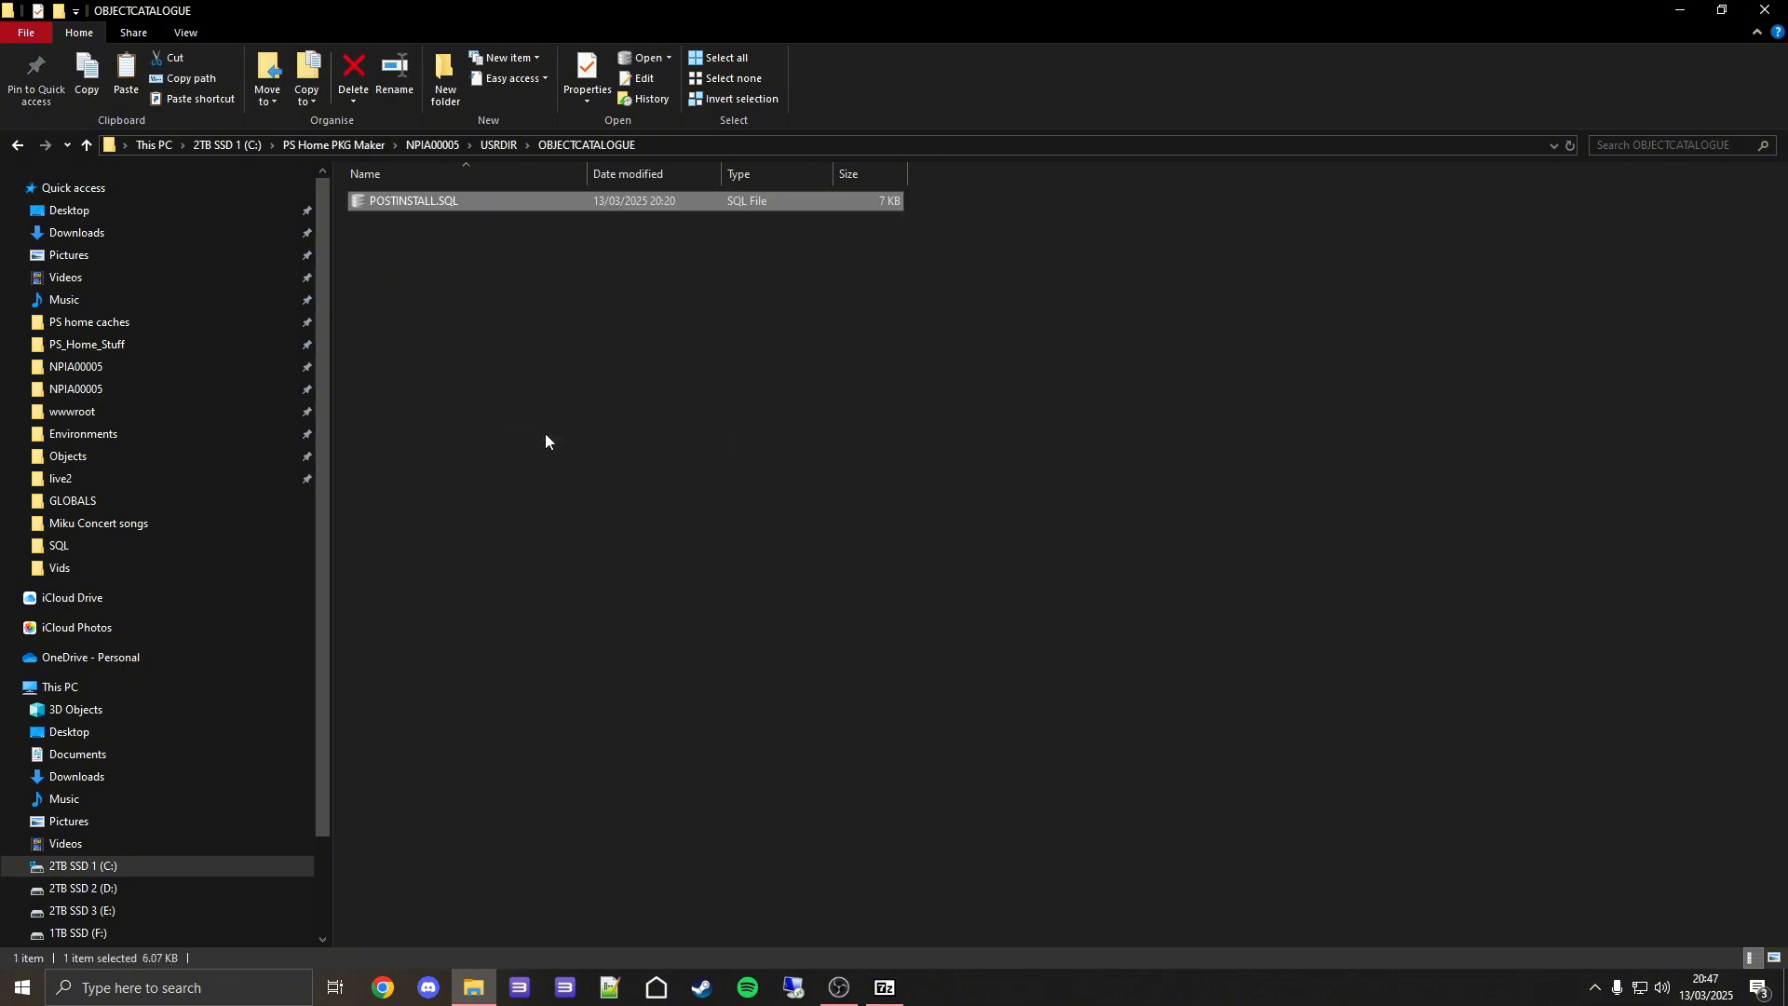
click(553, 440)
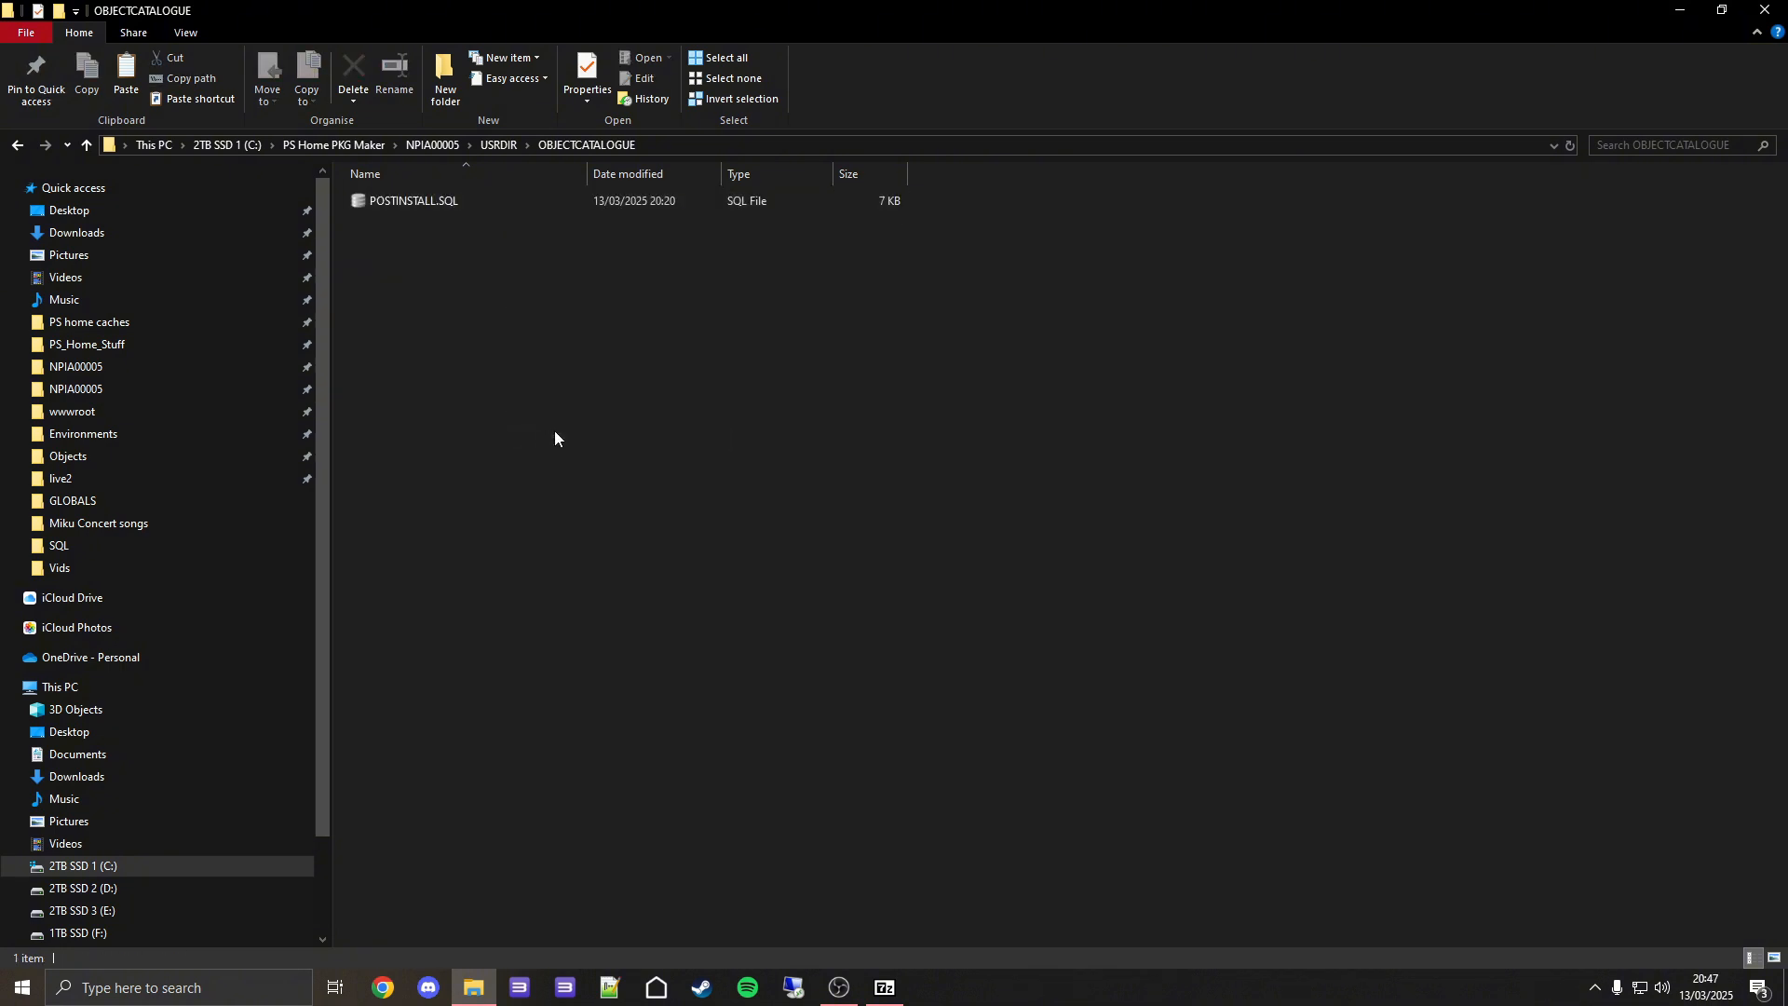
click(183, 31)
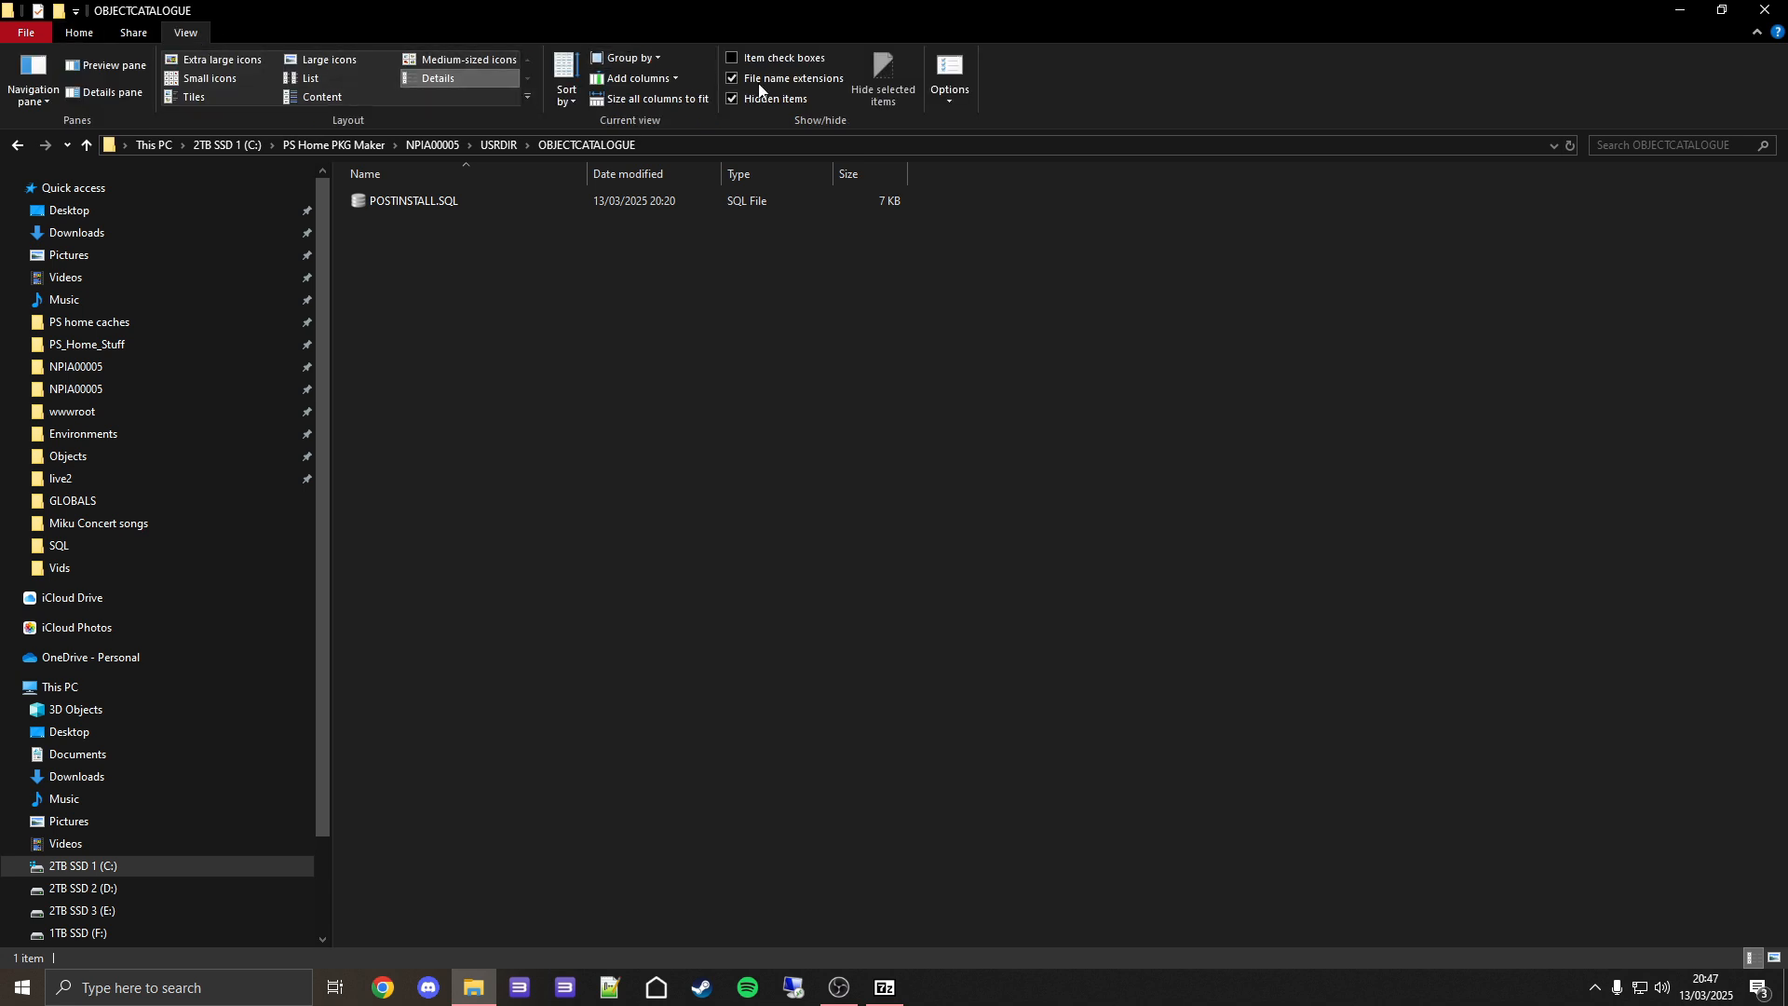
click(413, 201)
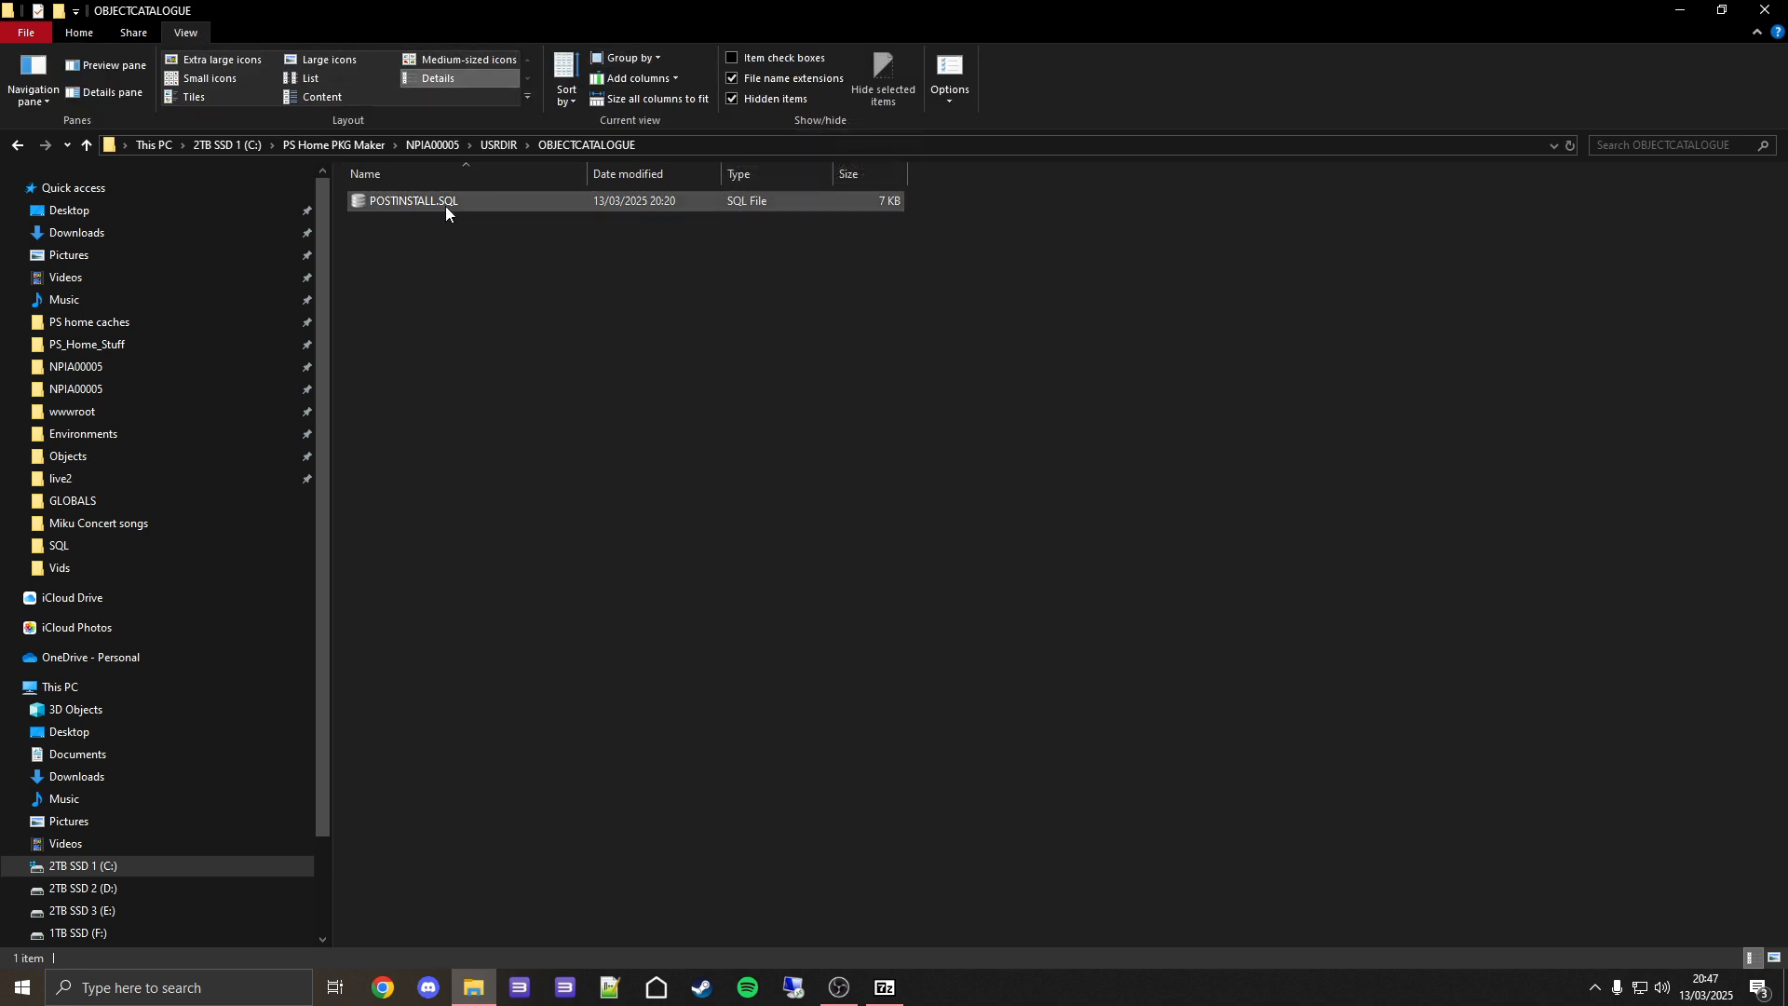
mouse_move(433, 204)
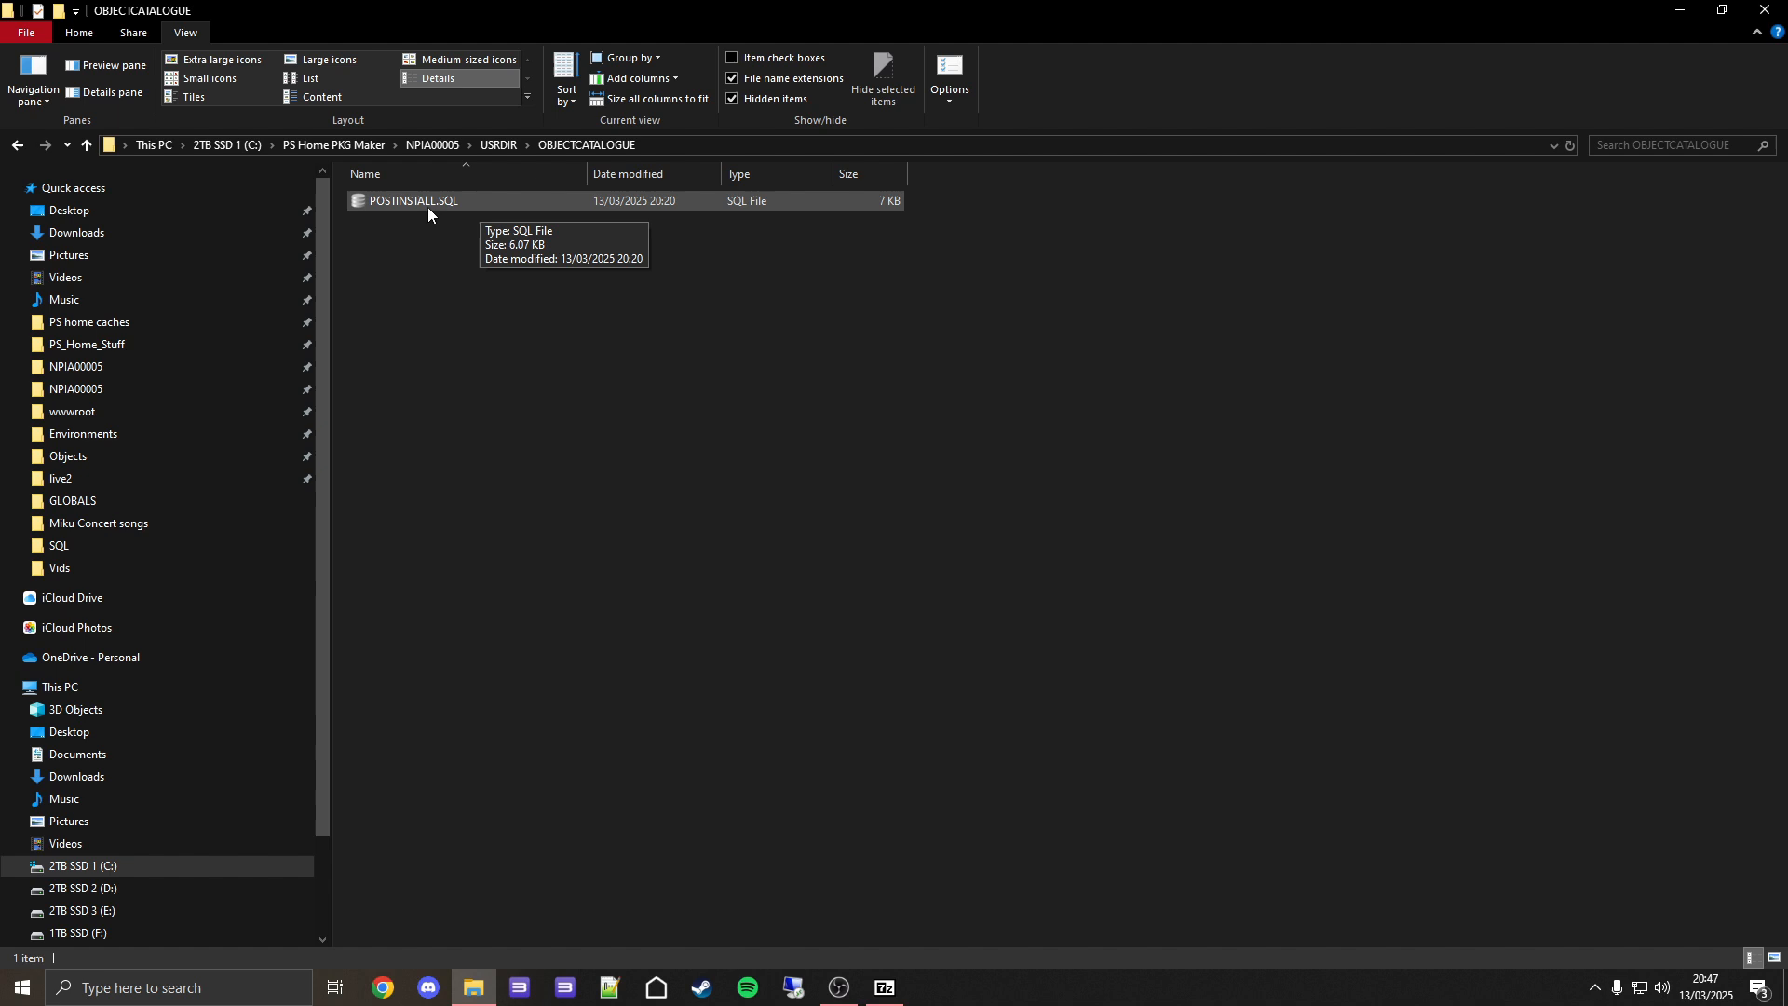
mouse_move(377, 227)
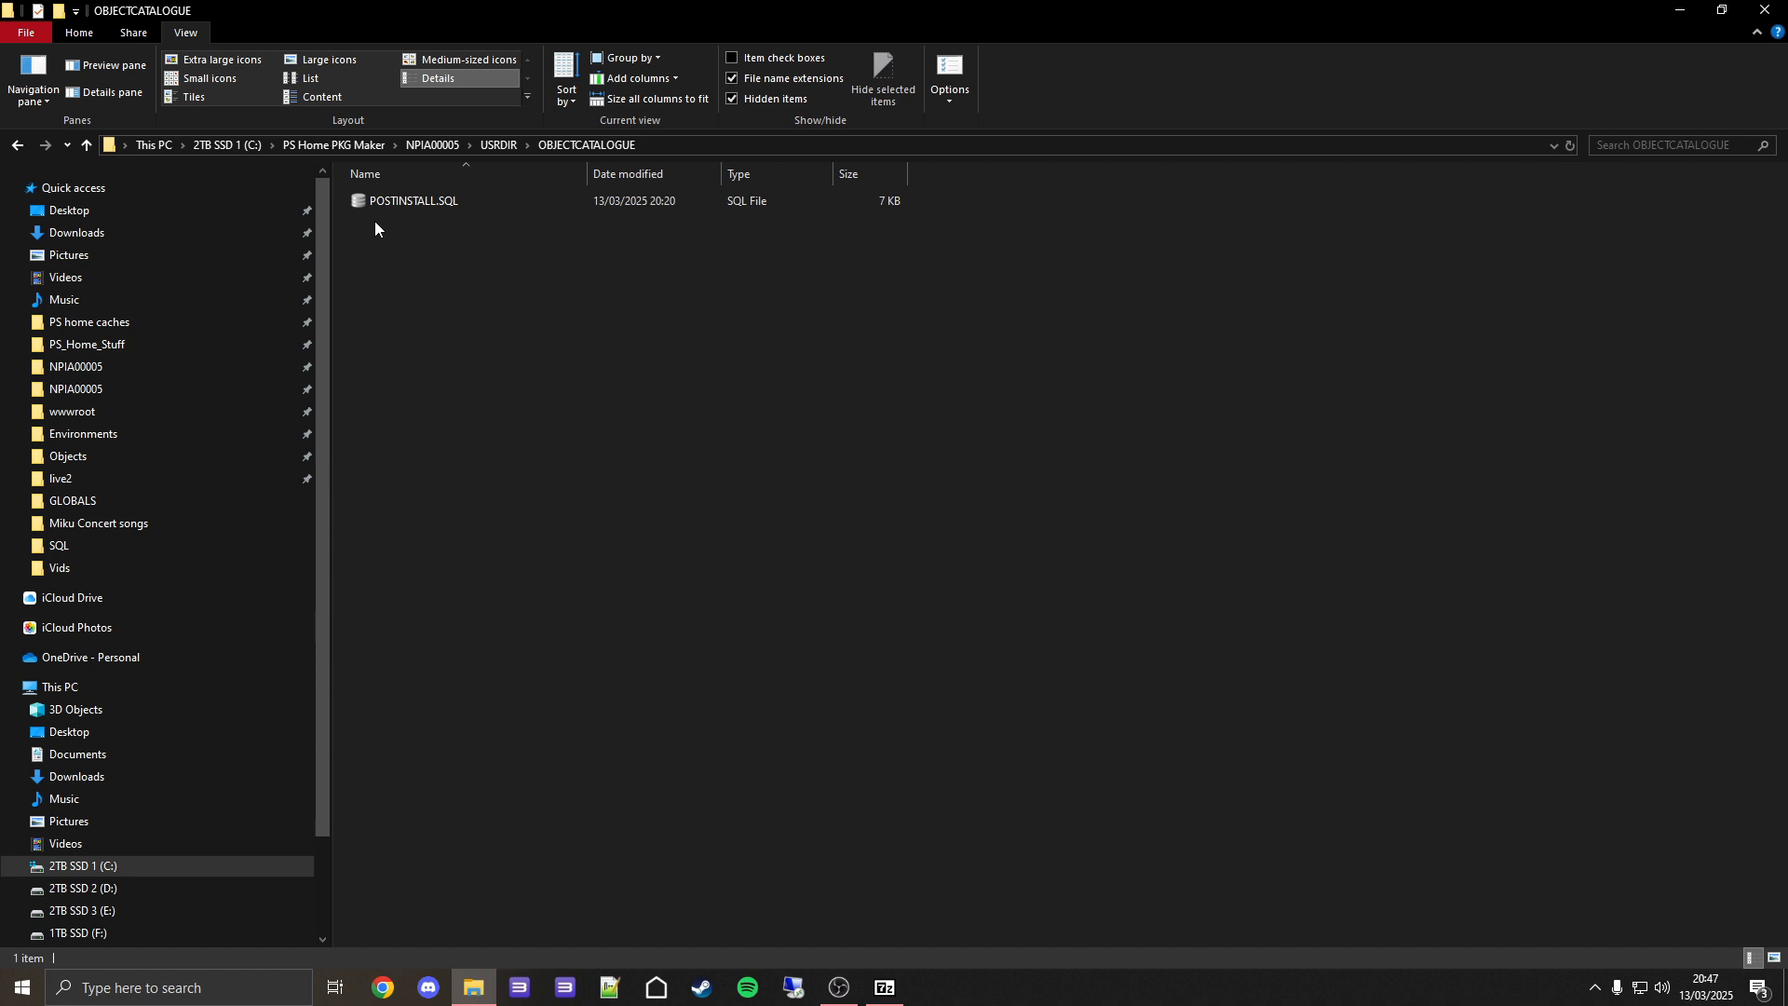
mouse_move(421, 231)
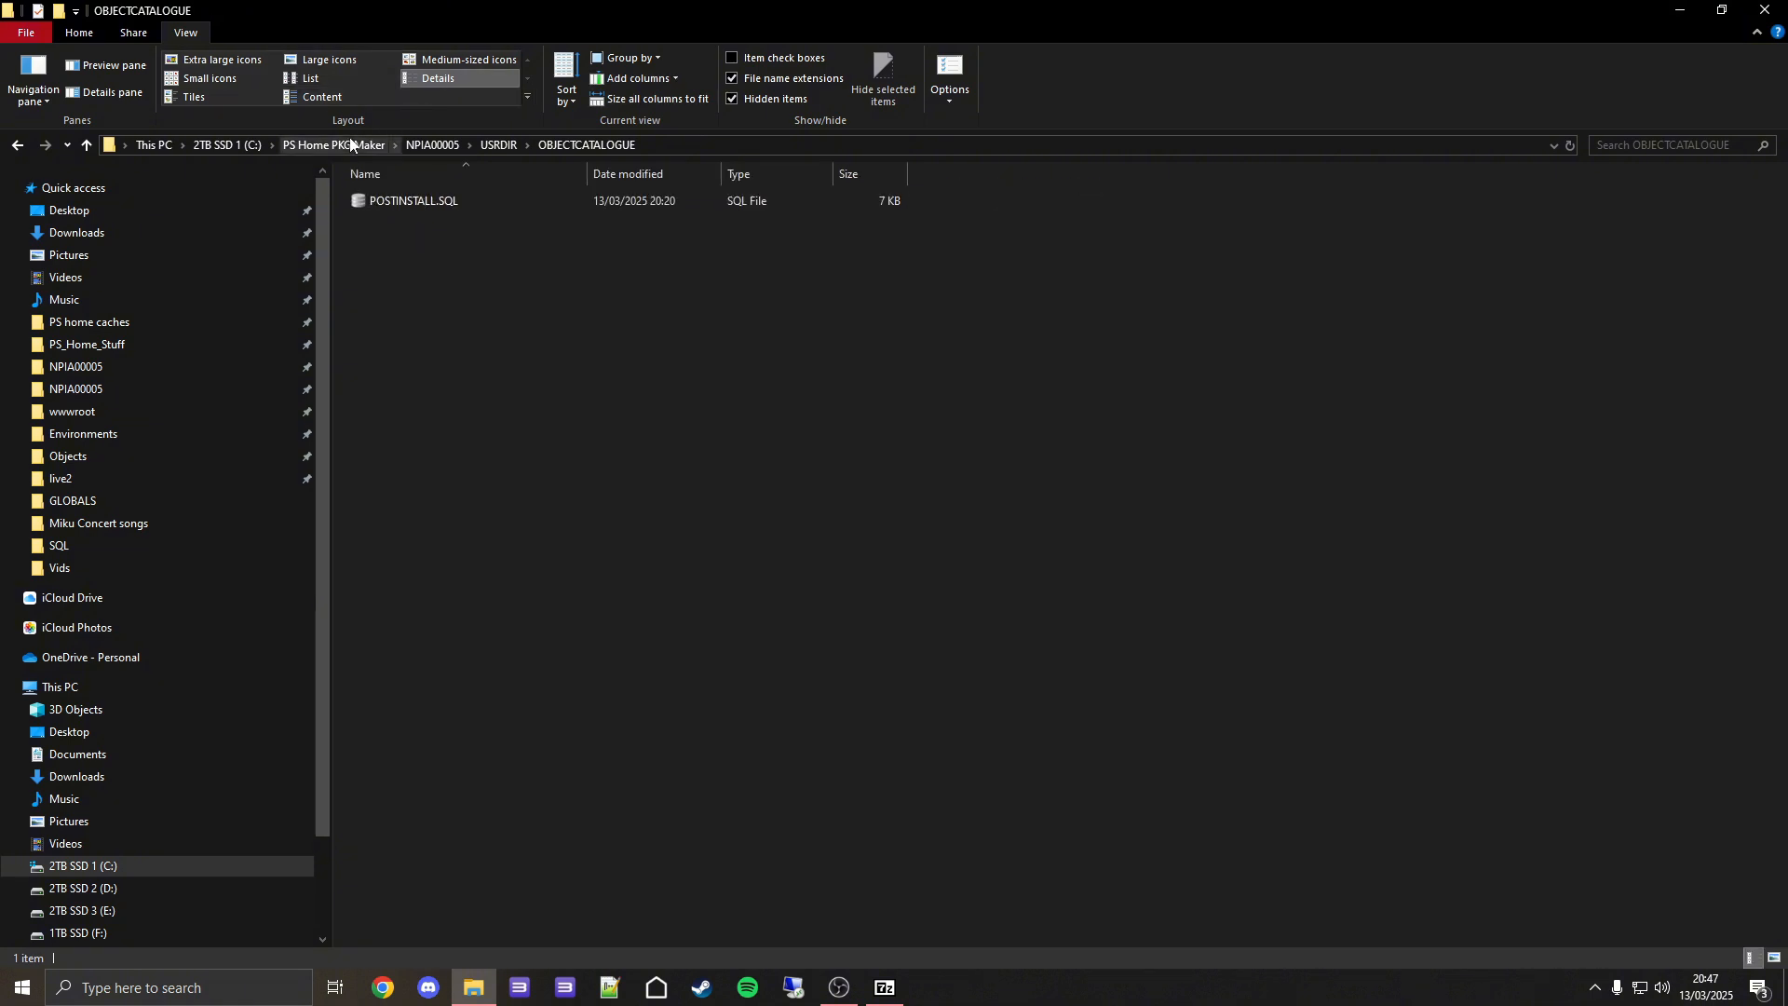
Build PSH_ADD_ITEMS.pkg from NPIA00005 in PS Home PKG Maker and copy it.
click(332, 146)
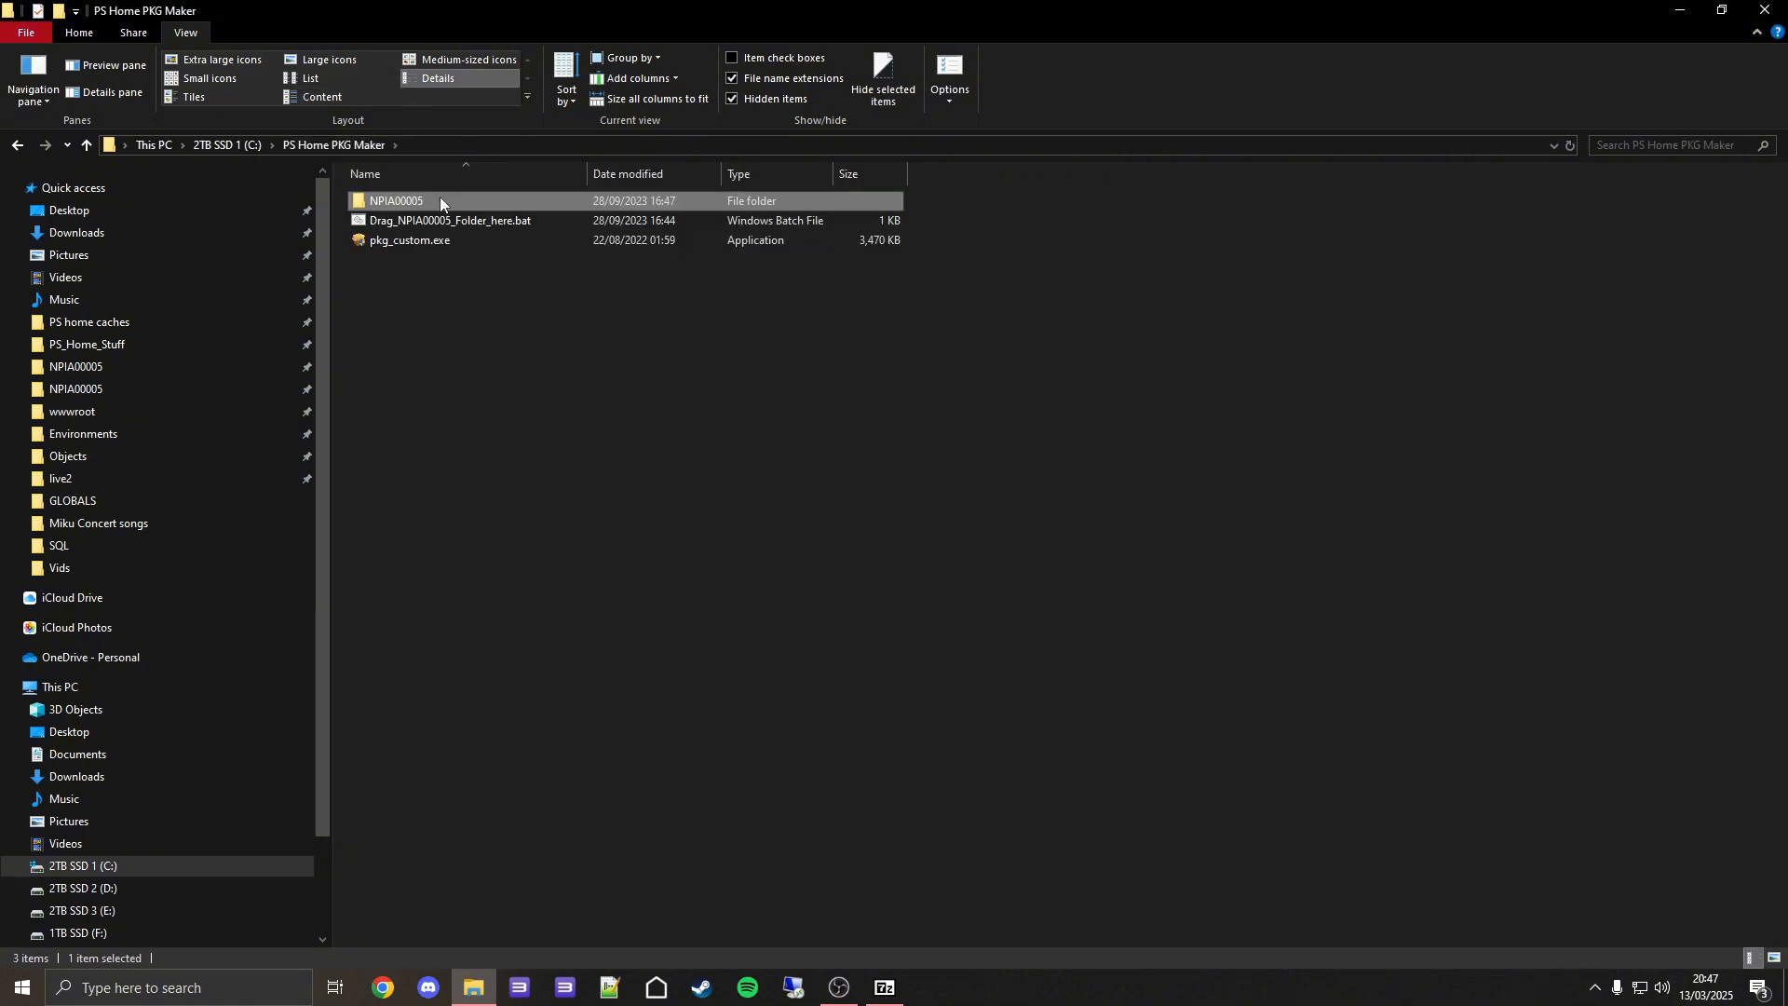
mouse_move(494, 265)
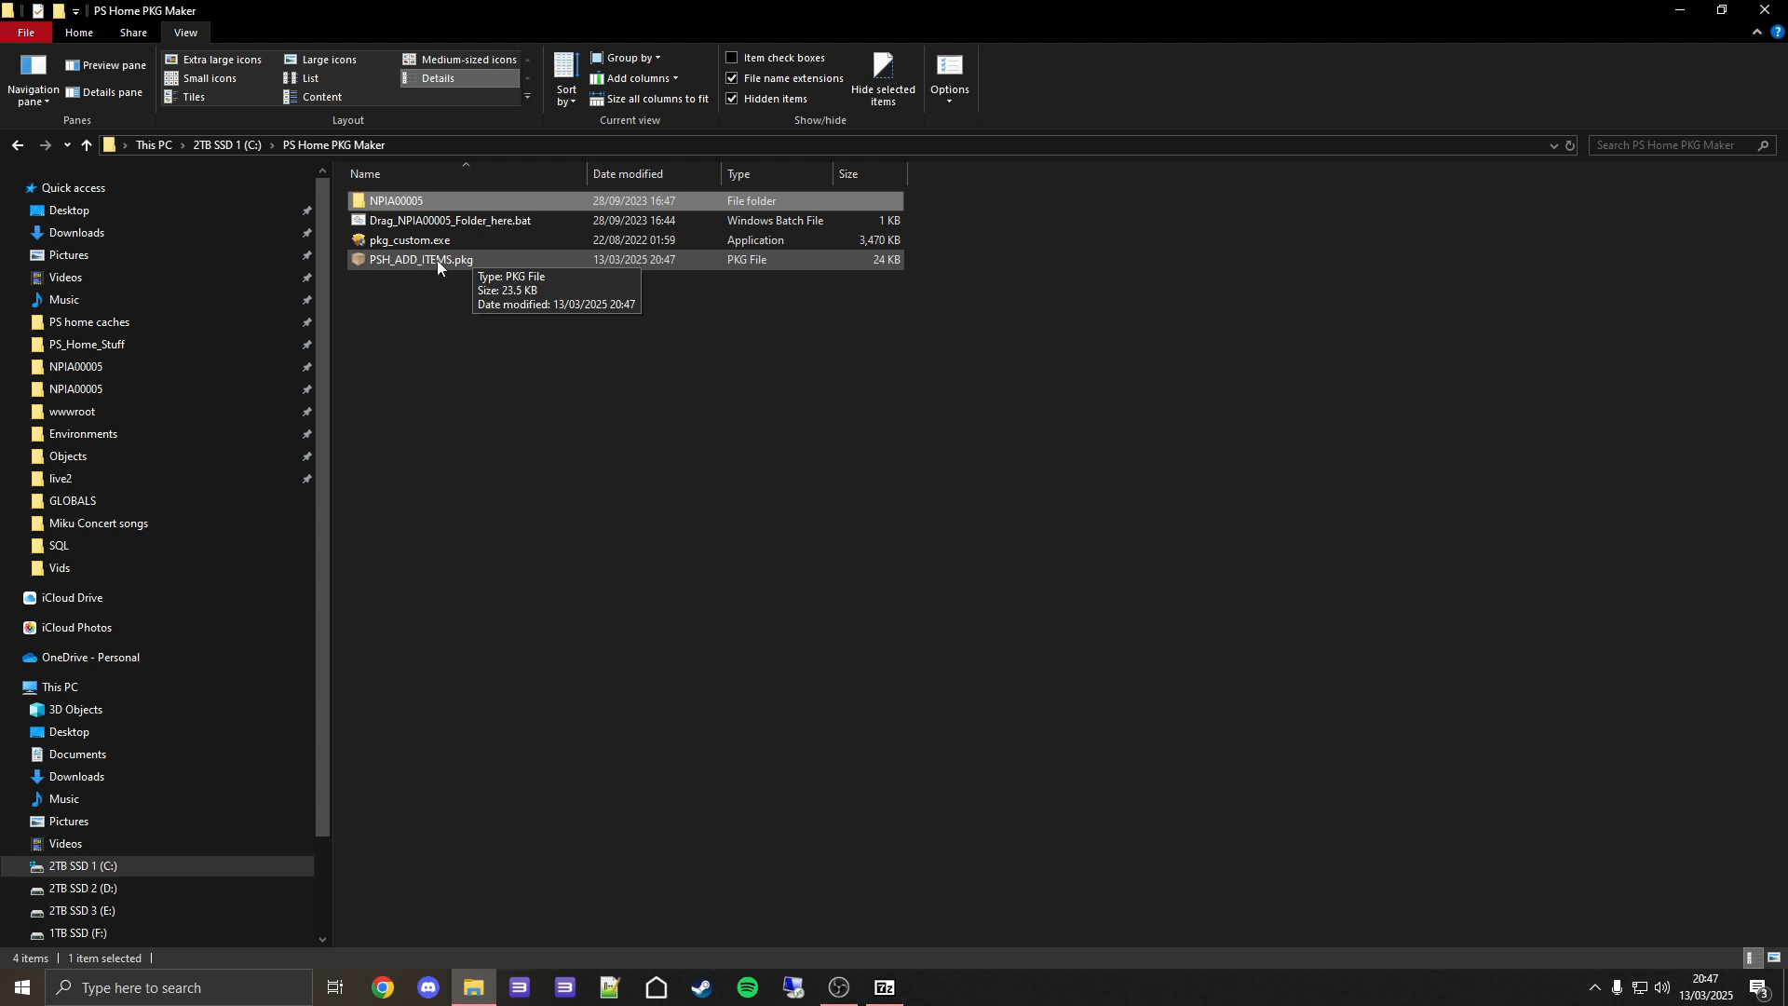
right_click(420, 259)
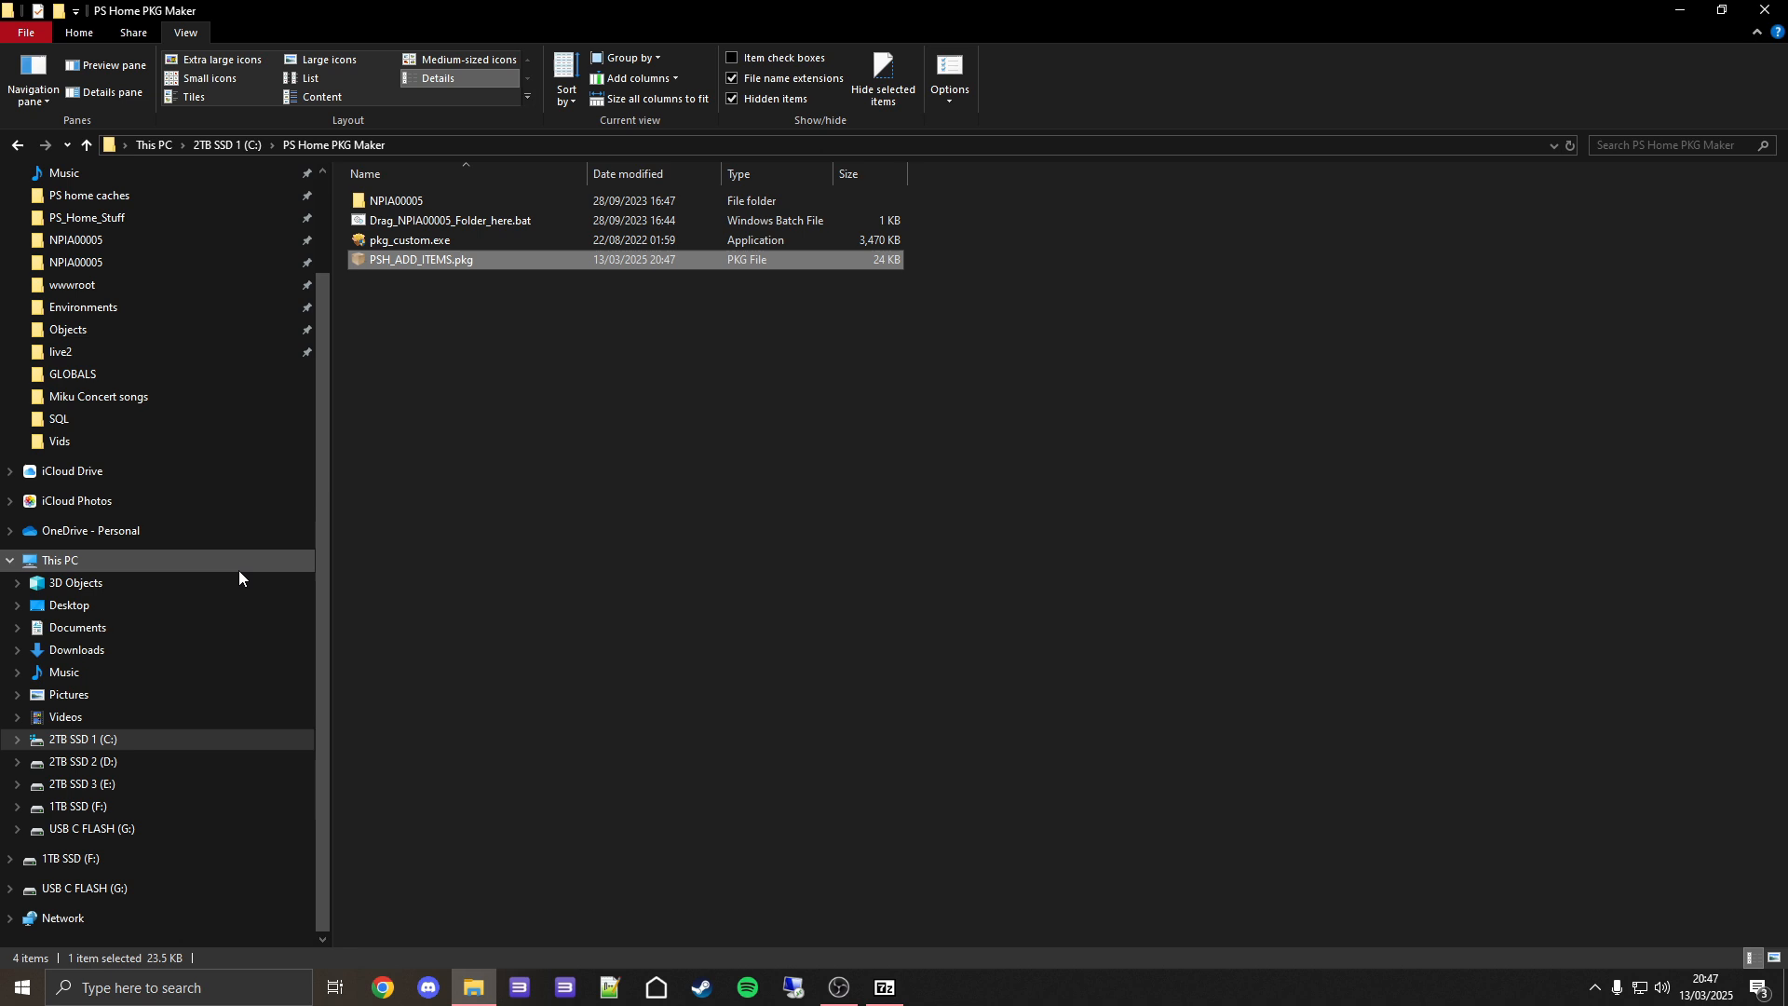
Paste PSH_ADD_ITEMS.pkg onto the empty USB C FLASH (G:) drive.
click(91, 828)
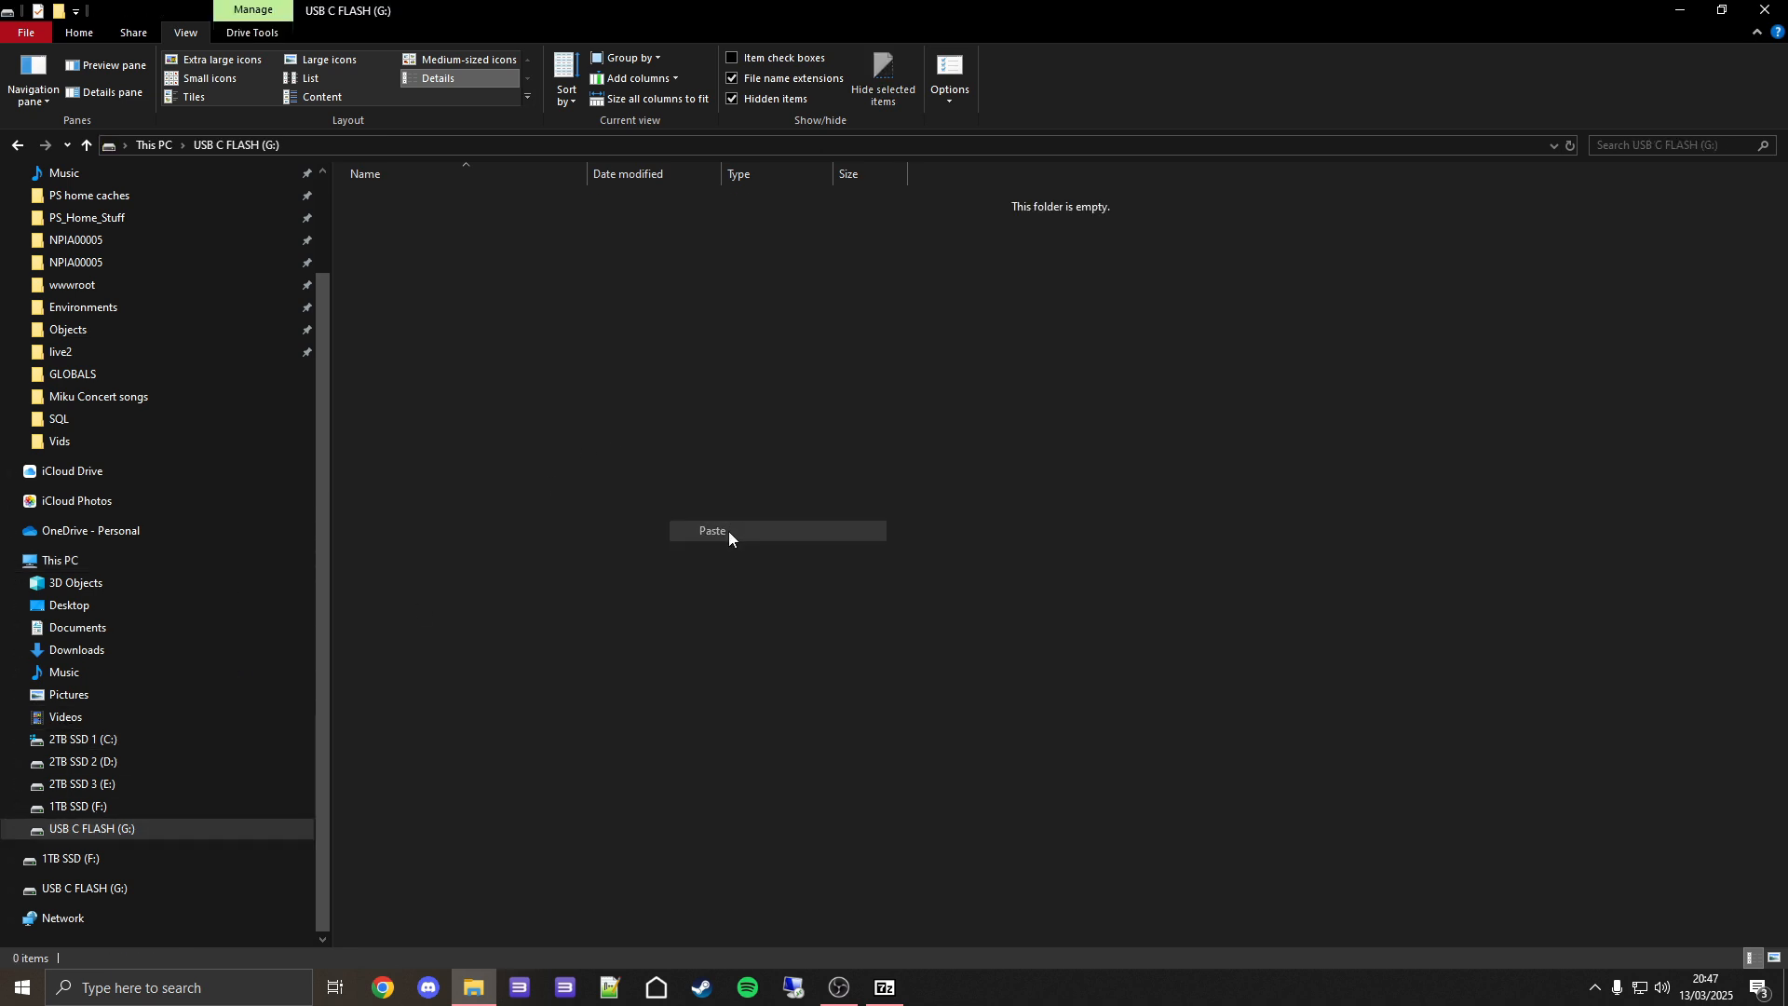
click(712, 530)
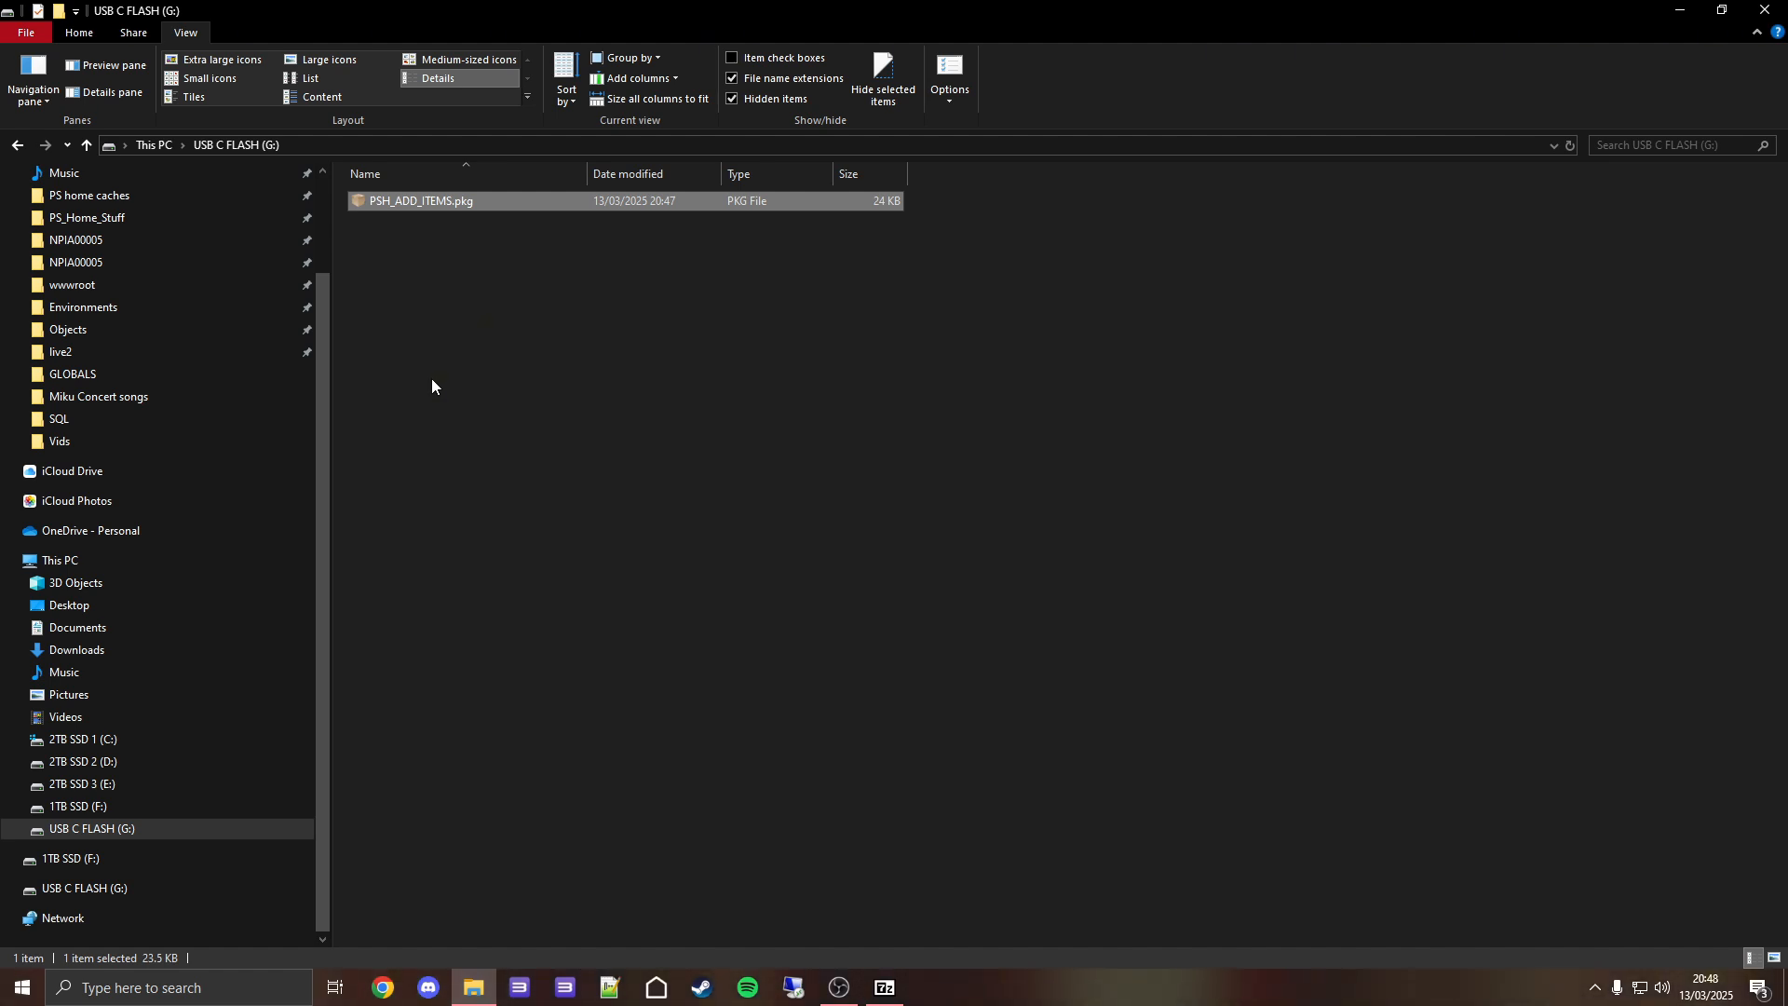
right_click(1407, 350)
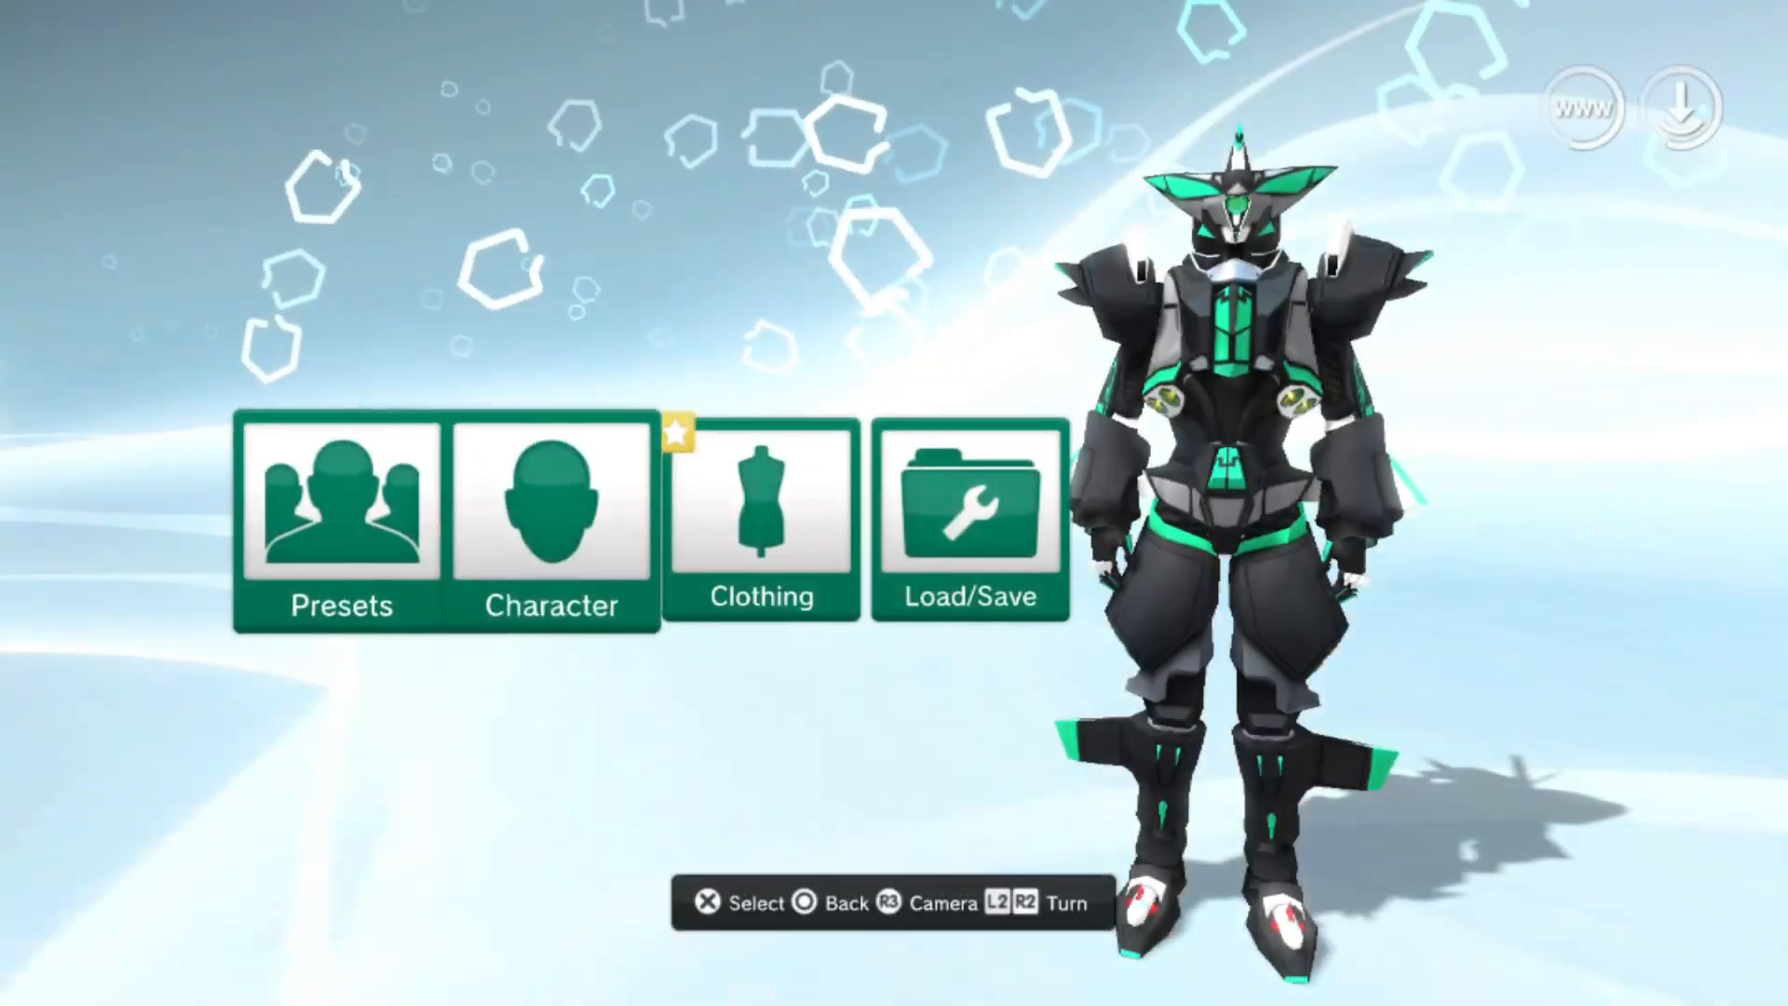
Leave avatar customisation for the apartment and open the avatar's expressions quick menu.
click(762, 523)
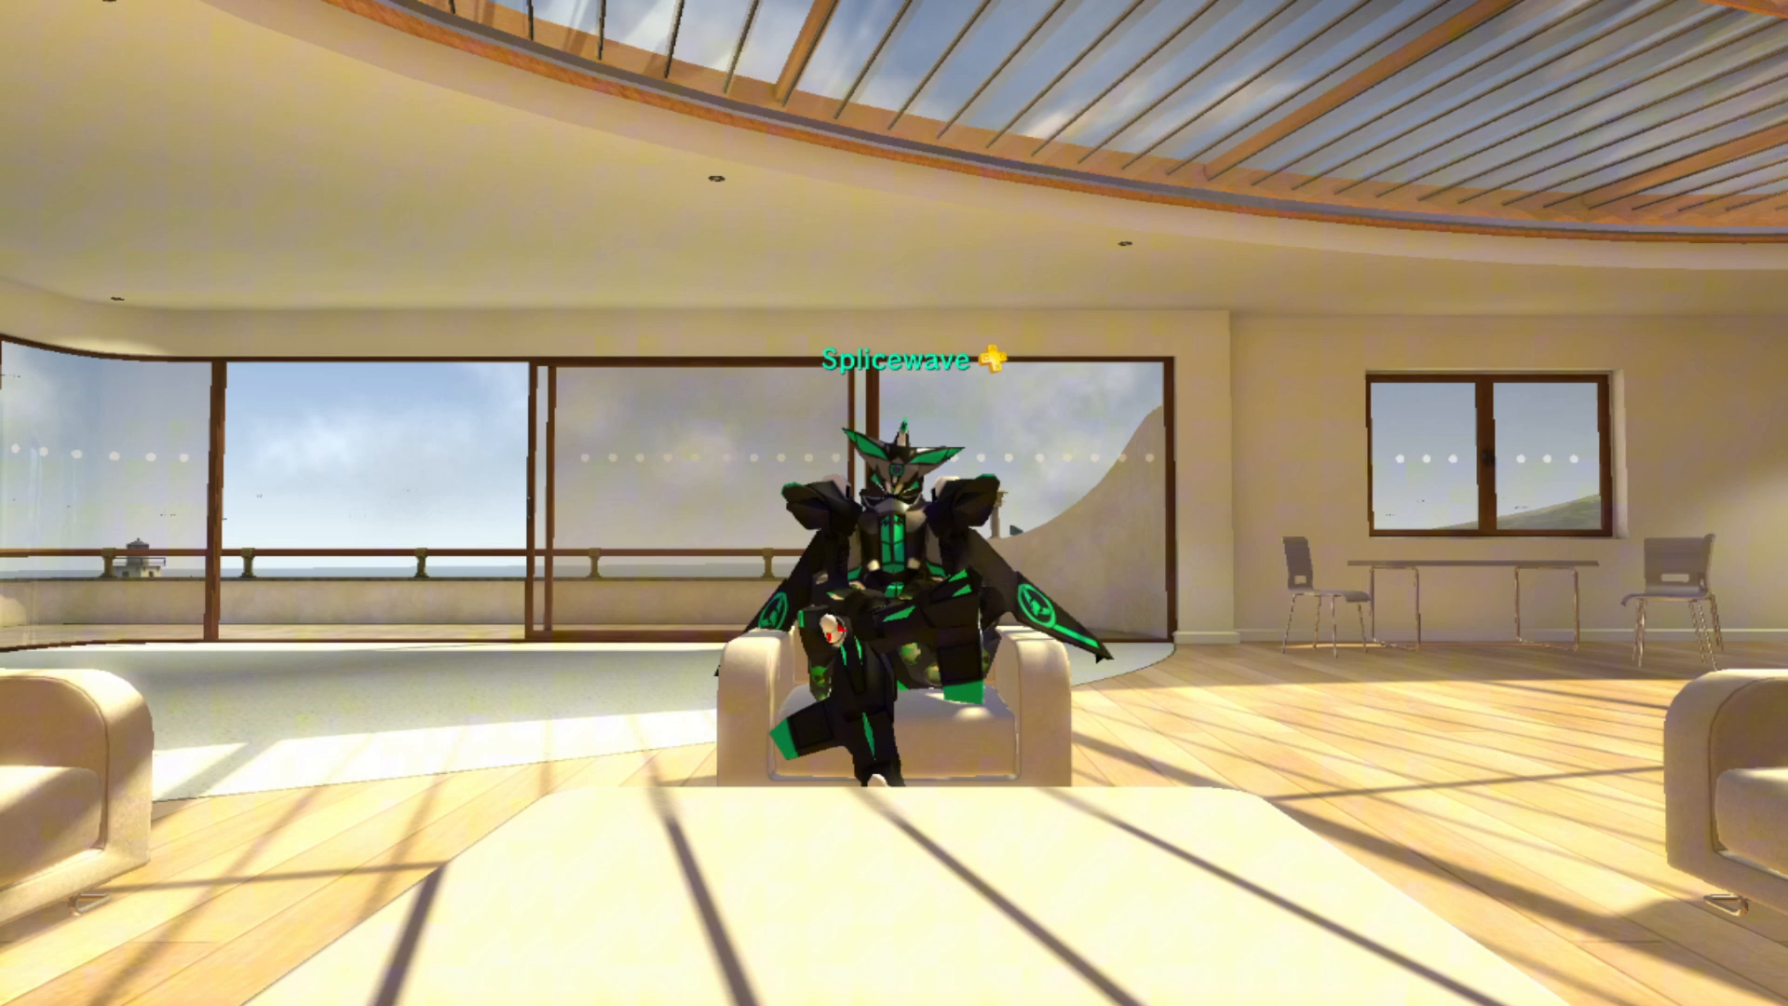
click(893, 593)
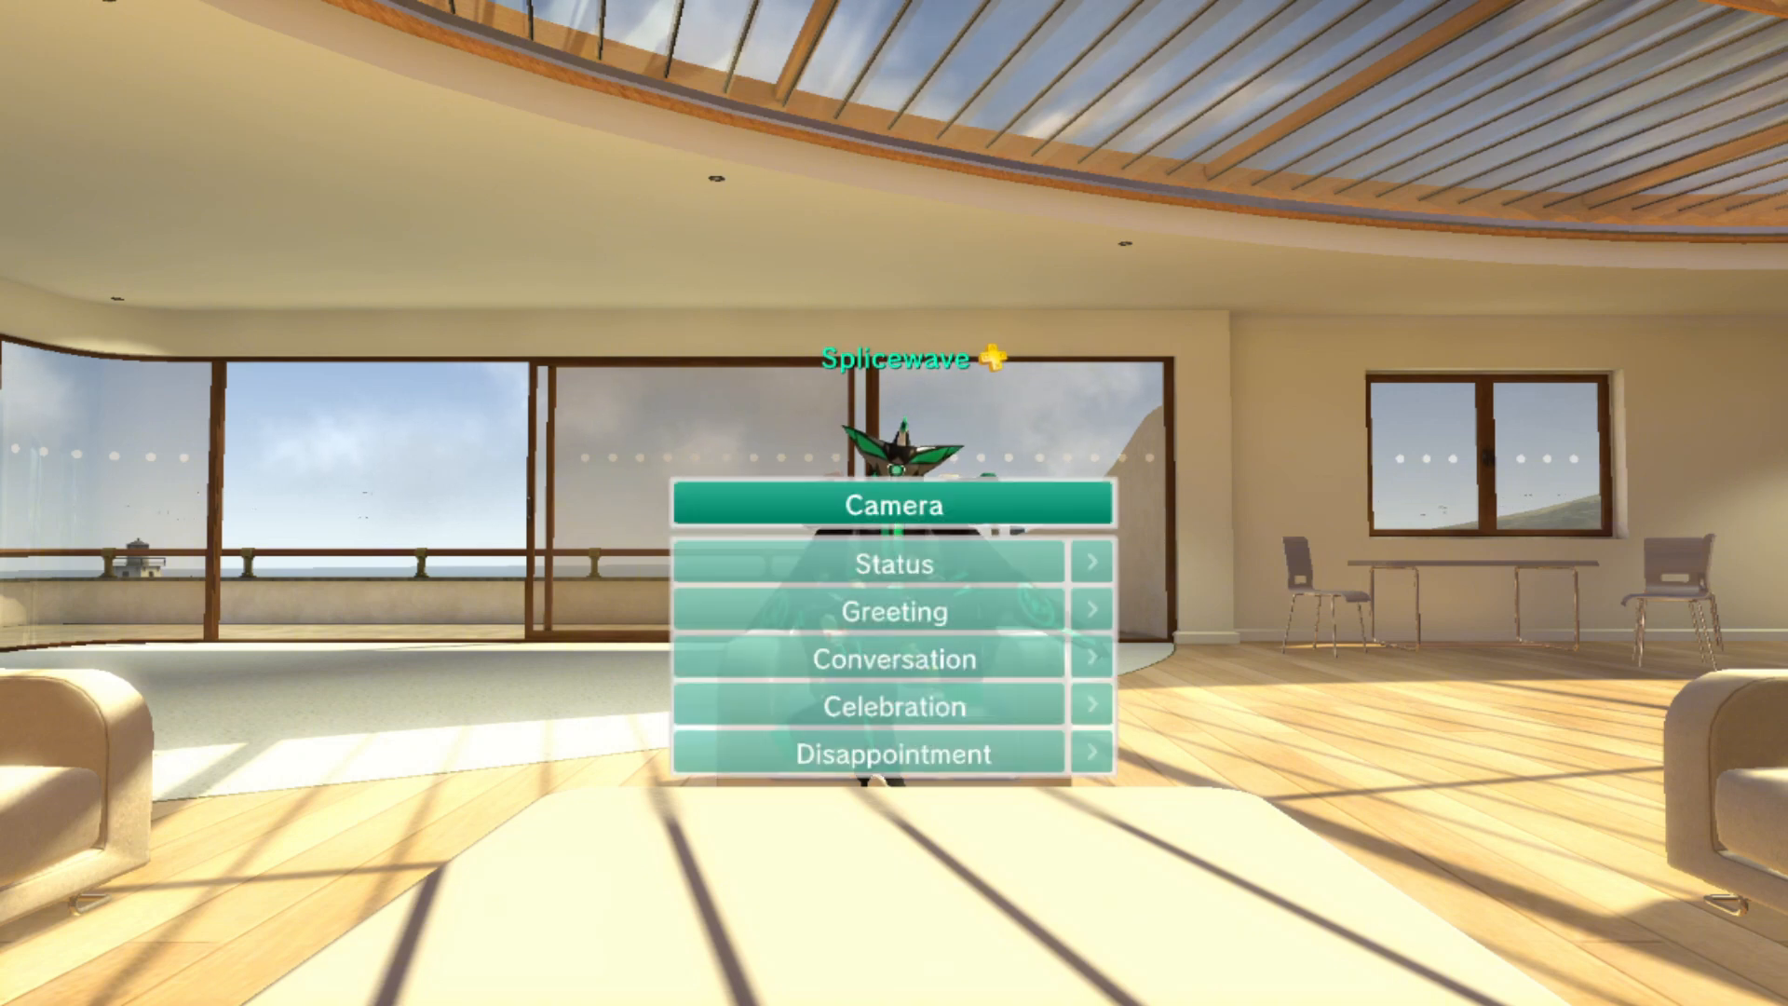